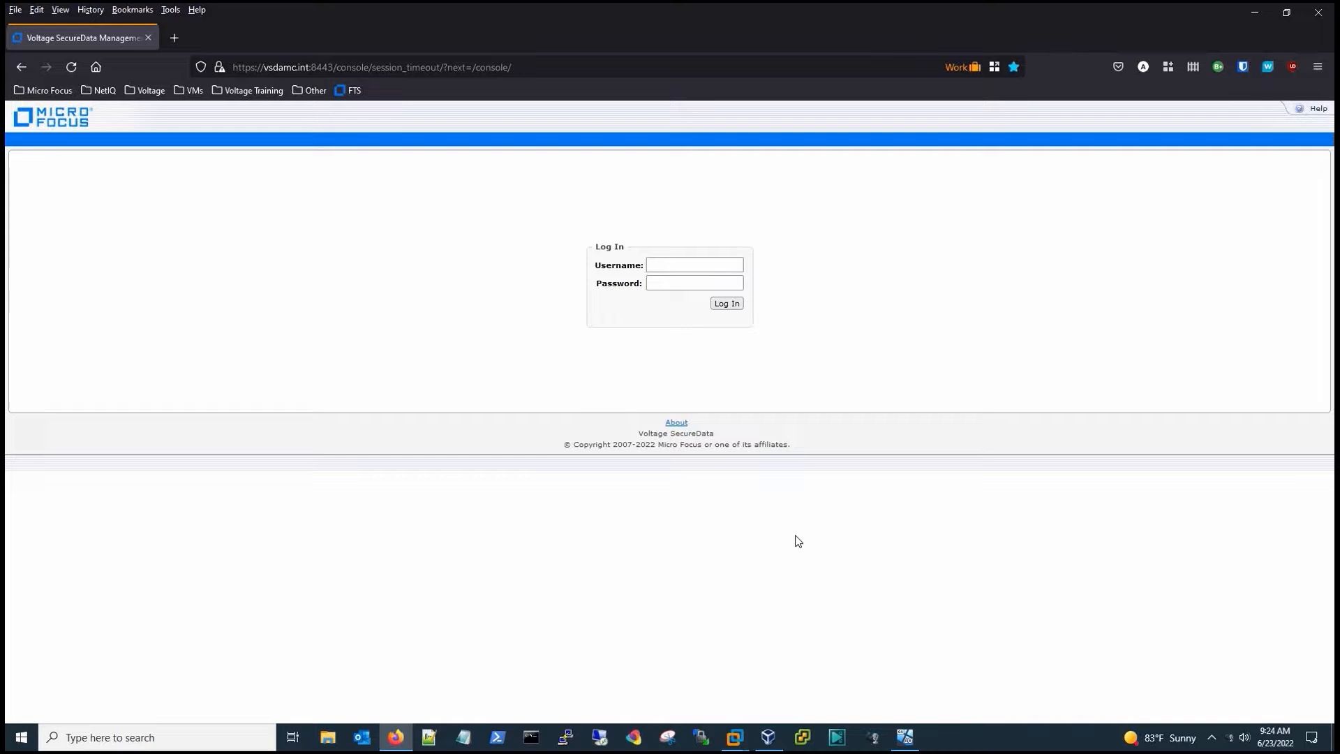
- Log in as 'admin' and land on the Home page warning that no SSL credential is configured
left_click(694, 265)
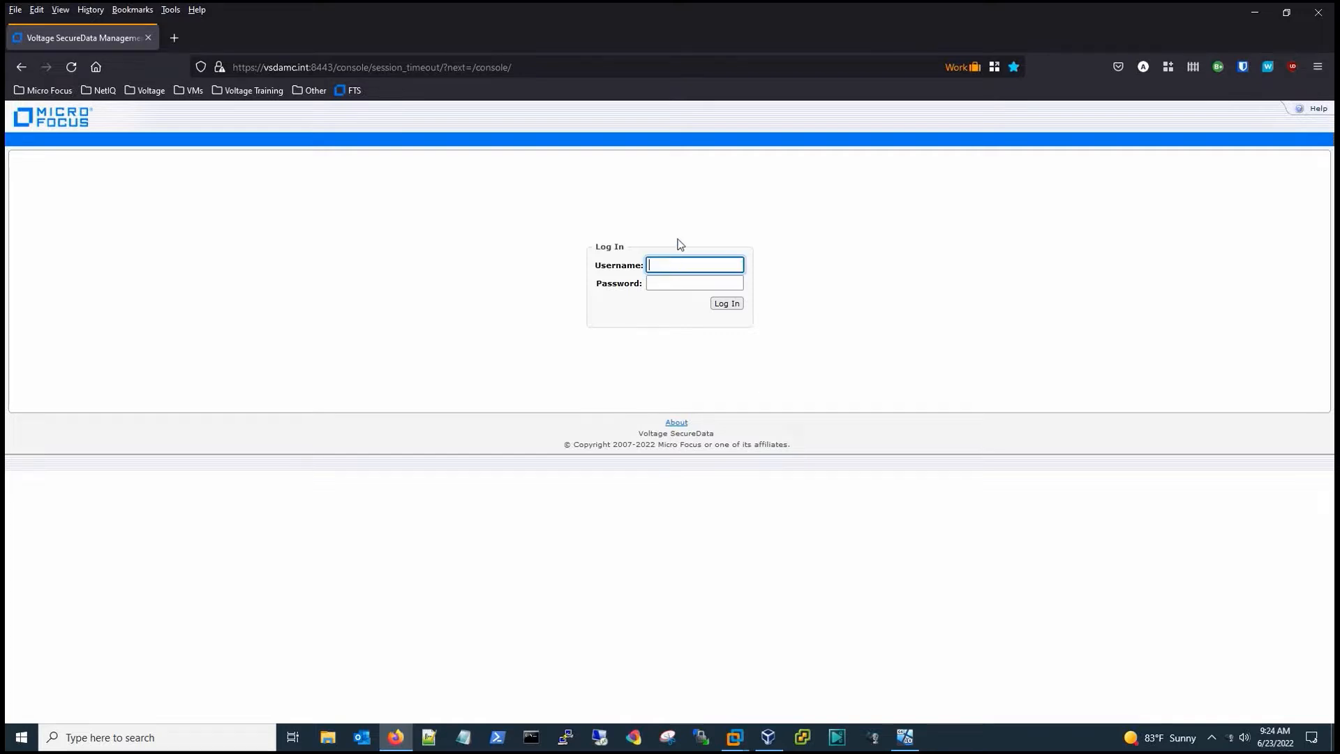
type("admin")
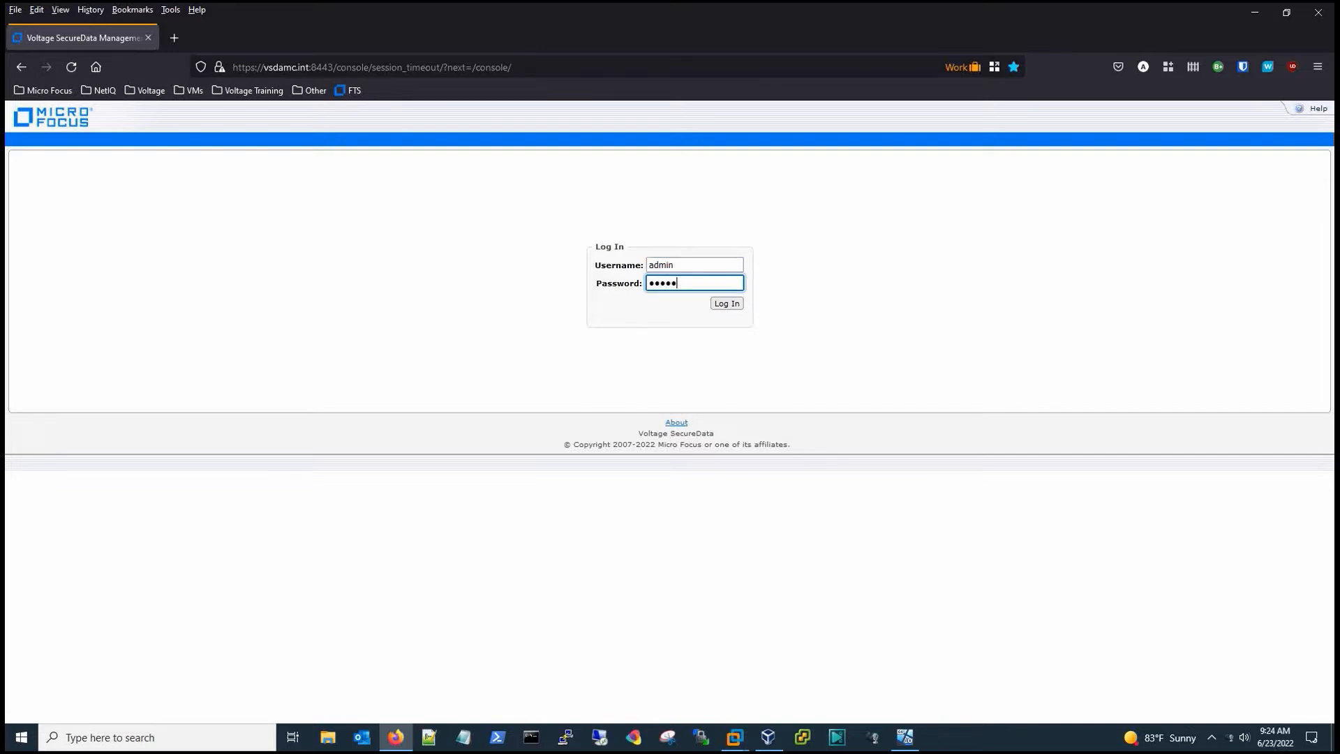
left_click(726, 303)
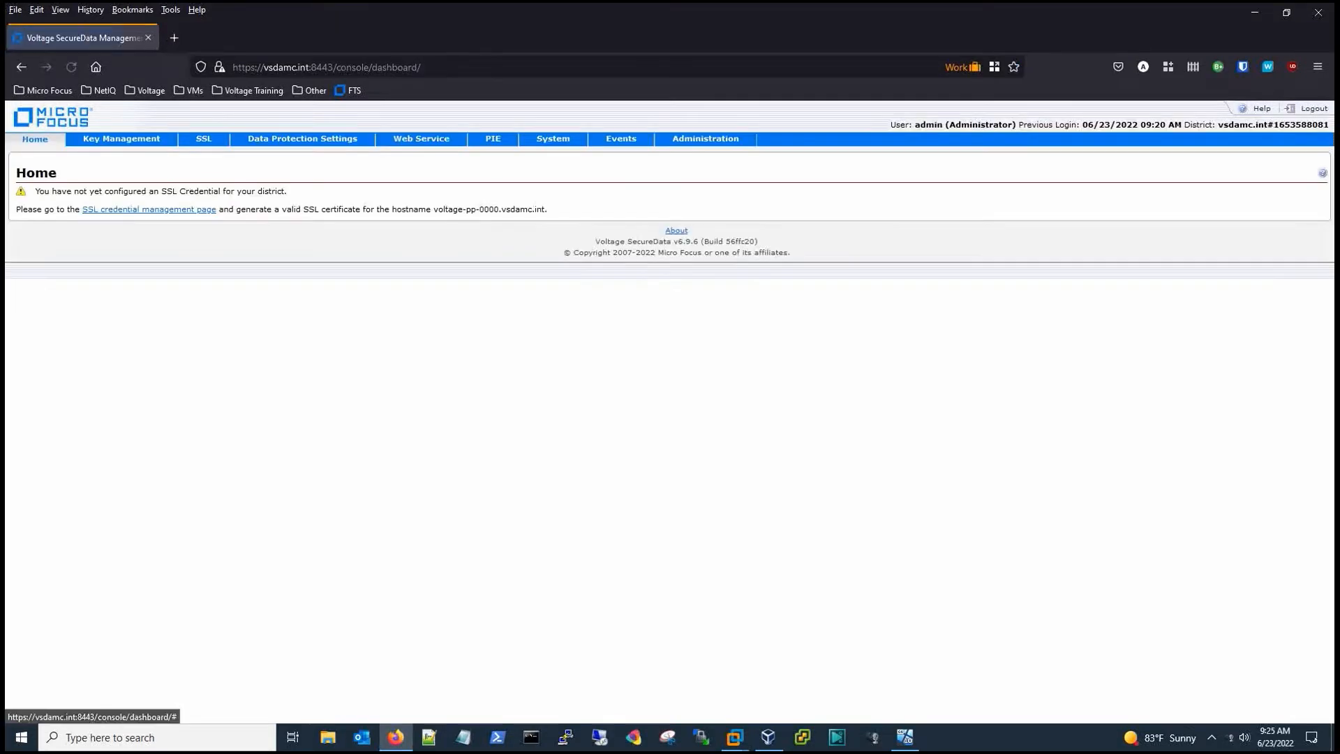
mouse_move(407, 331)
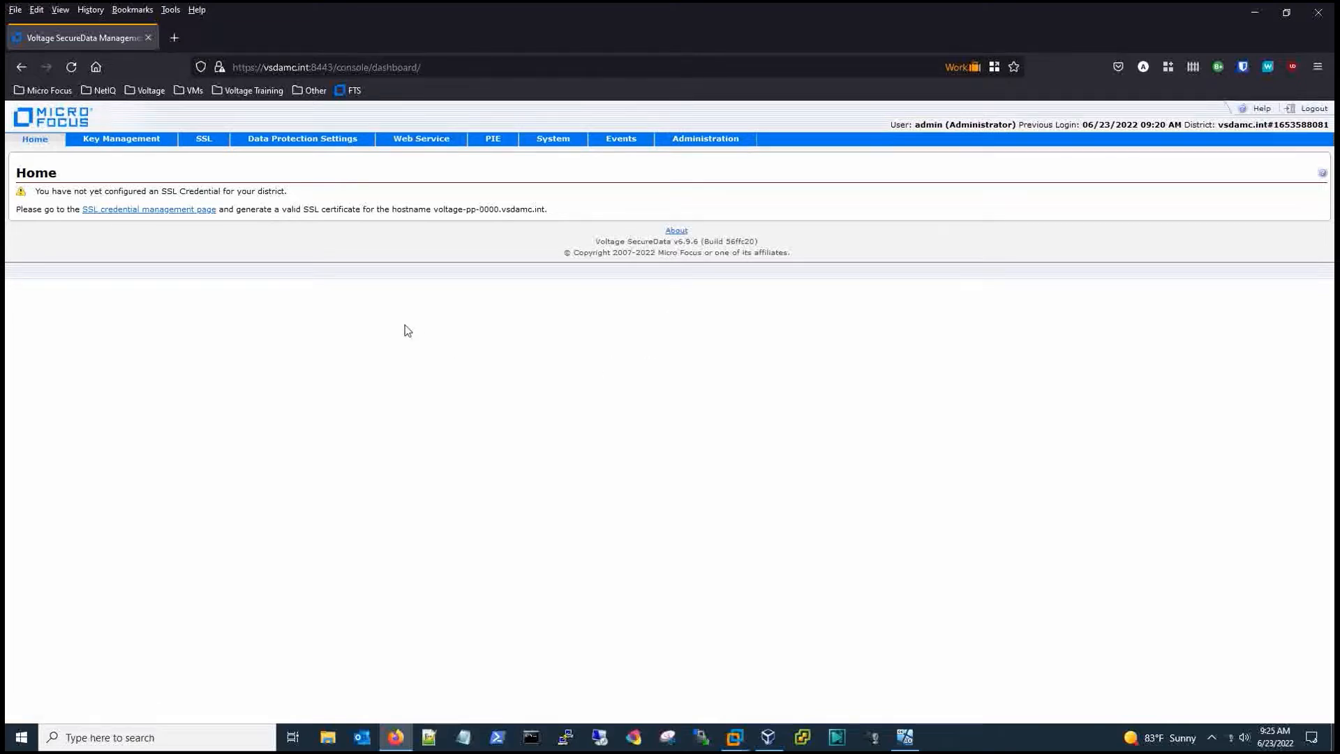
mouse_move(139, 176)
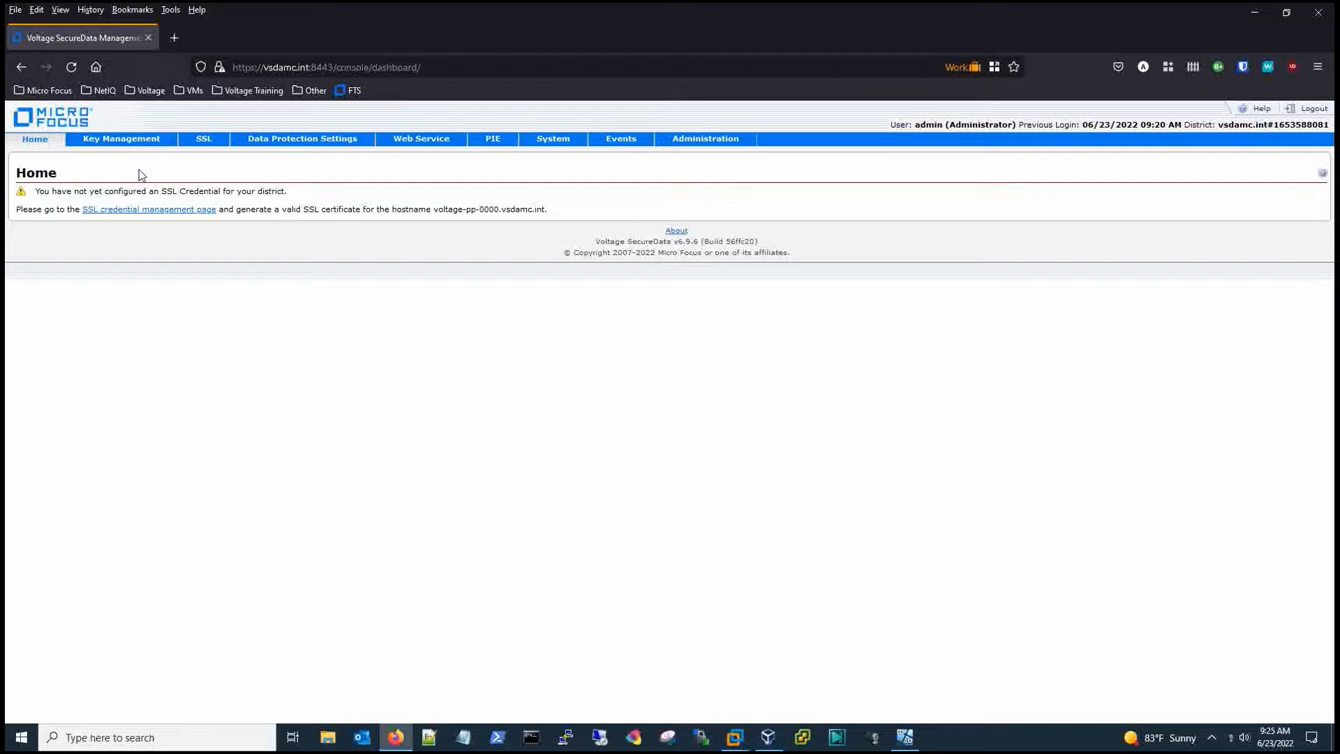
left_click(121, 138)
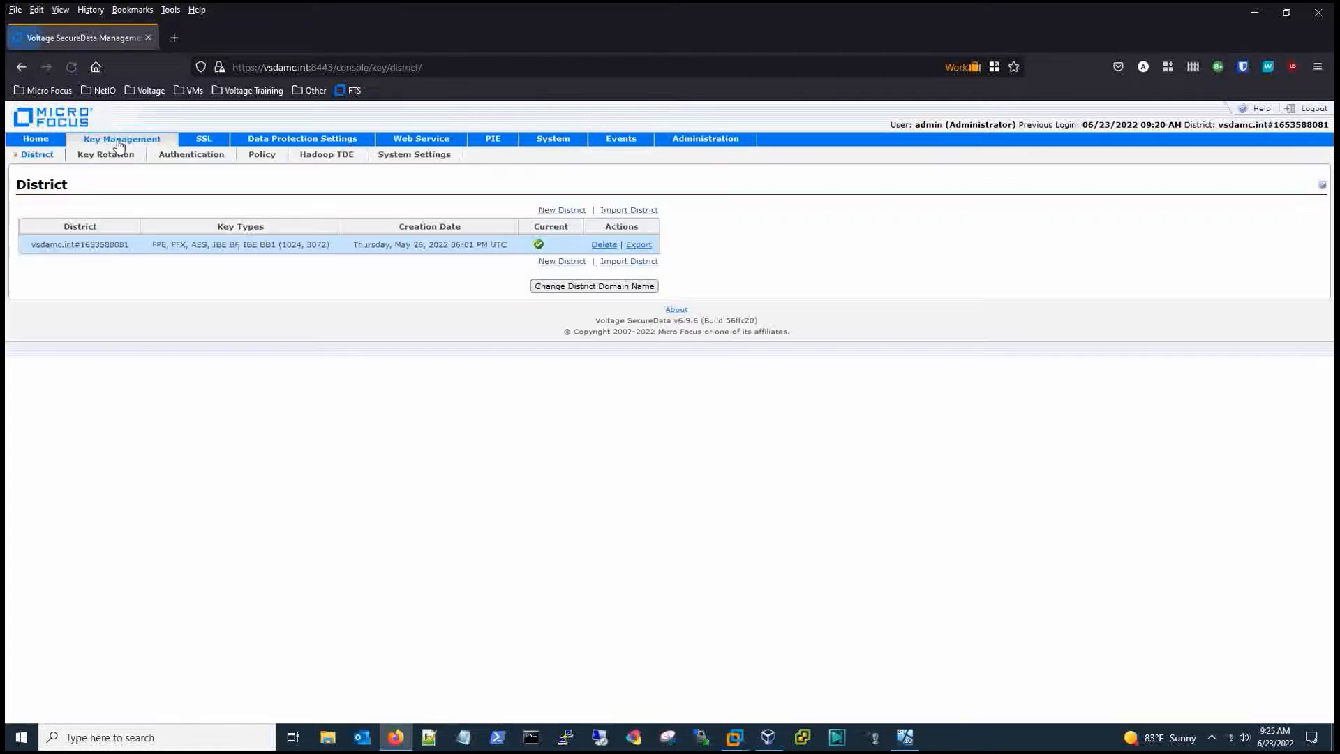
mouse_move(88, 242)
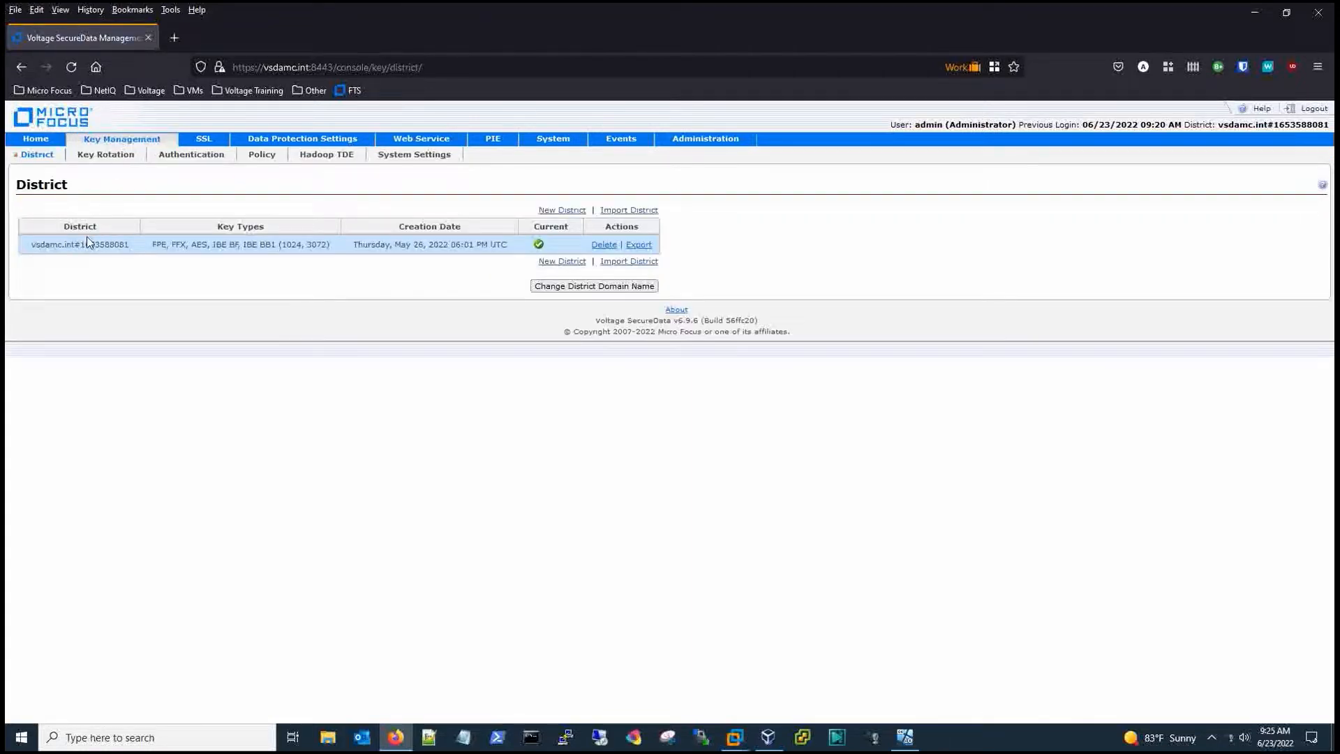
mouse_move(127, 181)
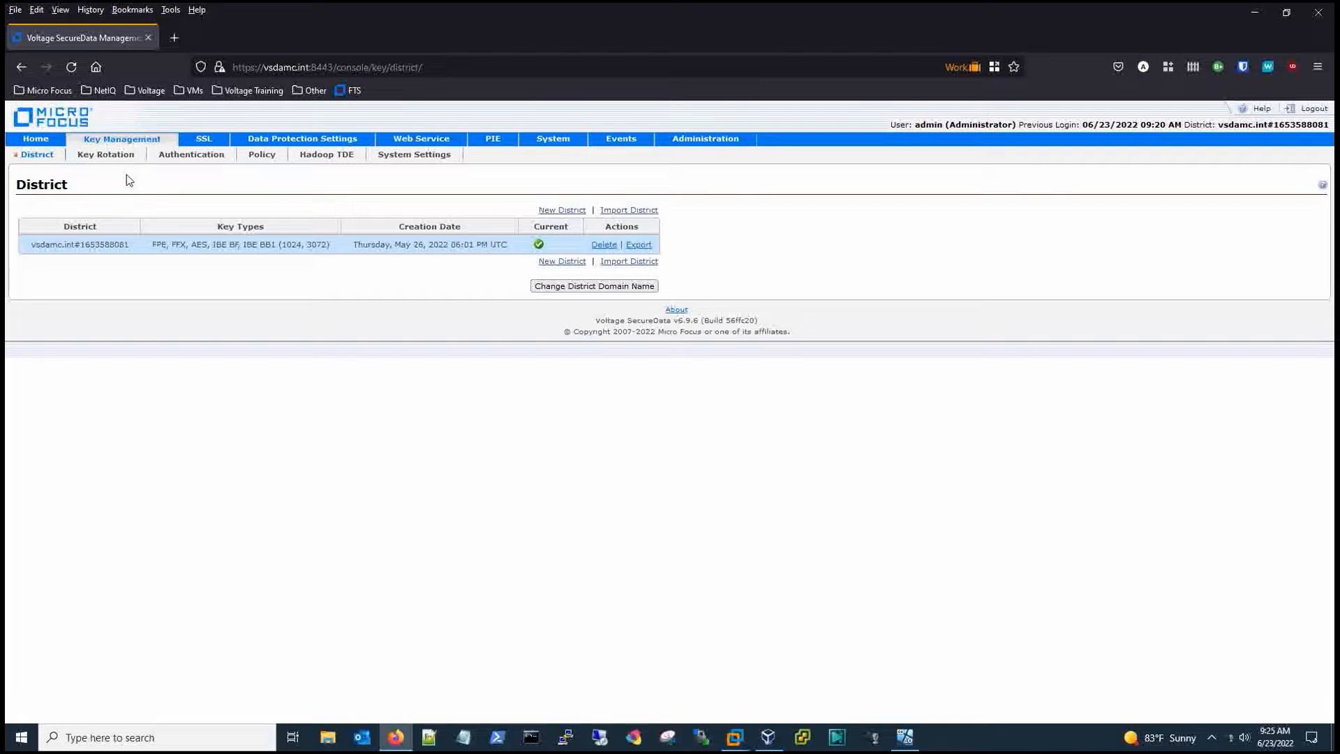
mouse_move(35, 138)
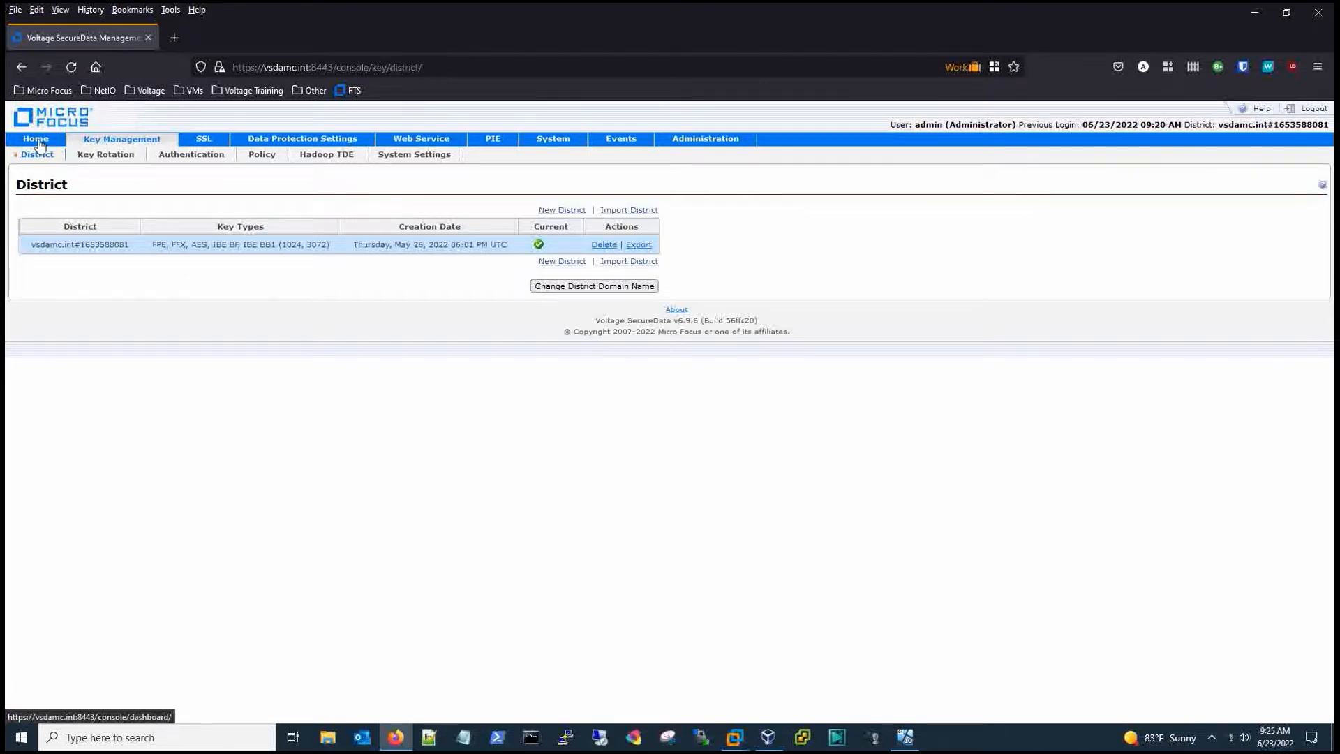
mouse_move(202, 138)
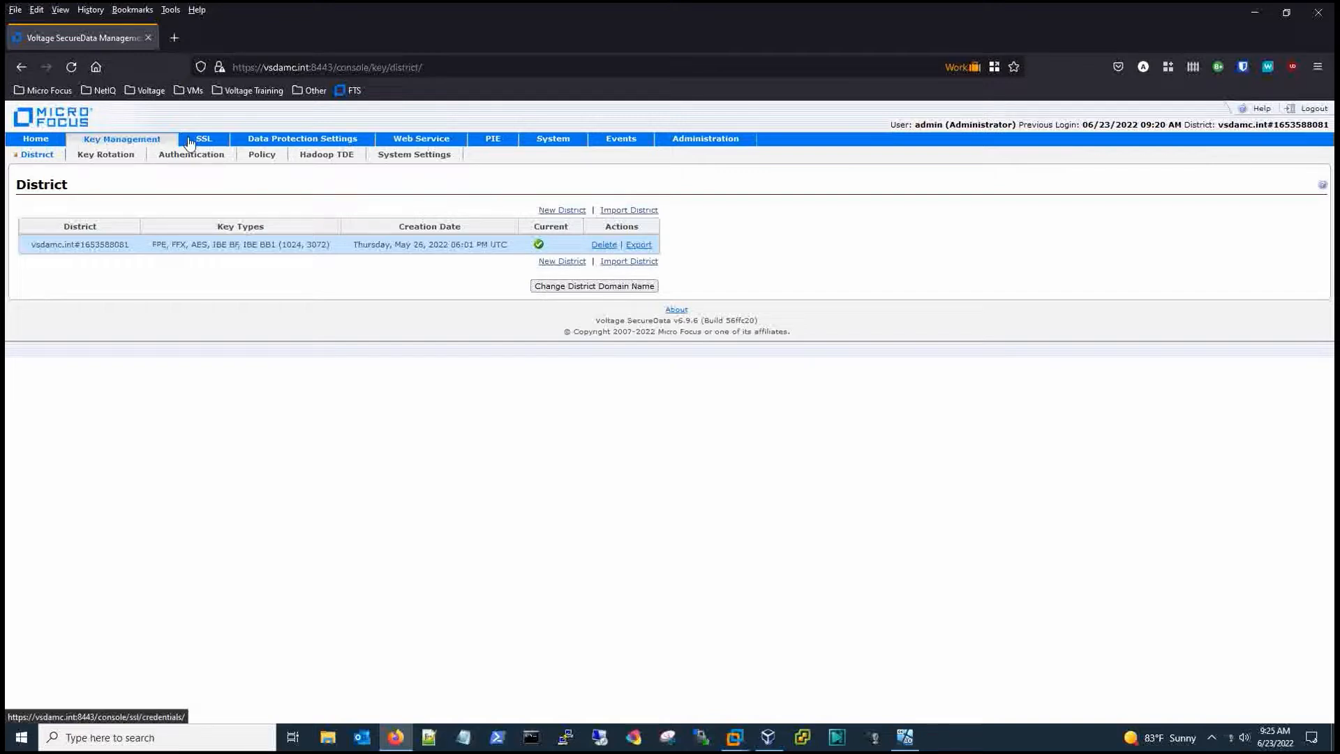
left_click(35, 138)
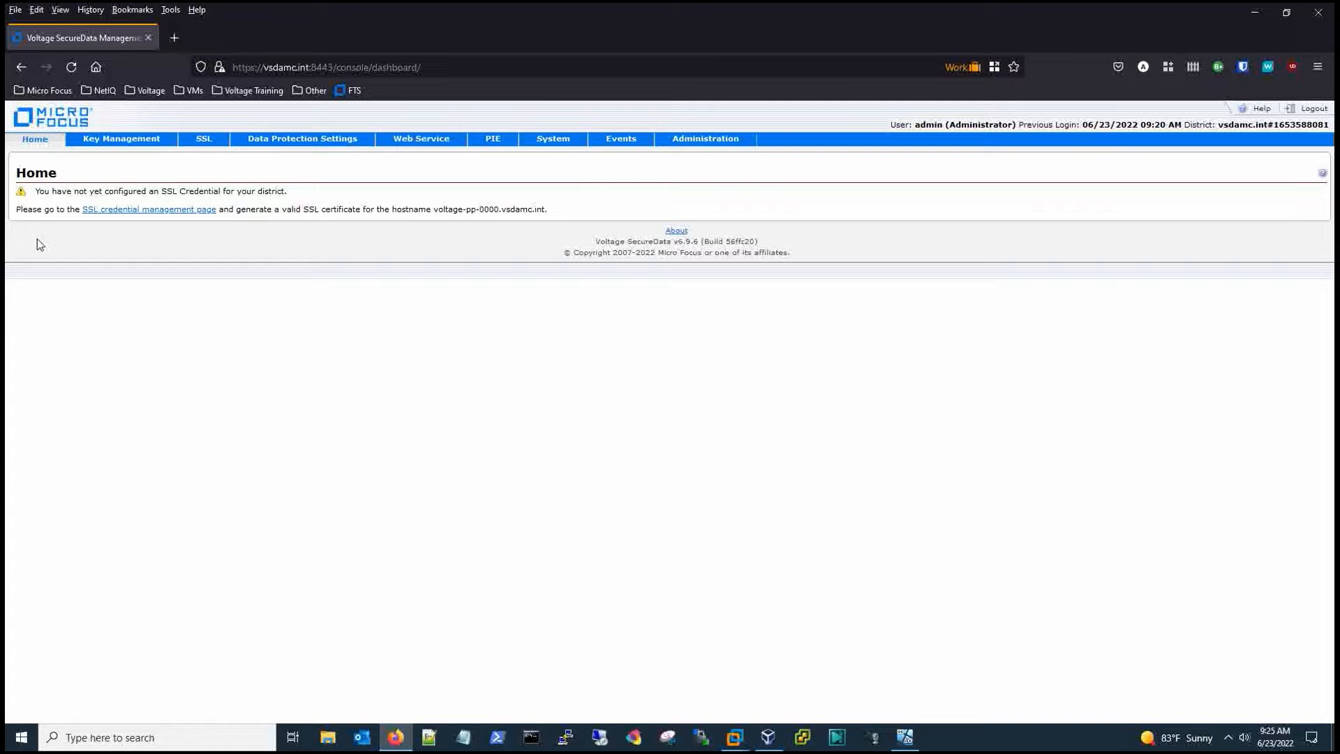
mouse_move(124, 212)
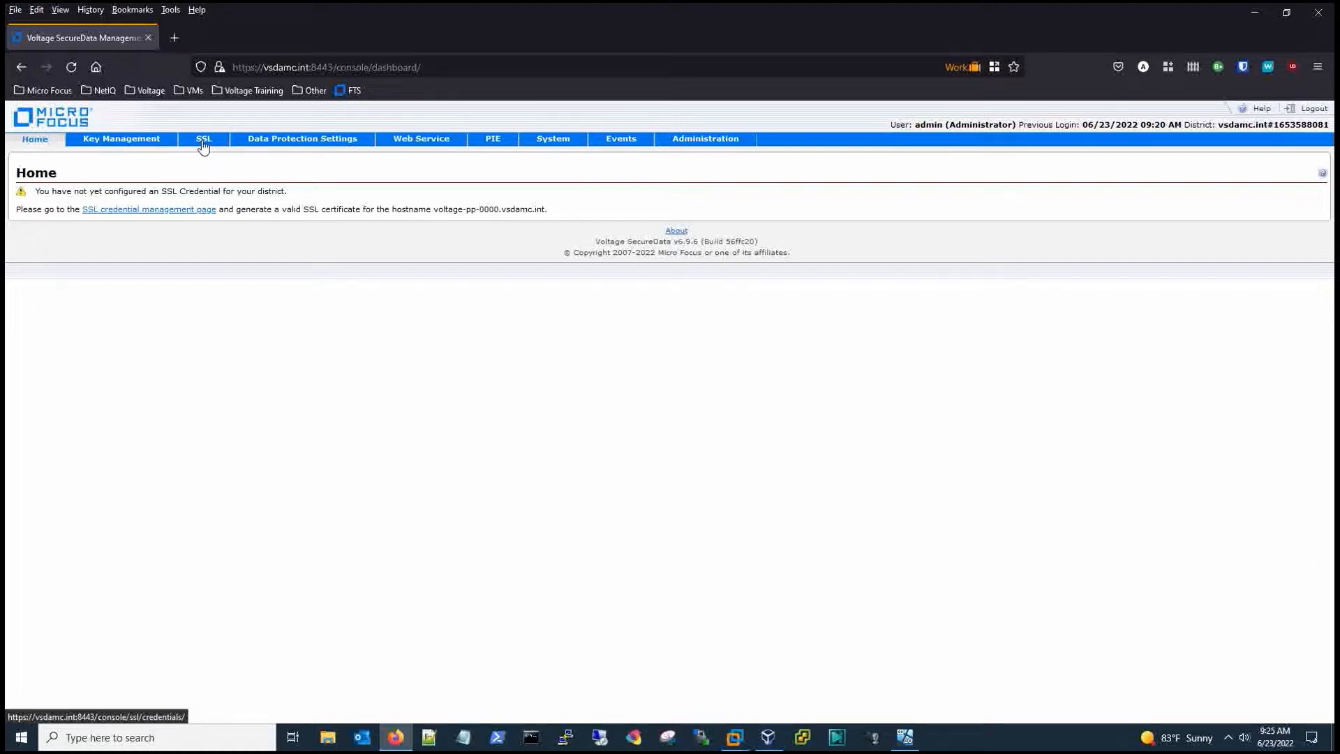
- Start a new SSL credential with hostname voltage-pp-0000.vsdamc.int prefilled
left_click(204, 138)
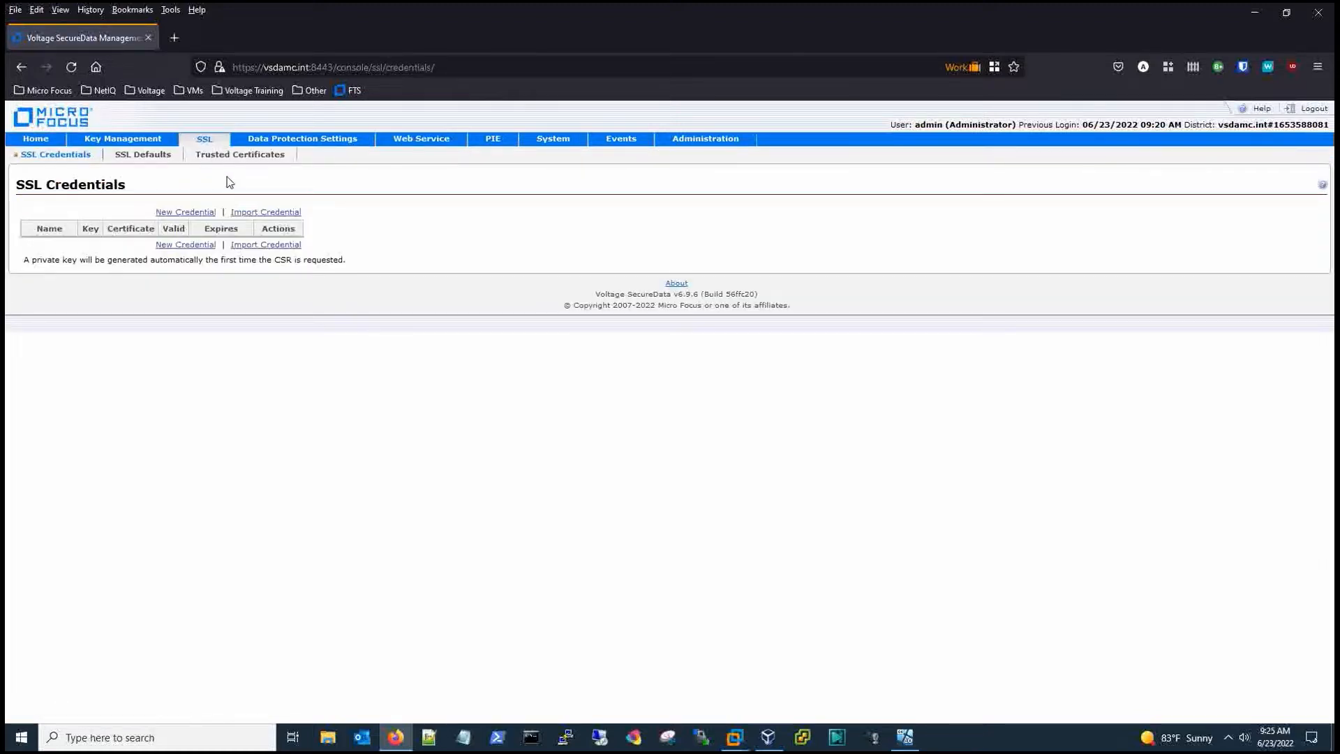
mouse_move(75, 204)
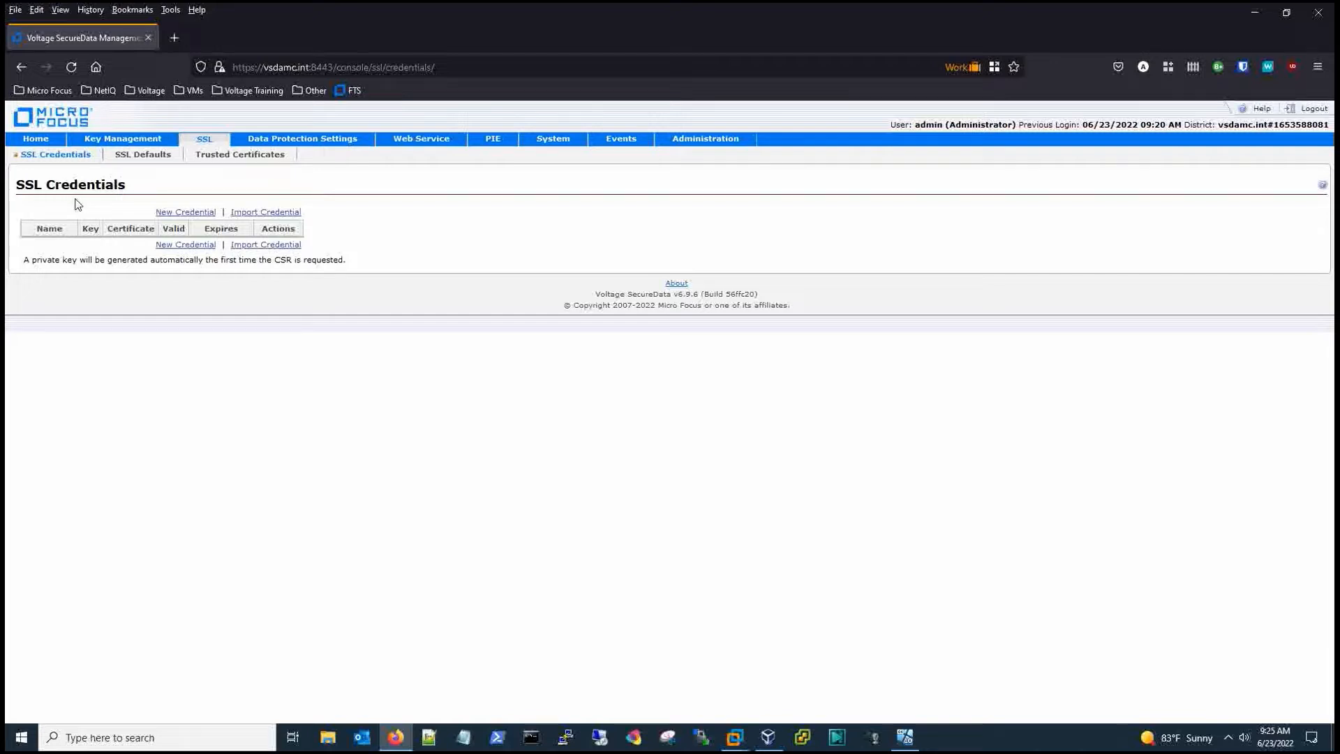
mouse_move(109, 206)
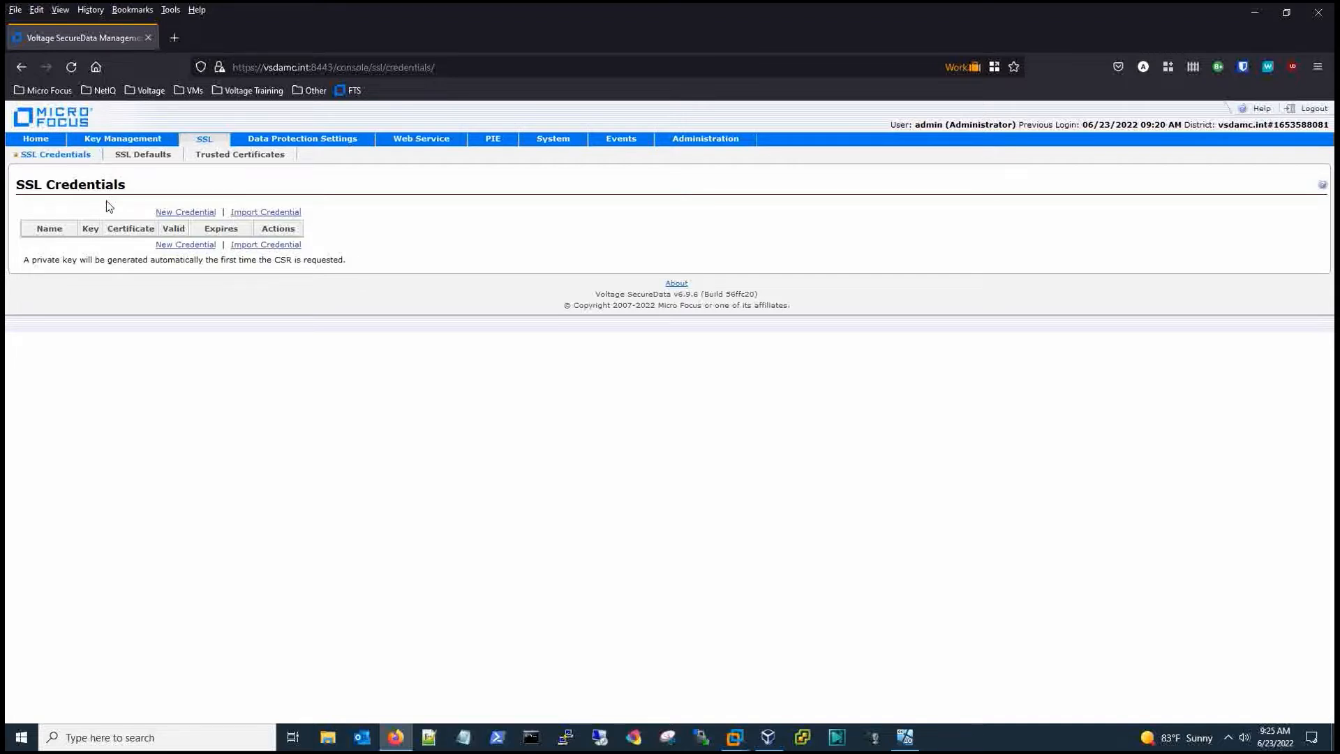
mouse_move(184, 213)
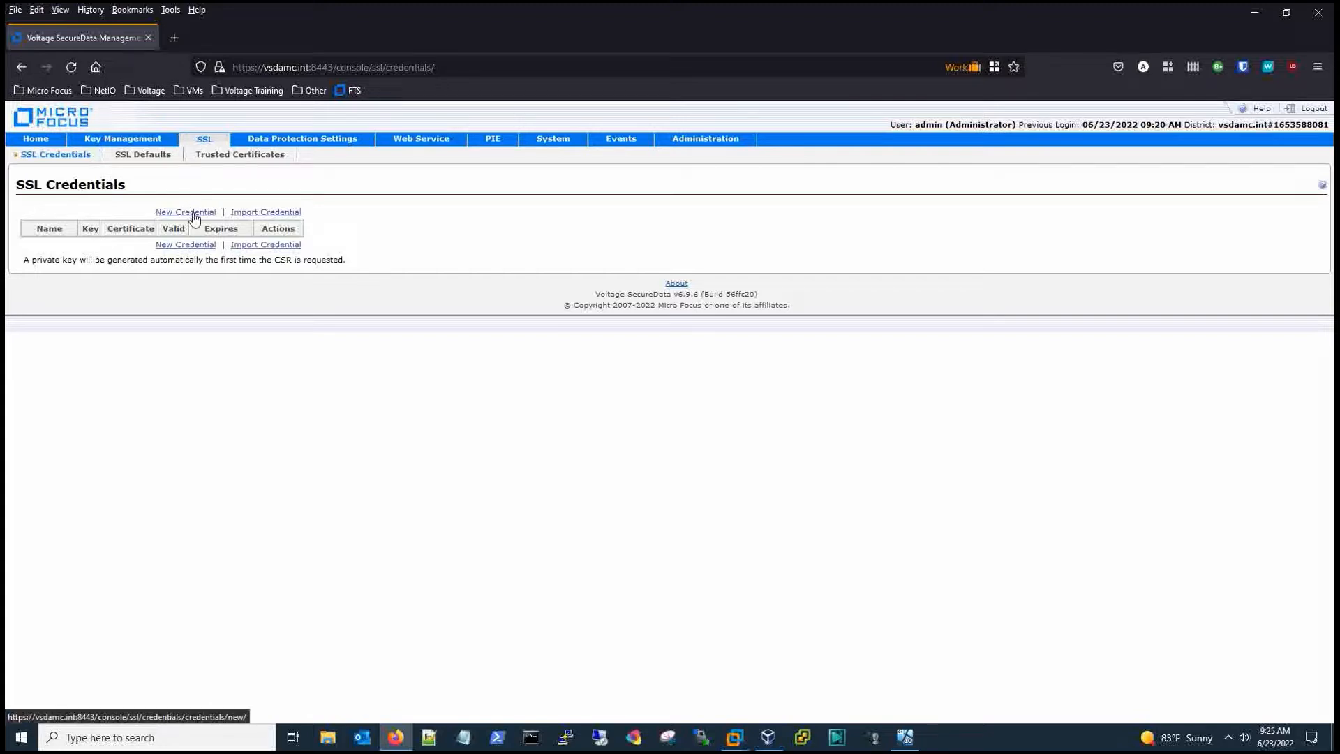
left_click(184, 213)
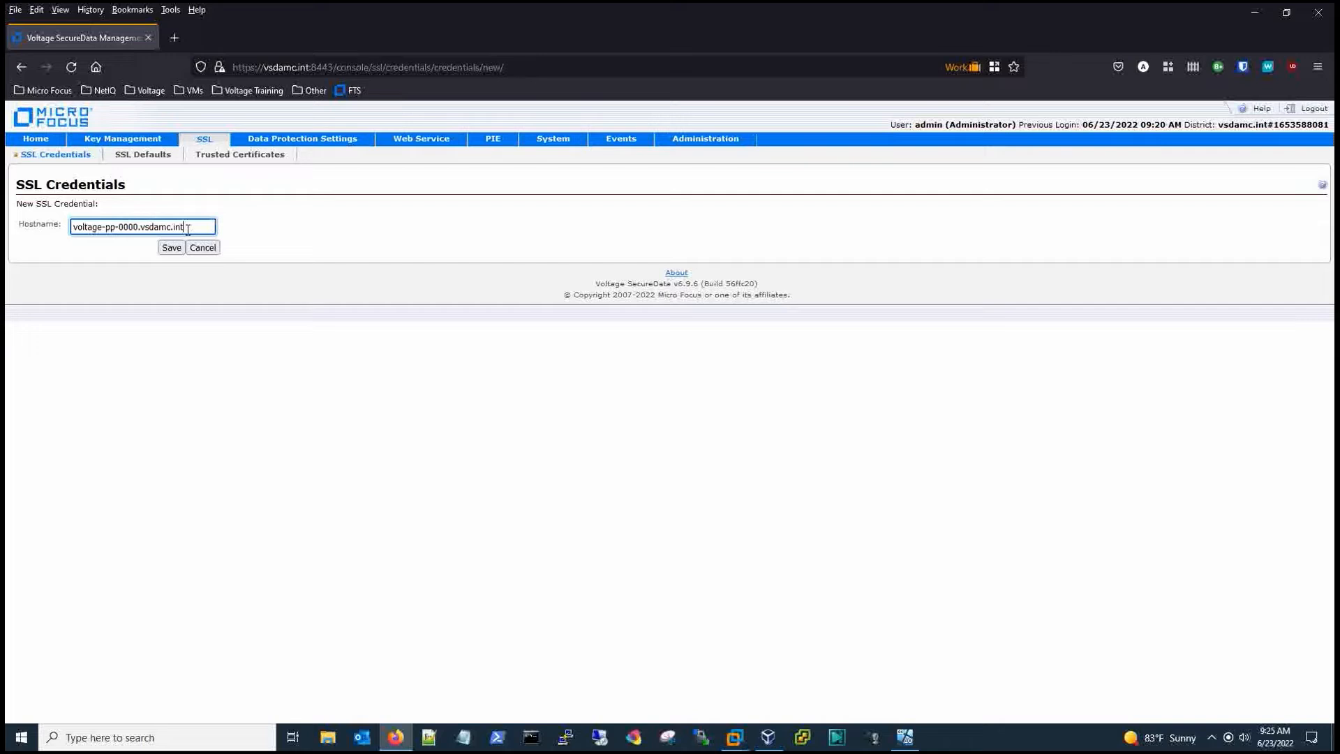
double_click(153, 226)
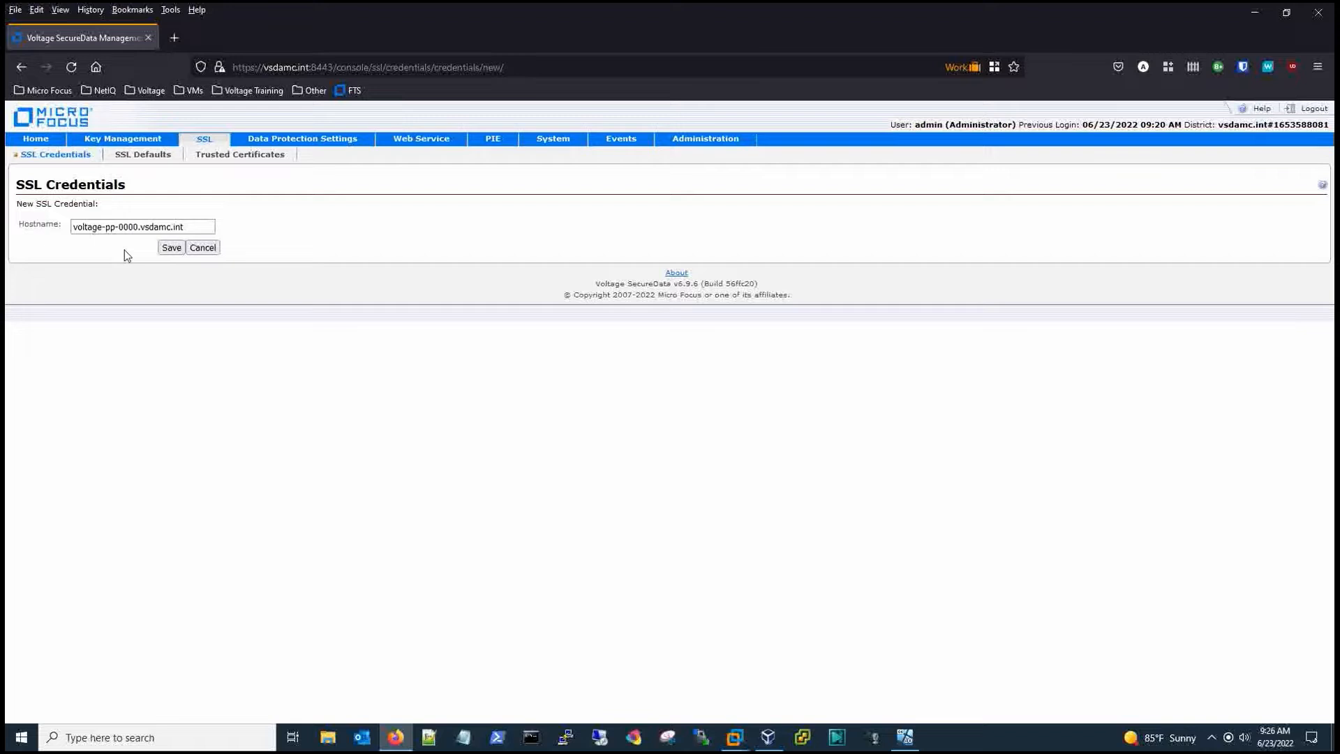
mouse_move(161, 259)
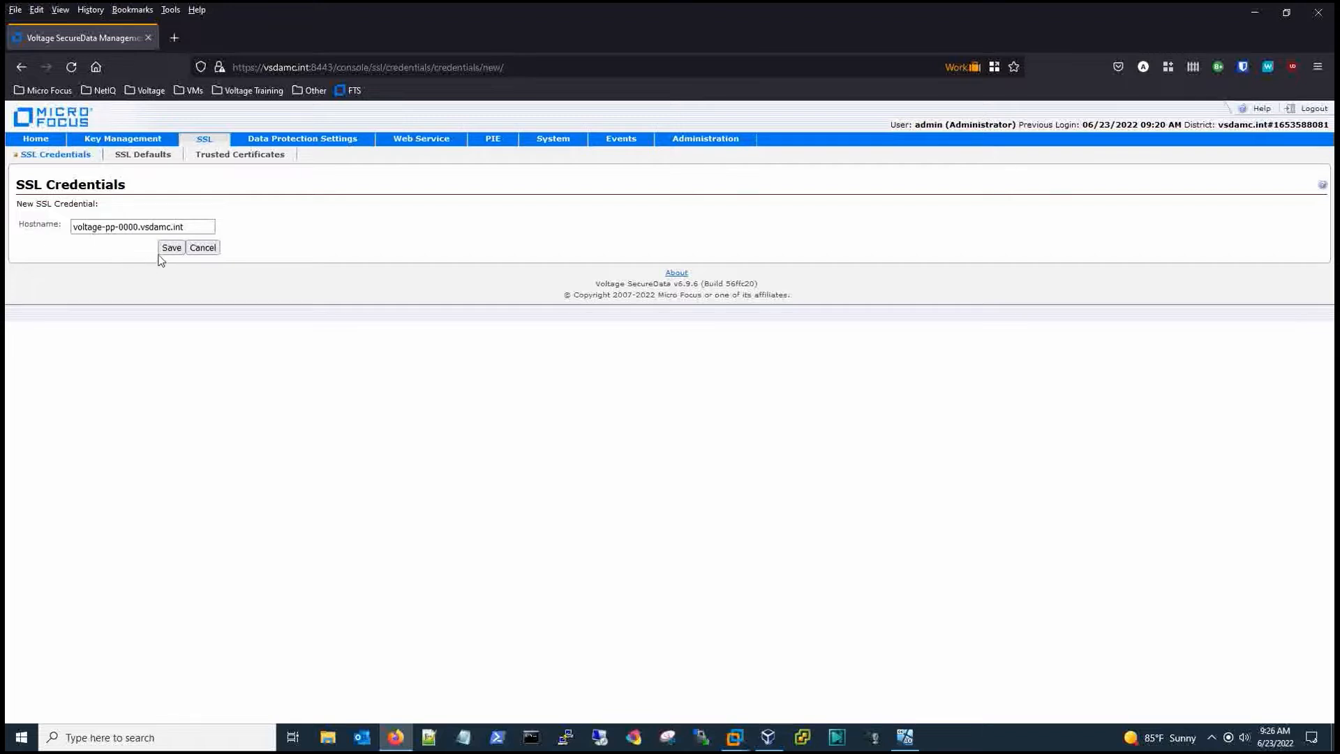
- Save the credential voltage-pp-0000.vsdamc.int and review the SSL Defaults organization and key strength settings
left_click(170, 249)
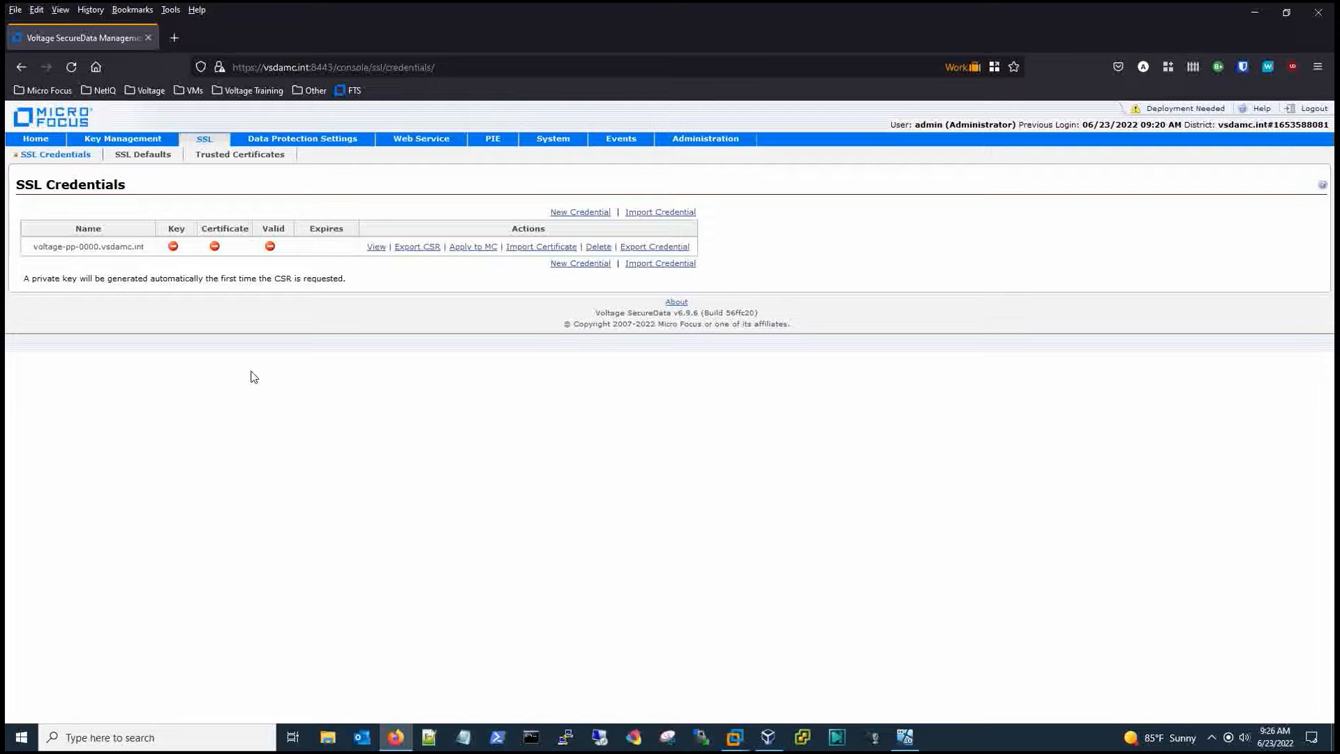
mouse_move(167, 233)
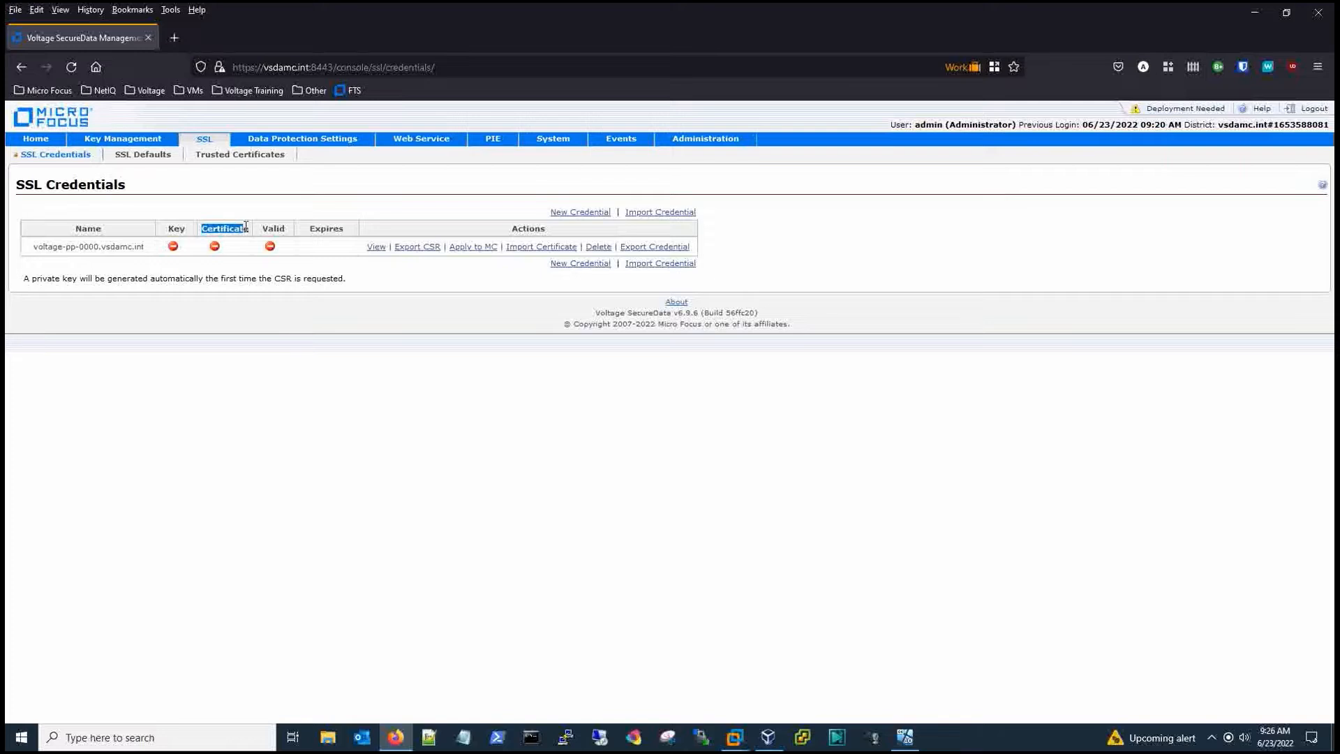
mouse_move(181, 257)
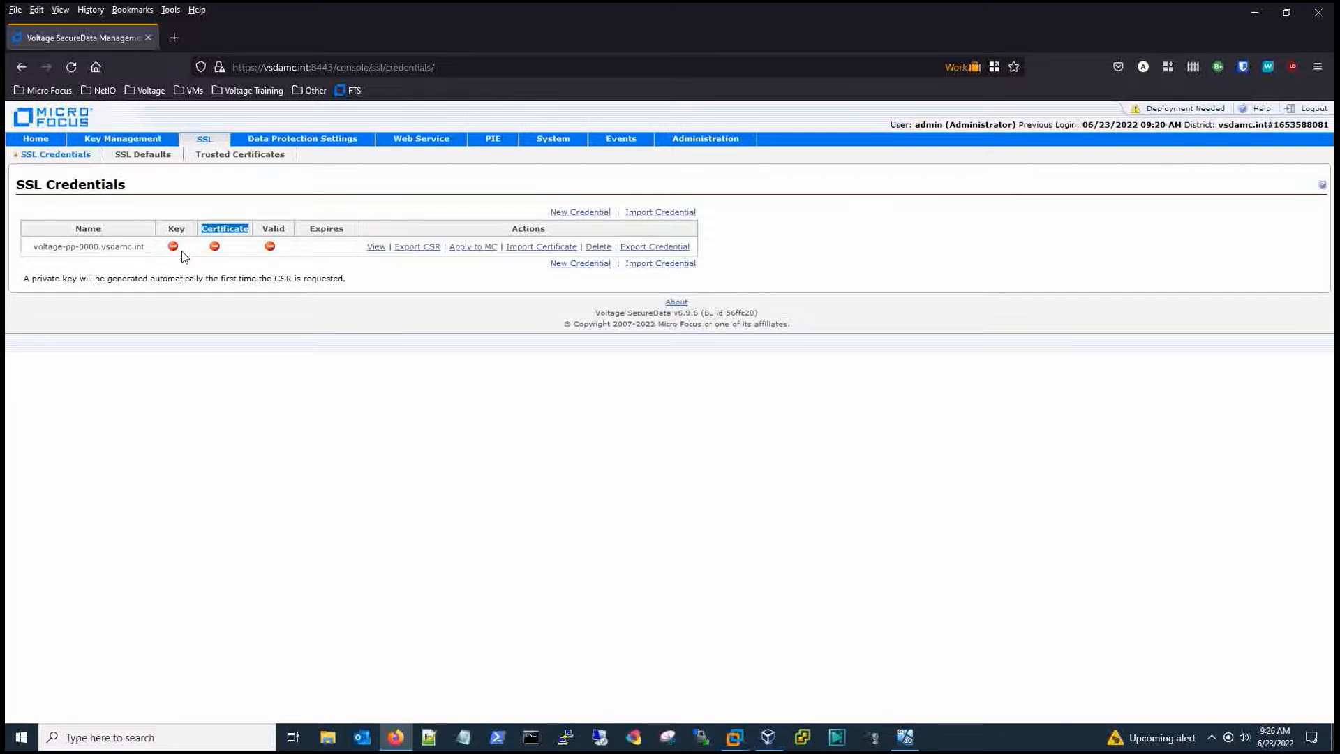
mouse_move(358, 299)
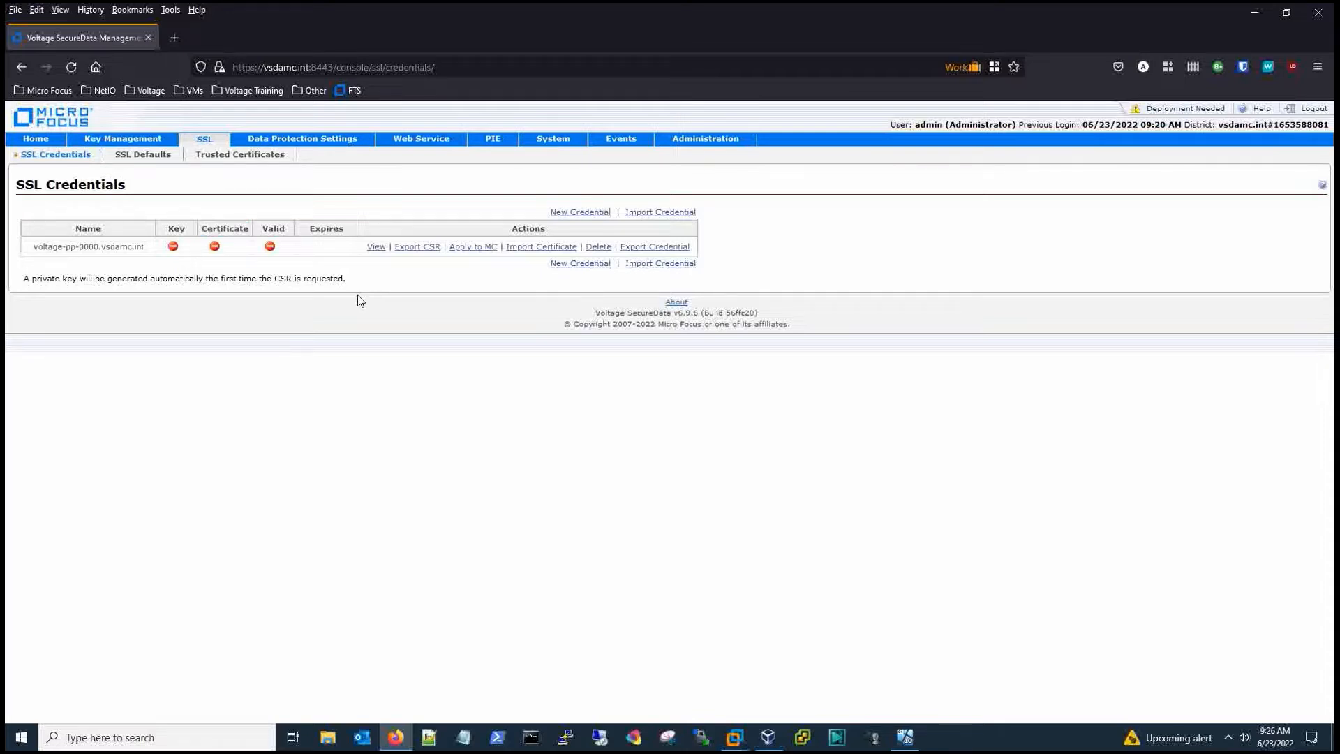
mouse_move(348, 287)
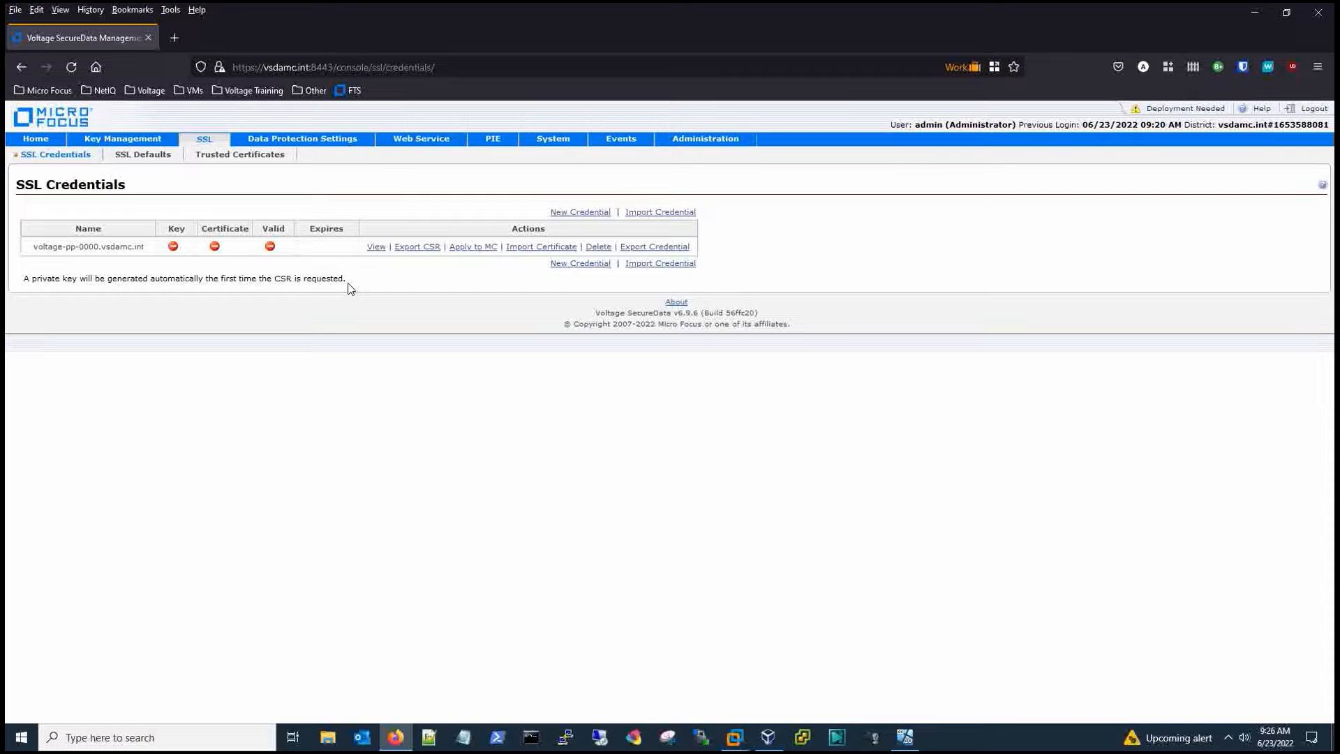
mouse_move(416, 273)
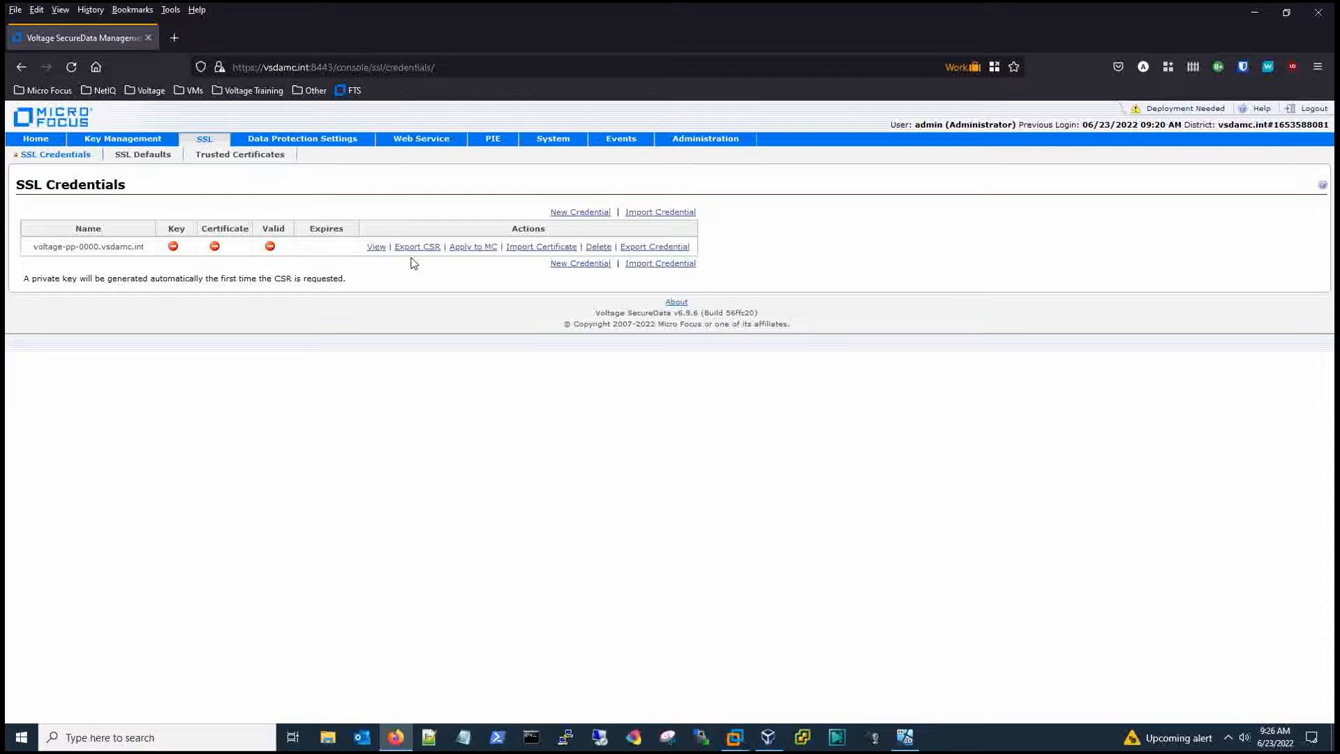
mouse_move(180, 190)
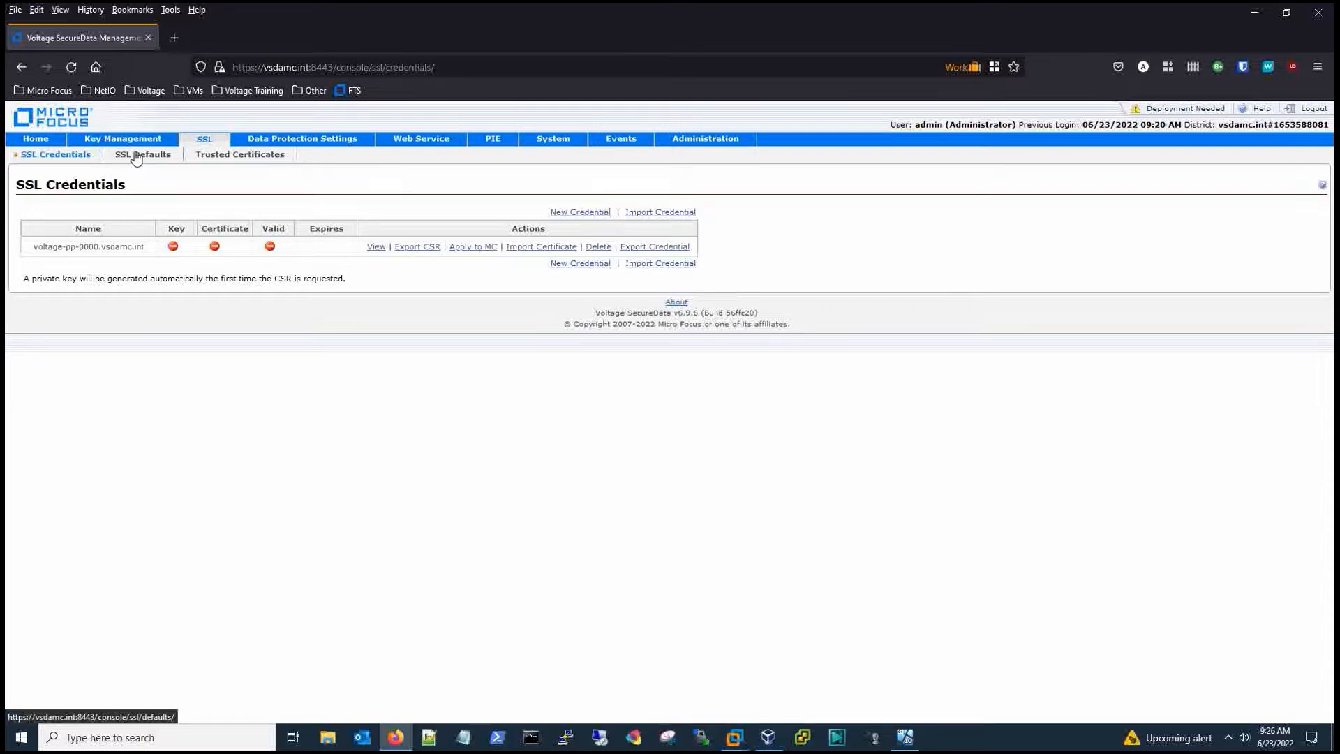
left_click(142, 155)
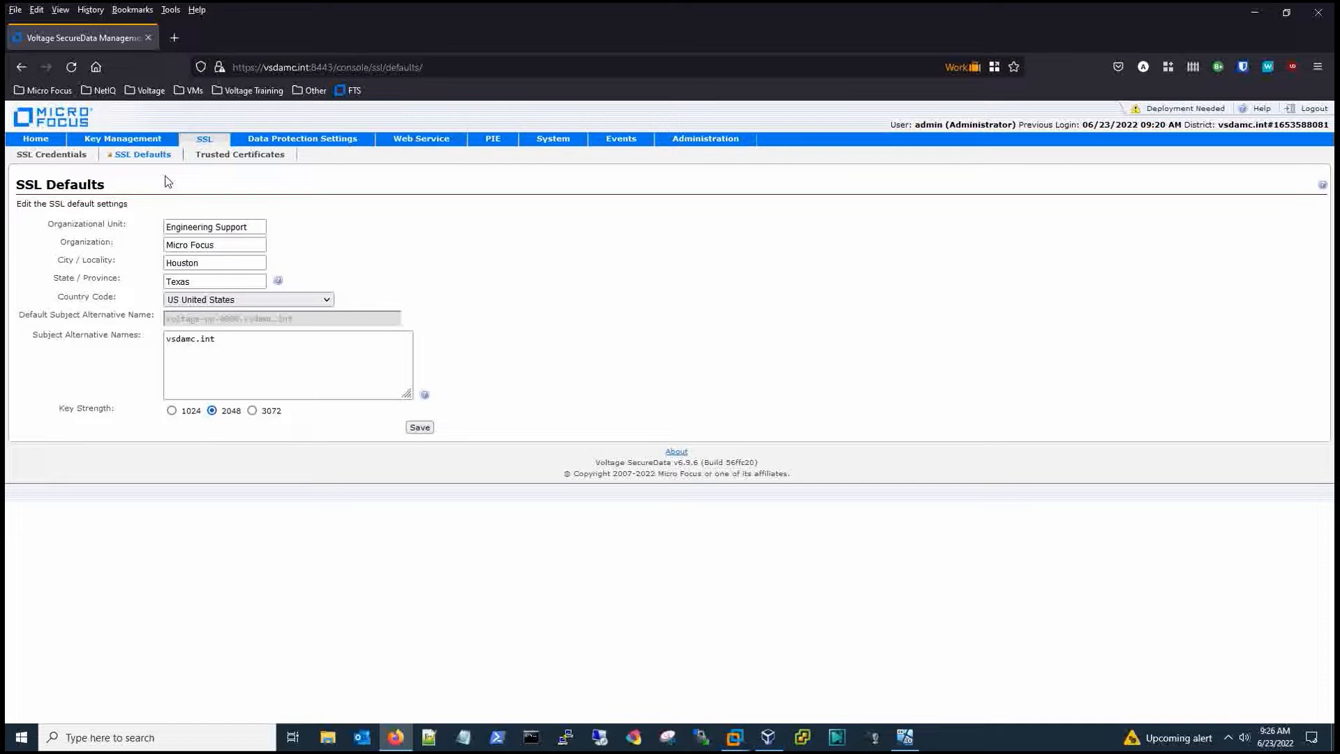
mouse_move(50, 155)
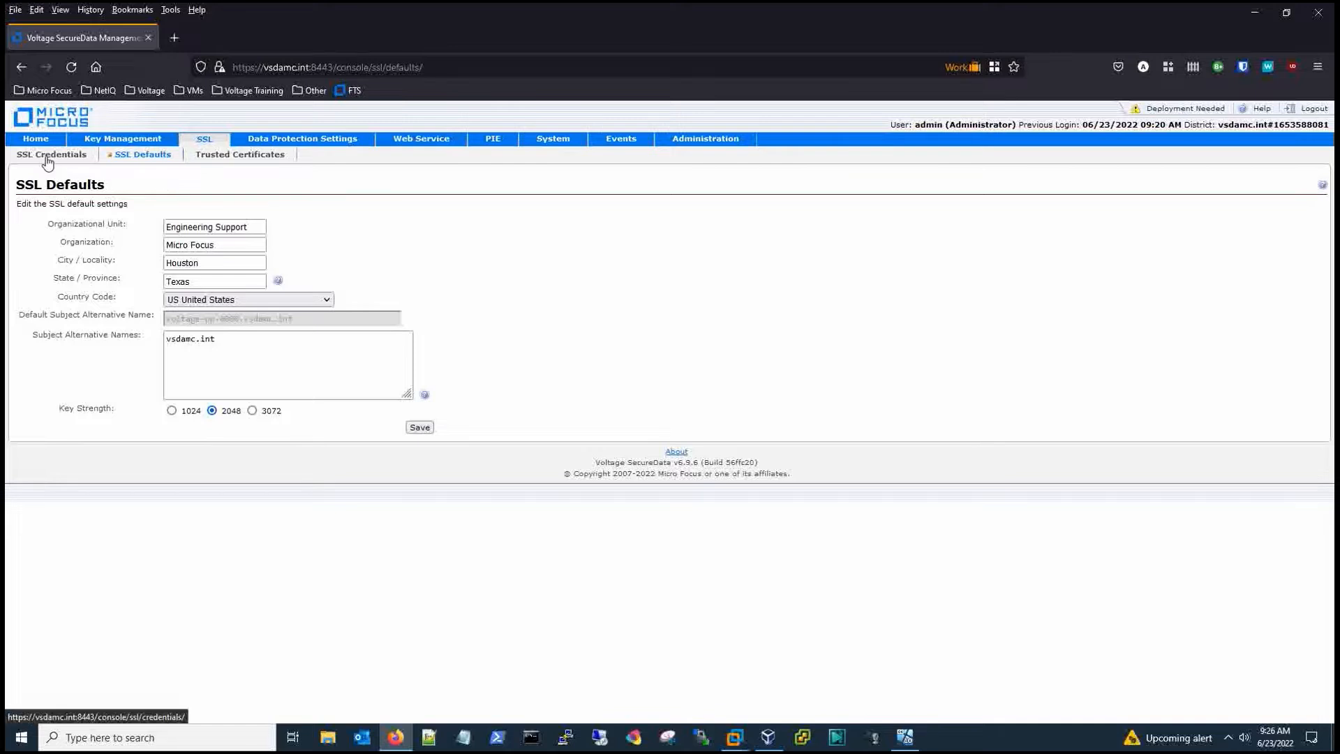
- Export the CSR for voltage-pp-0000.vsdamc.int and copy its full PEM text
left_click(50, 155)
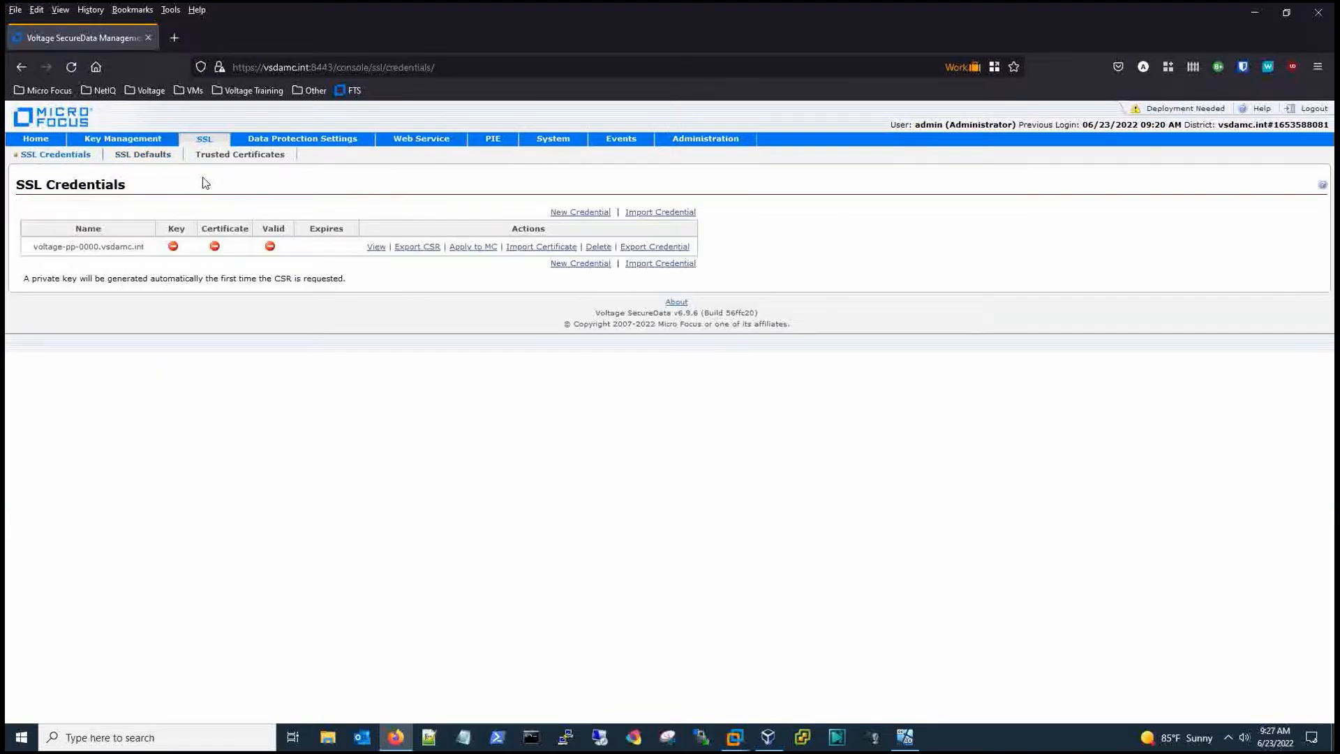
mouse_move(417, 246)
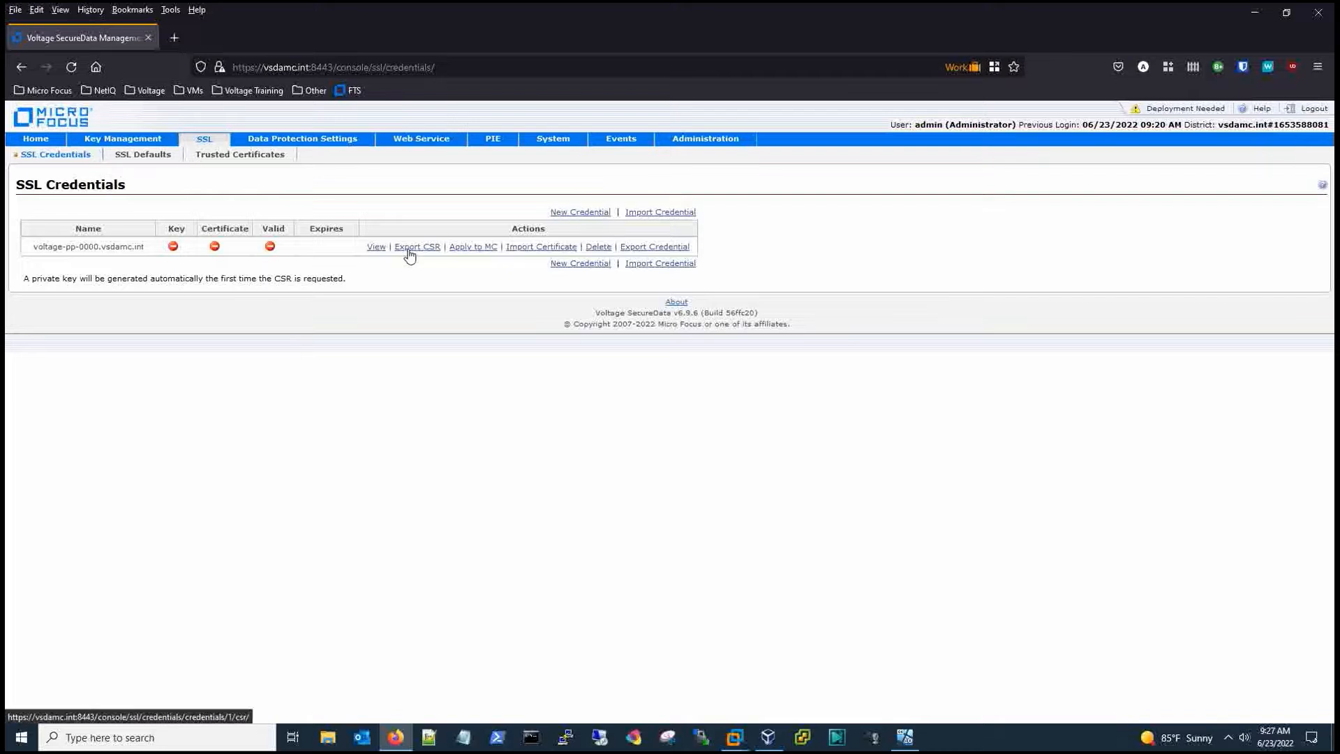
left_click(417, 246)
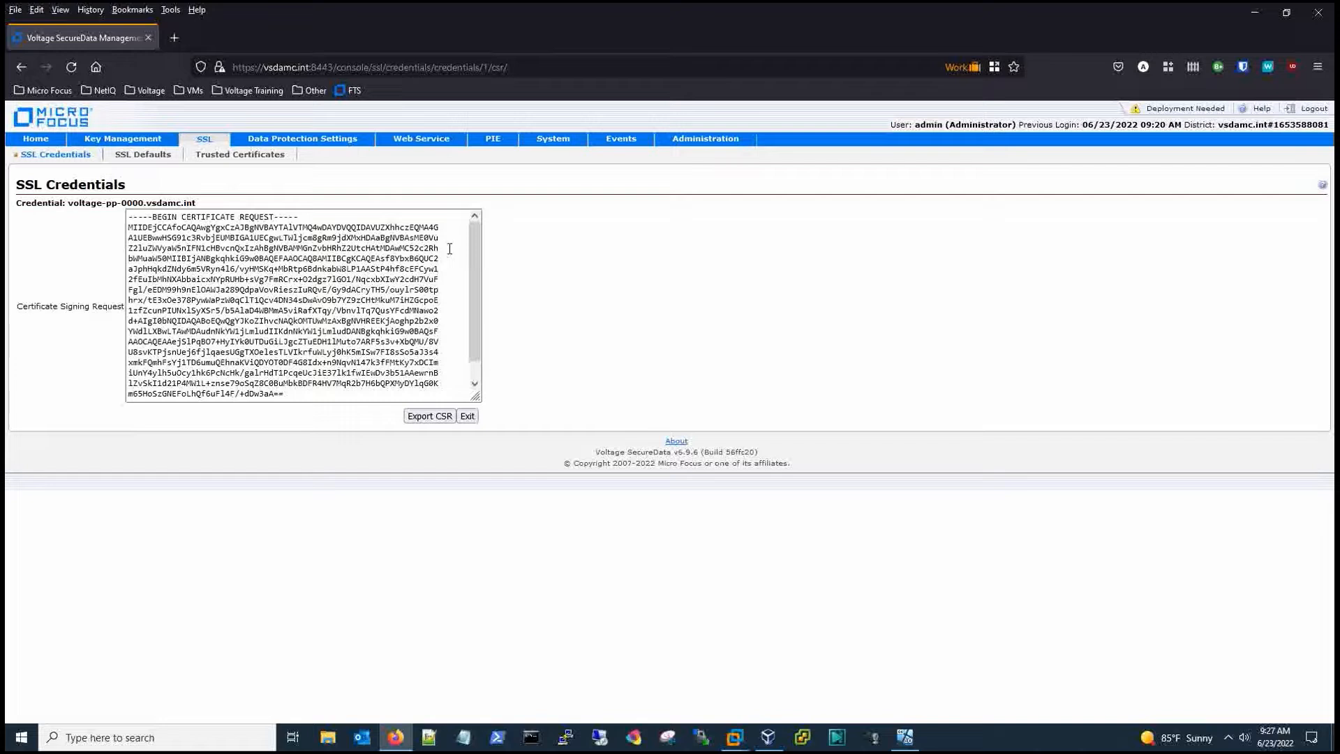
scroll("down", 3)
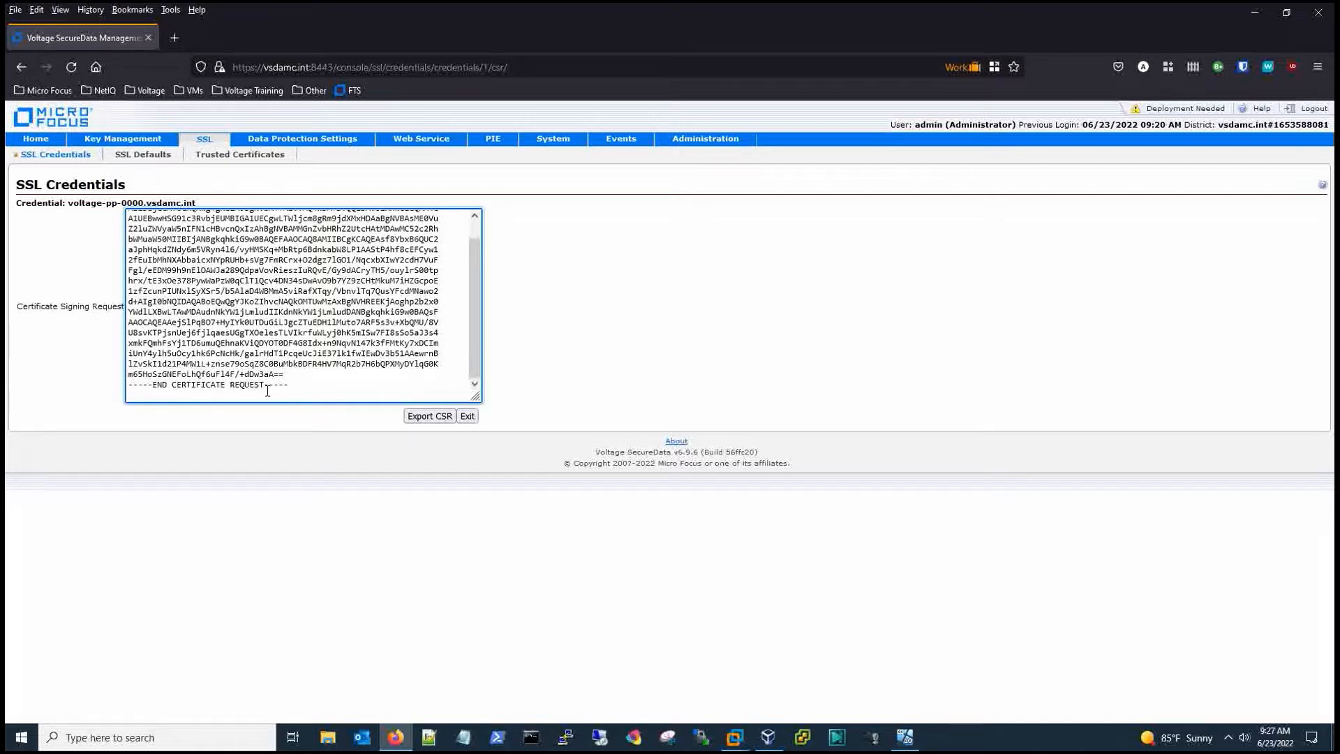
mouse_move(413, 444)
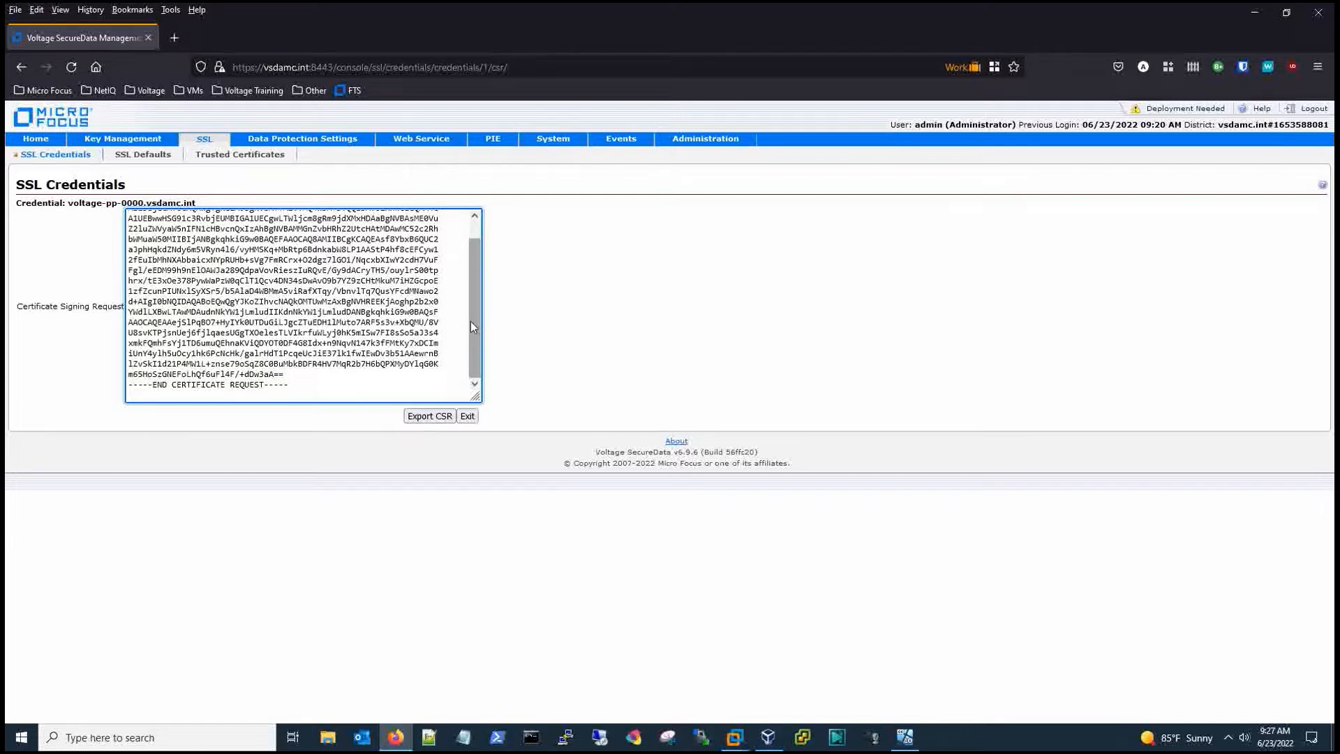
scroll("up", 3)
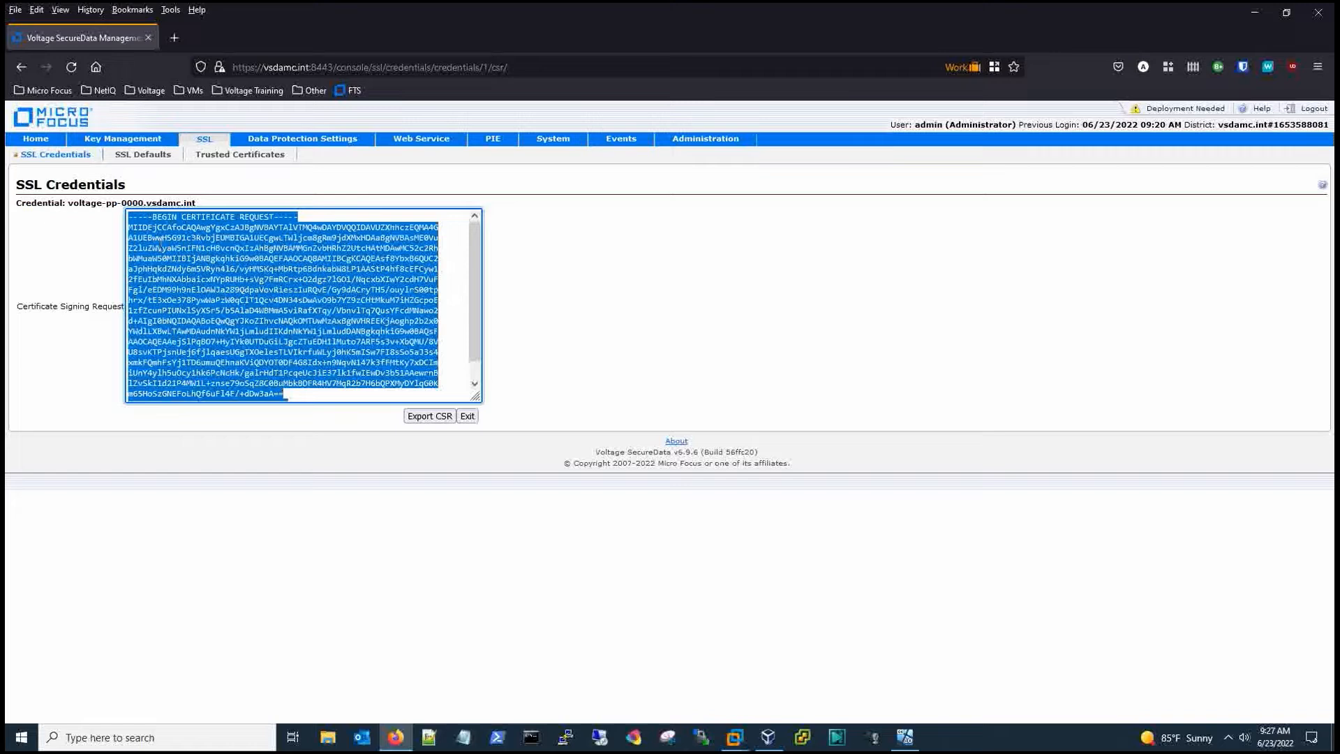
mouse_move(924, 606)
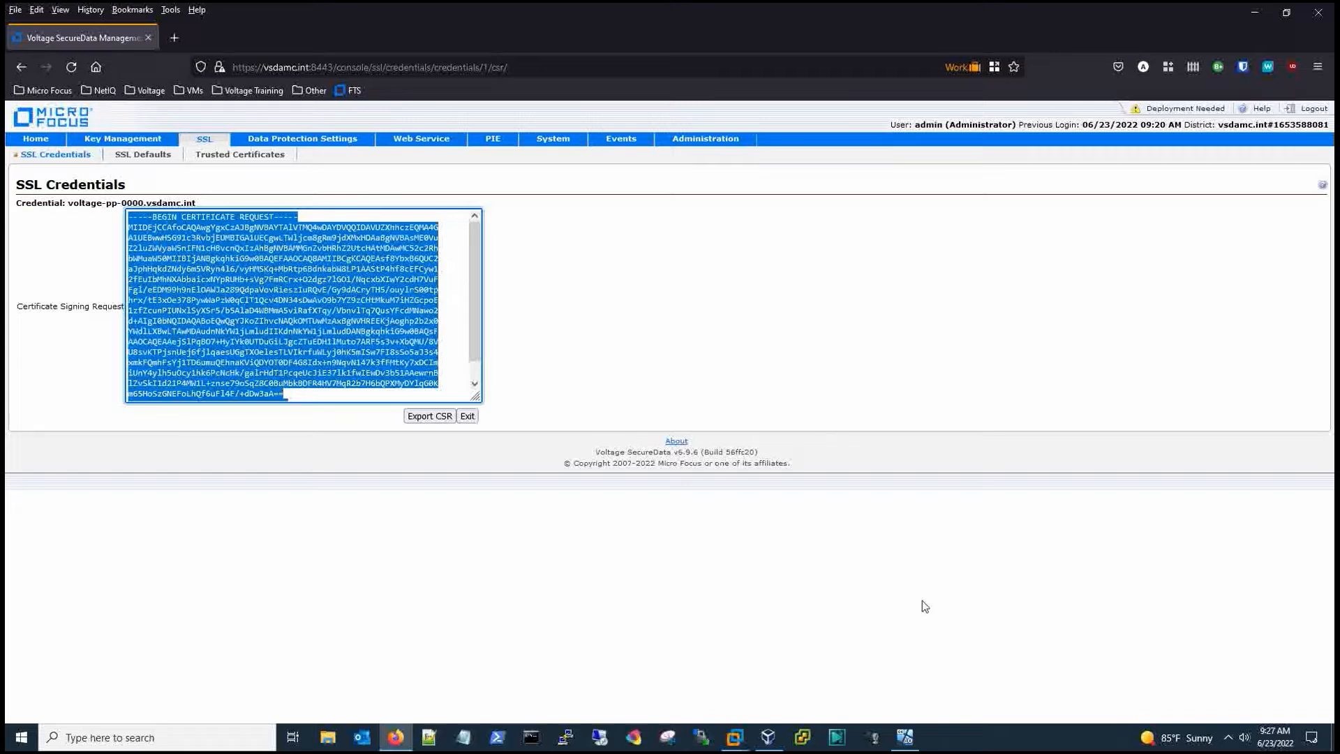
mouse_move(903, 737)
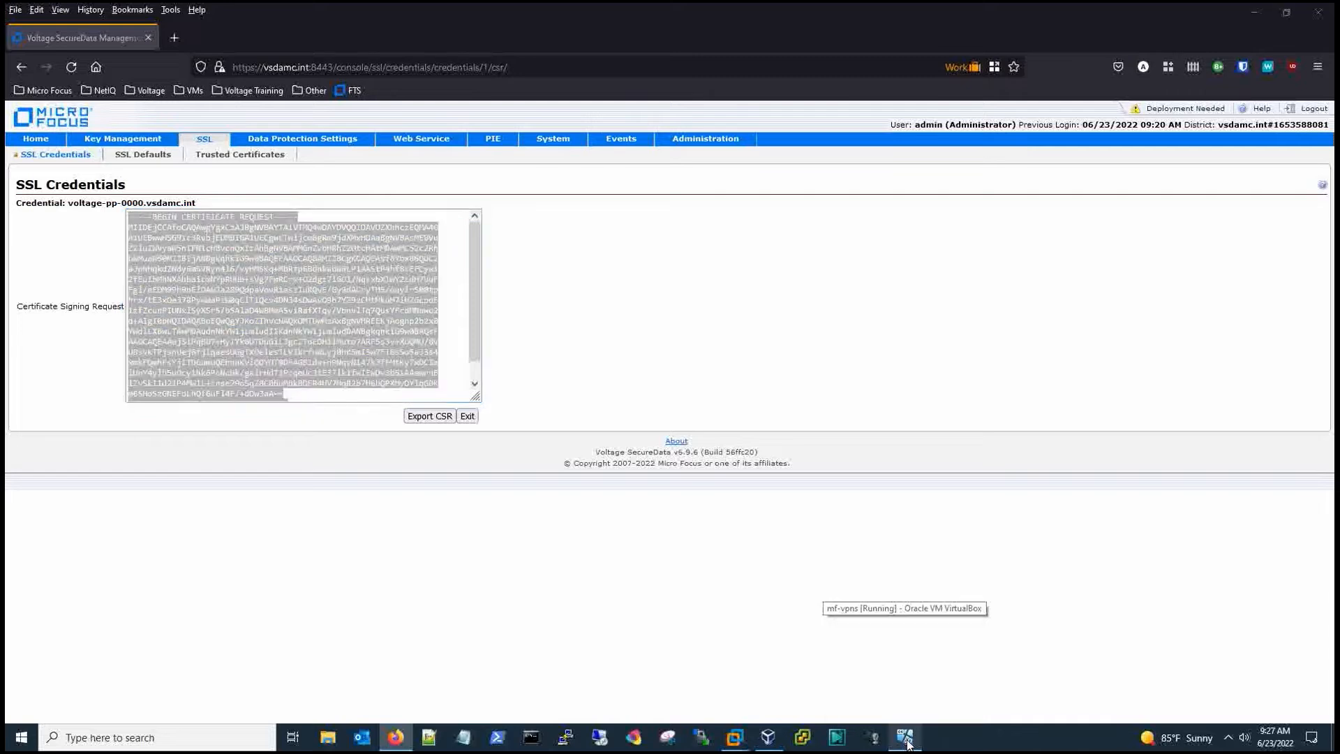
- Sign the pasted CSR in CA-O-Matic with chain length 2, then exit to the credentials list showing Key green
left_click(904, 737)
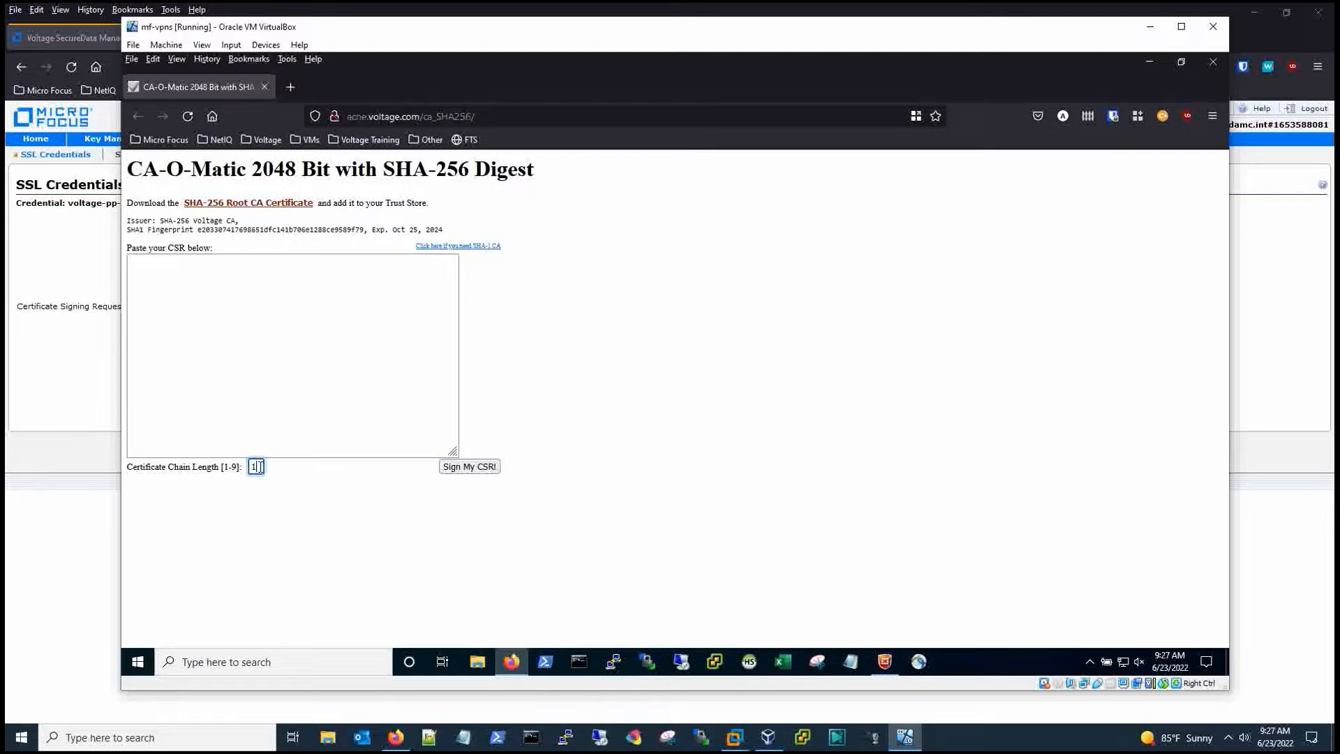
type("2")
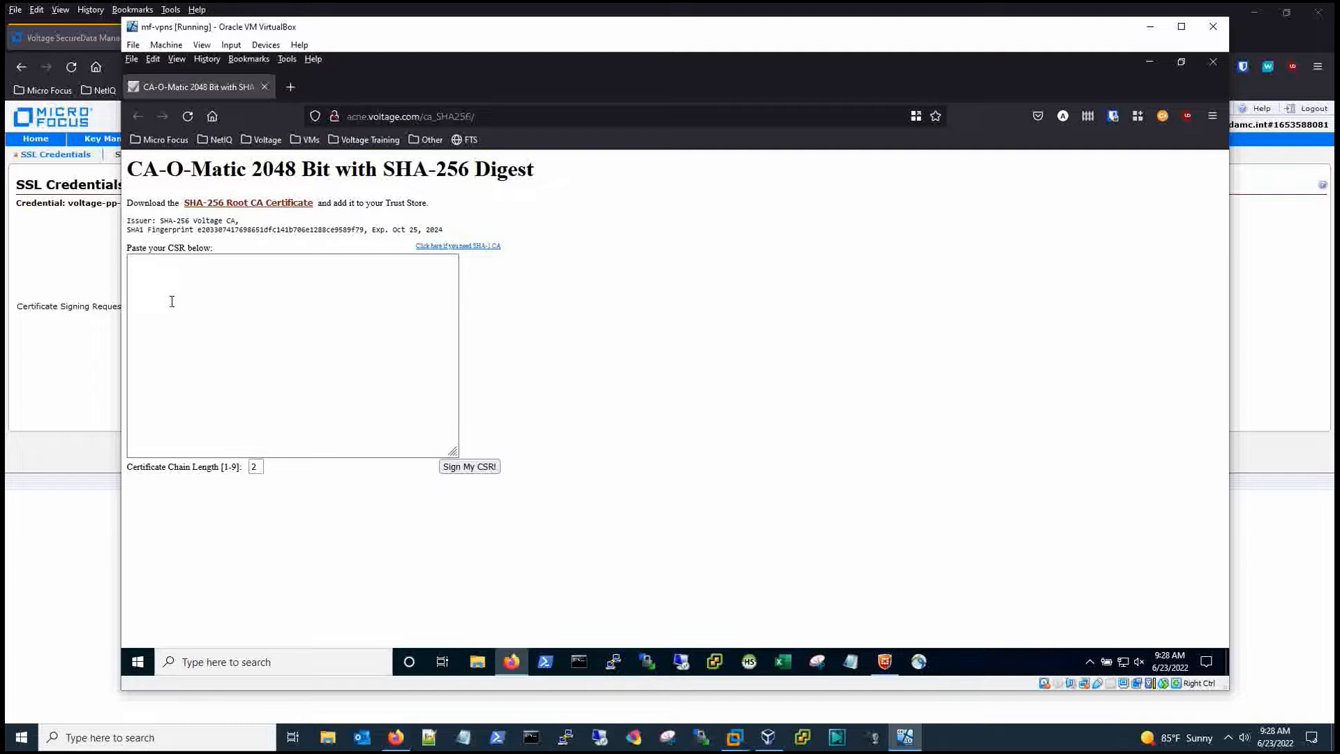
left_click(291, 354)
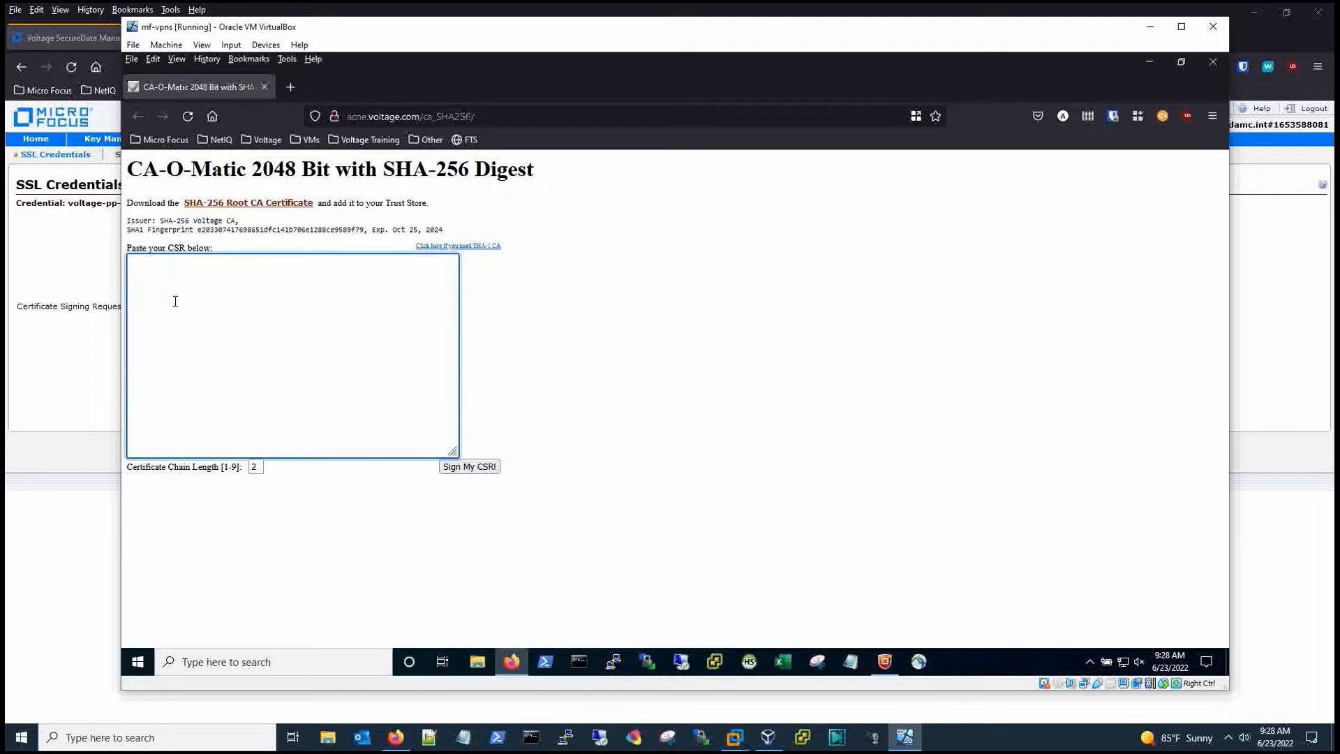
type("-----BEGIN CERTIFICATE REQUEST-----")
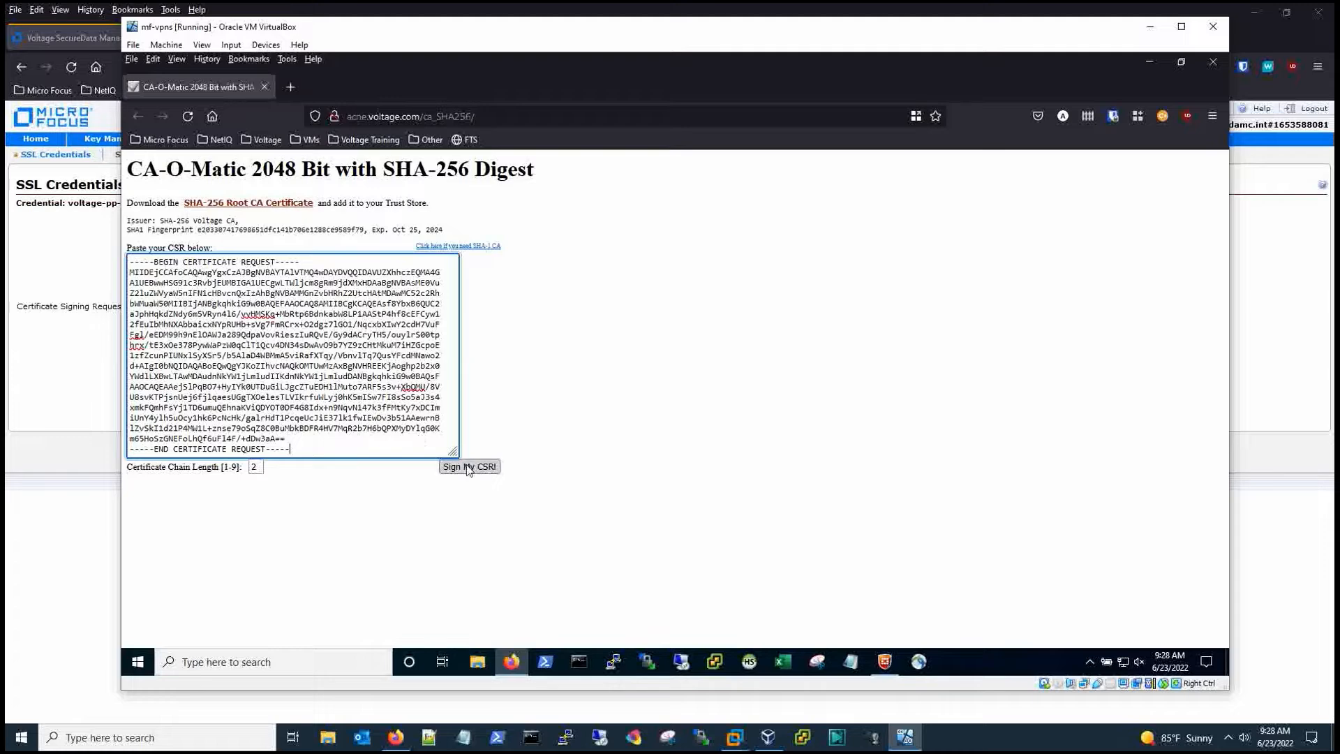
left_click(469, 466)
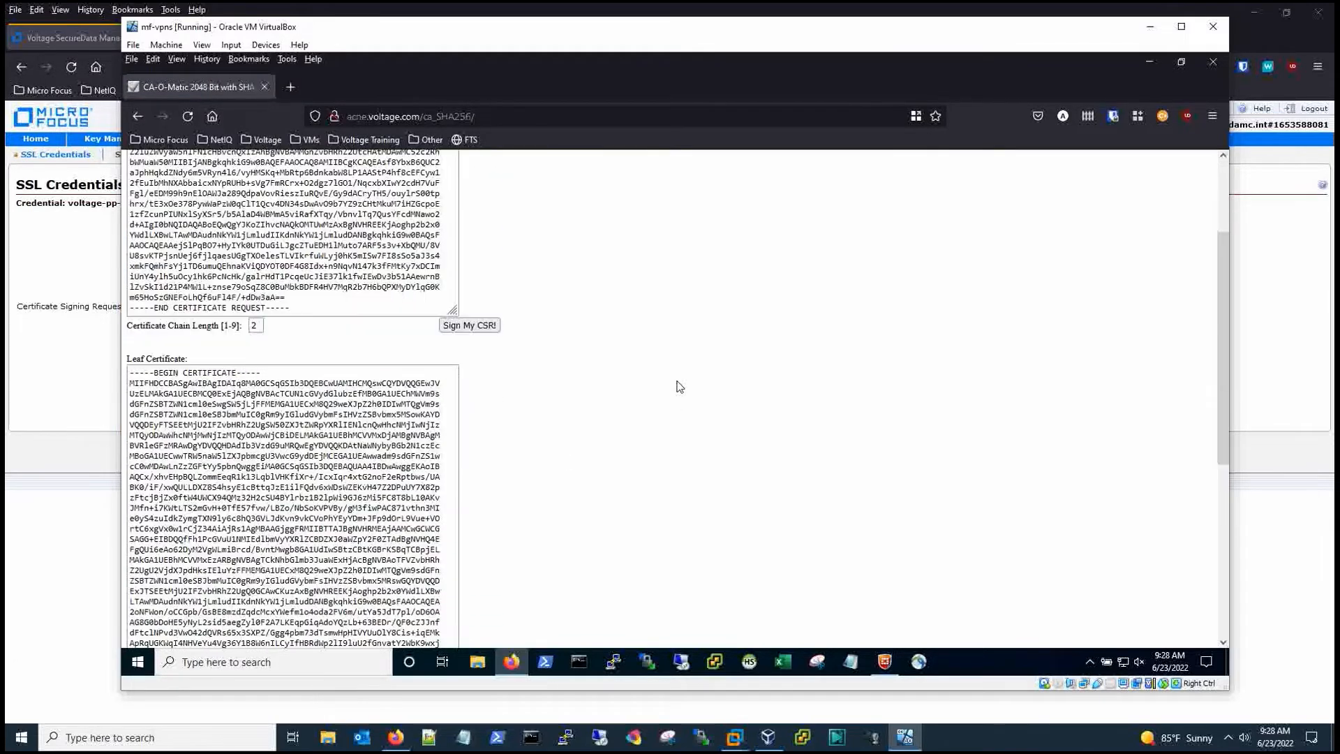
scroll("down", 3)
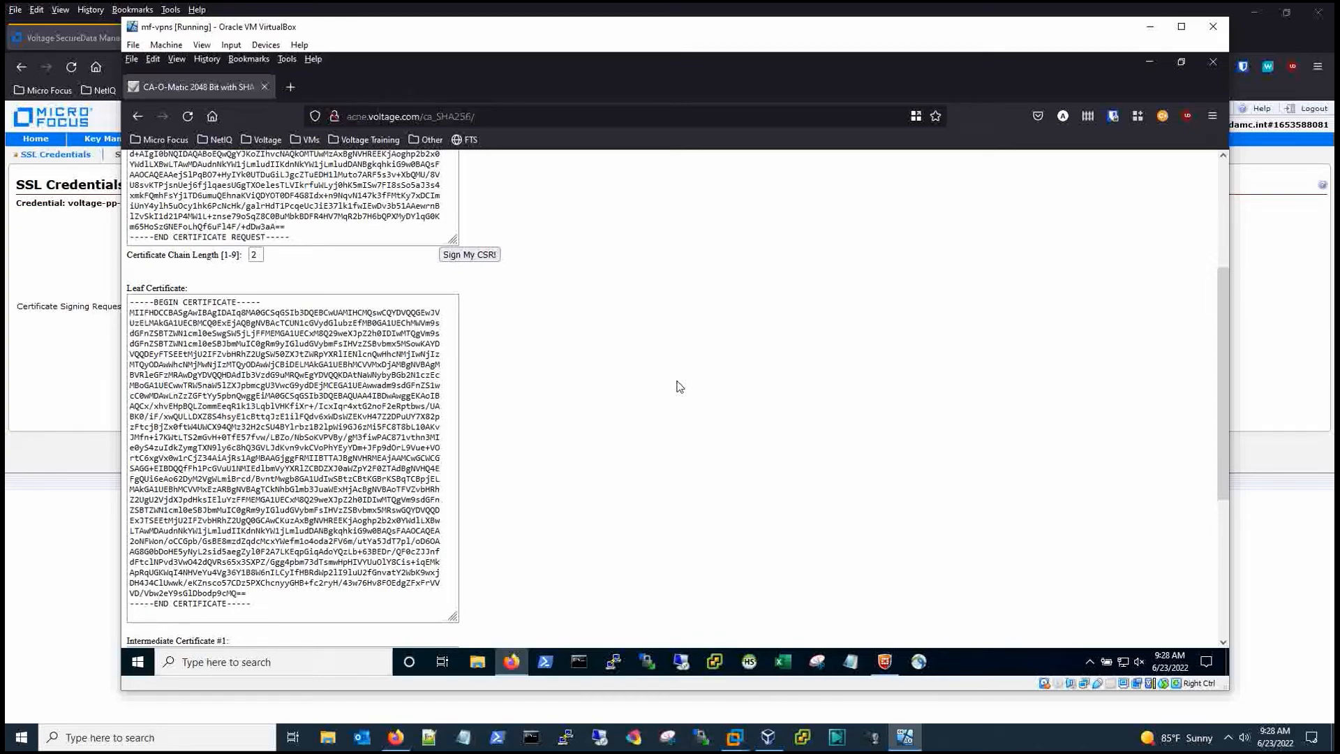
scroll("down", 3)
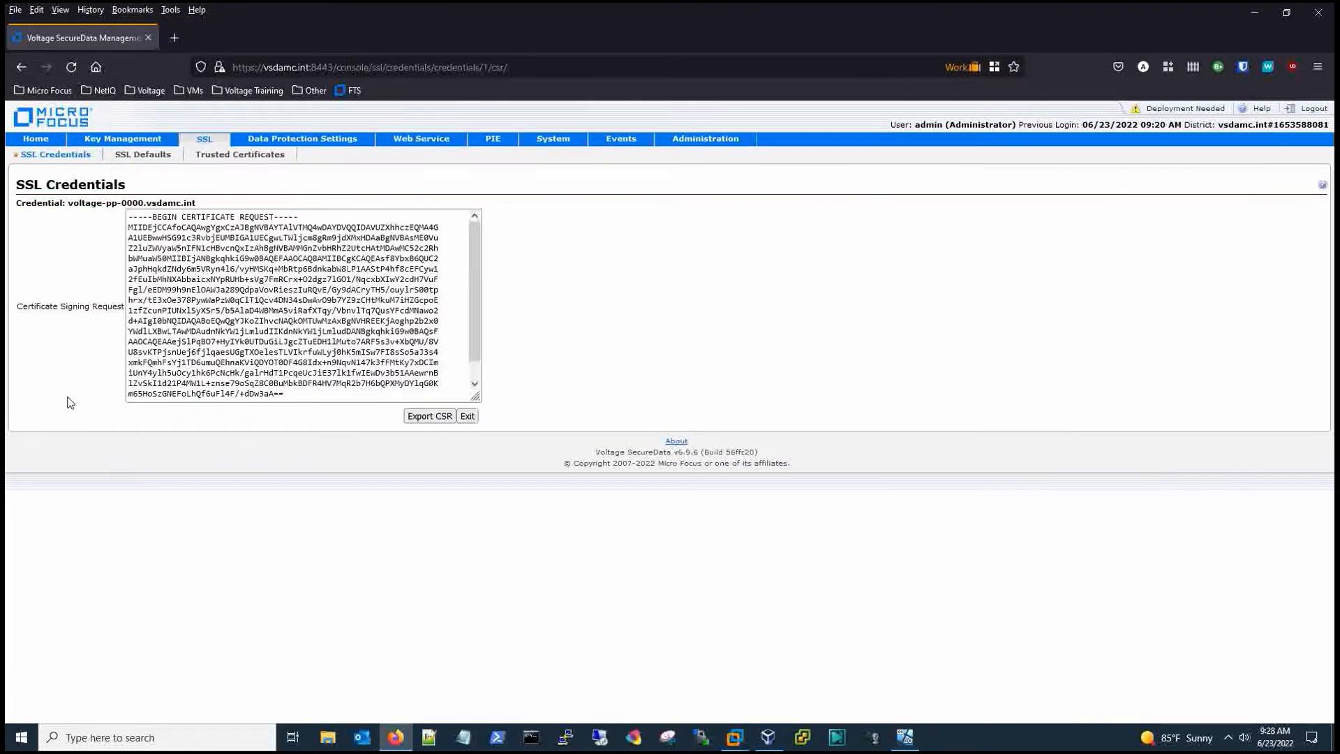
mouse_move(218, 490)
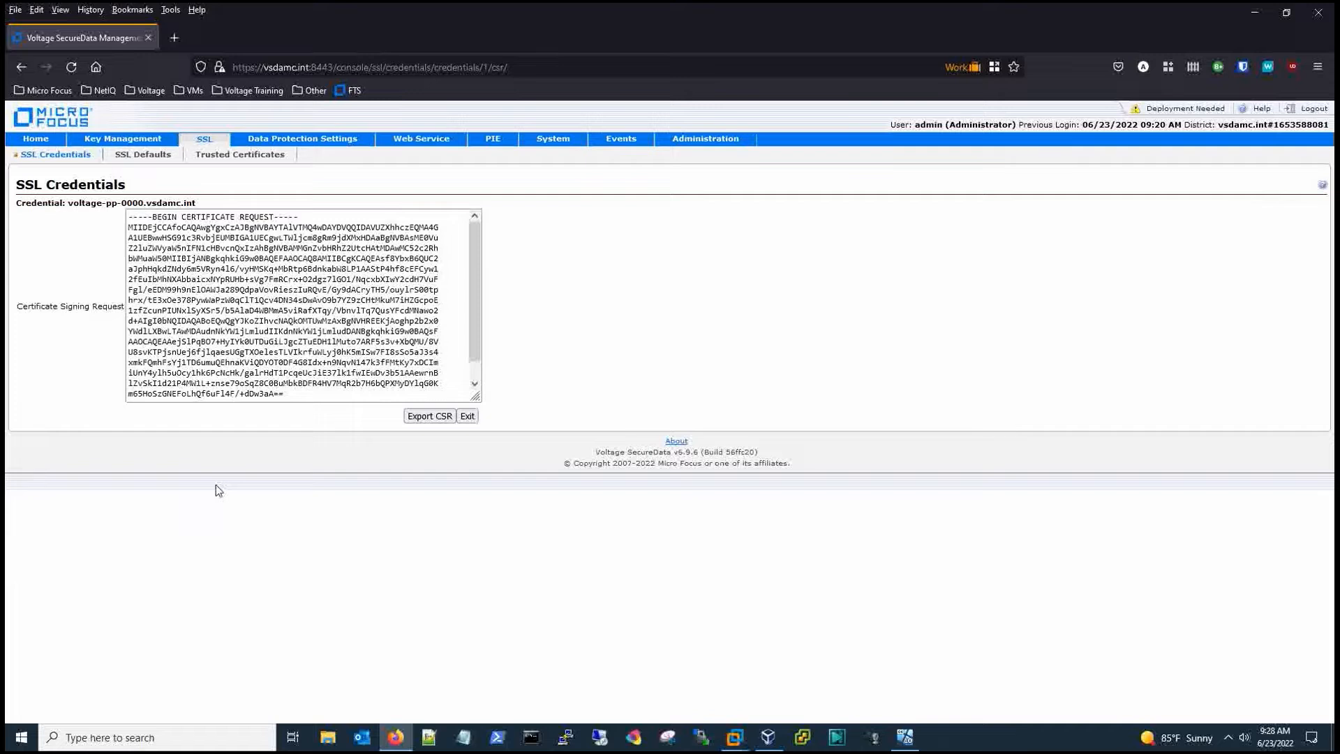
left_click(466, 416)
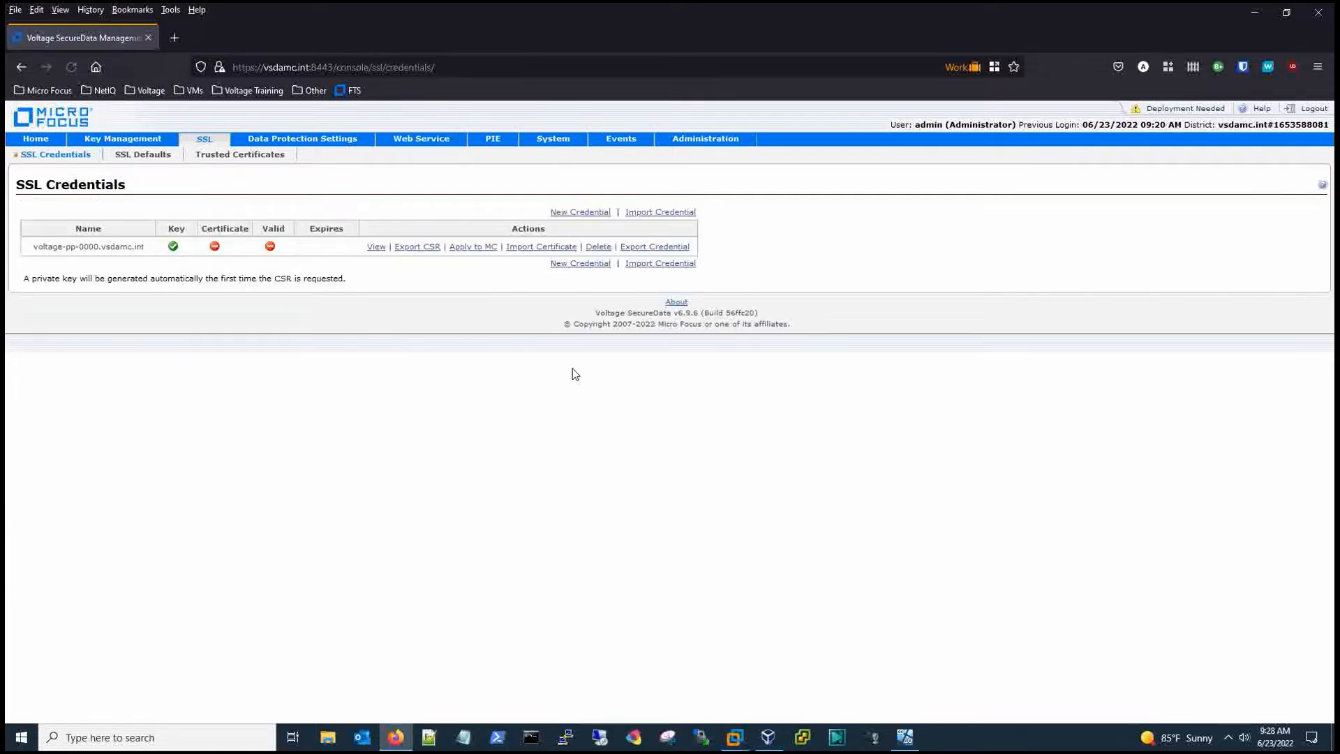
mouse_move(228, 188)
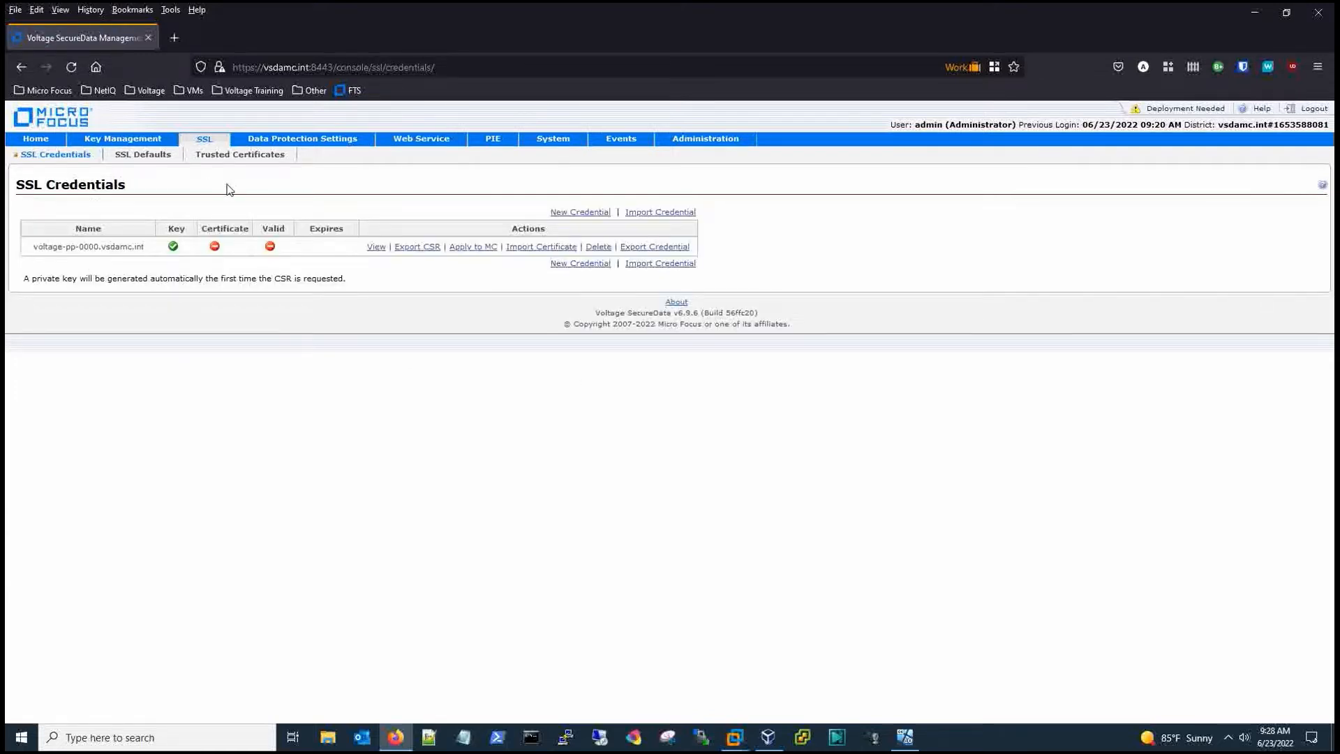
mouse_move(310, 186)
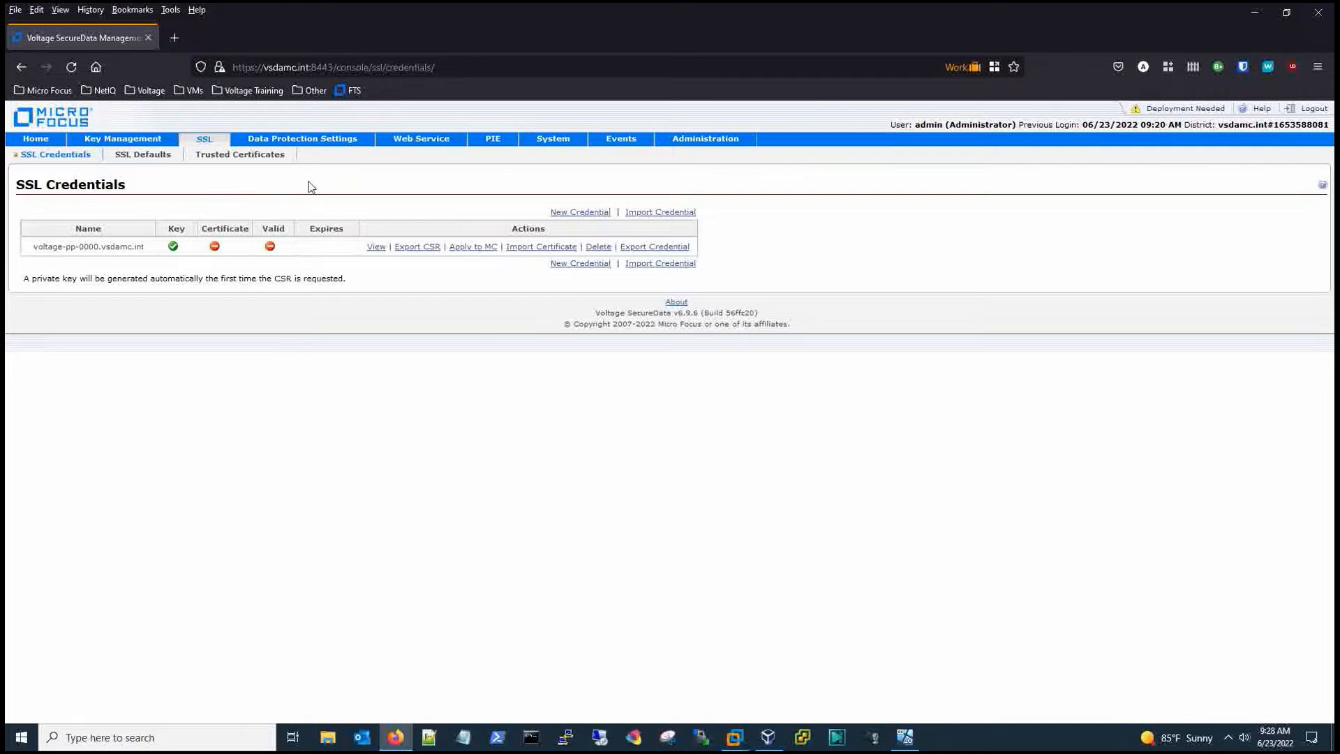
mouse_move(180, 264)
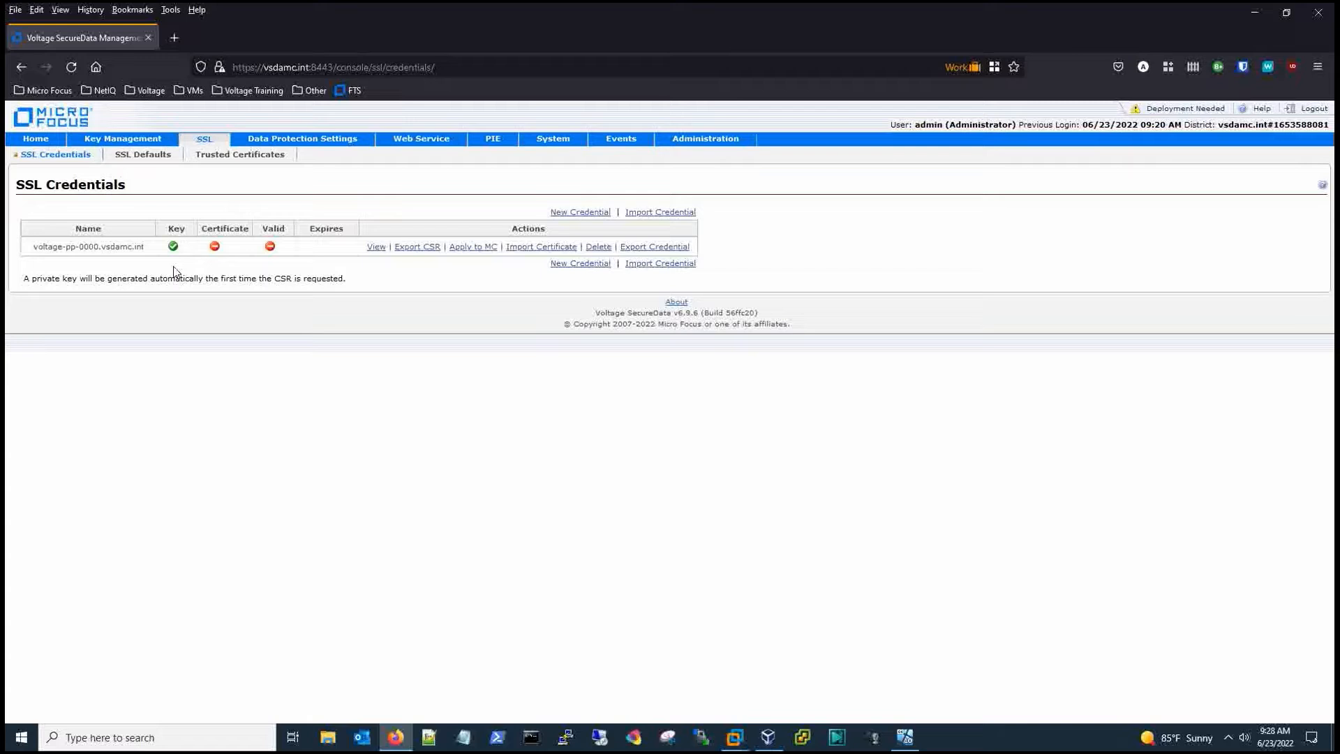
mouse_move(263, 332)
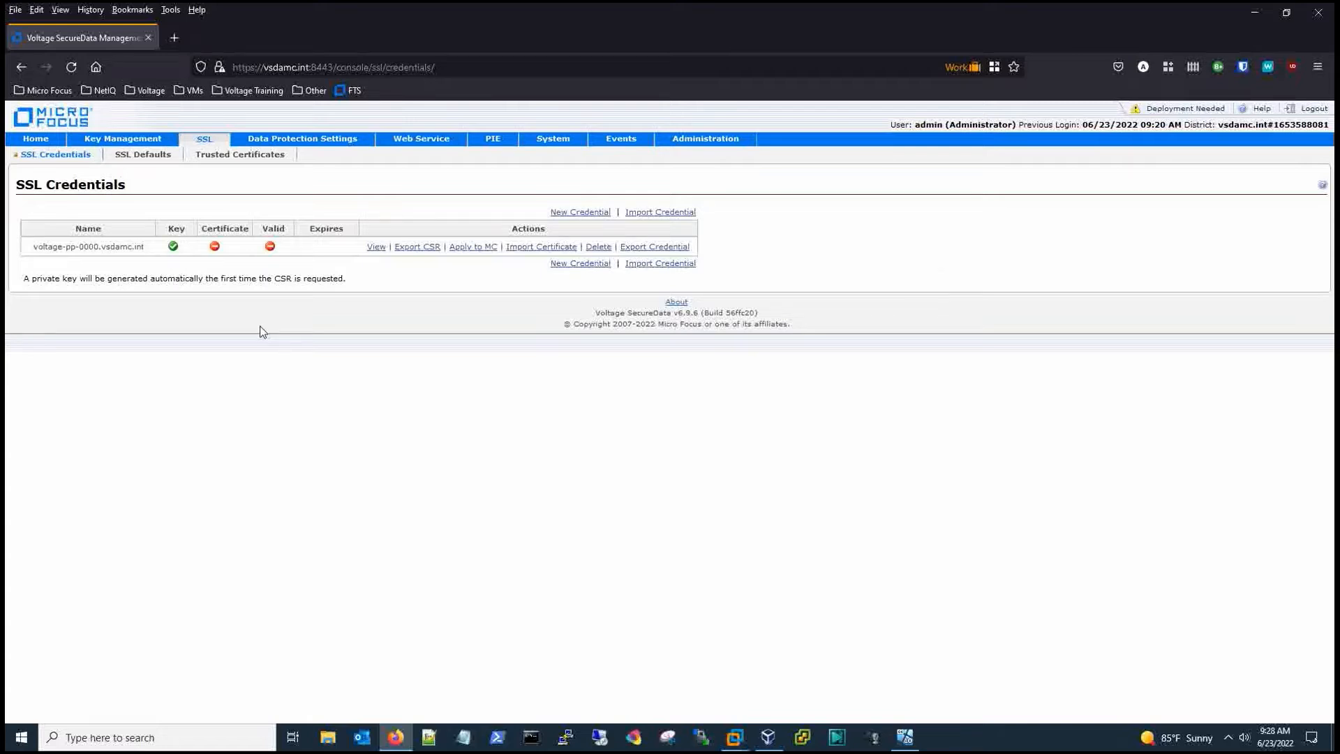
mouse_move(272, 324)
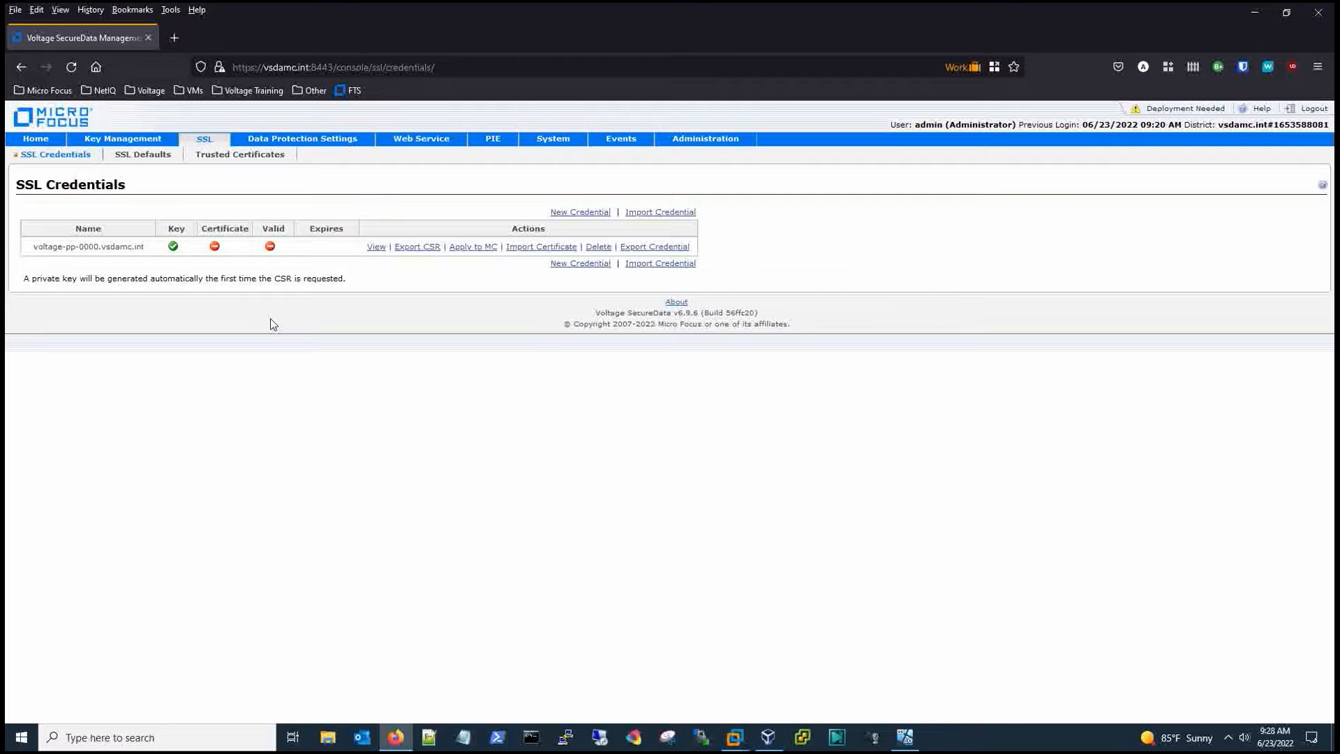
mouse_move(542, 249)
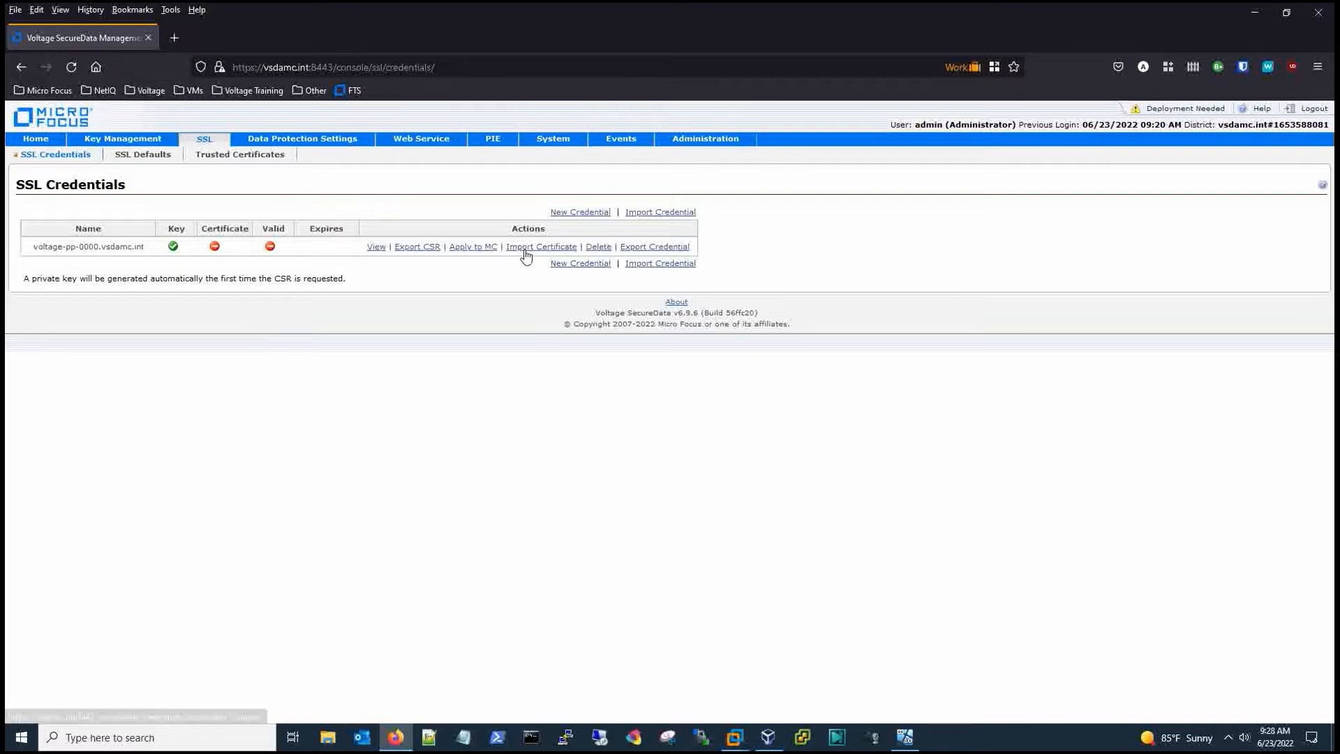
- Fill the certificate import with the signed leaf certificate plus one intermediate certificate as text
left_click(540, 247)
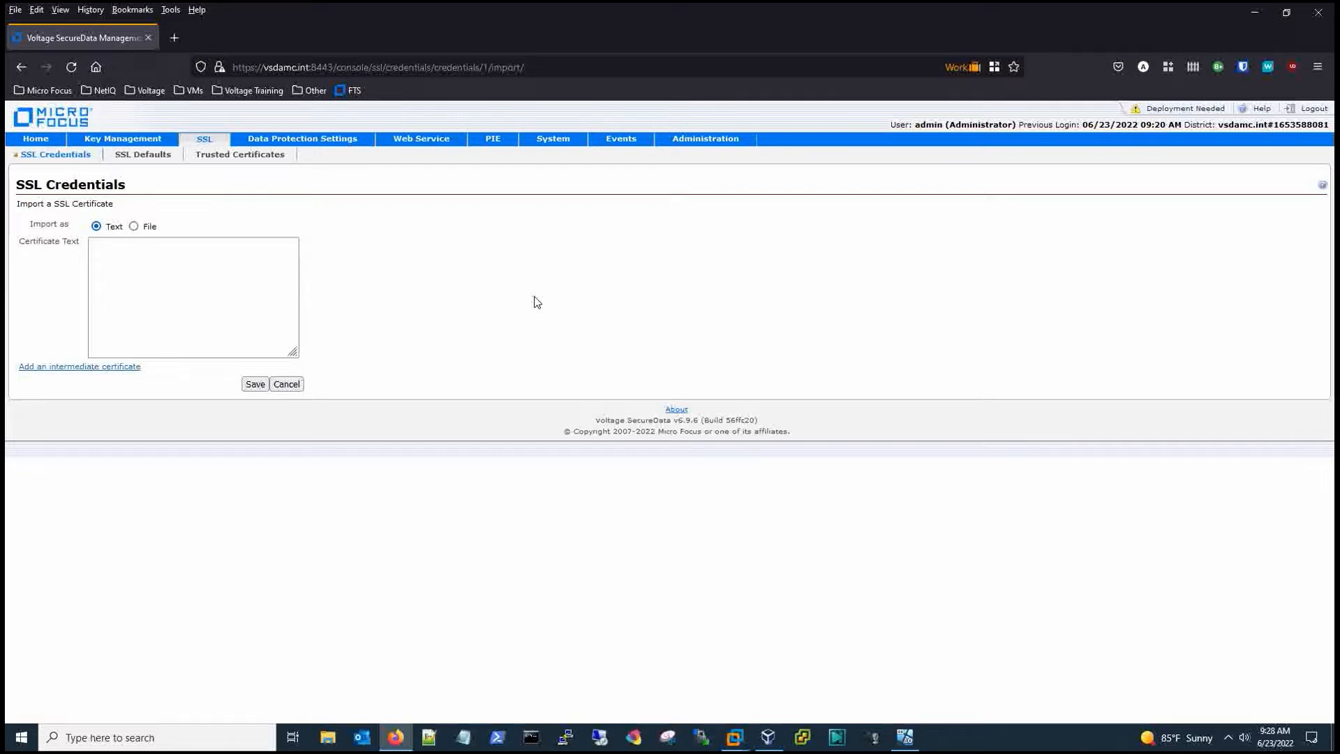
mouse_move(120, 214)
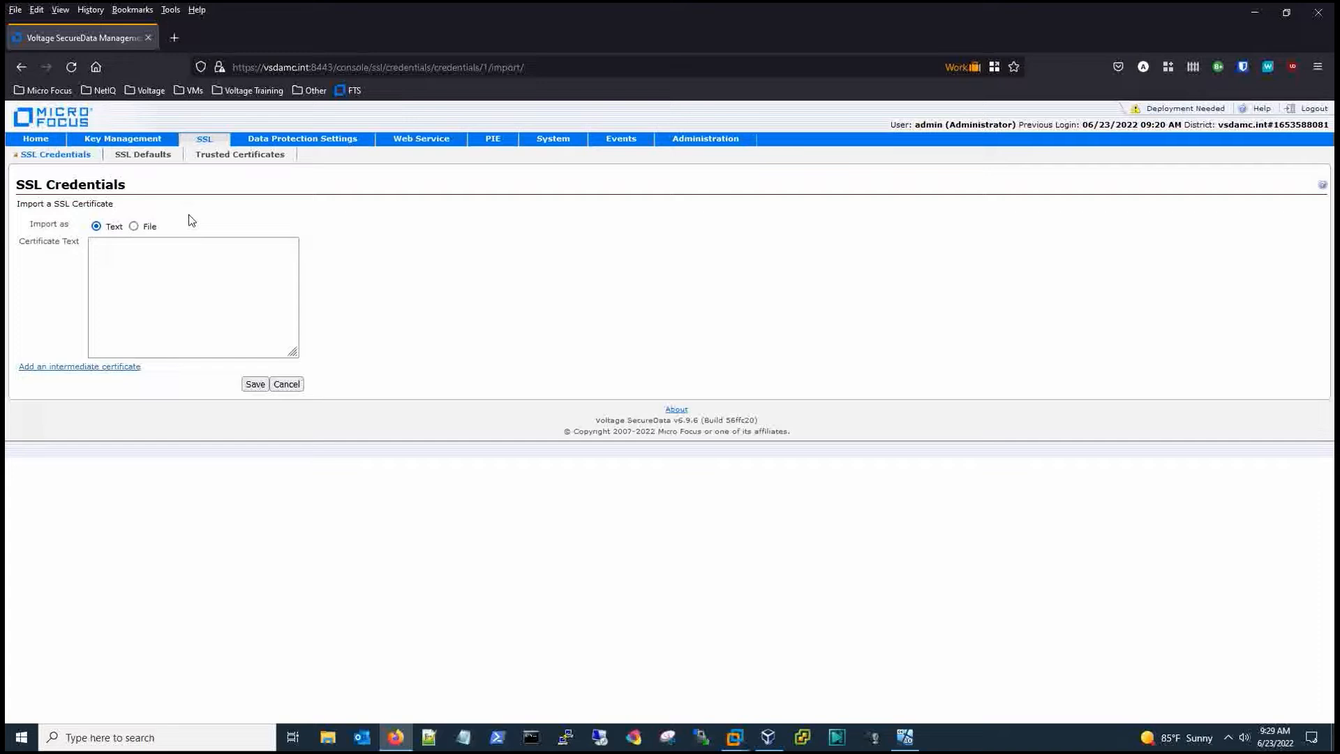
mouse_move(905, 737)
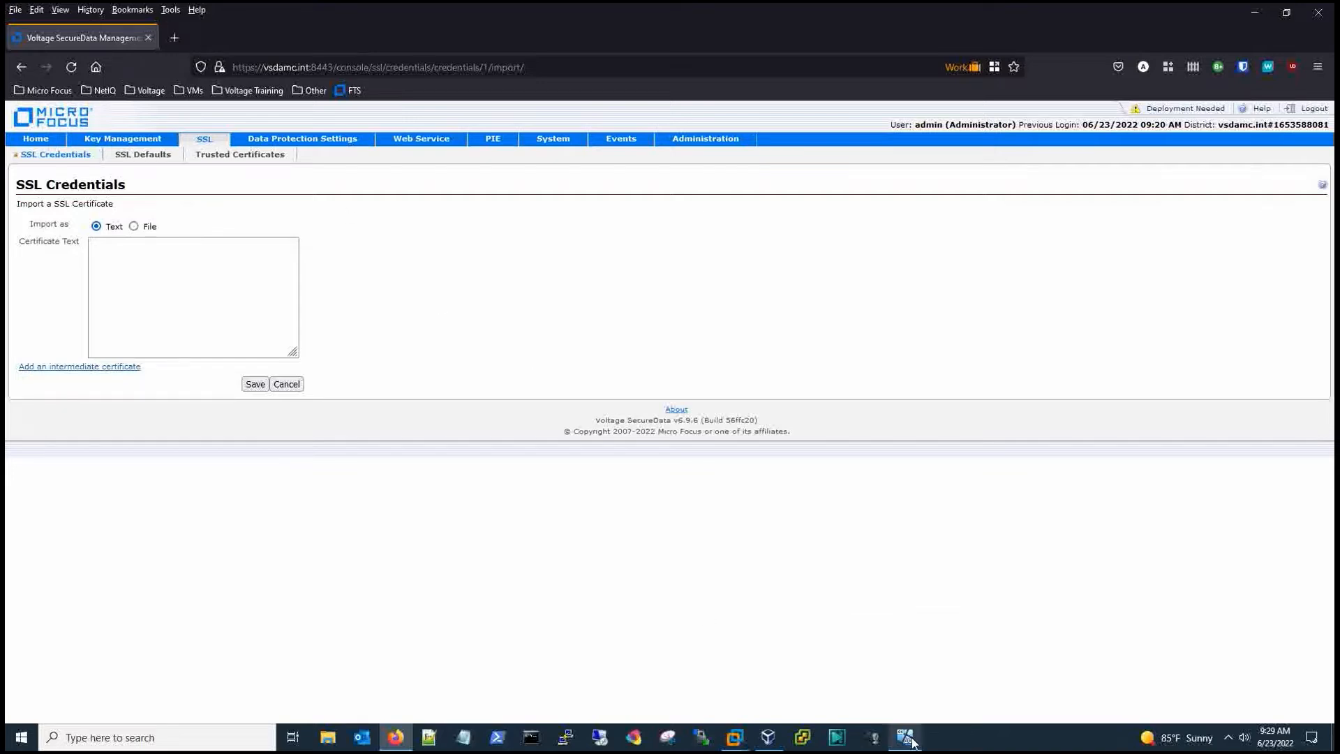
left_click(903, 737)
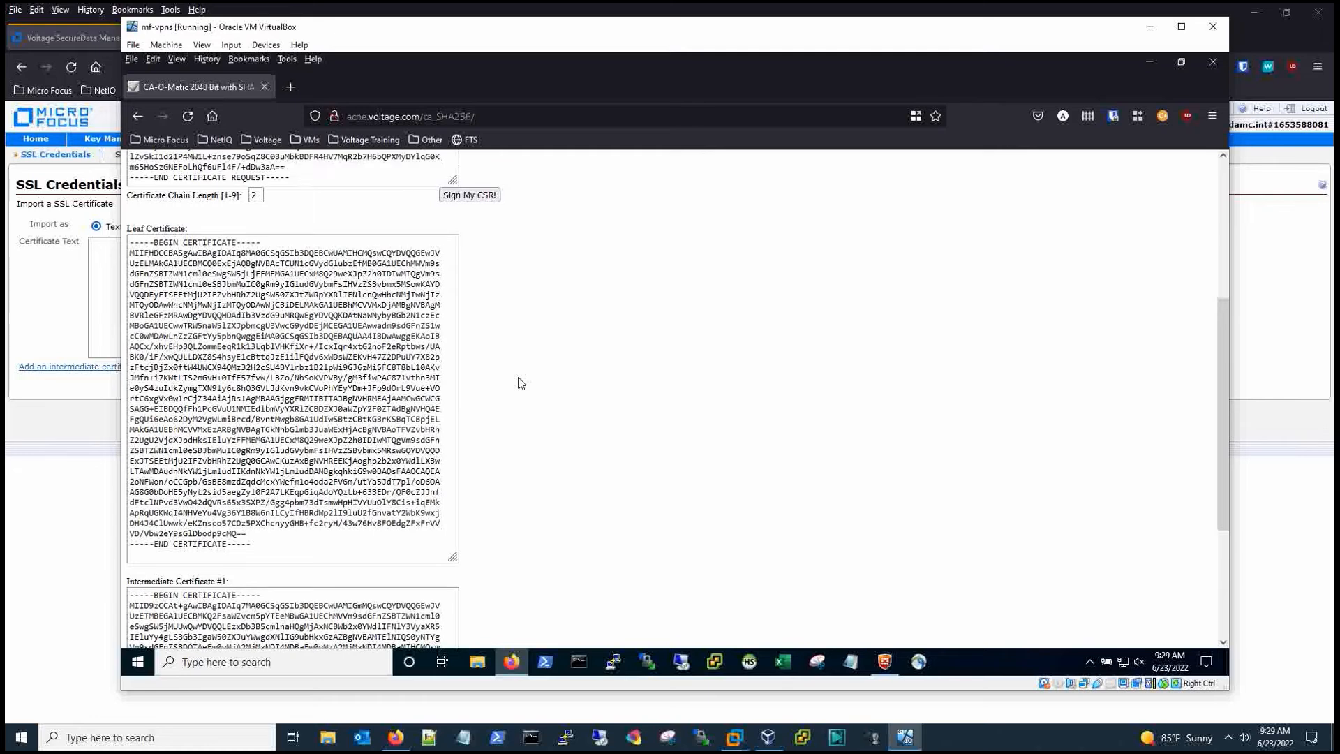
left_click(290, 394)
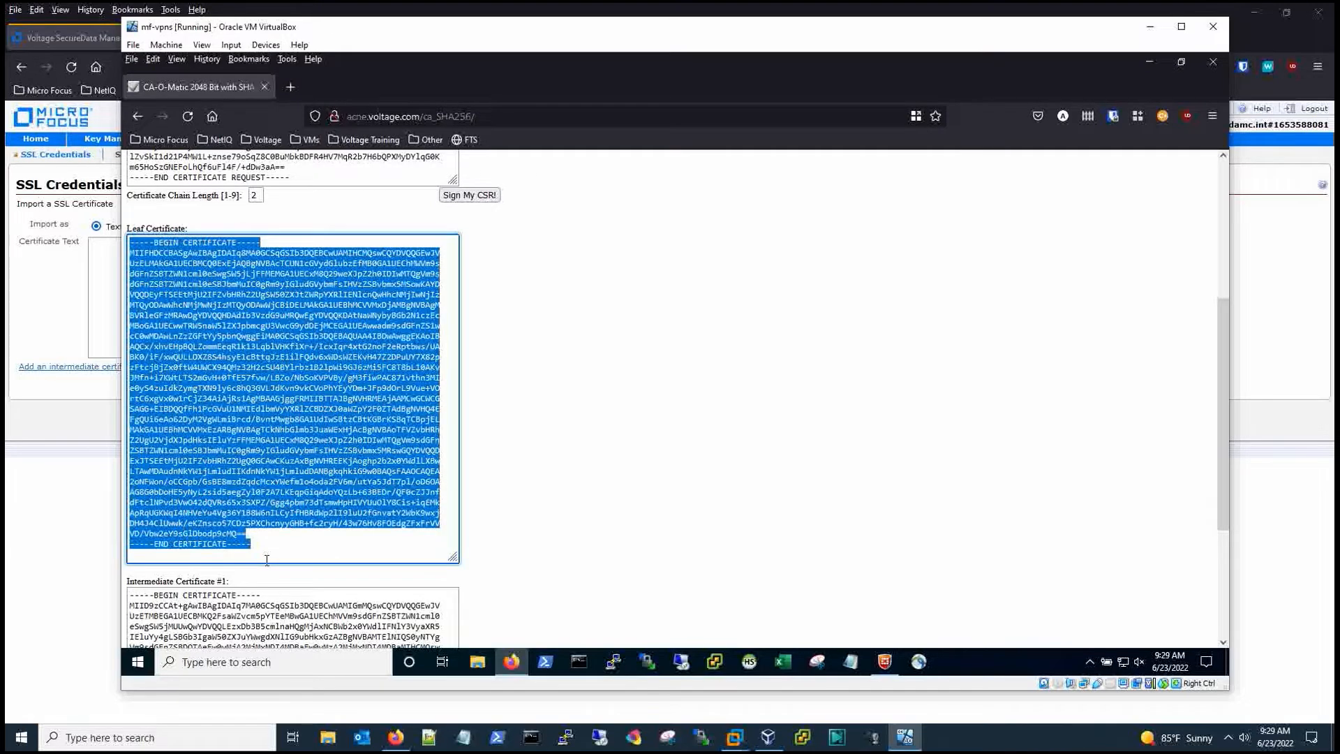
mouse_move(85, 351)
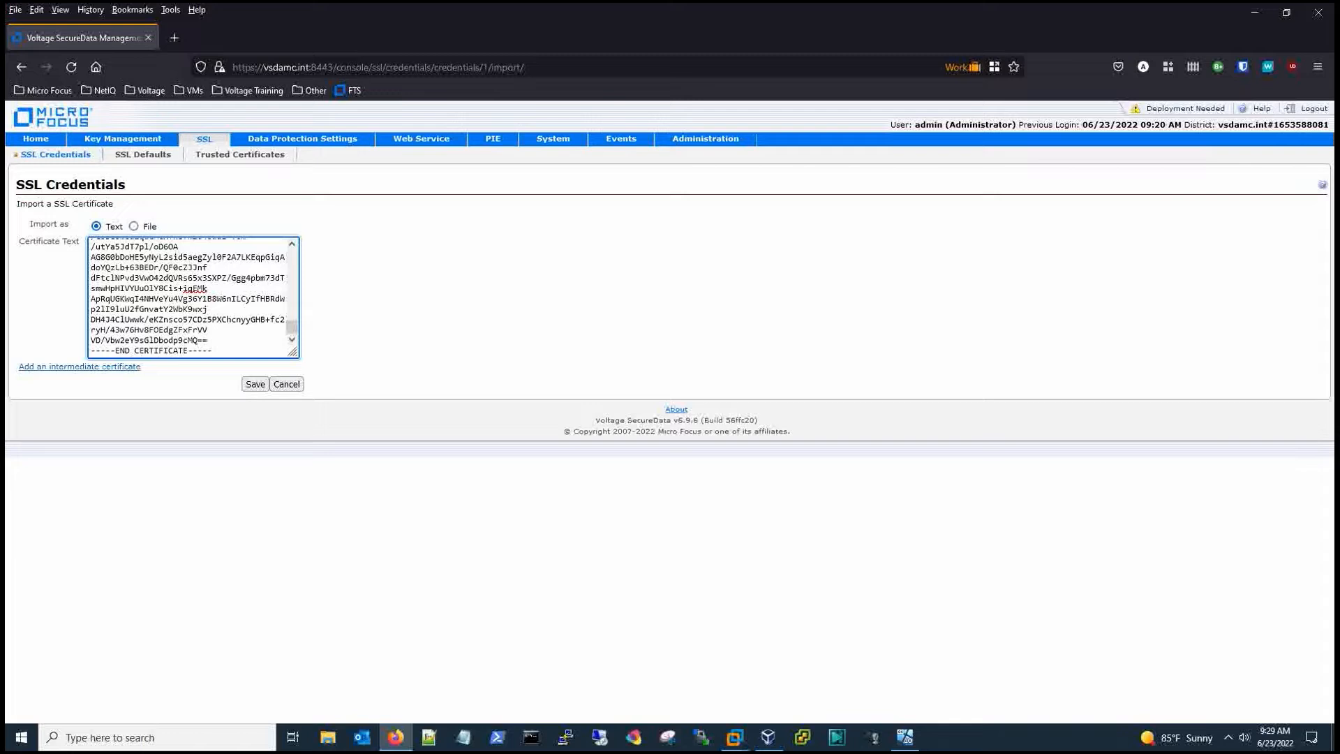
mouse_move(48, 376)
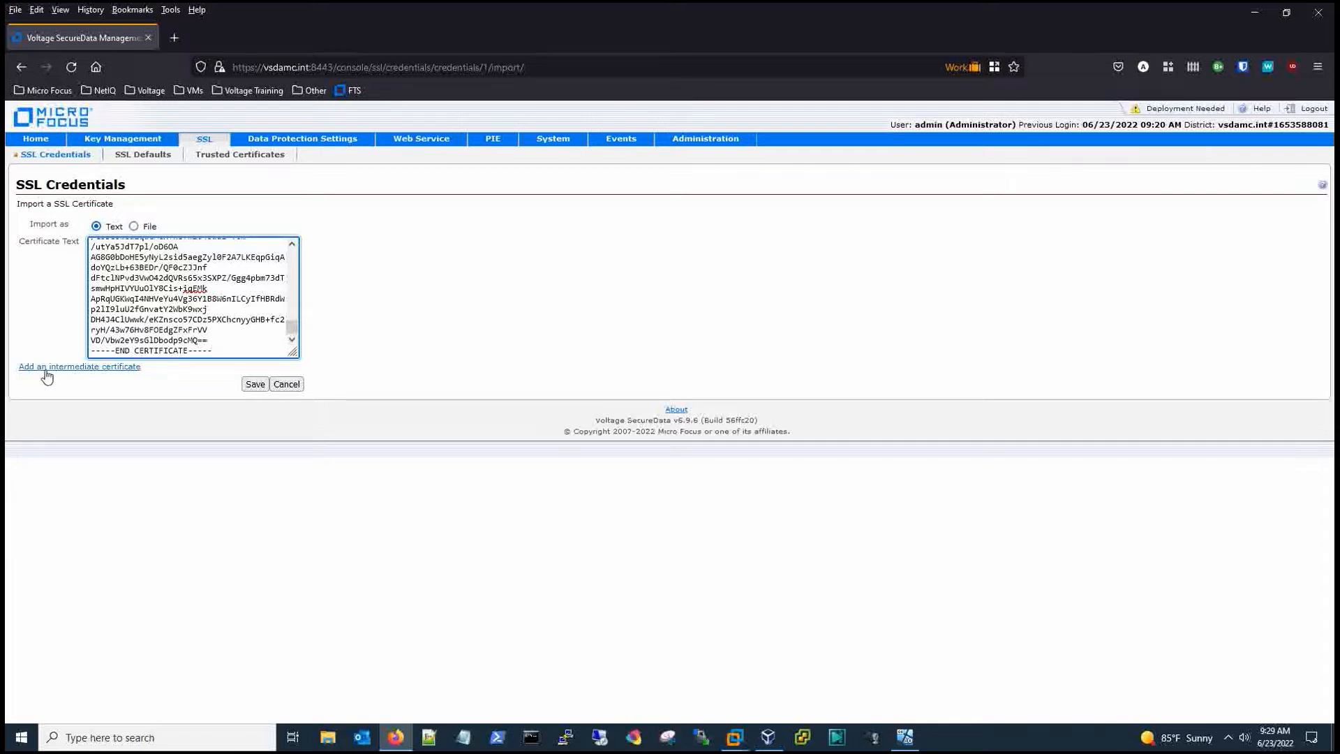
left_click(80, 366)
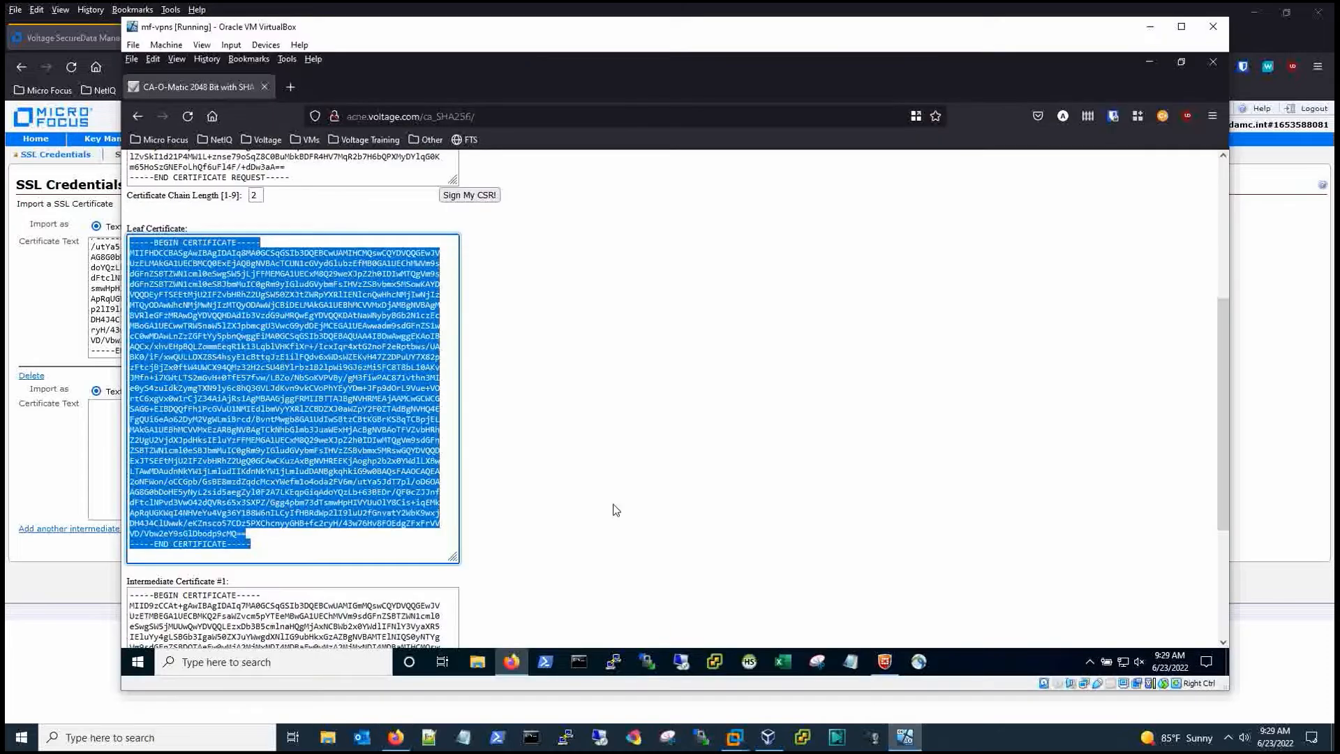
scroll("down", 3)
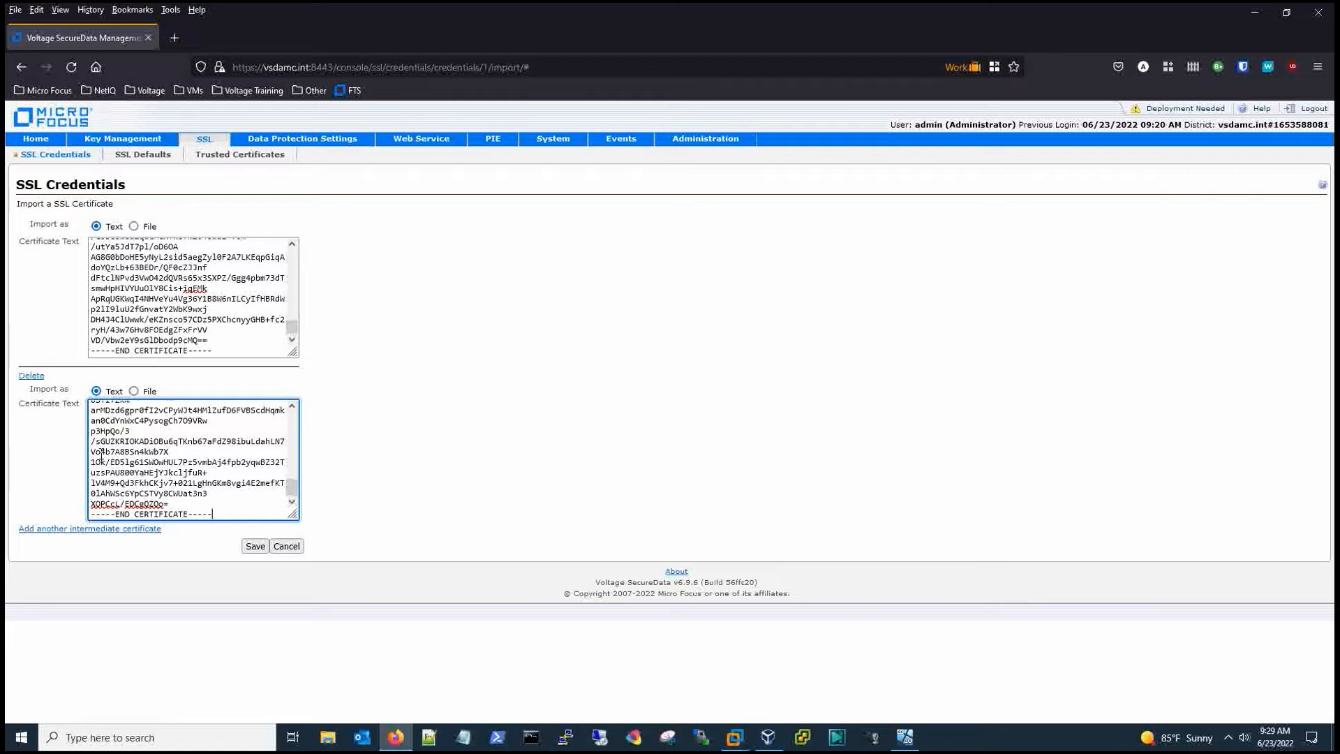
mouse_move(254, 546)
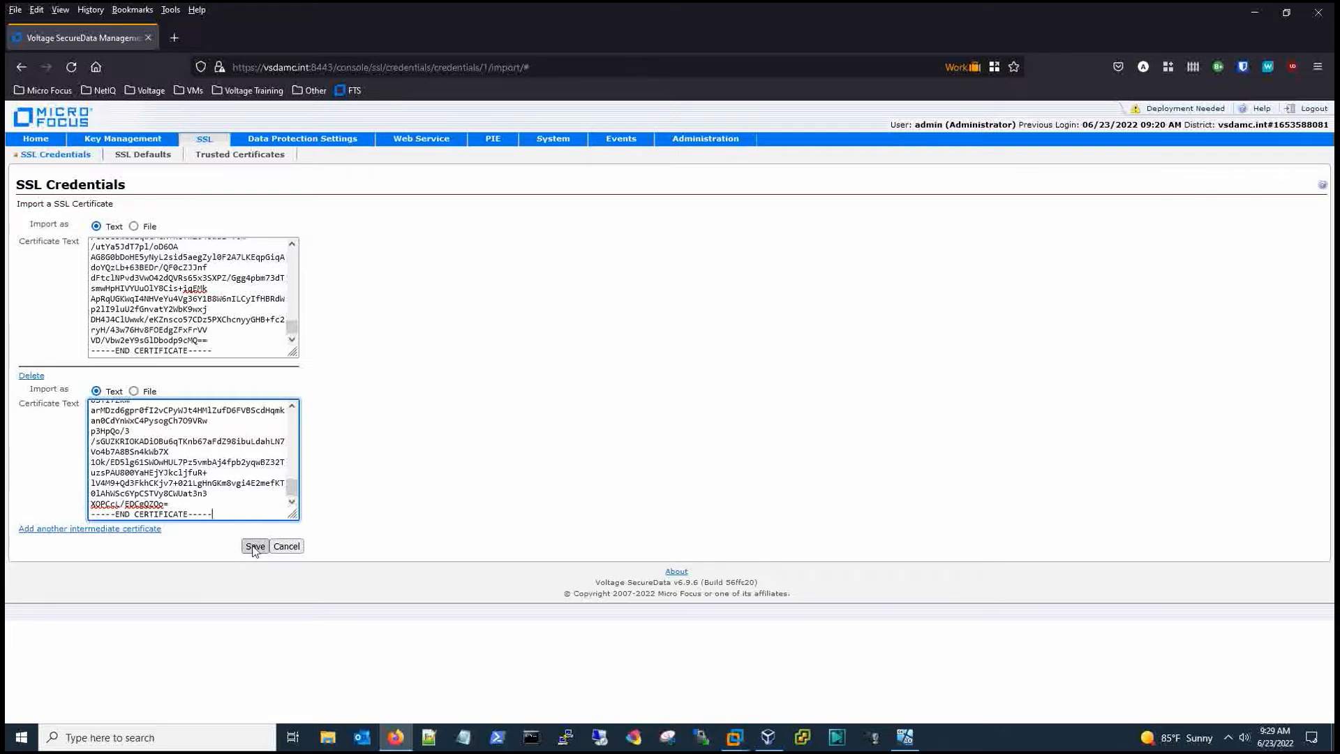
- Save the imported certificate so Key, Certificate and Valid show green, then view Trusted Certificates with SHA-256 Voltage CA
left_click(254, 546)
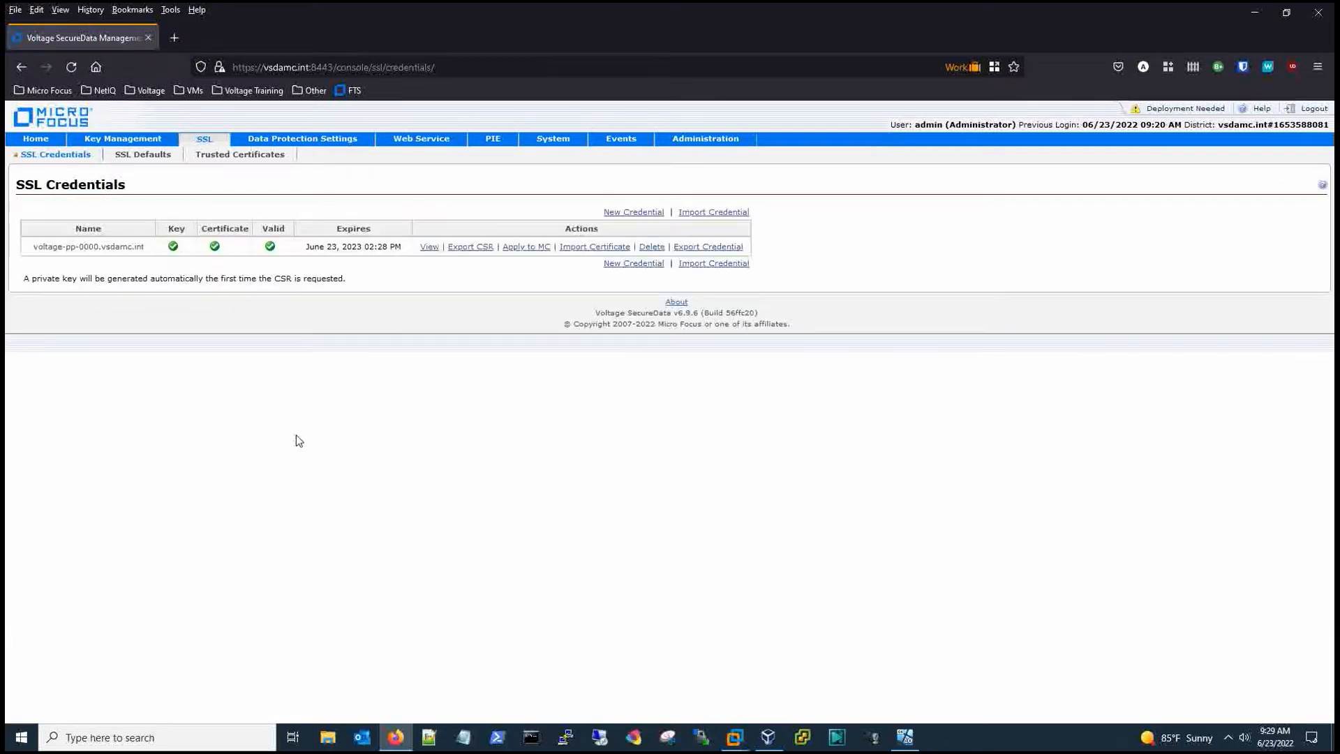
mouse_move(313, 437)
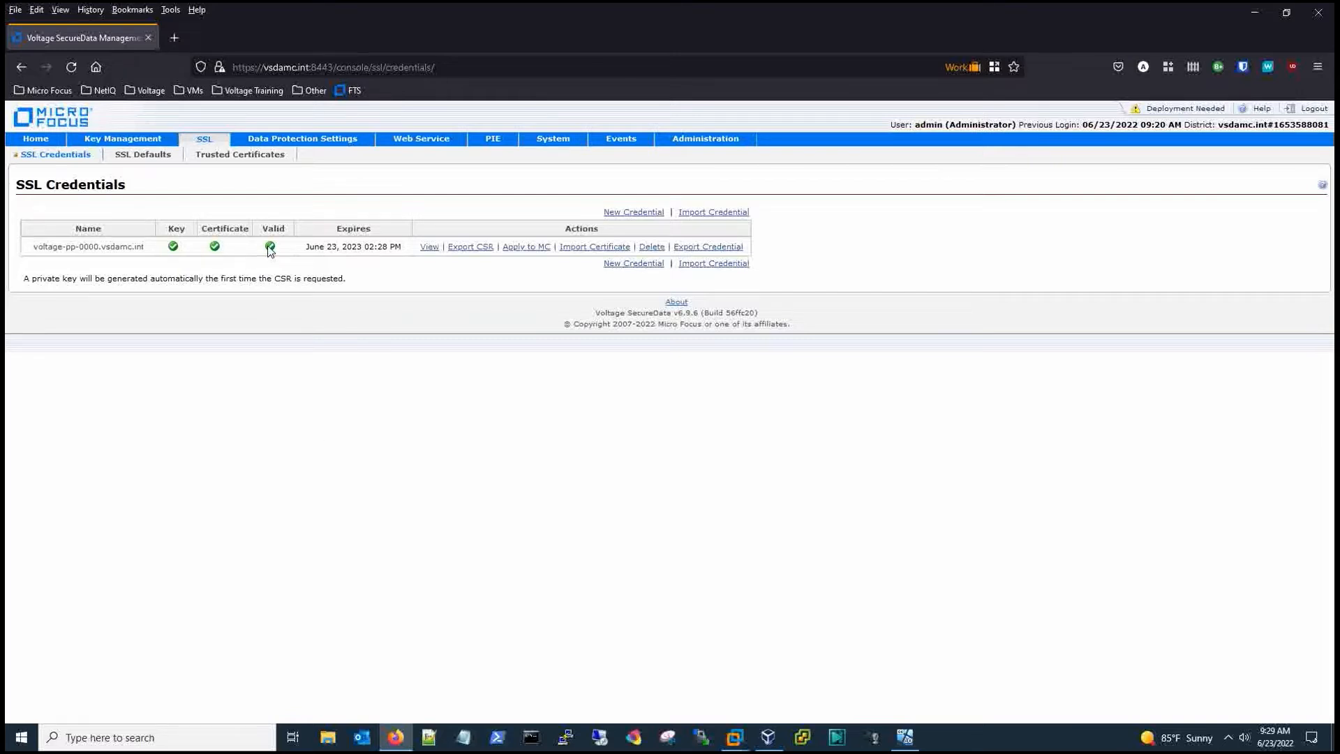
mouse_move(238, 154)
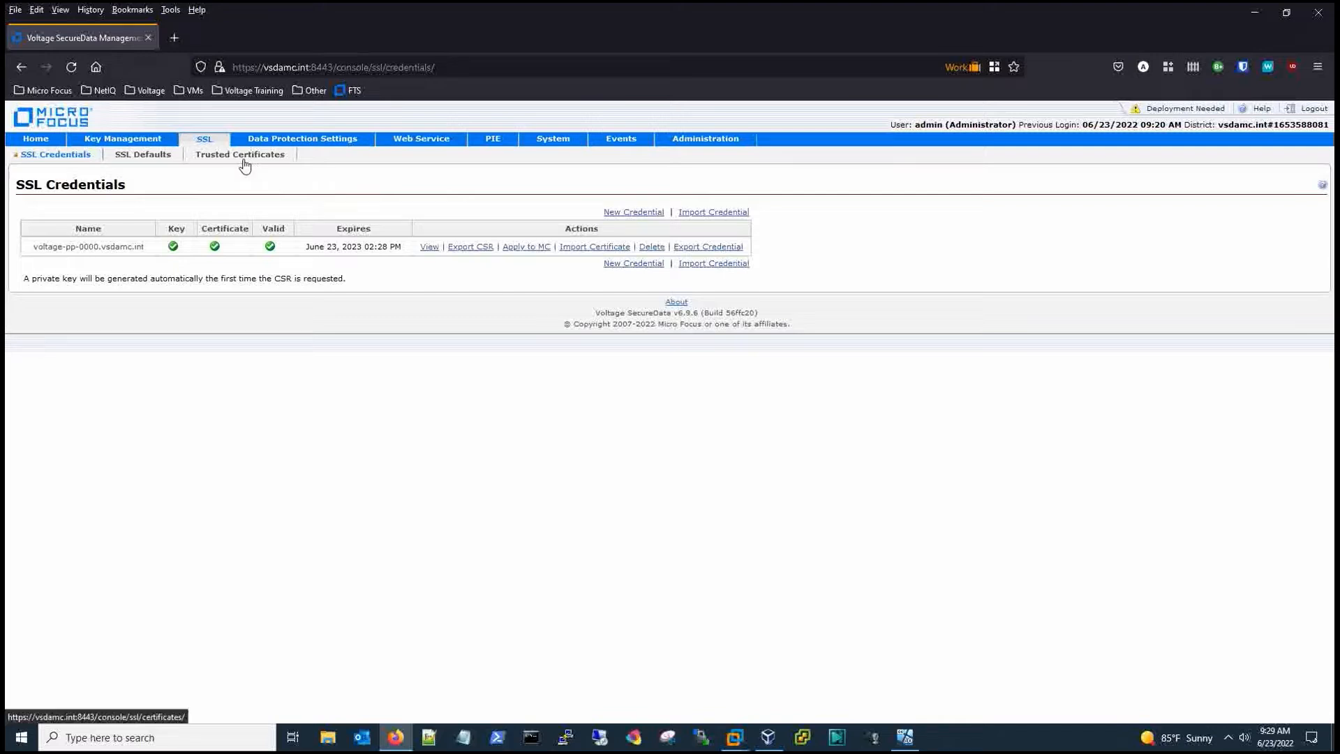
left_click(239, 153)
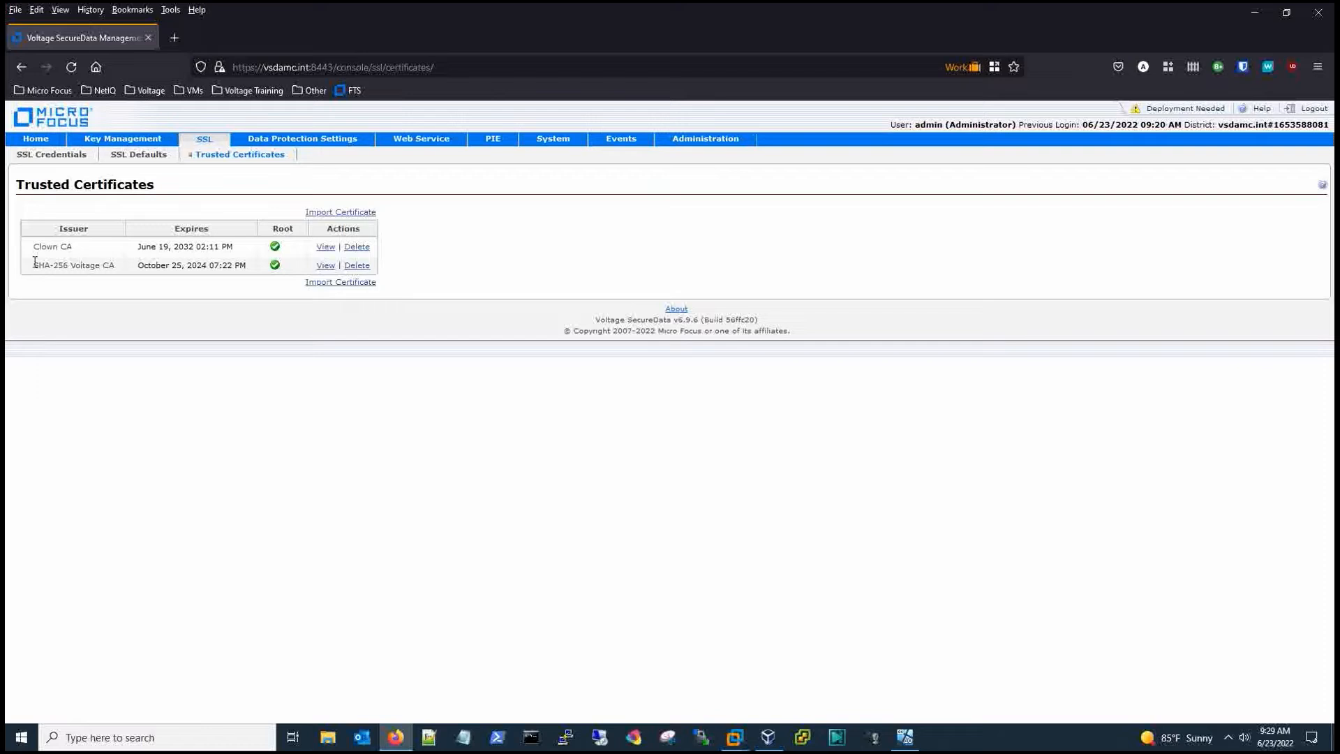
double_click(74, 265)
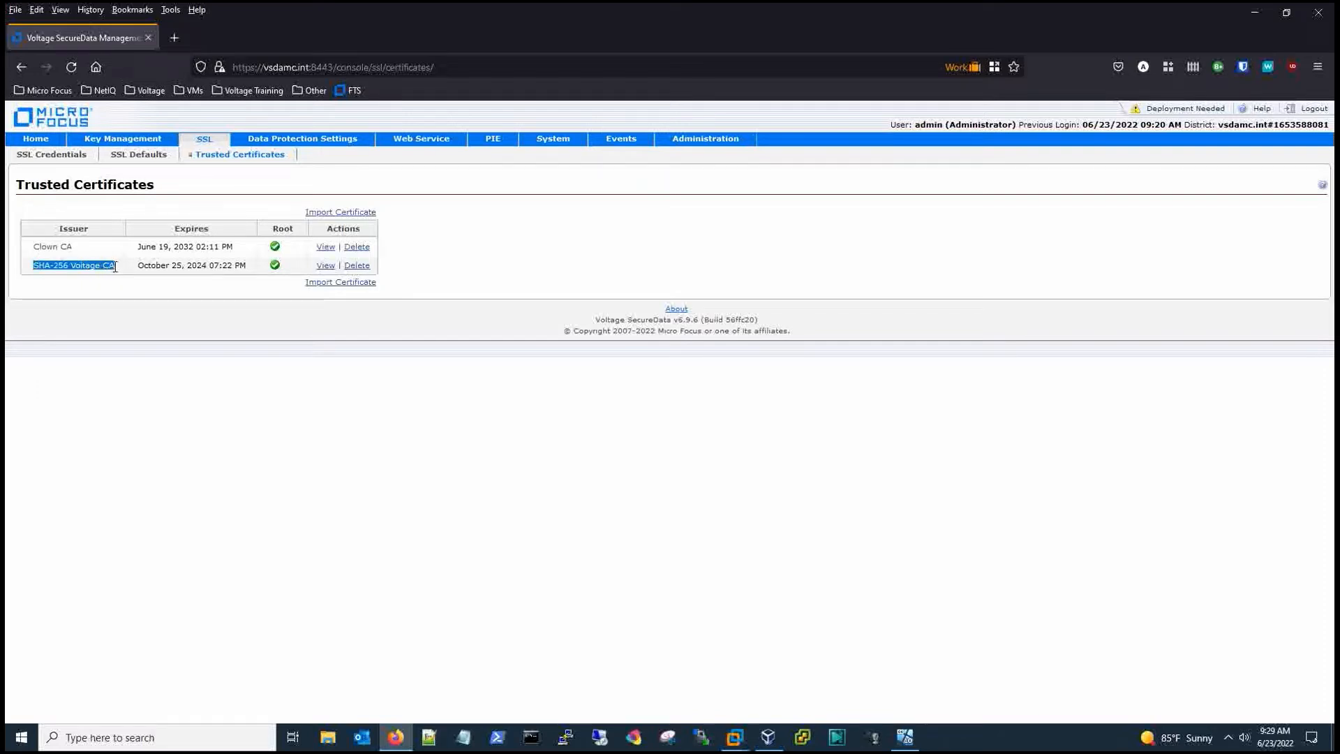
mouse_move(433, 285)
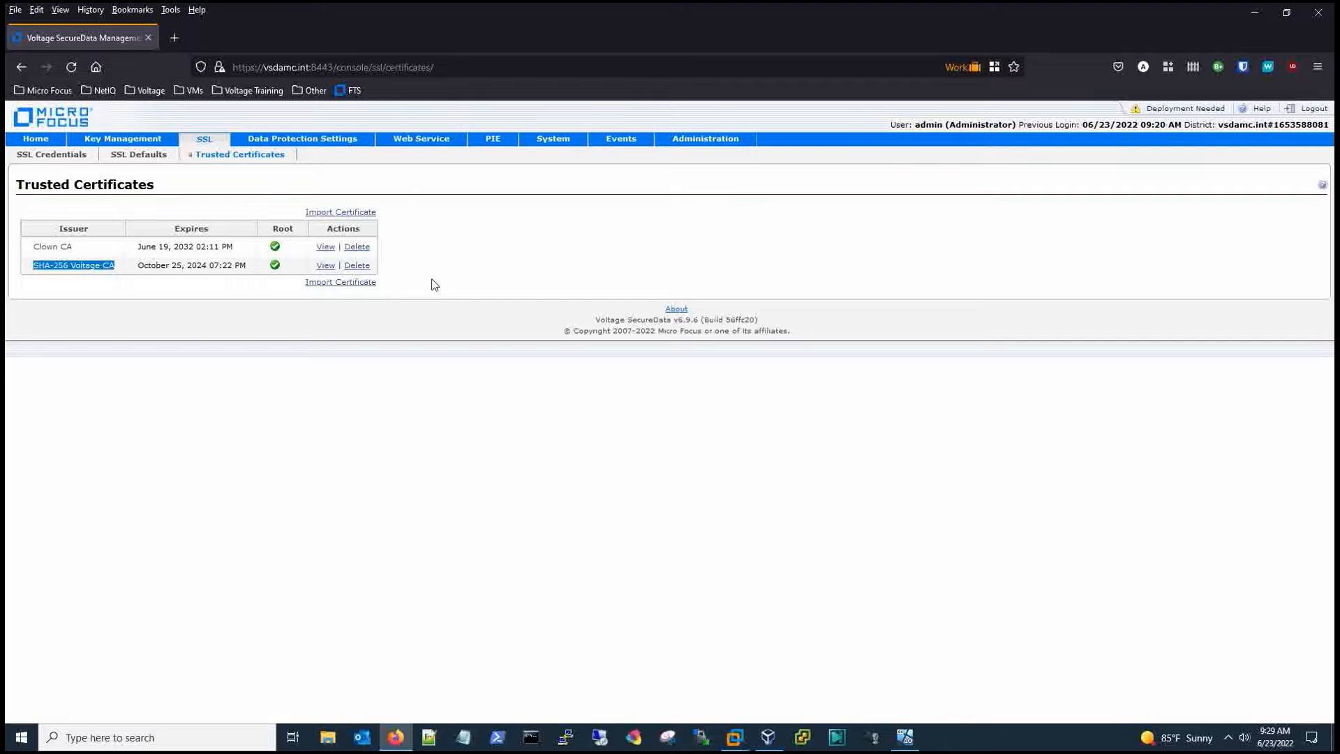
mouse_move(356, 265)
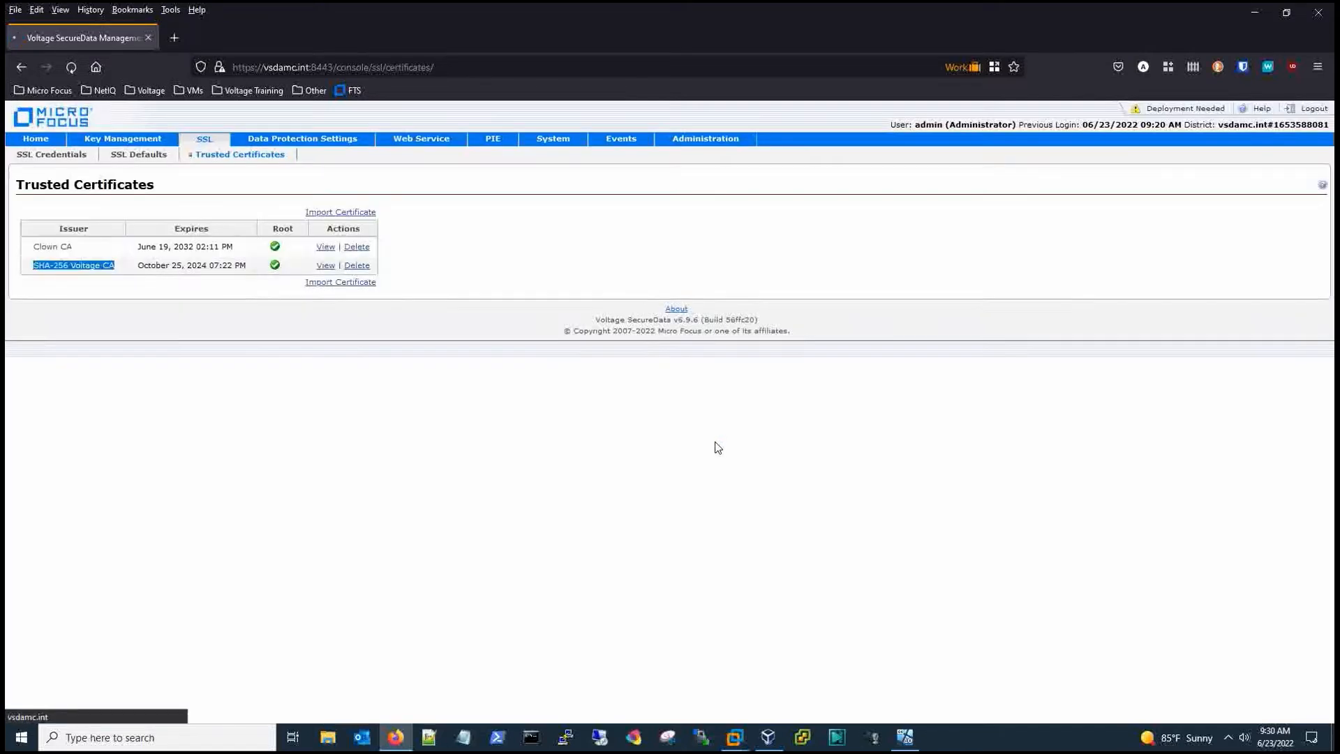
- Delete the SHA-256 Voltage CA trusted certificate so the credential's Valid mark turns red
left_click(356, 265)
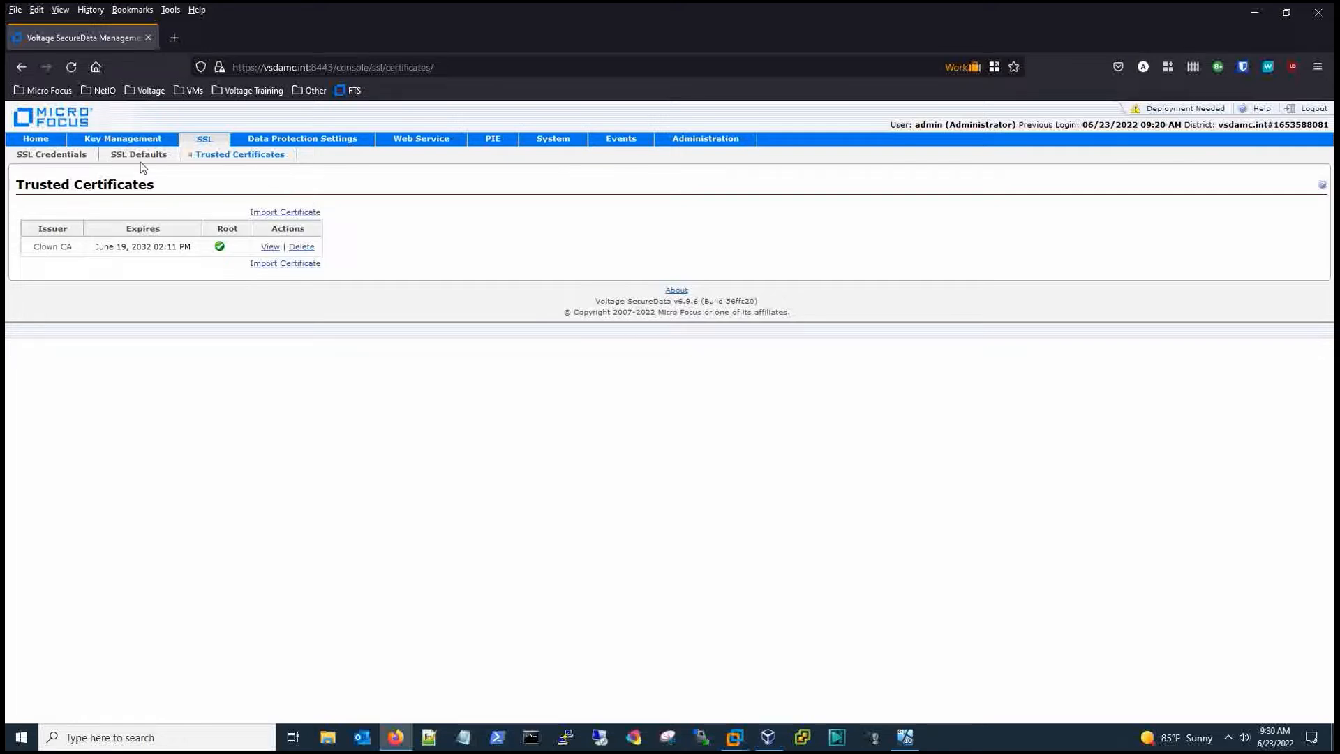
left_click(138, 153)
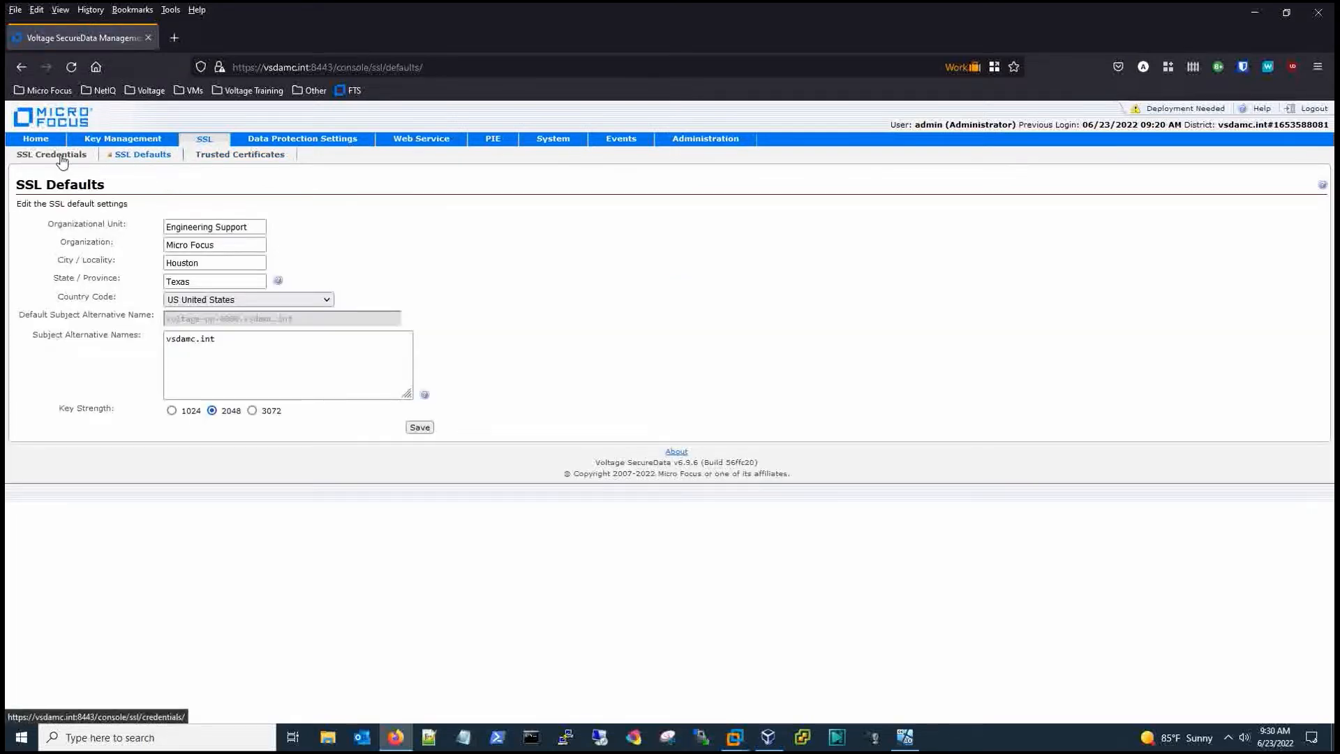
left_click(52, 155)
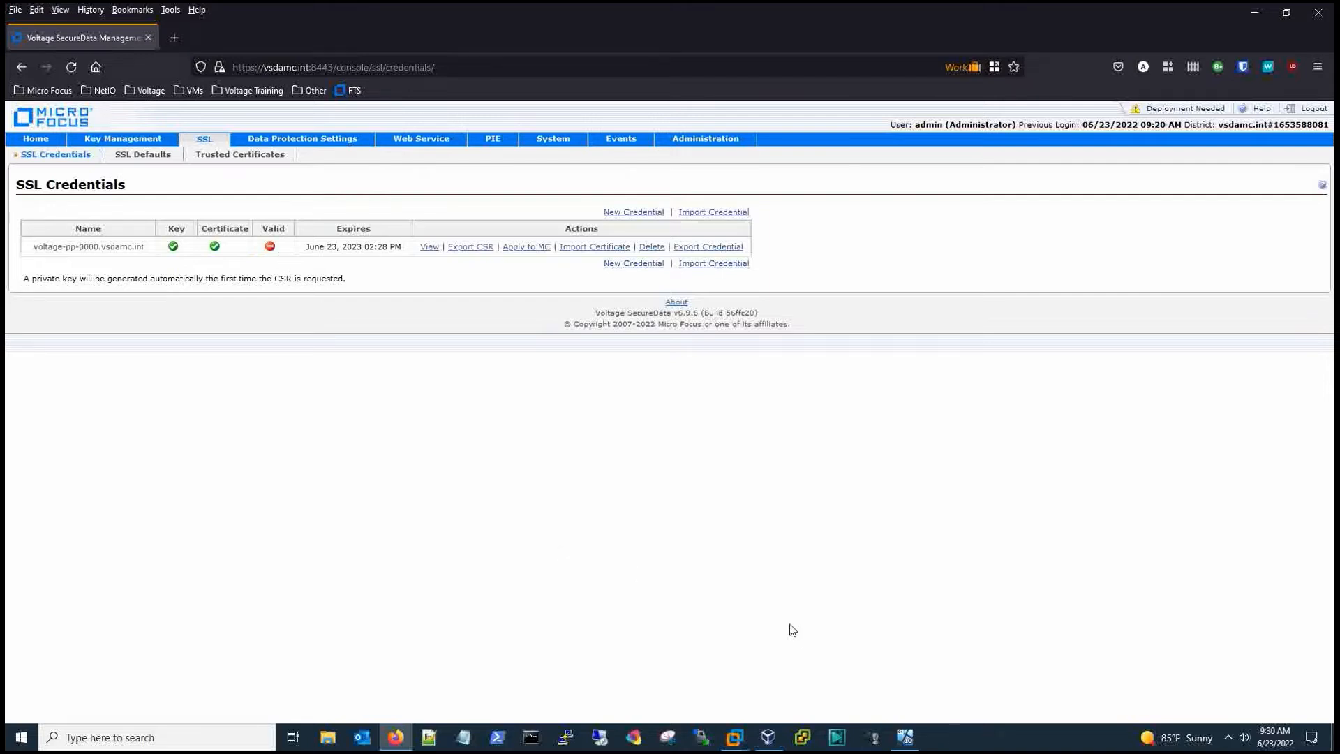
mouse_move(283, 246)
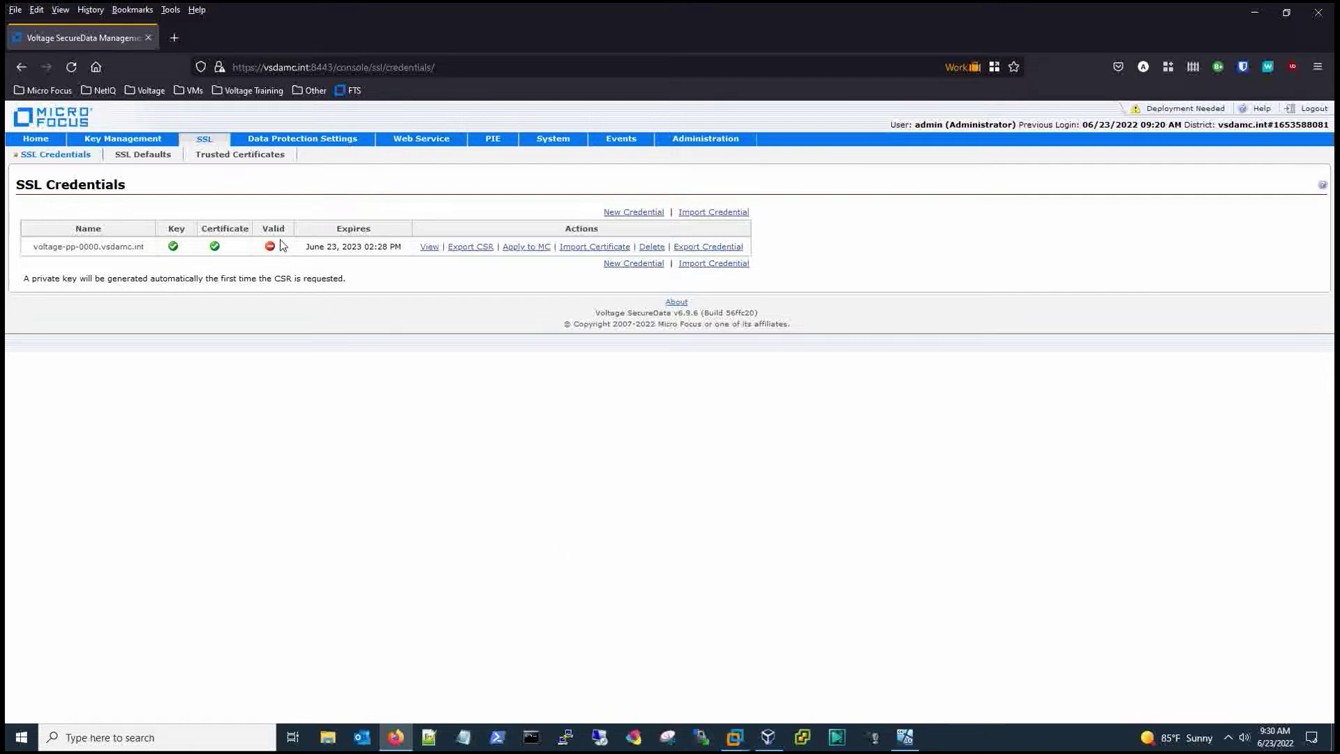
mouse_move(429, 359)
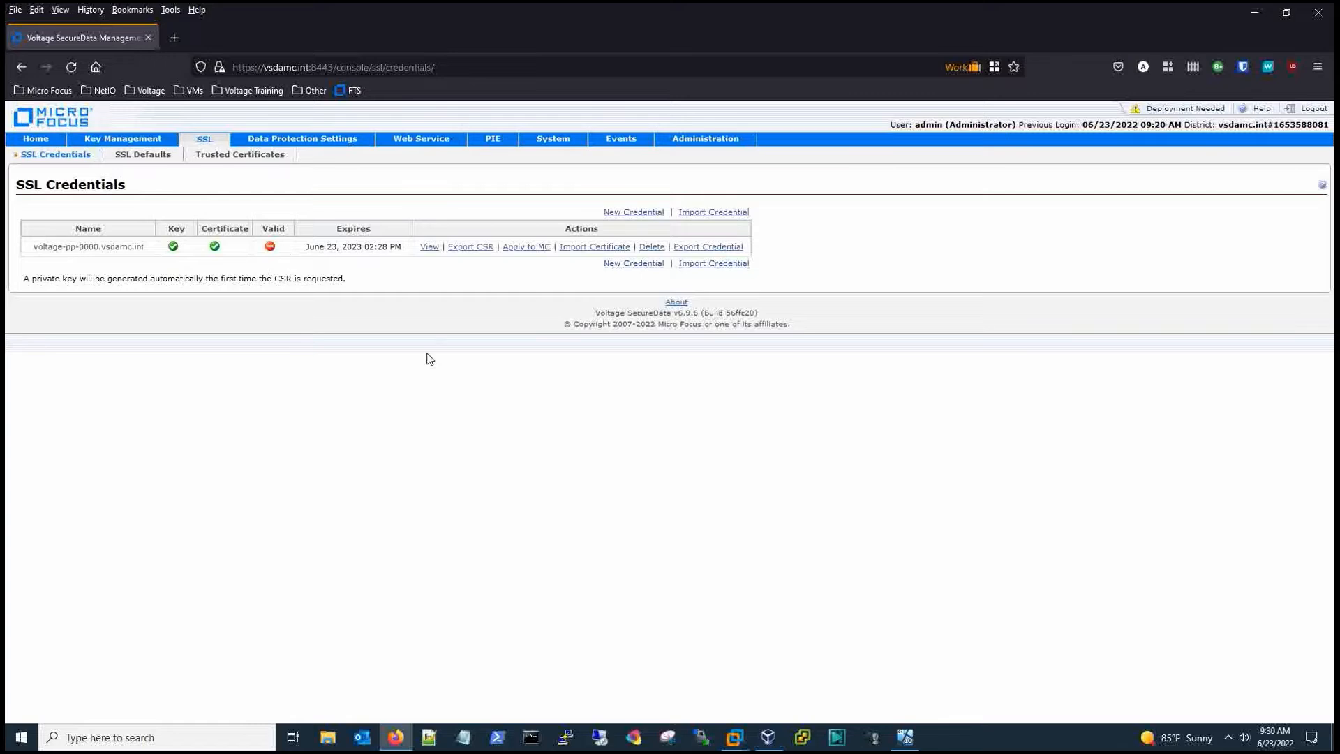
mouse_move(904, 737)
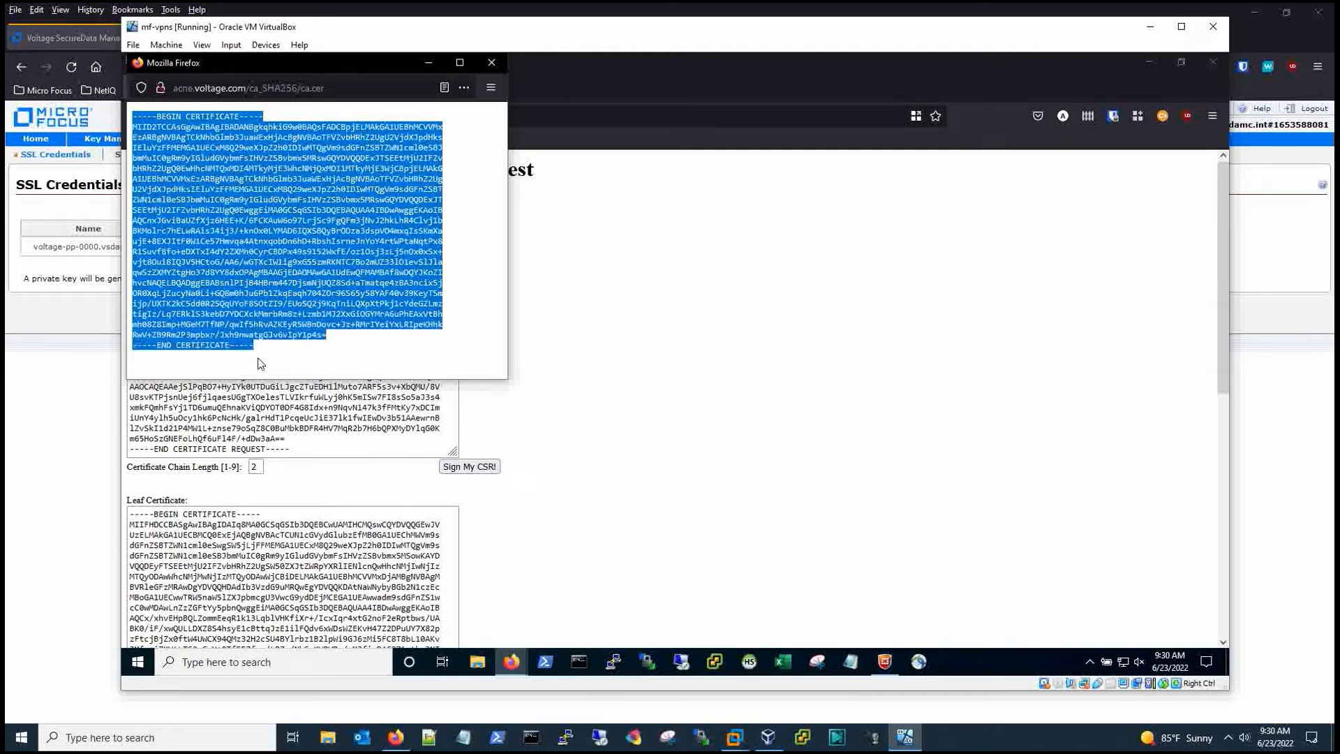
left_click(490, 61)
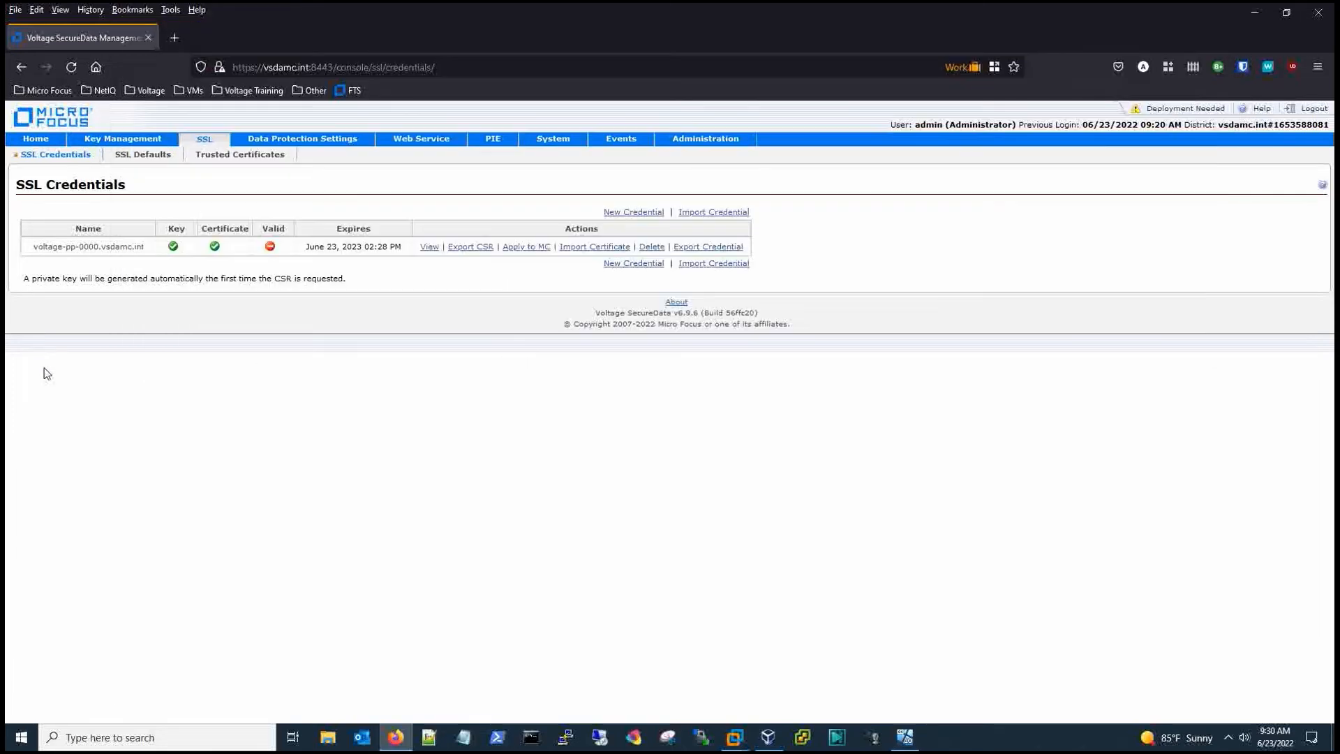
- Re-import the SHA-256 Voltage CA as a trusted certificate so the credential shows valid again
left_click(240, 155)
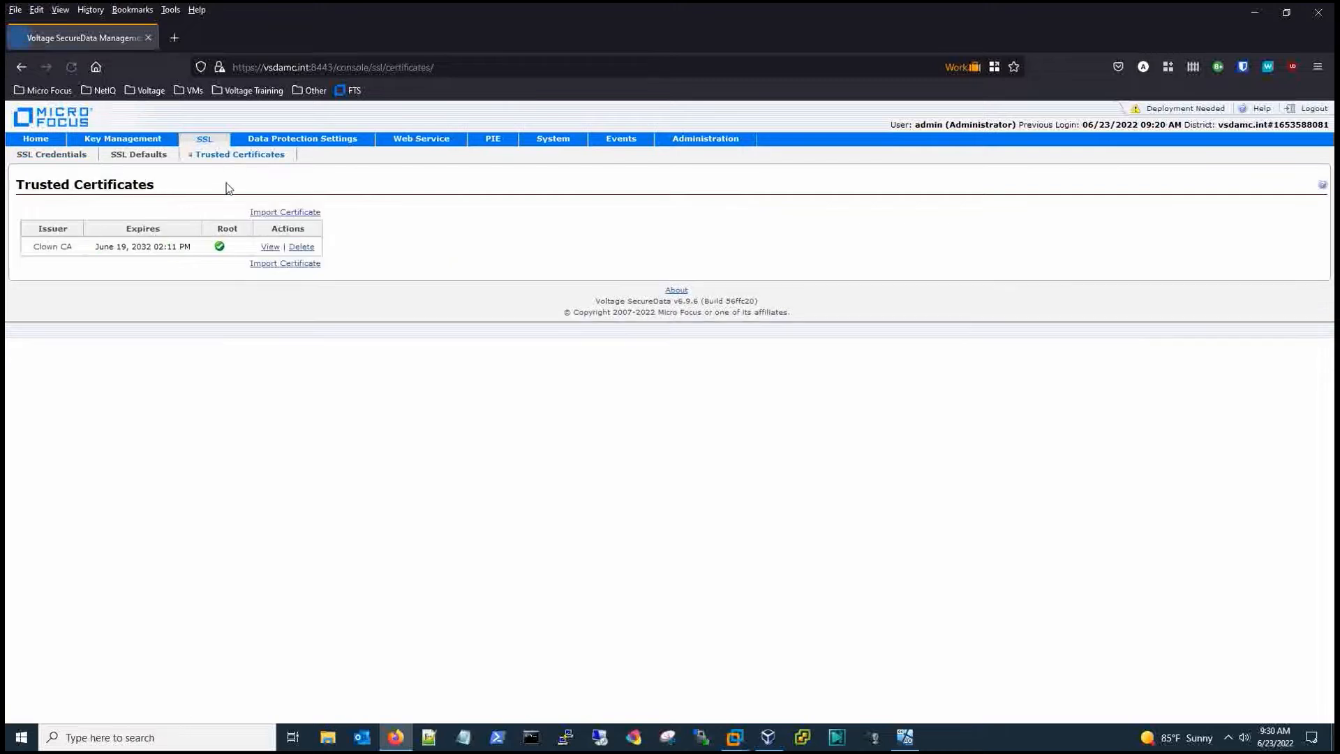
mouse_move(138, 155)
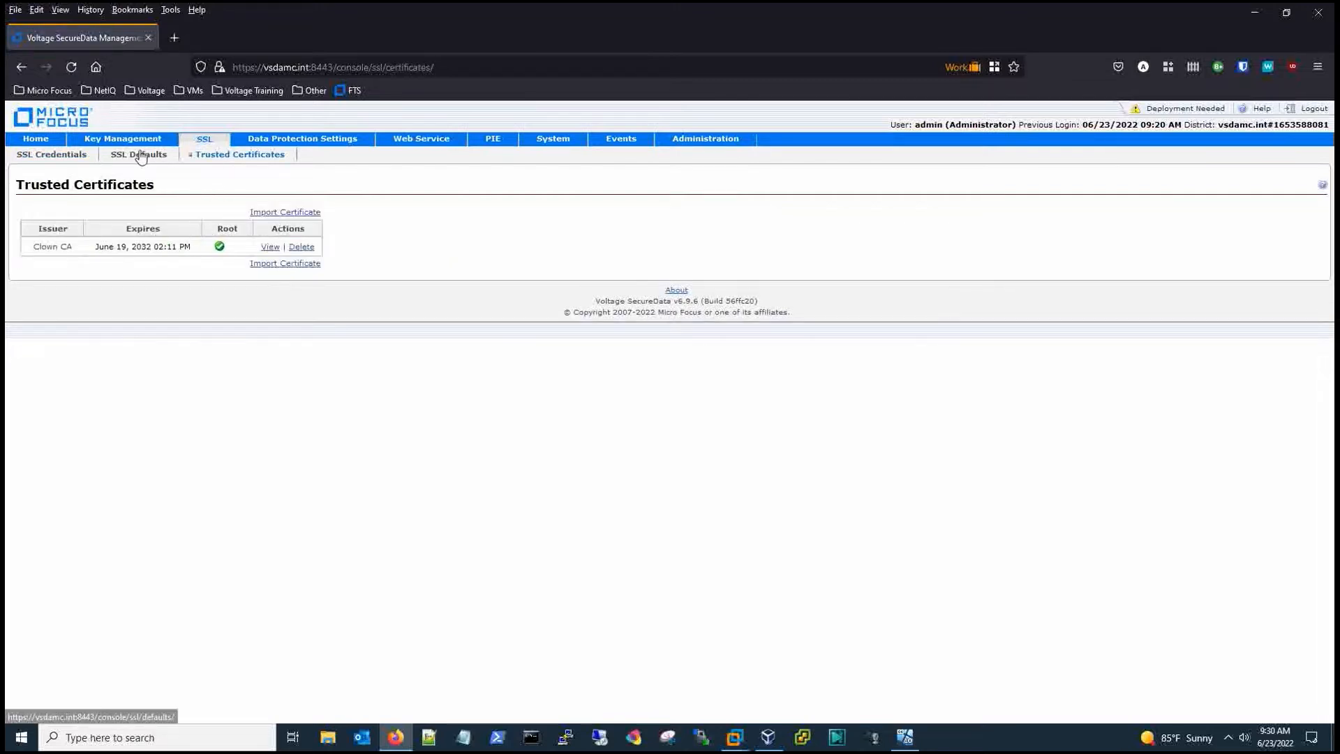
mouse_move(285, 212)
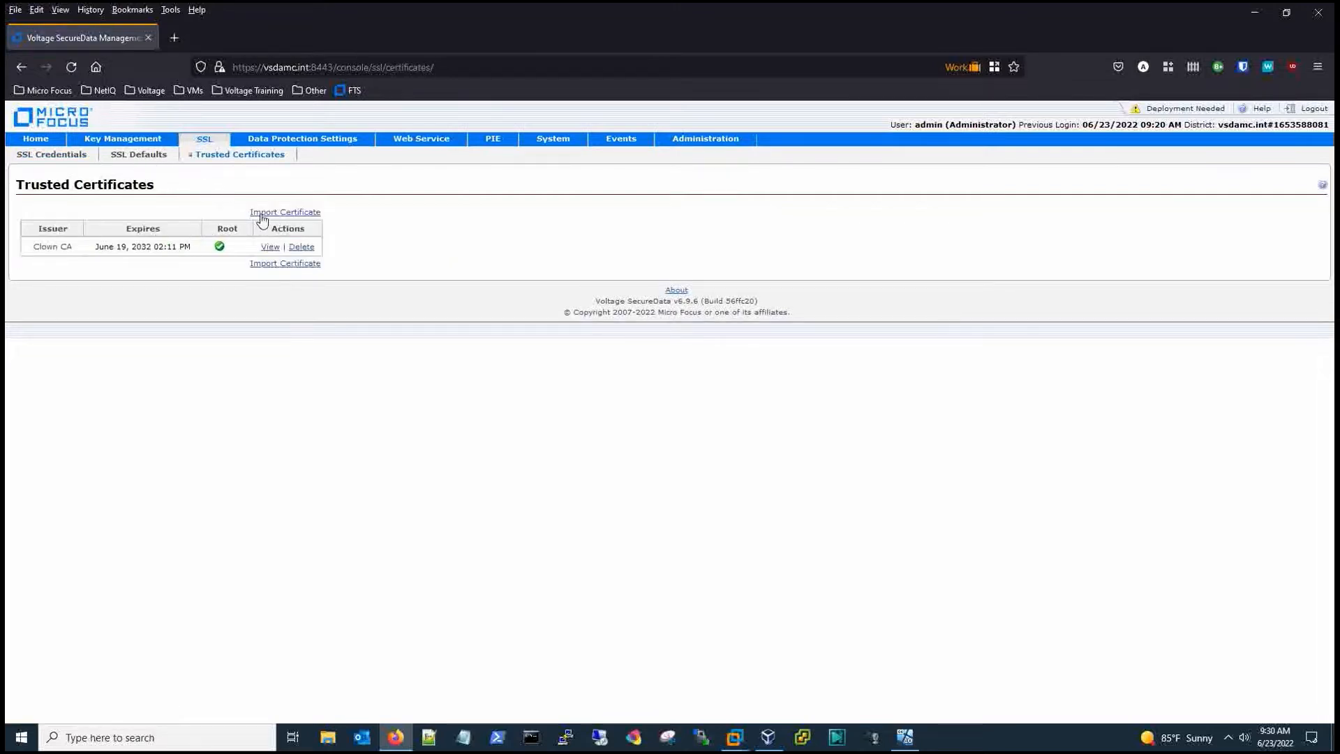
left_click(285, 212)
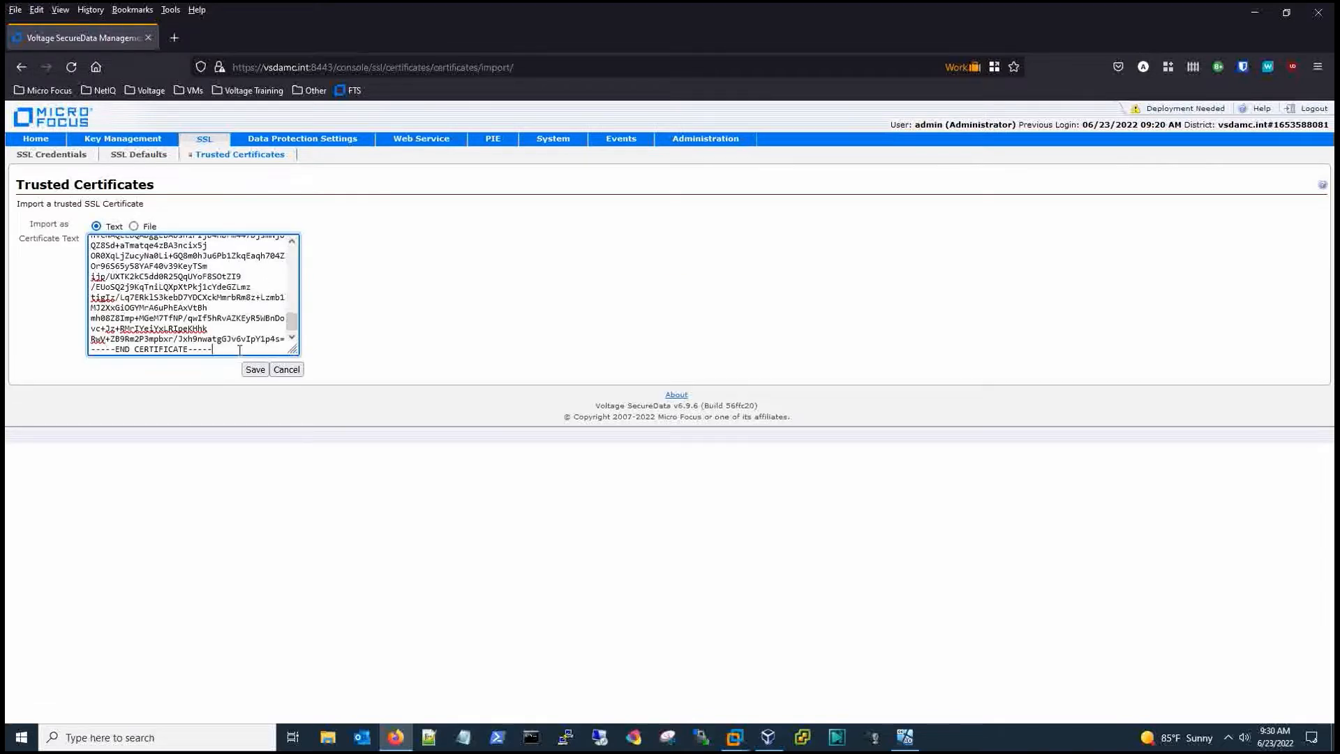
left_click(255, 369)
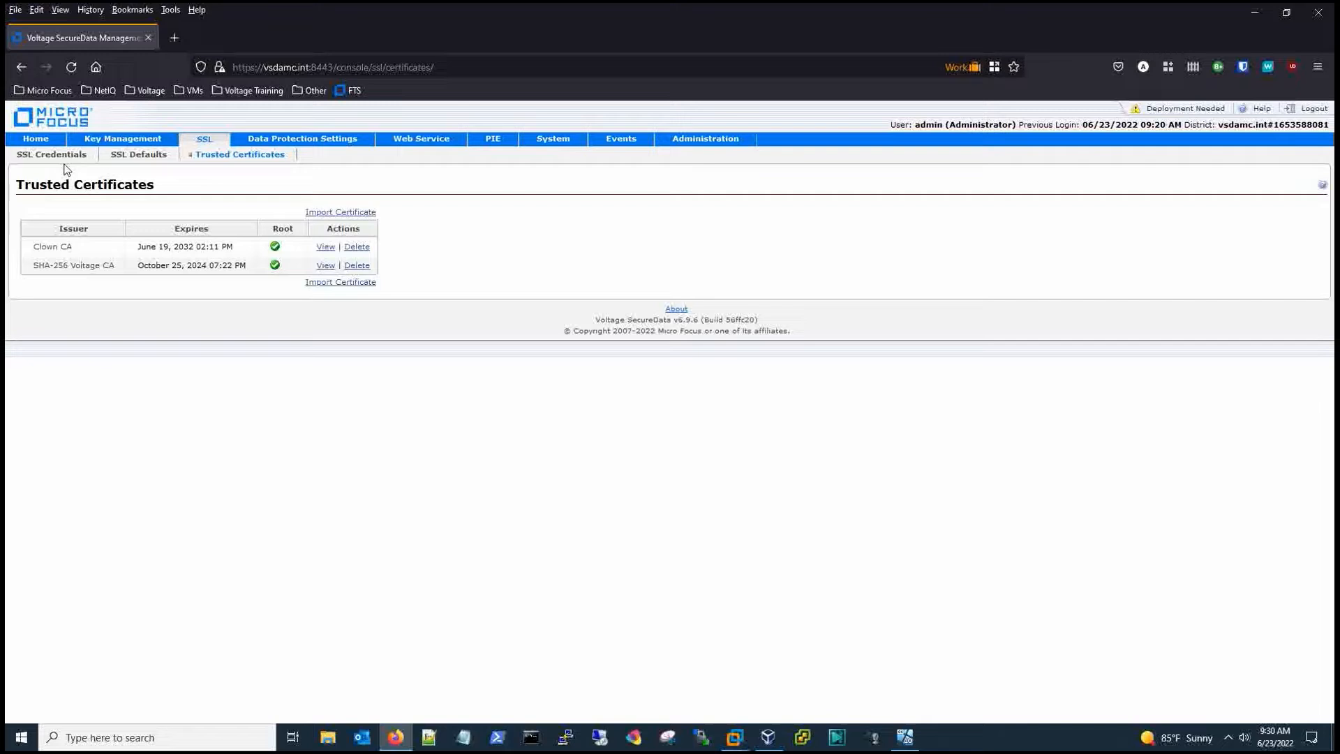
left_click(52, 155)
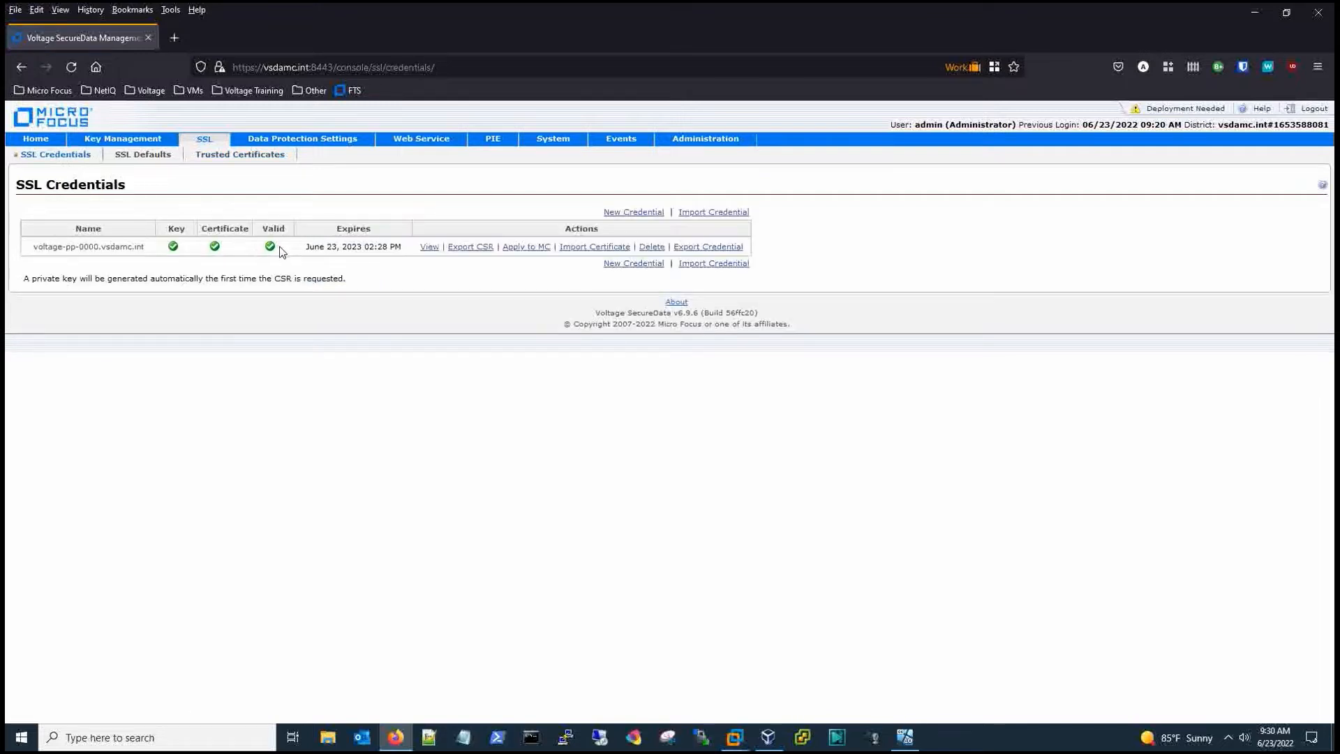
mouse_move(285, 264)
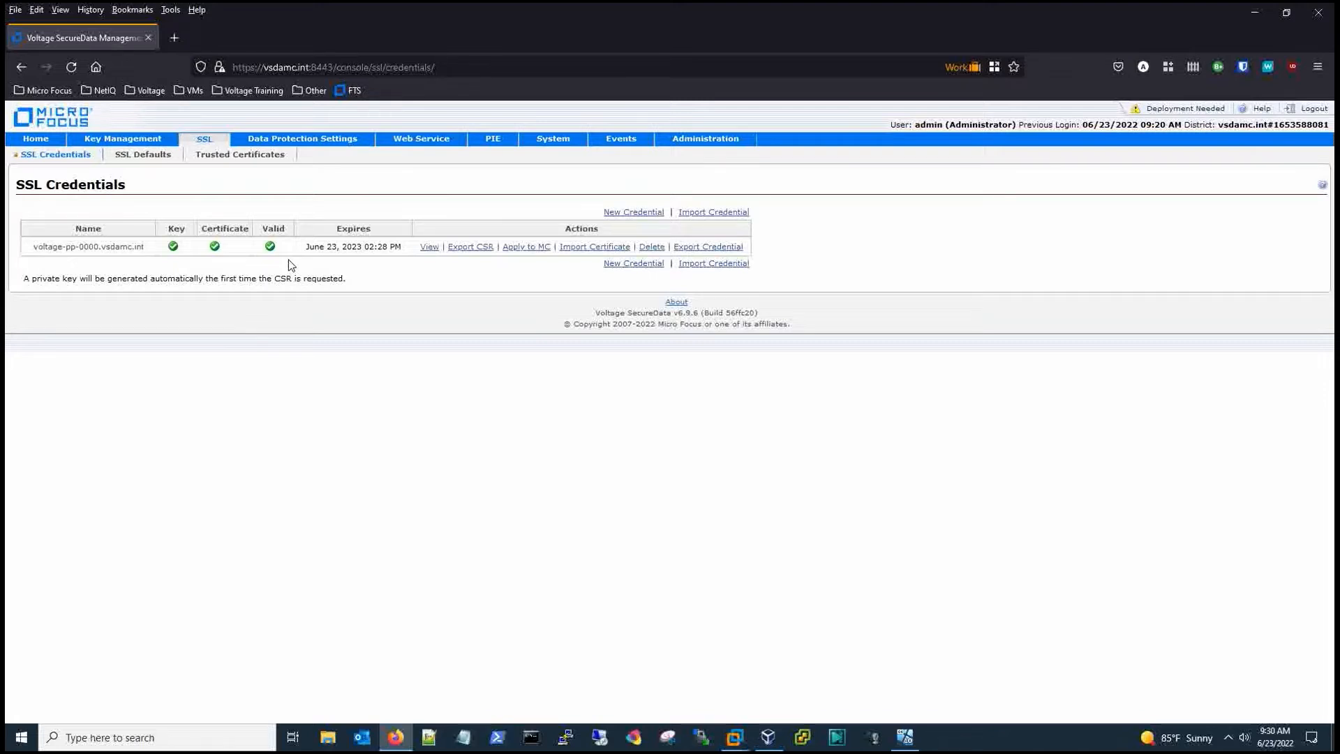
mouse_move(581, 383)
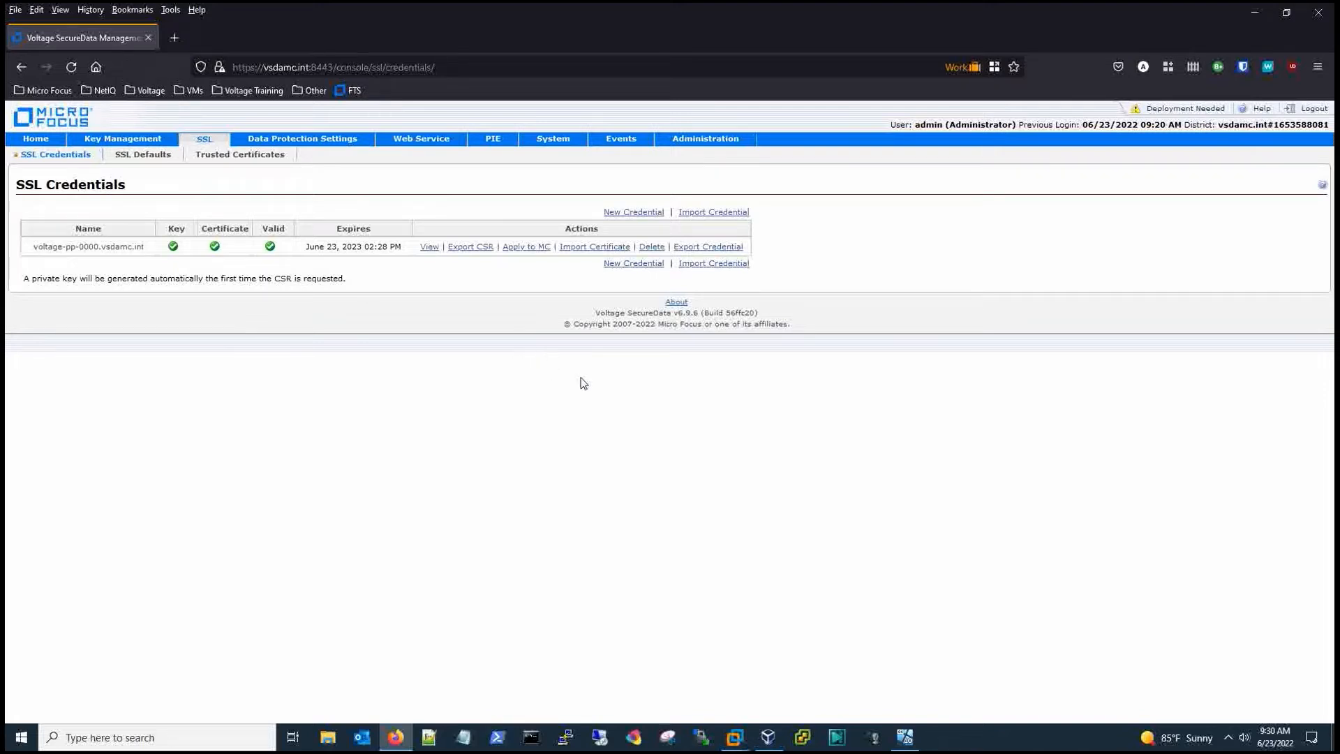
mouse_move(1155, 112)
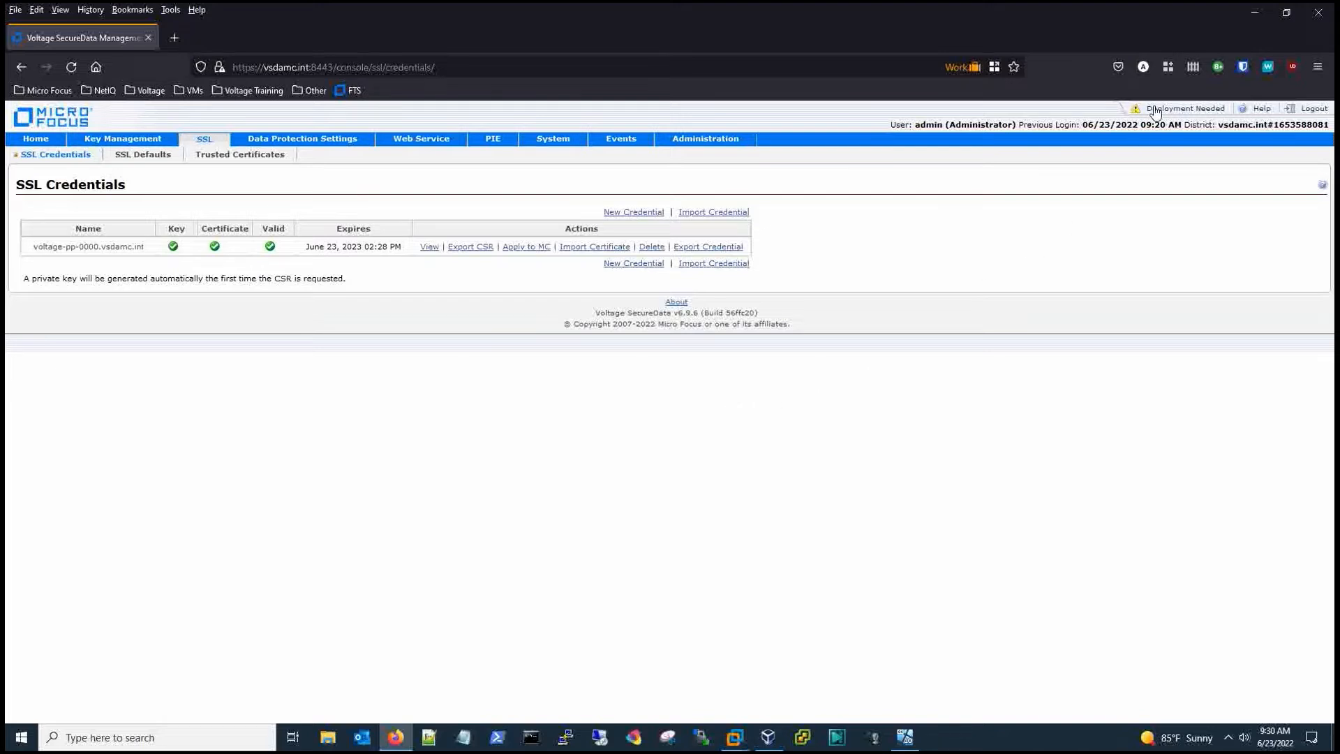
- Deploy all pending configuration changes and get the 'Deployment succeeded.' confirmation
left_click(1185, 107)
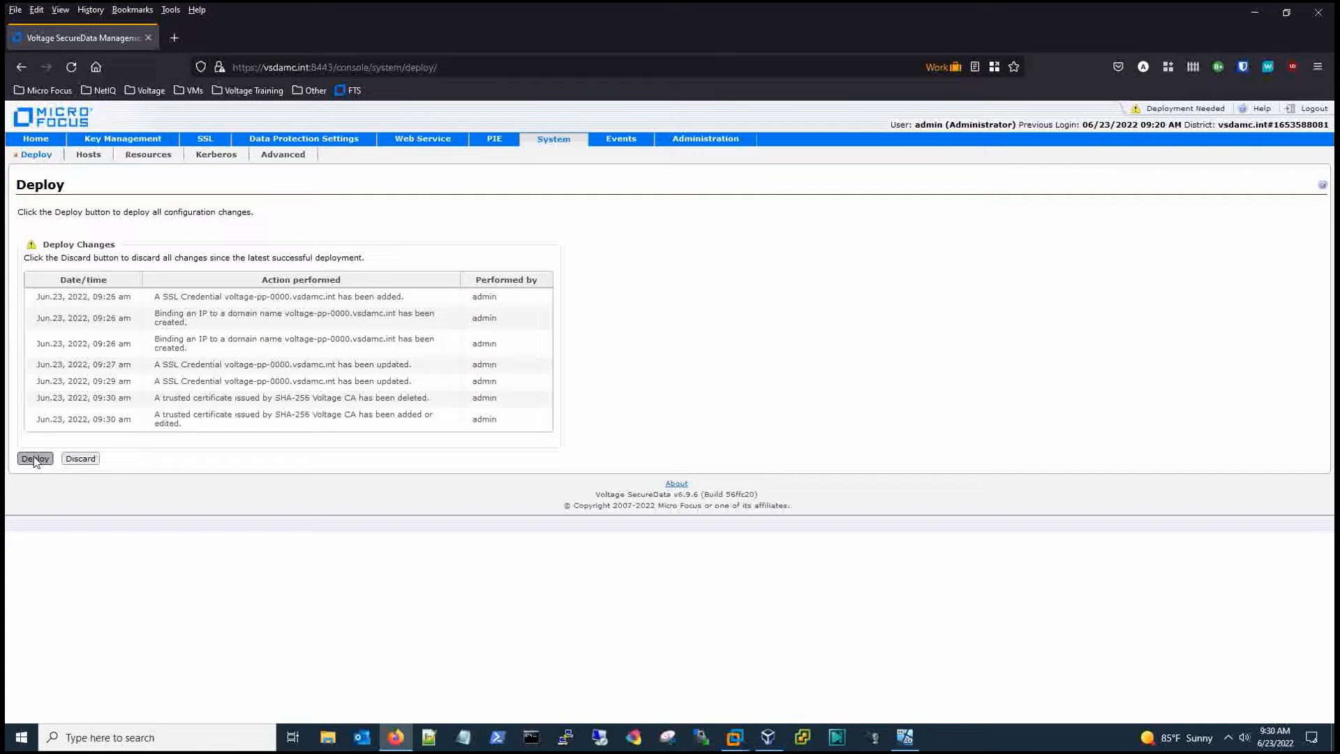
left_click(33, 458)
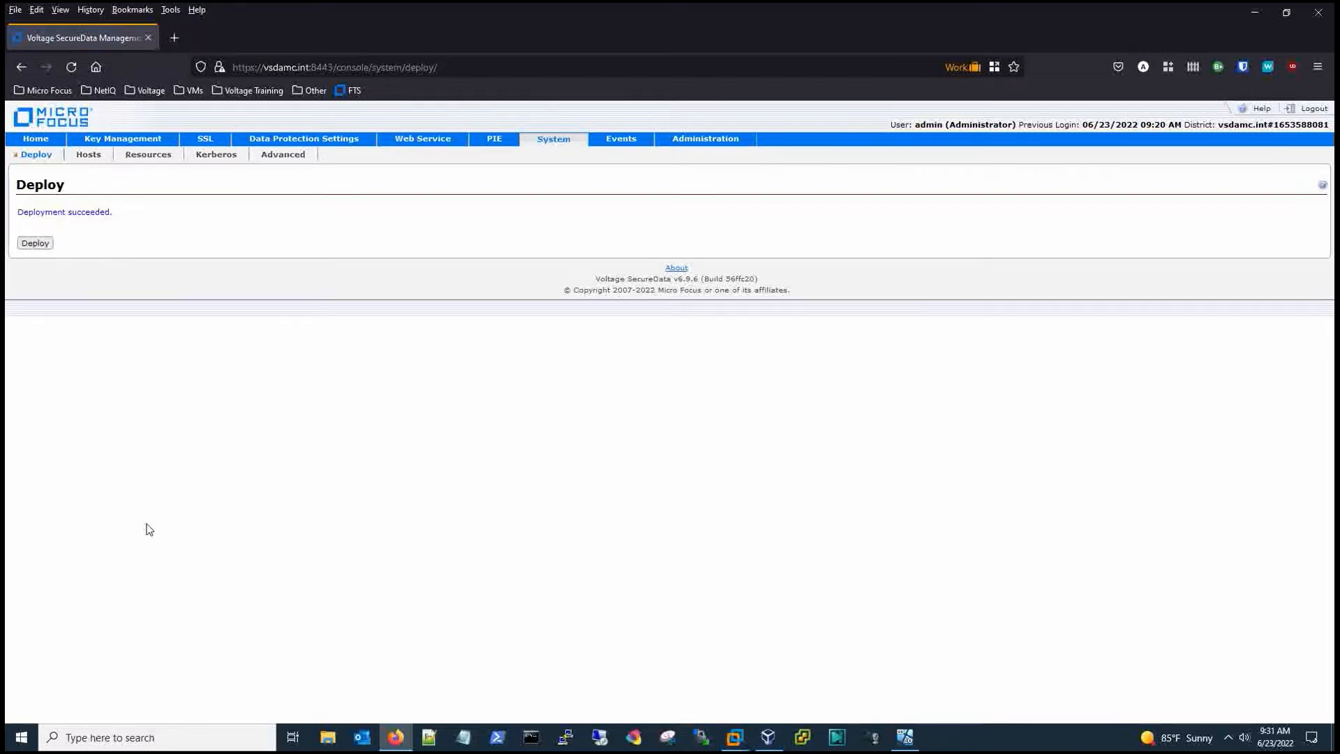
mouse_move(194, 295)
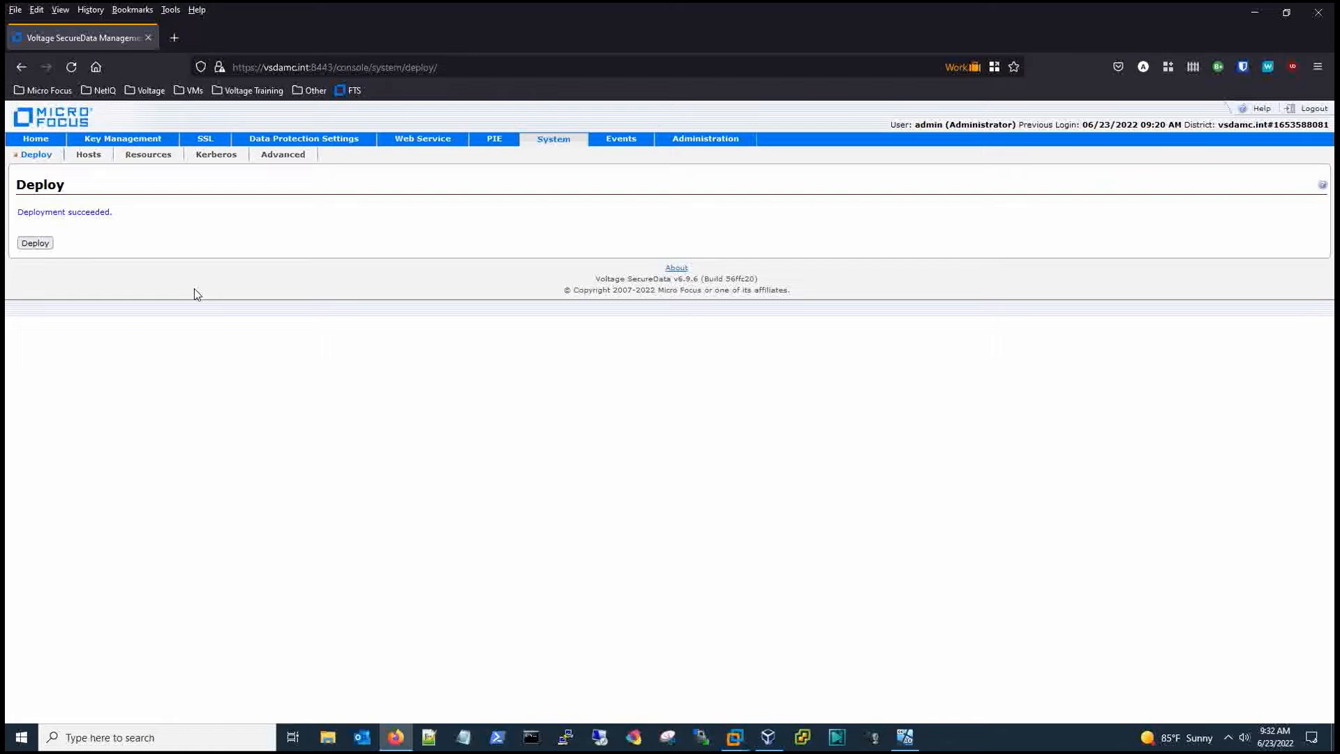
mouse_move(203, 138)
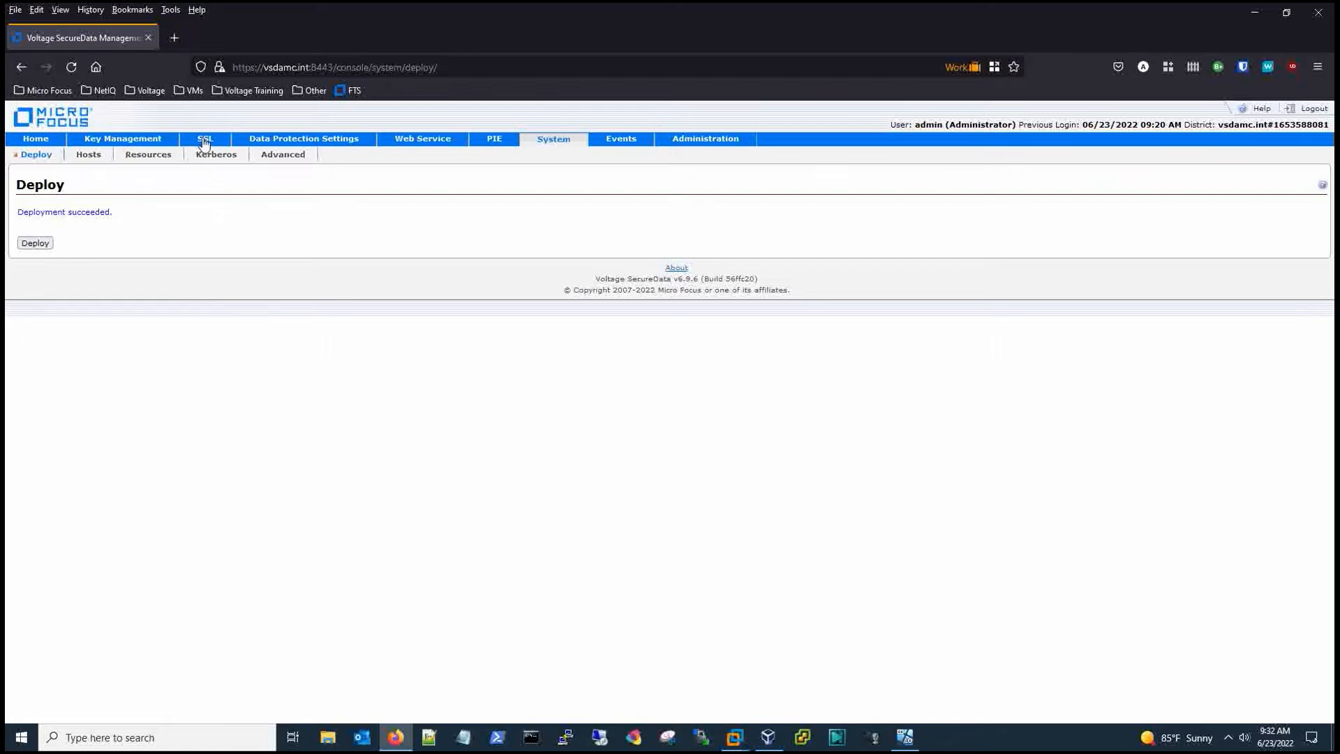
- Apply the credential to the MC from the SSL Credentials list and confirm, so the certificate reports STAGED
left_click(204, 138)
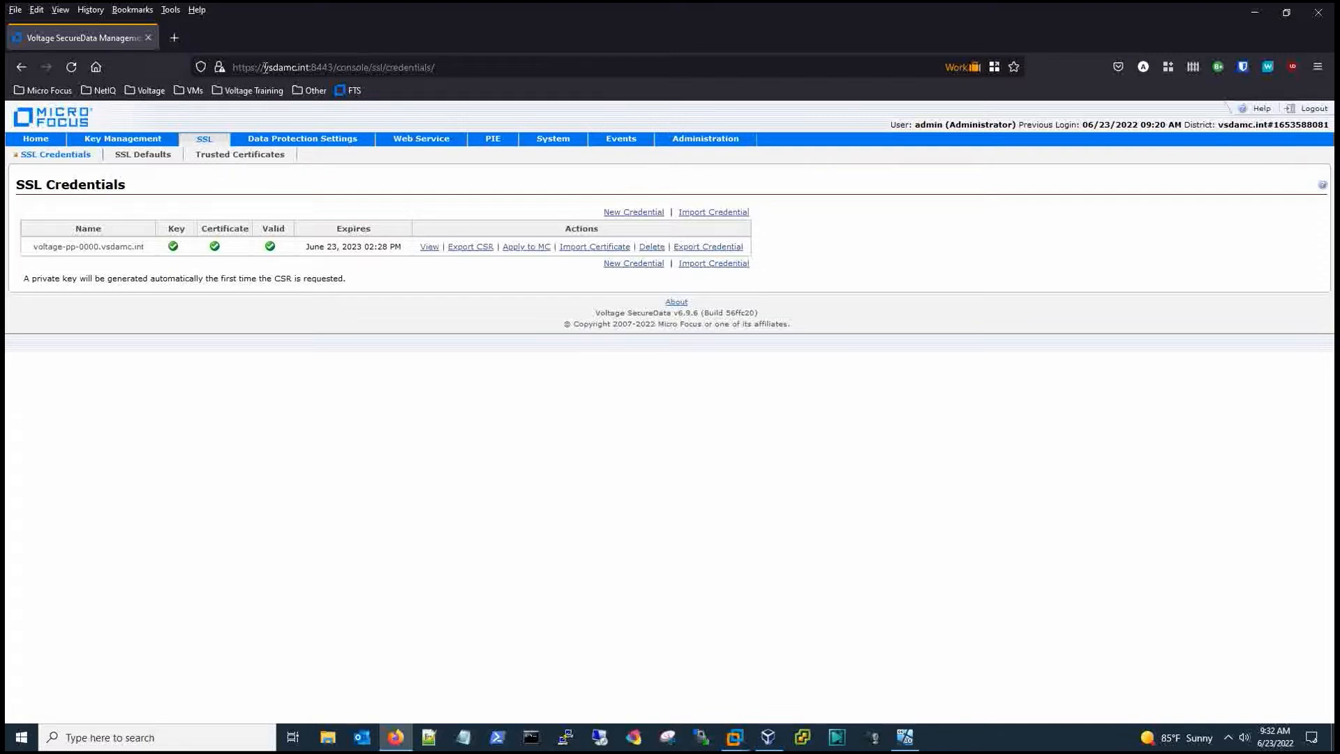
left_click(307, 67)
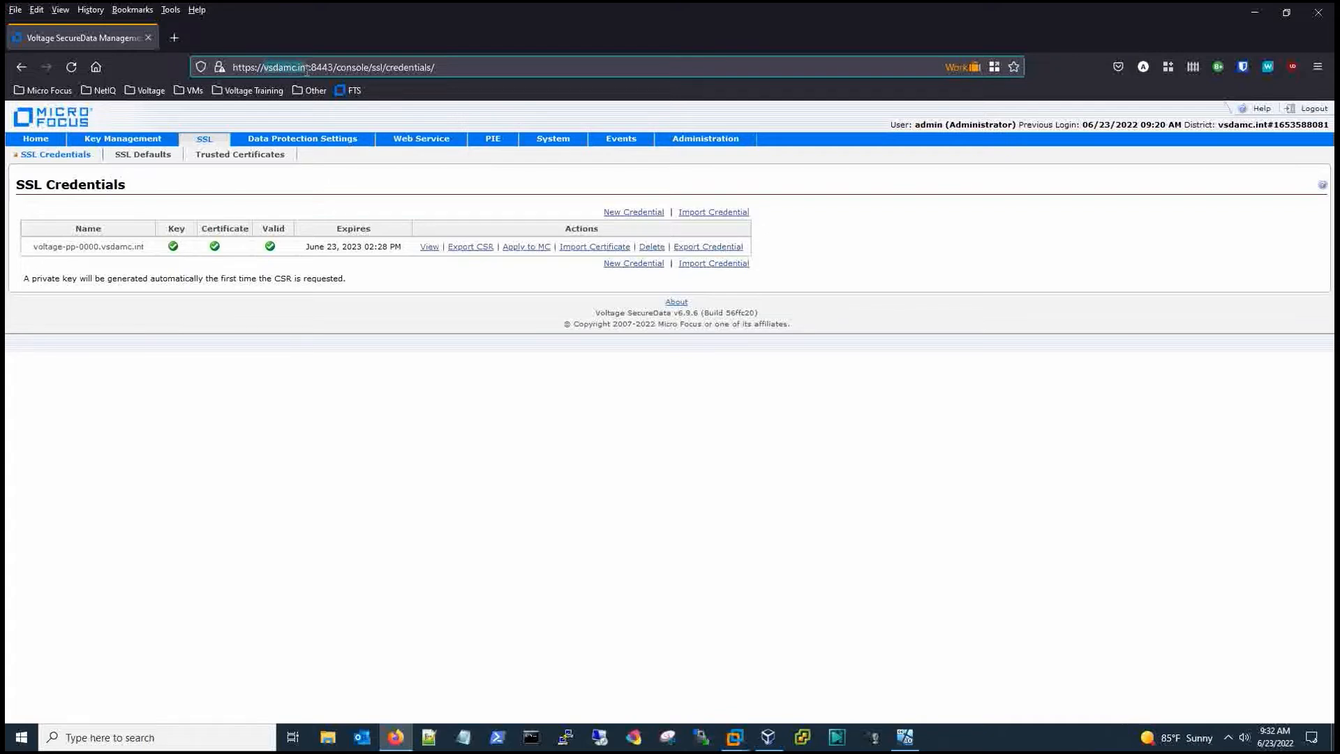
mouse_move(274, 117)
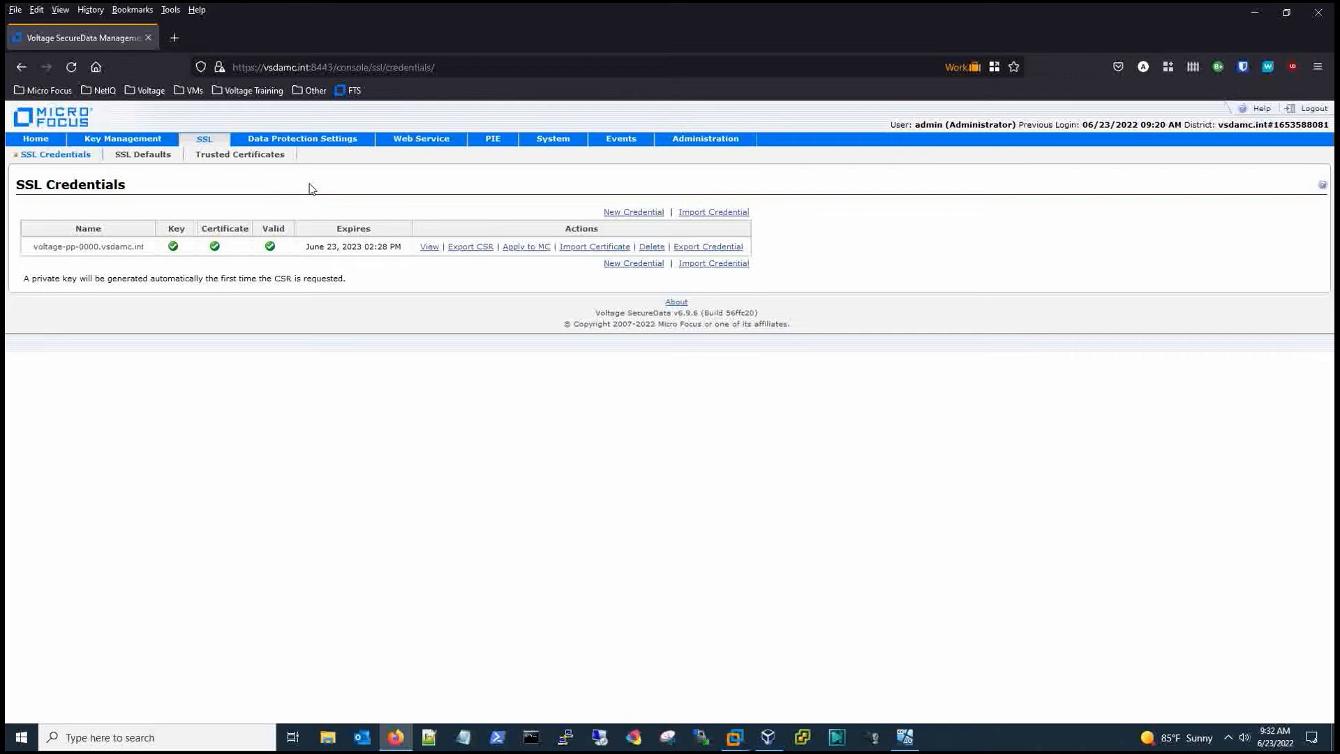
mouse_move(523, 277)
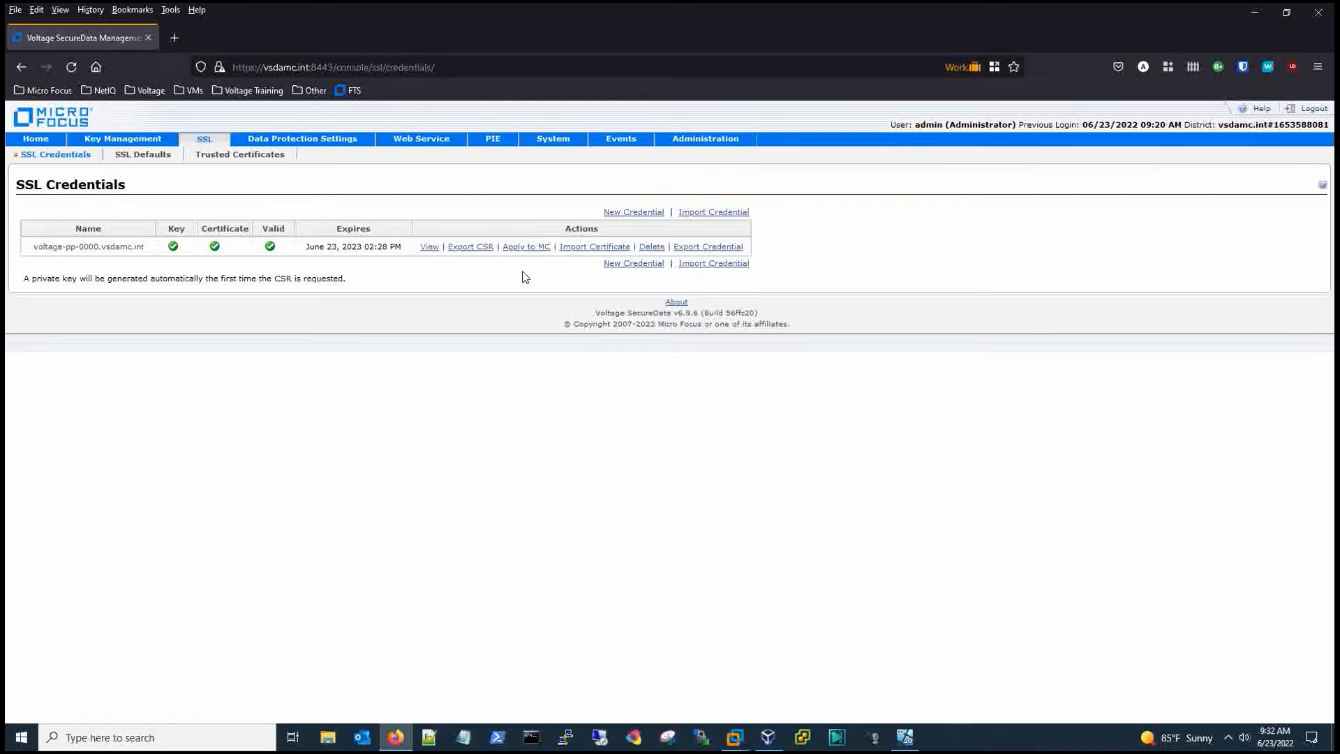
mouse_move(526, 249)
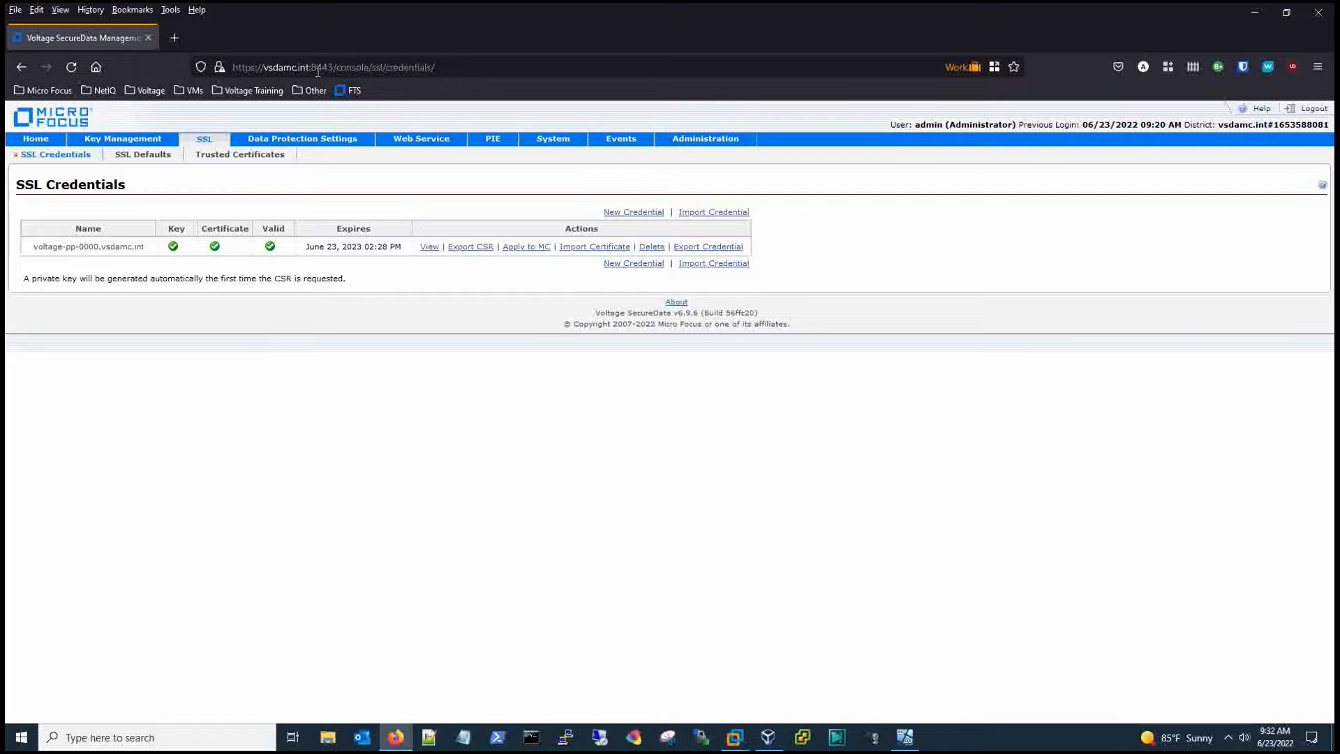
left_click(219, 67)
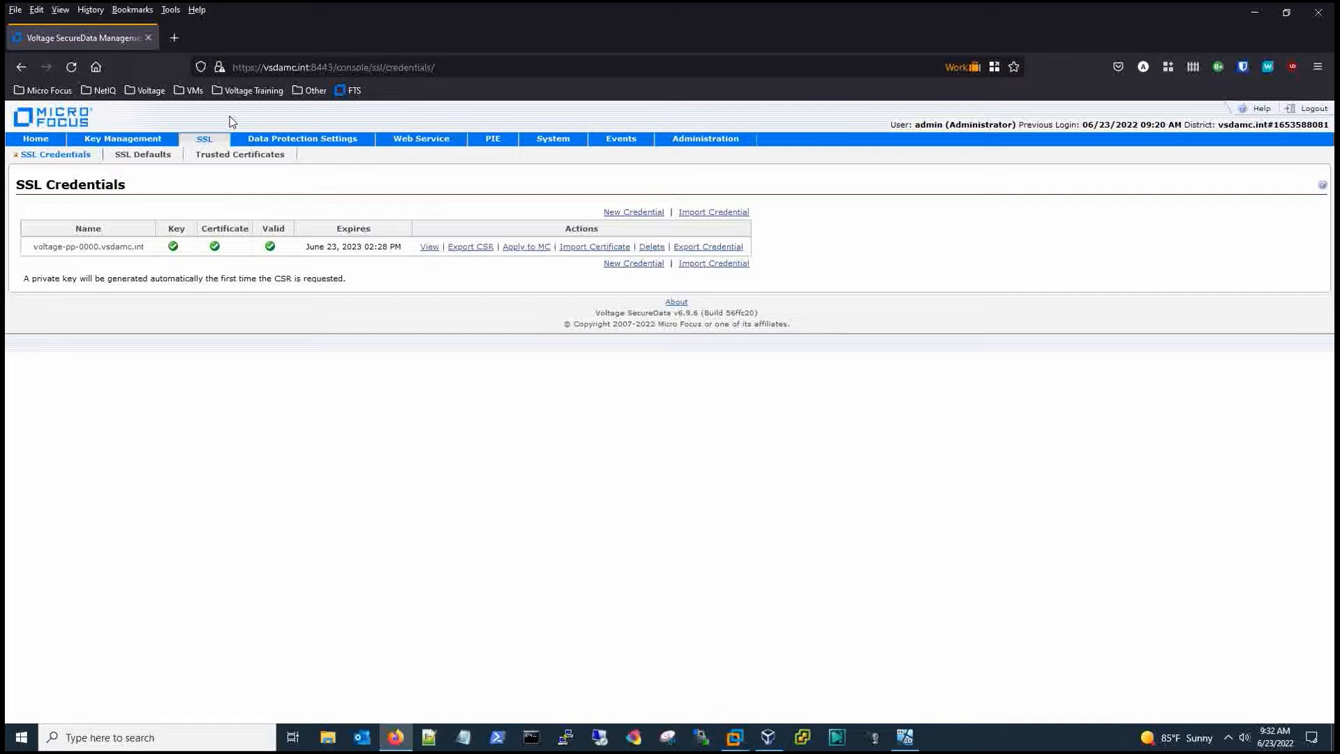
mouse_move(201, 67)
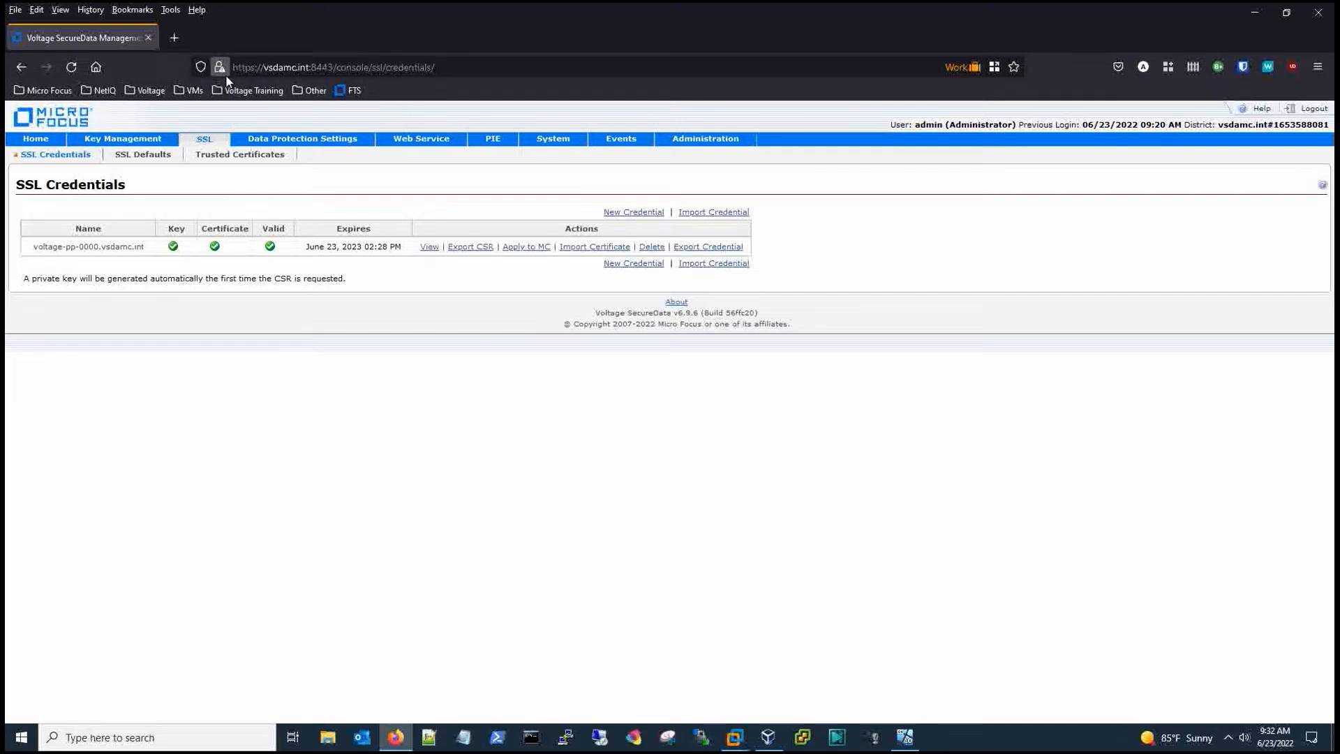
mouse_move(443, 206)
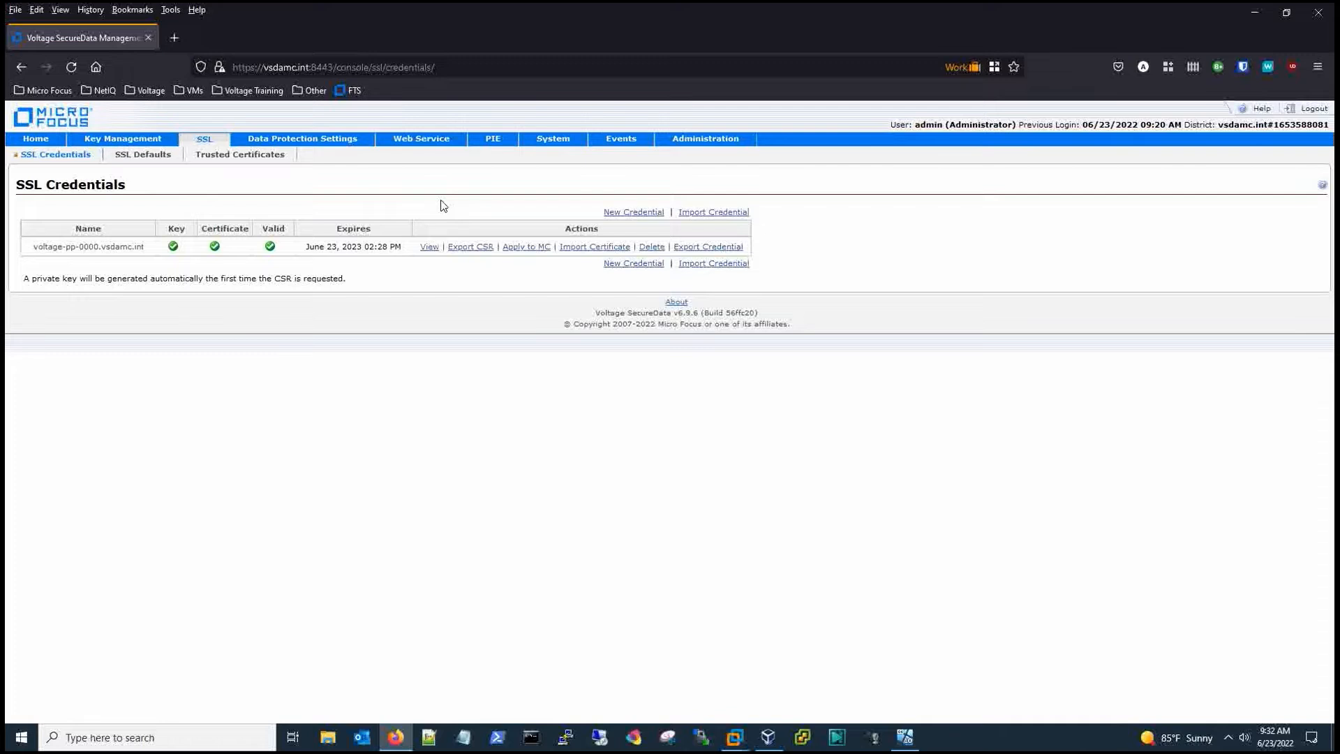
mouse_move(527, 252)
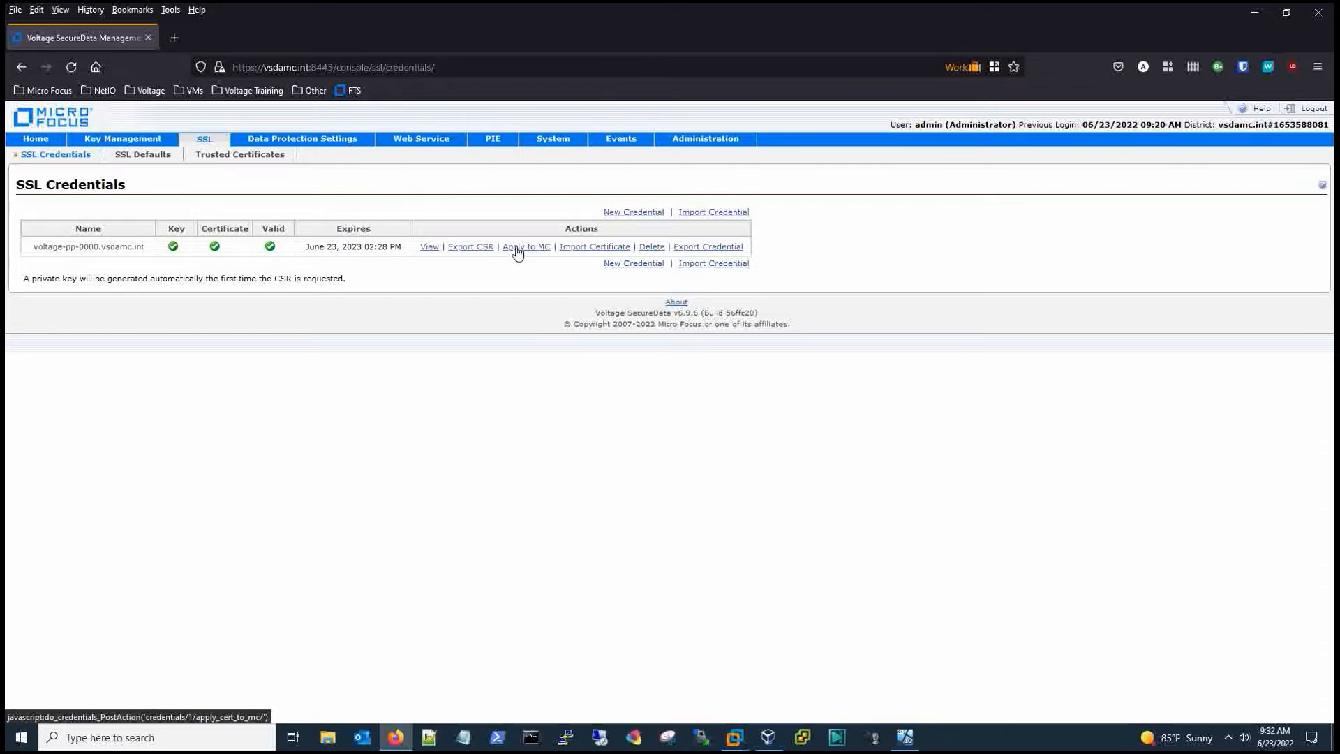
left_click(526, 246)
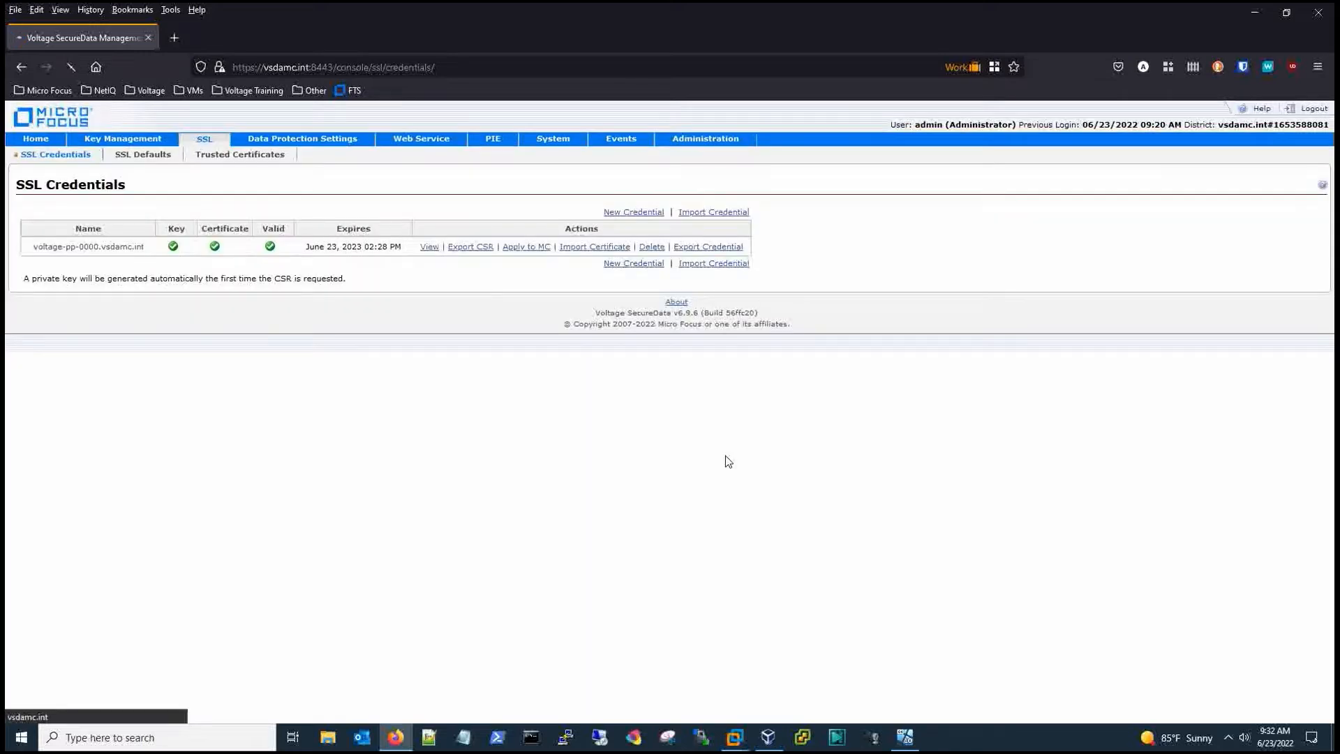
left_click(526, 247)
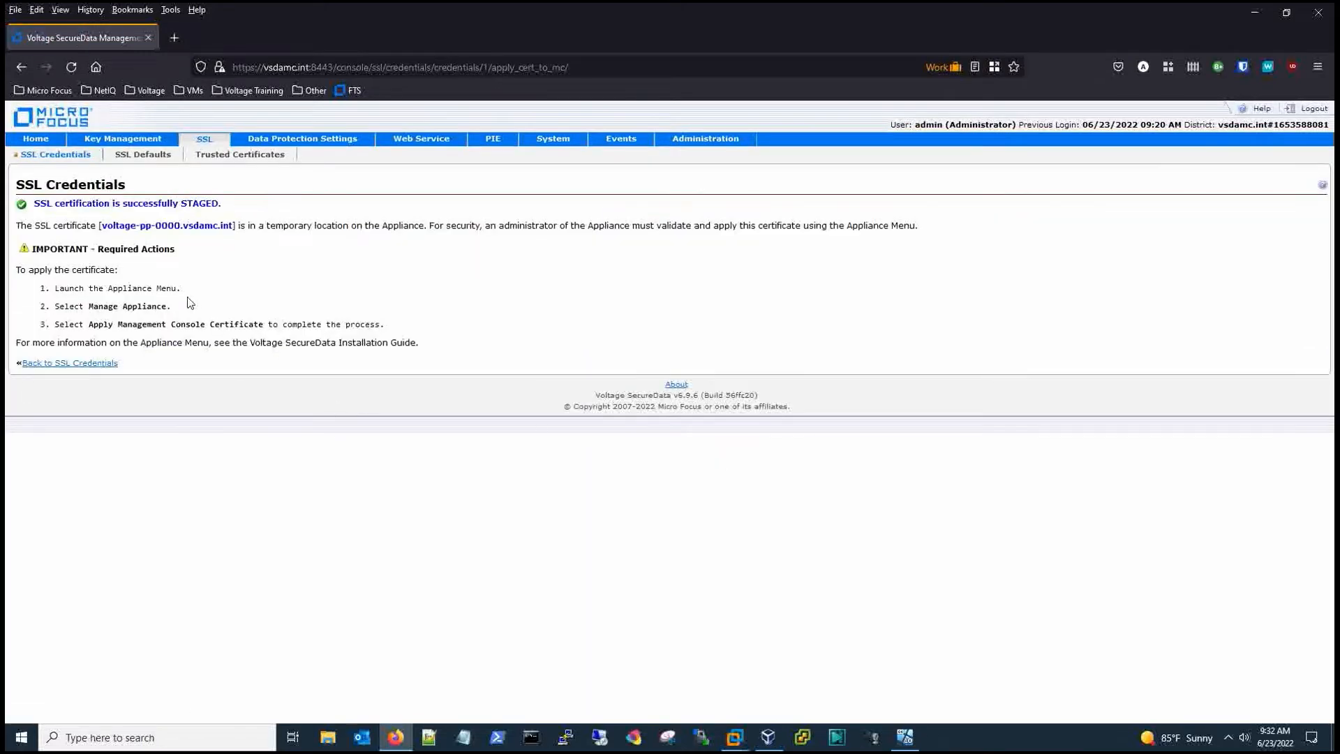
mouse_move(105, 302)
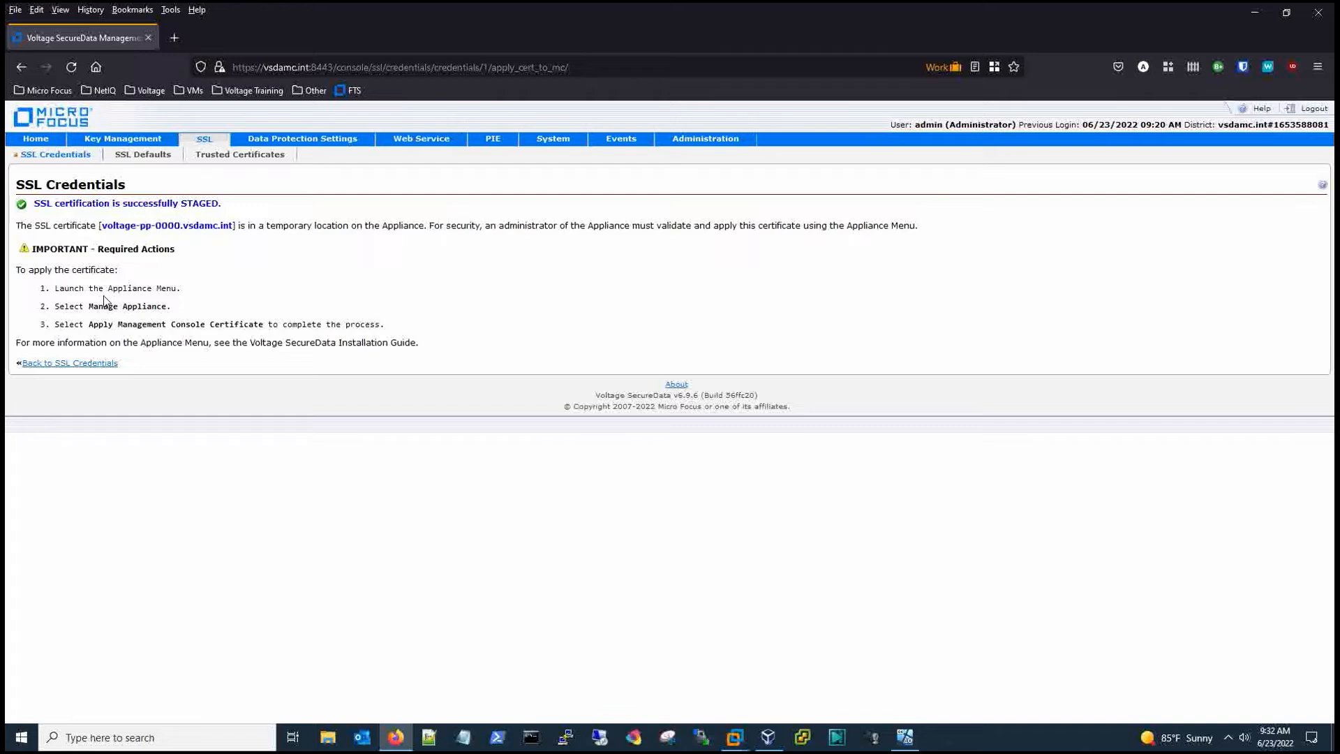
mouse_move(458, 480)
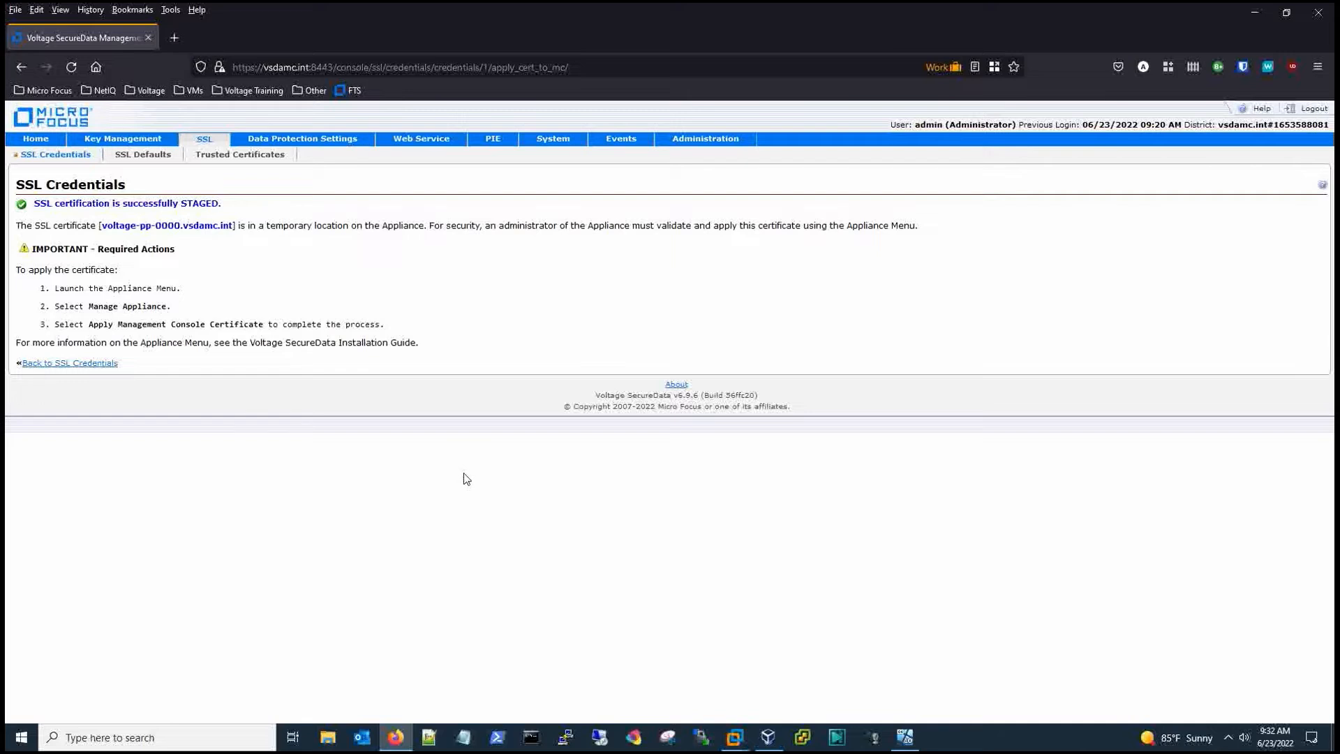
mouse_move(566, 736)
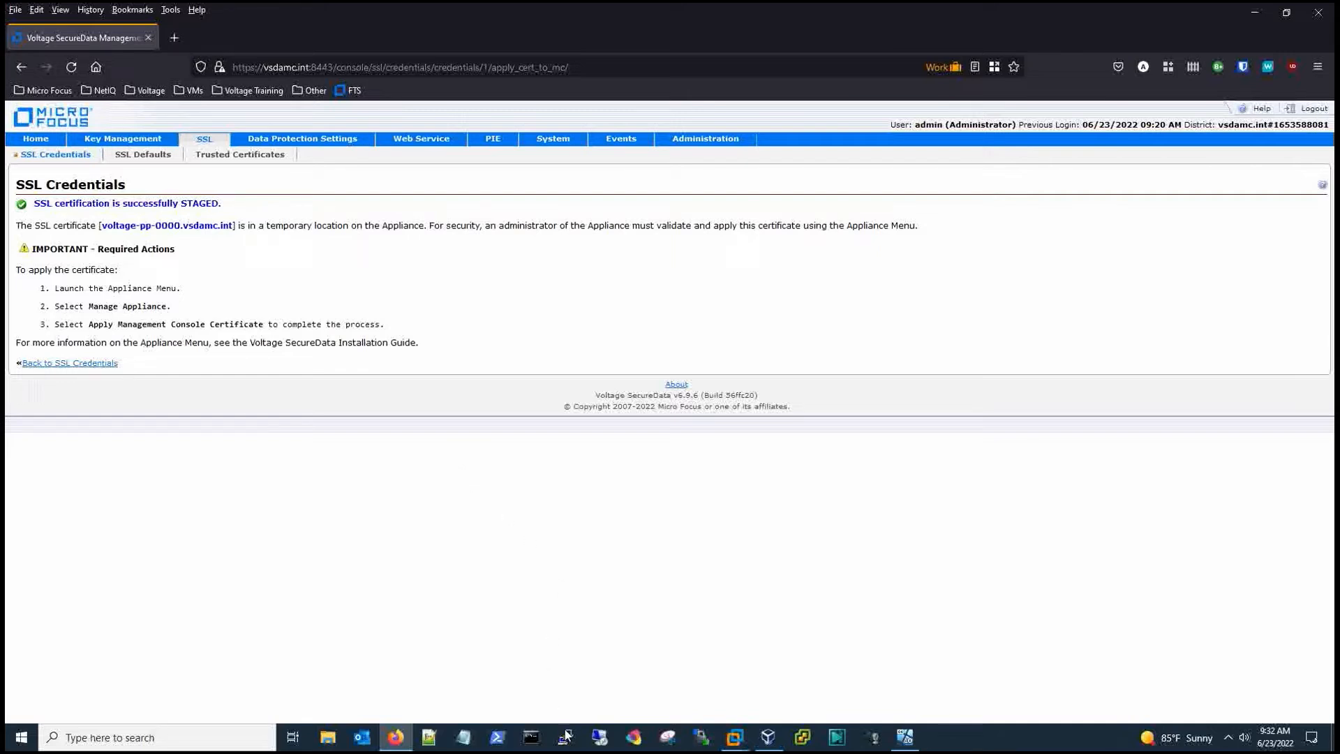
- Start PuTTY, load the saved vsdamc session and connect to the appliance over SSH
left_click(564, 737)
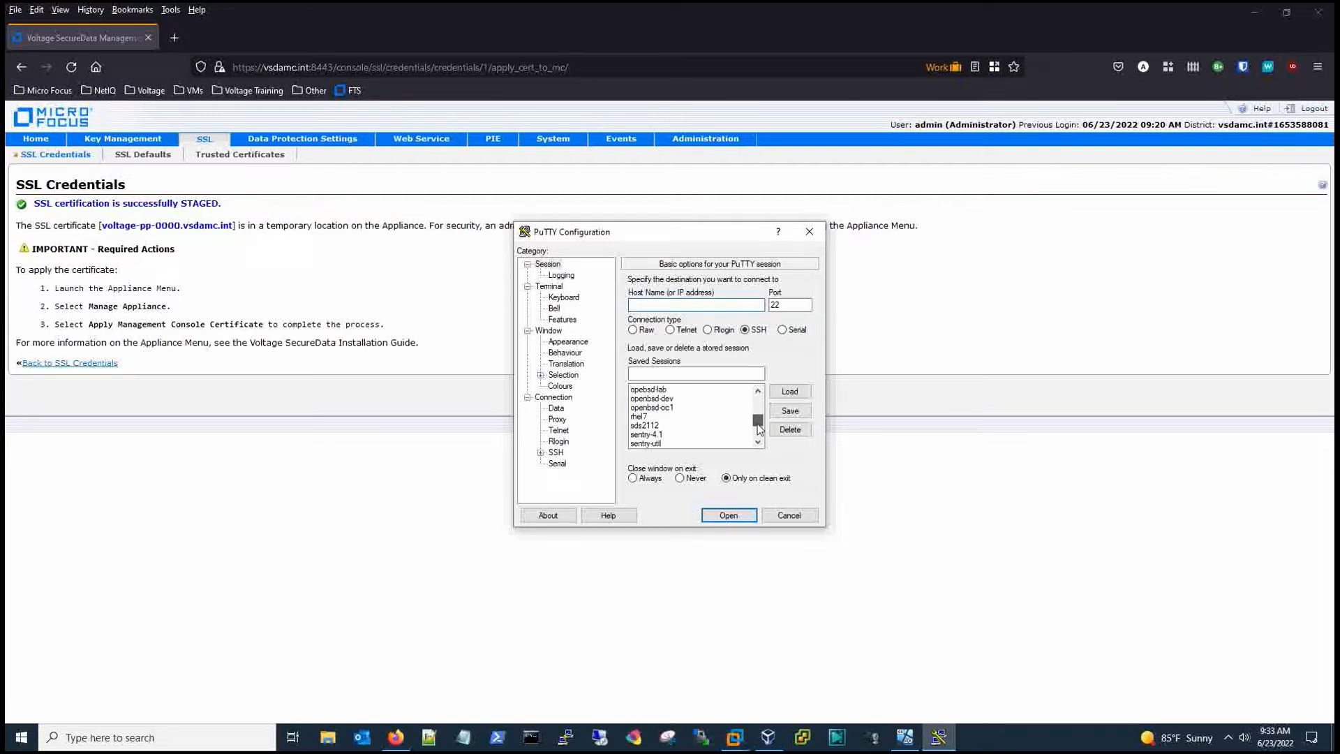
scroll("up", 3)
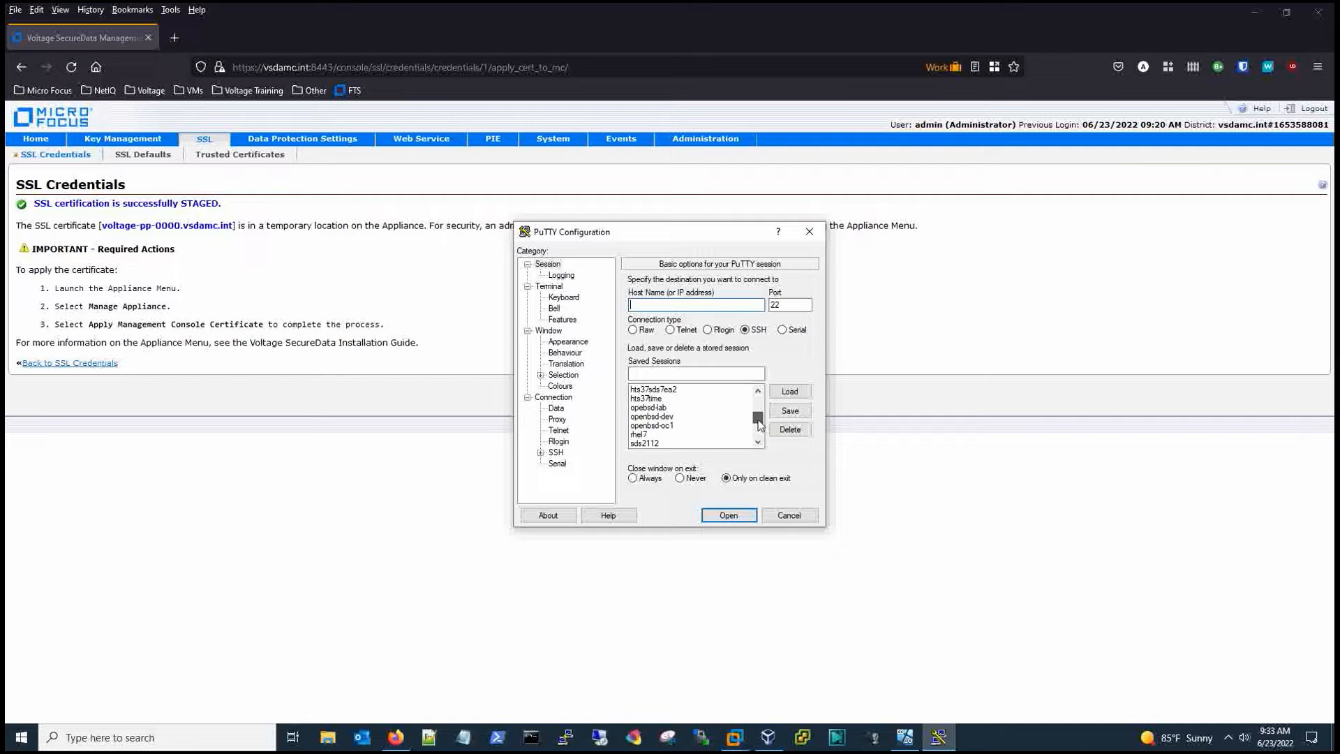
scroll("down", 3)
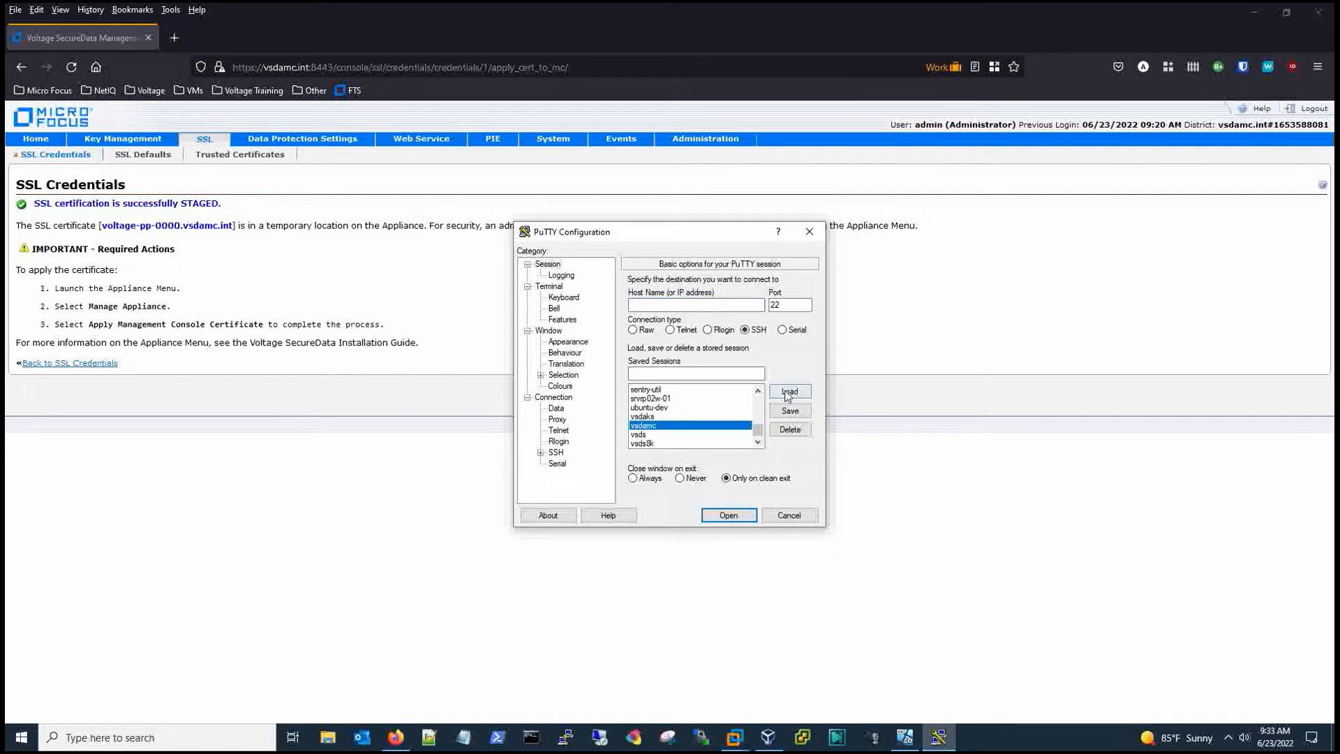
left_click(788, 391)
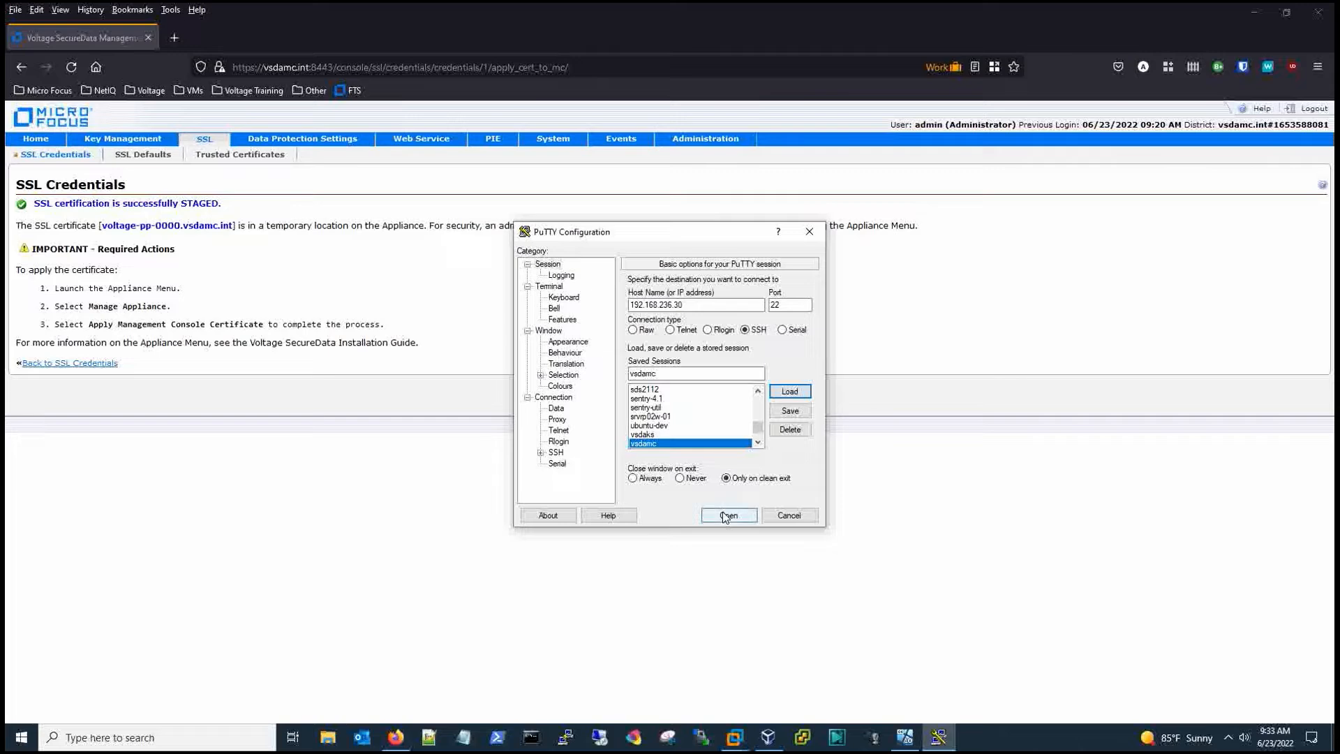
left_click(726, 516)
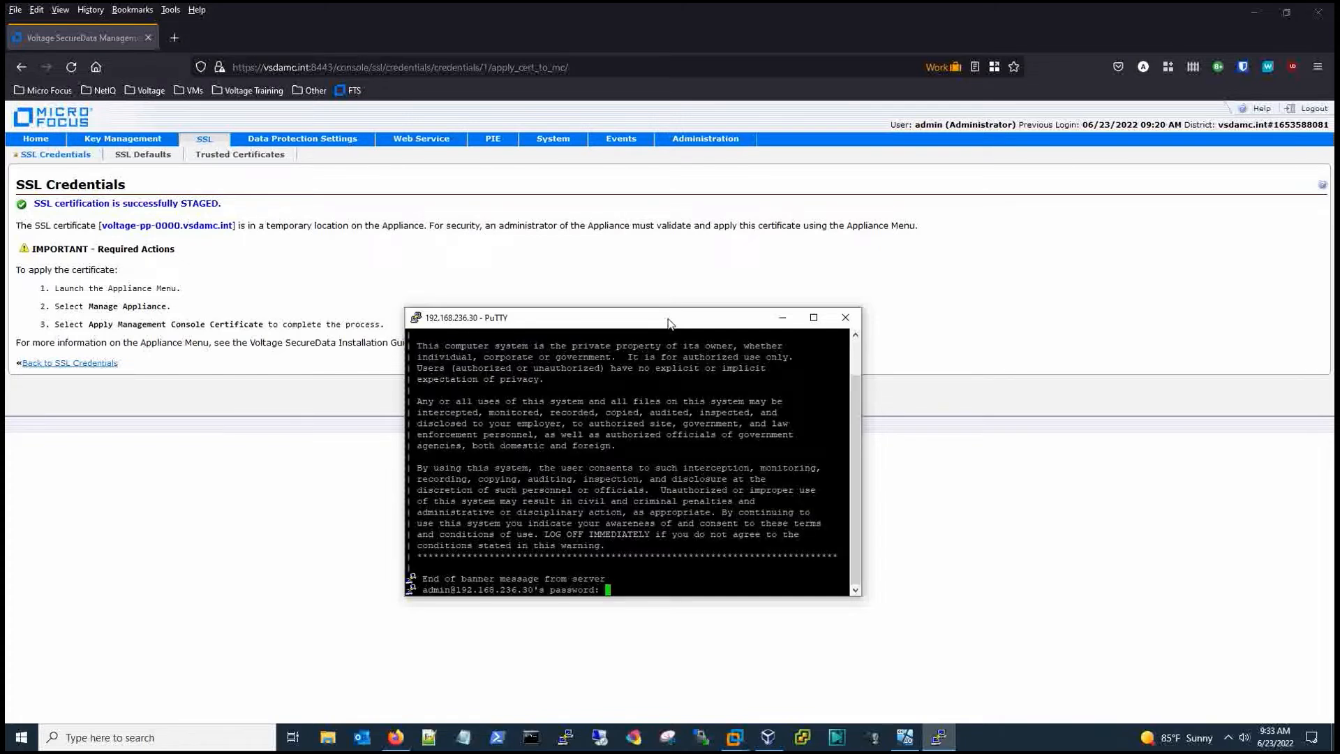
- Log in, run Apply Management Console Certificate, confirm OK, then quit the appliance menu
key("Return")
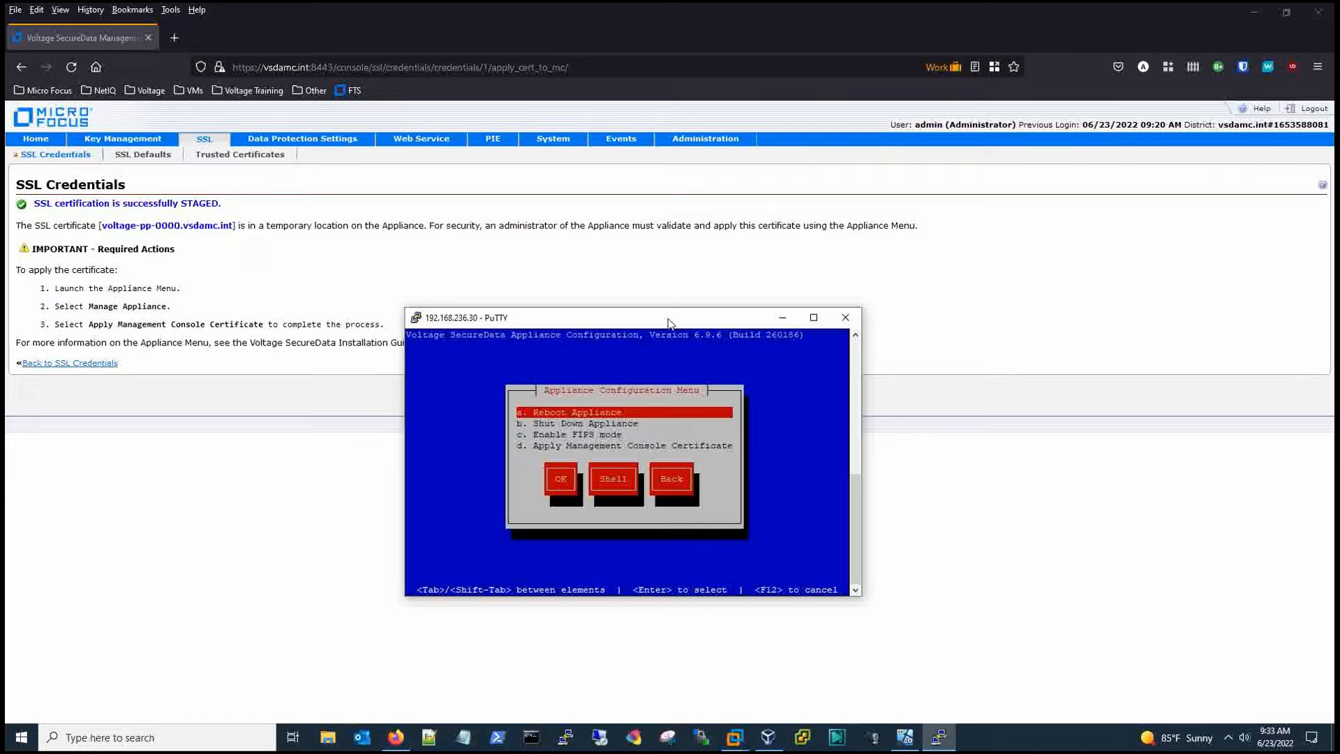
left_click(625, 445)
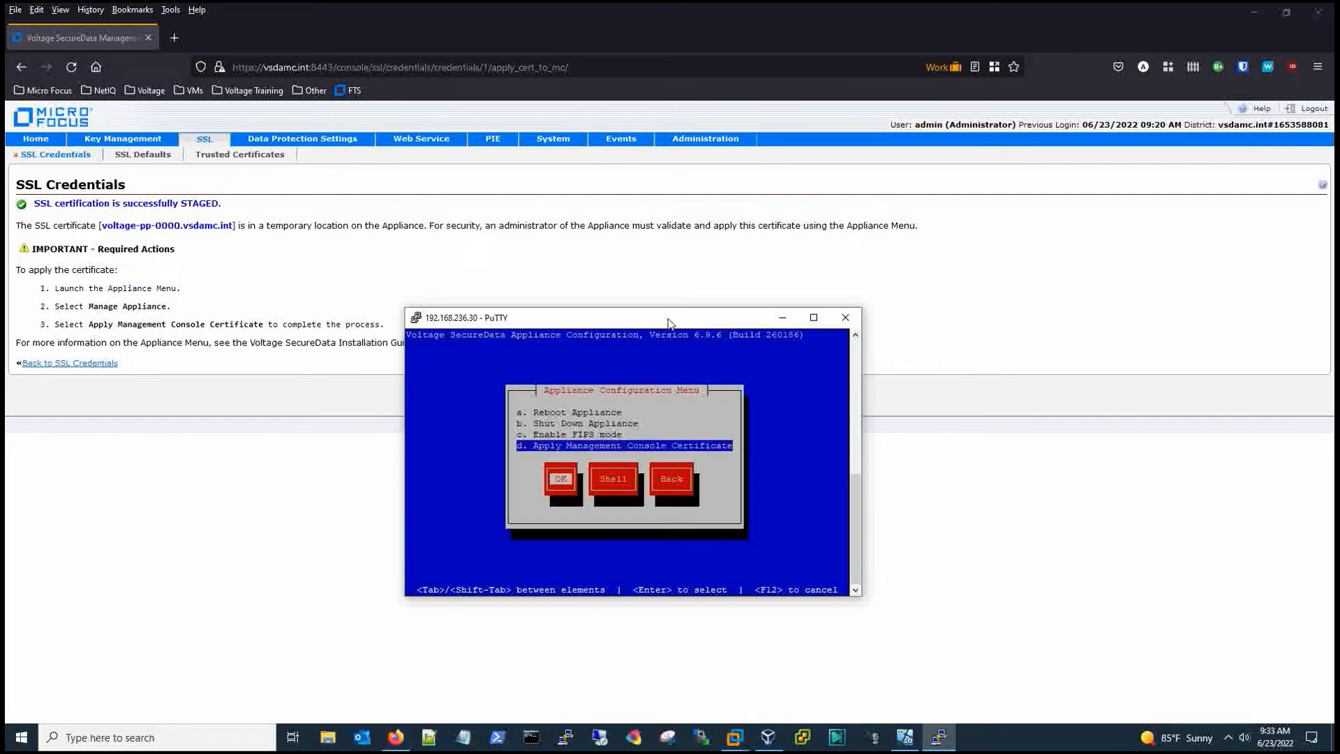
left_click(559, 477)
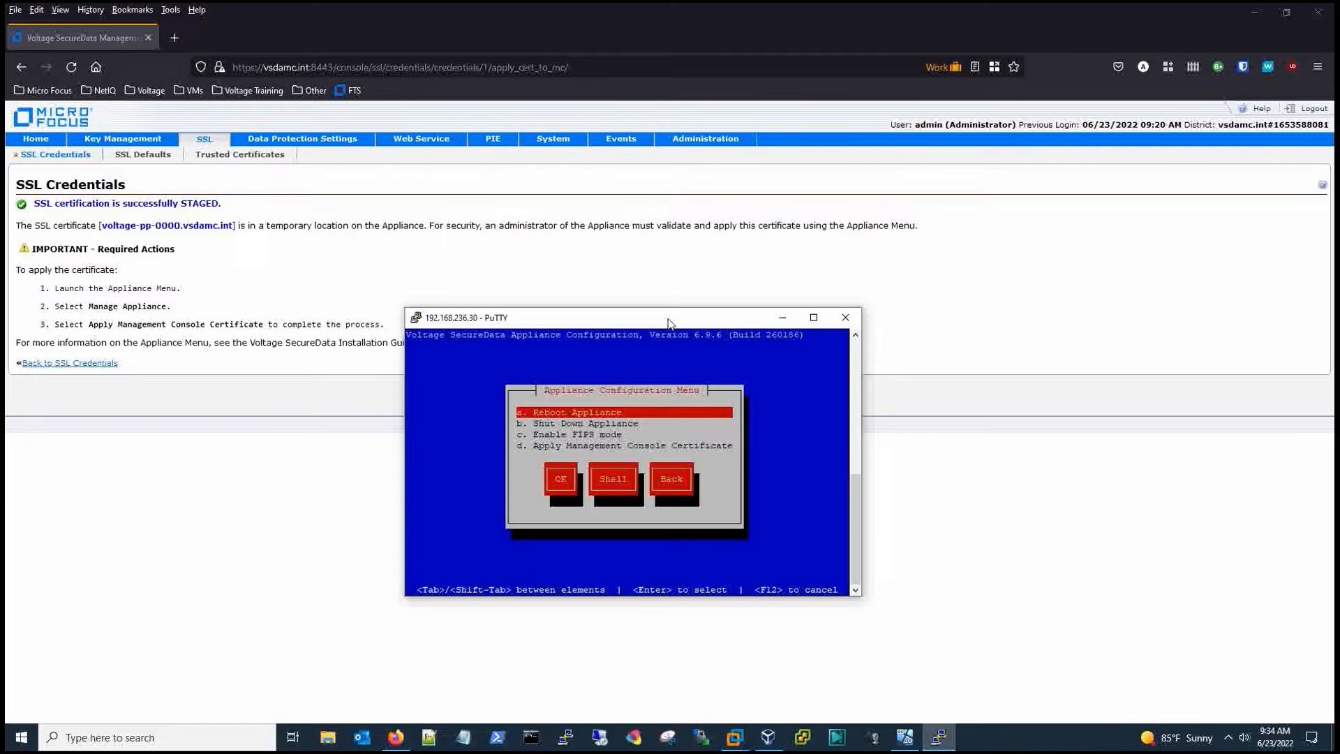
left_click(671, 478)
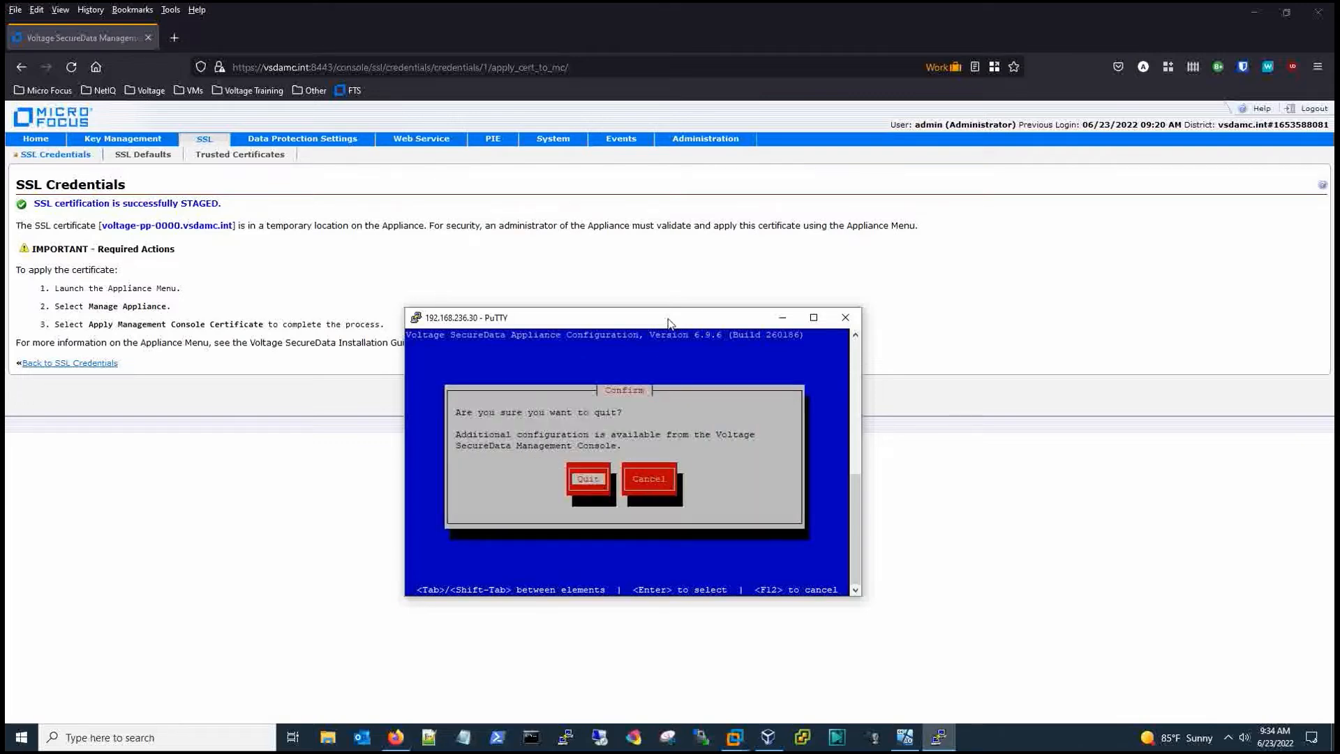
left_click(588, 479)
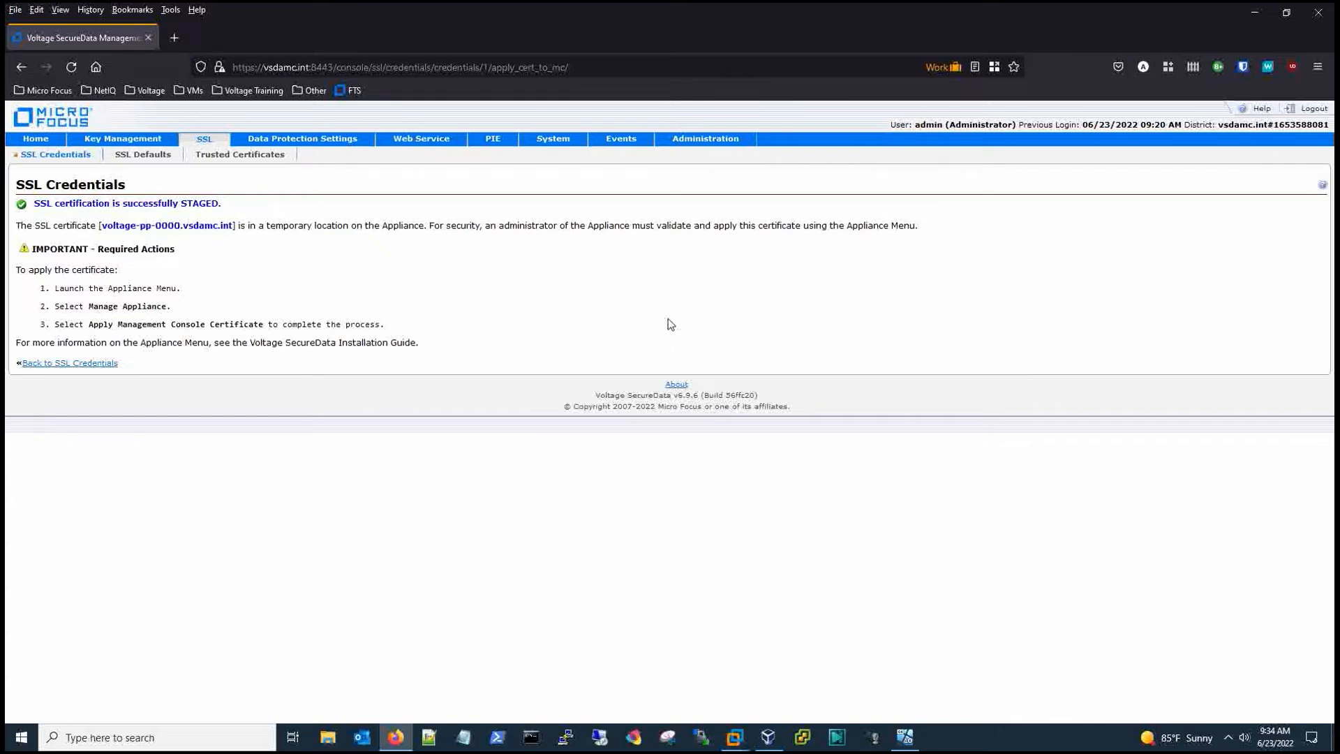
mouse_move(127, 219)
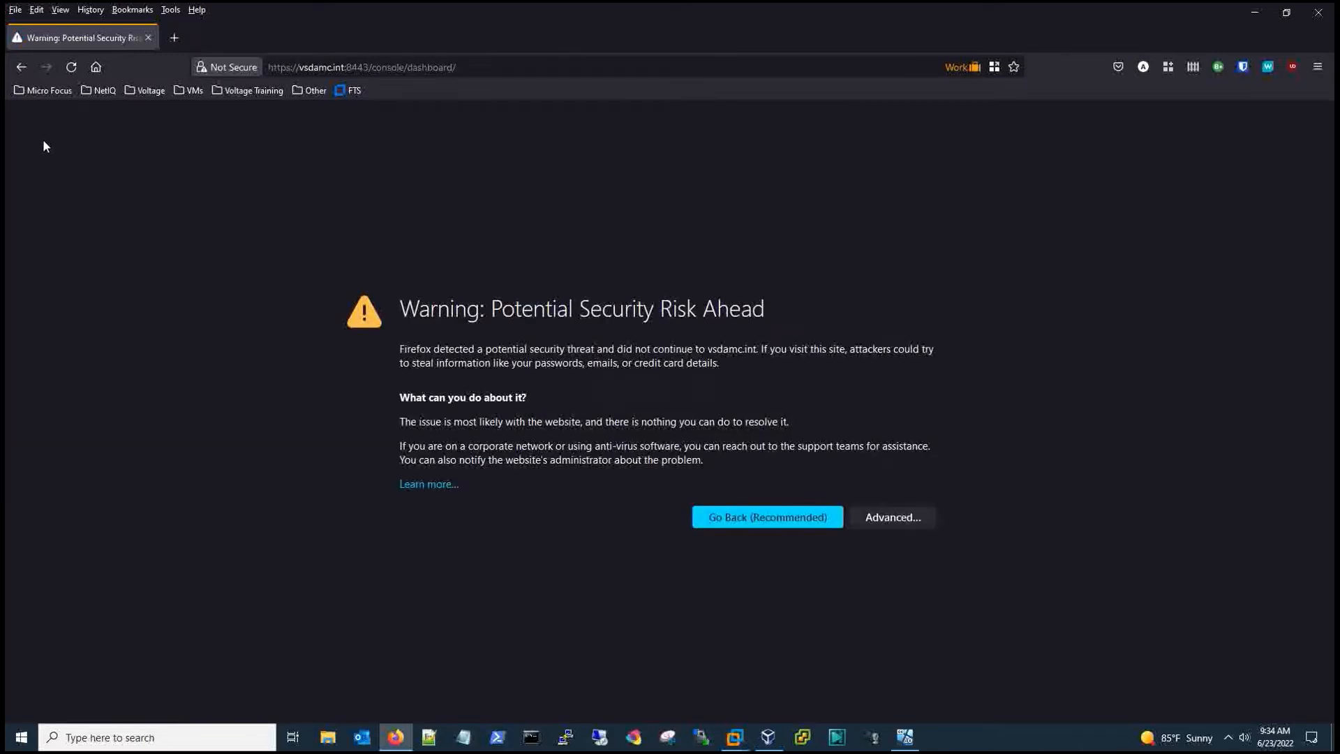
mouse_move(442, 207)
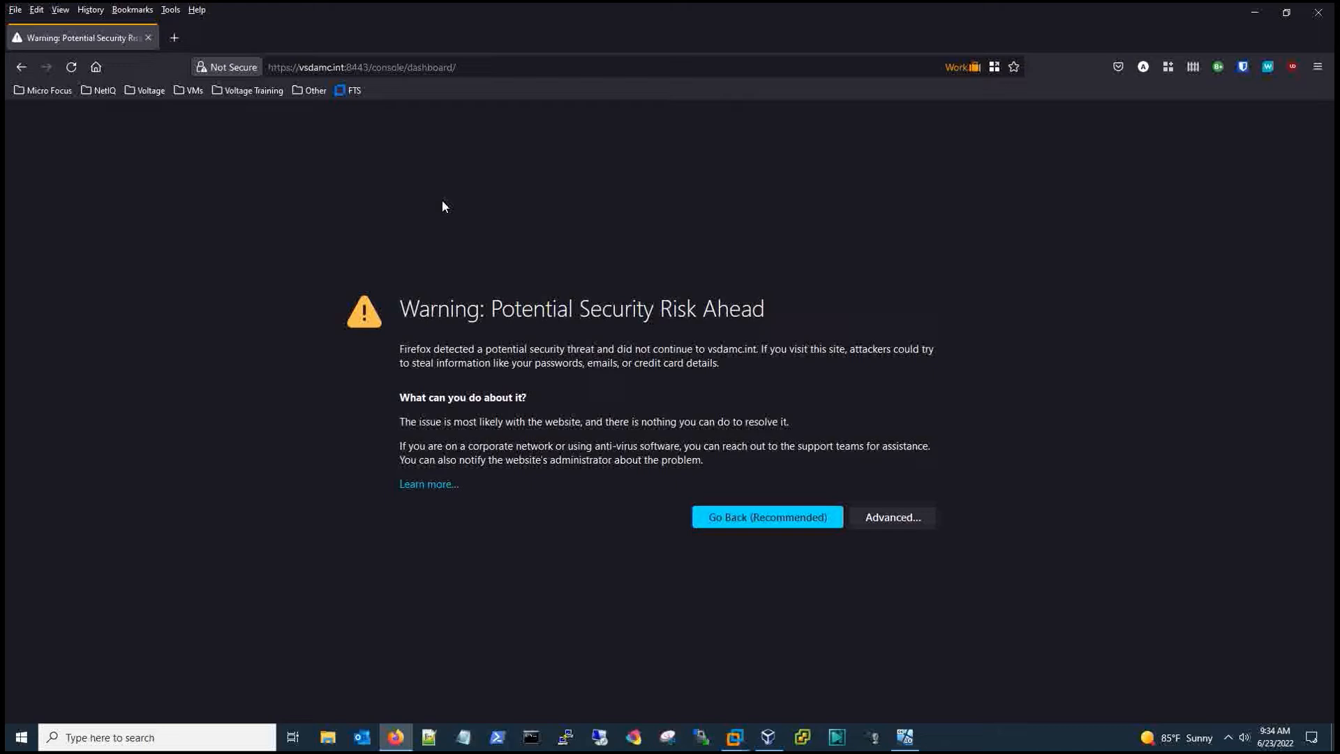
mouse_move(726, 511)
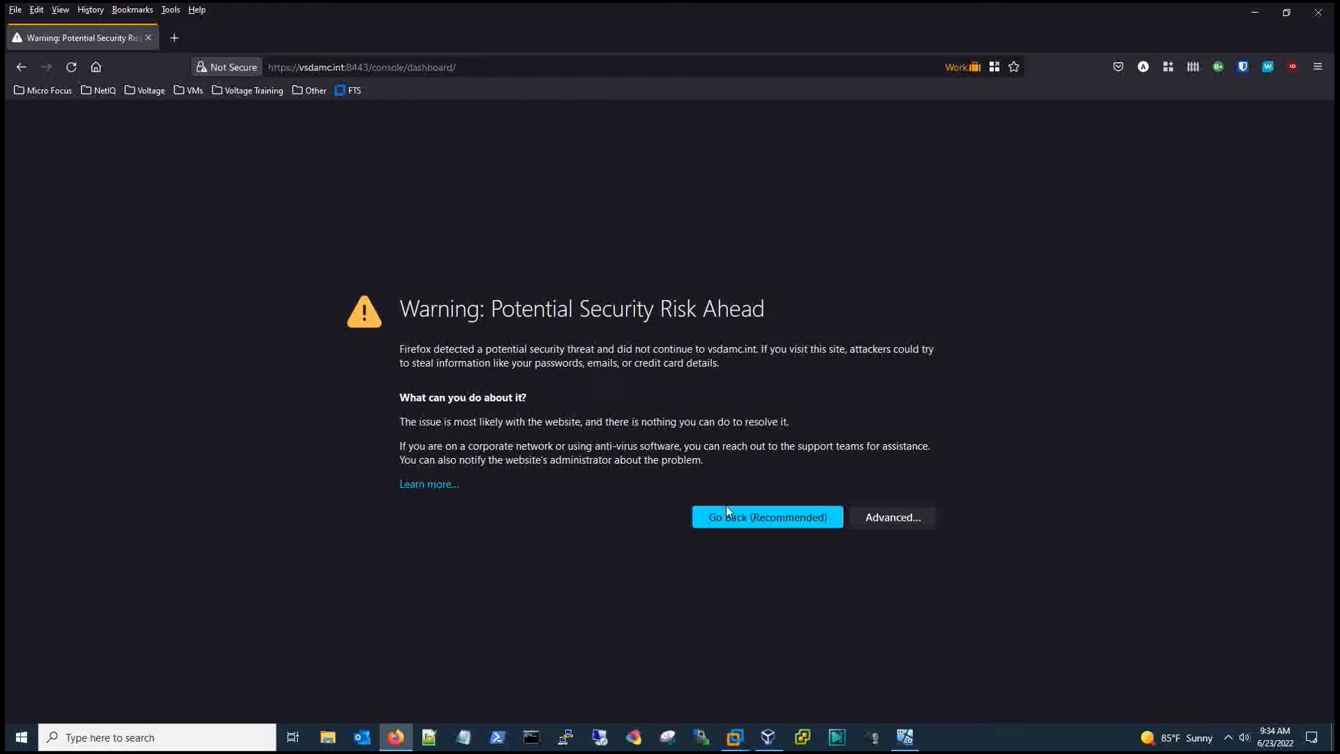
- Accept the untrusted-certificate risk via Advanced to load the console Home dashboard
left_click(892, 516)
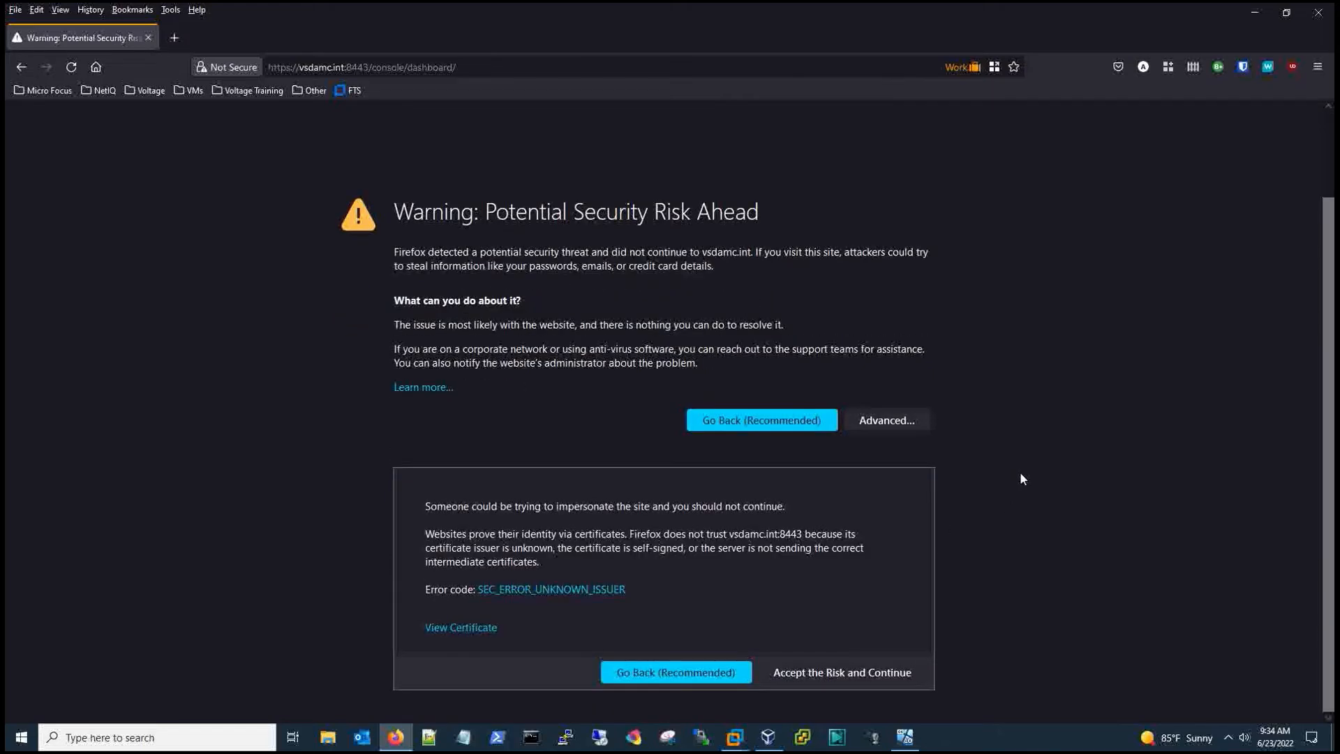
left_click(840, 671)
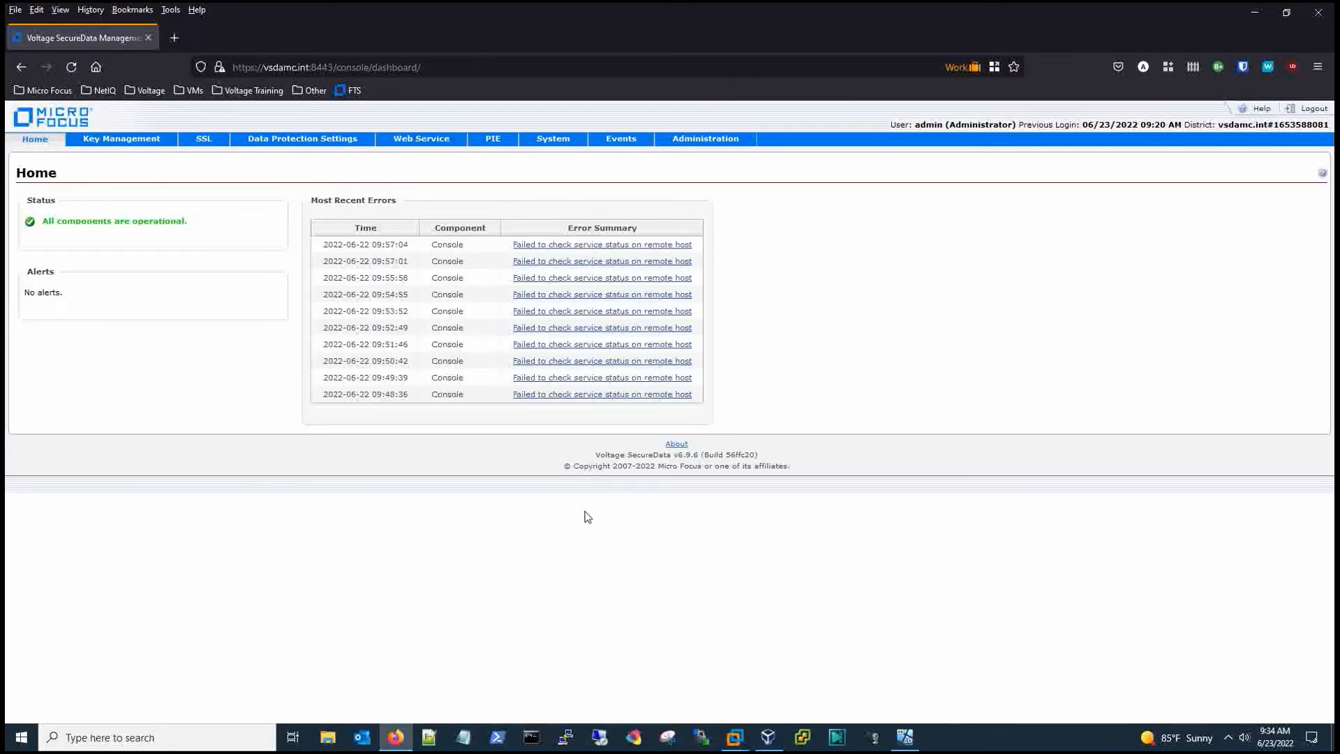
mouse_move(640, 180)
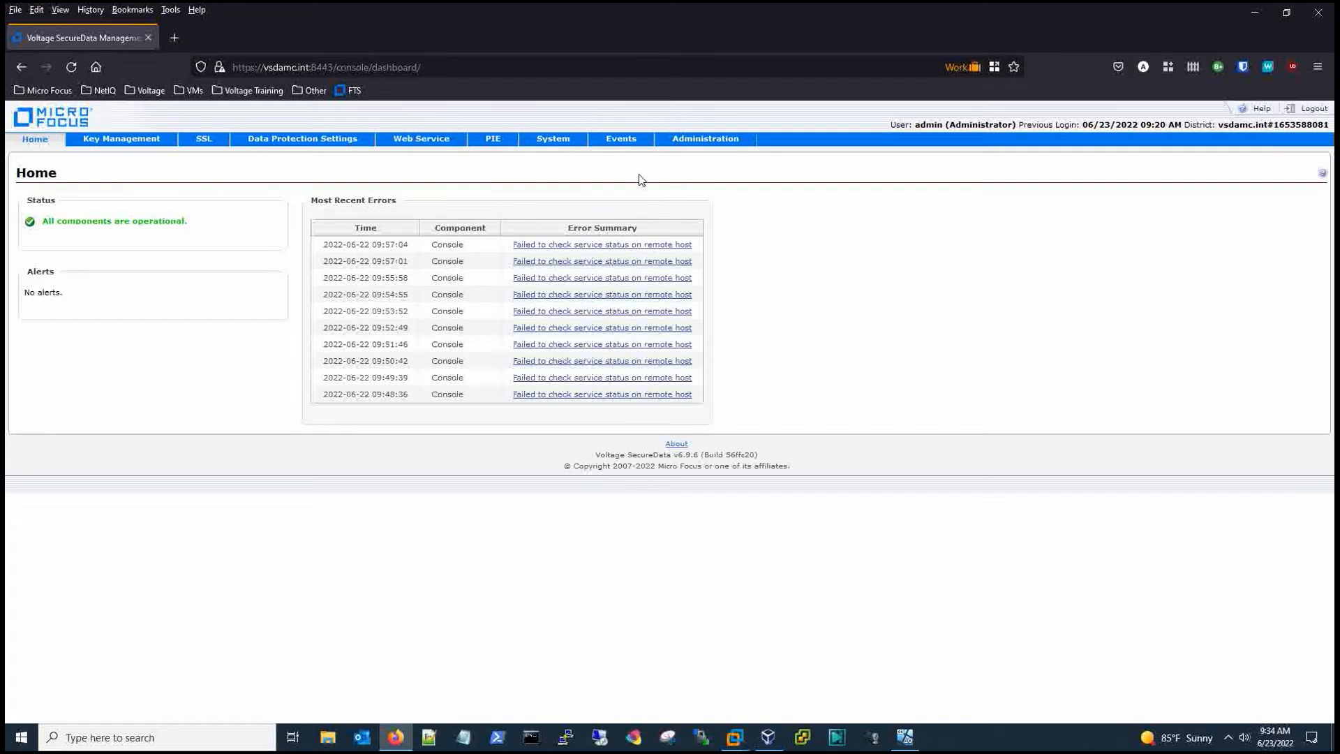
mouse_move(280, 31)
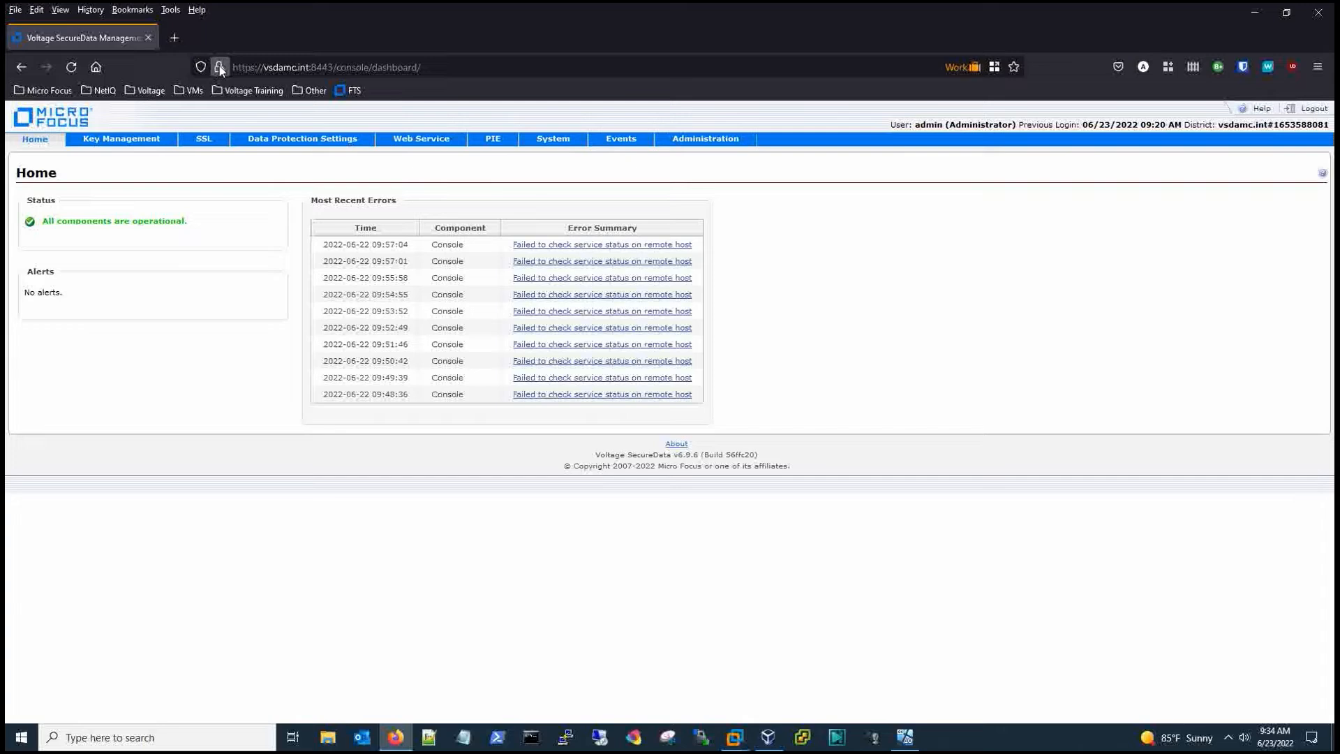
- Inspect the site certificate for voltage-pp-0000.vsdamc.int and its SHA-256 Voltage Intermediate Cert, then close it
left_click(220, 67)
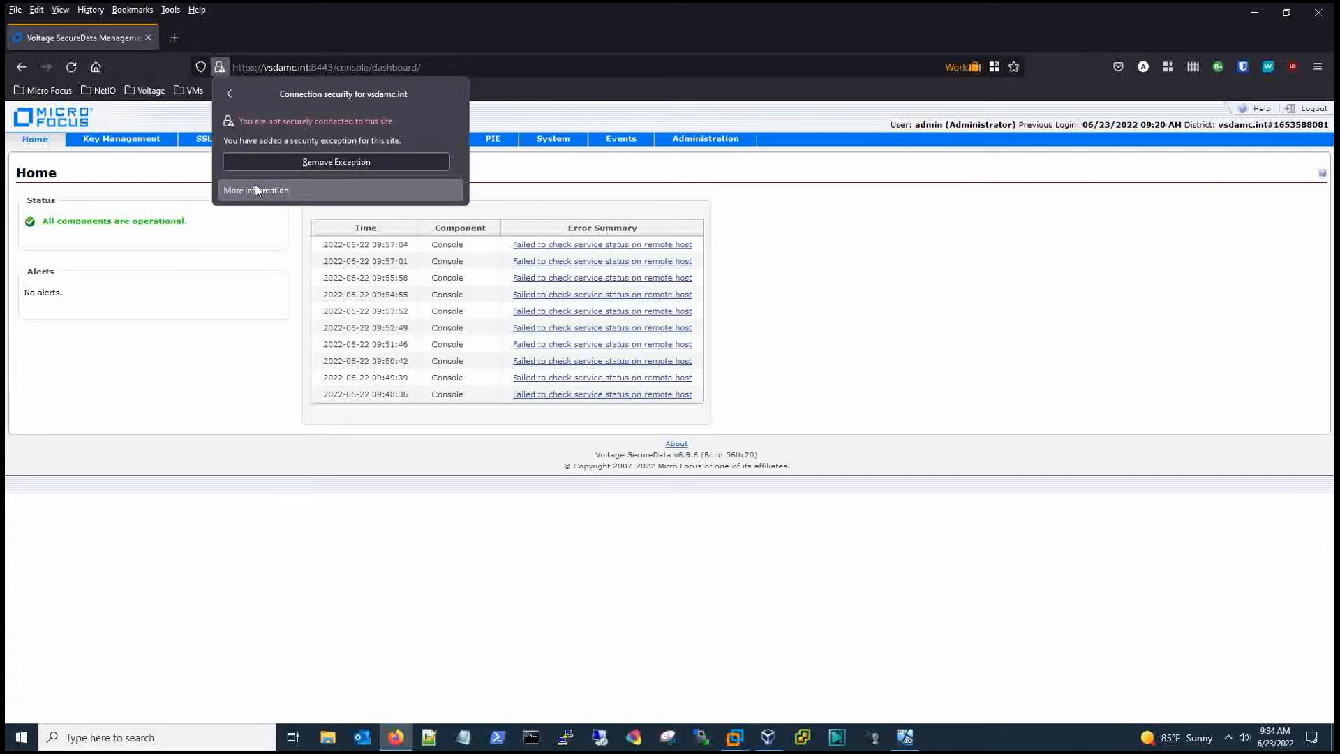
left_click(257, 190)
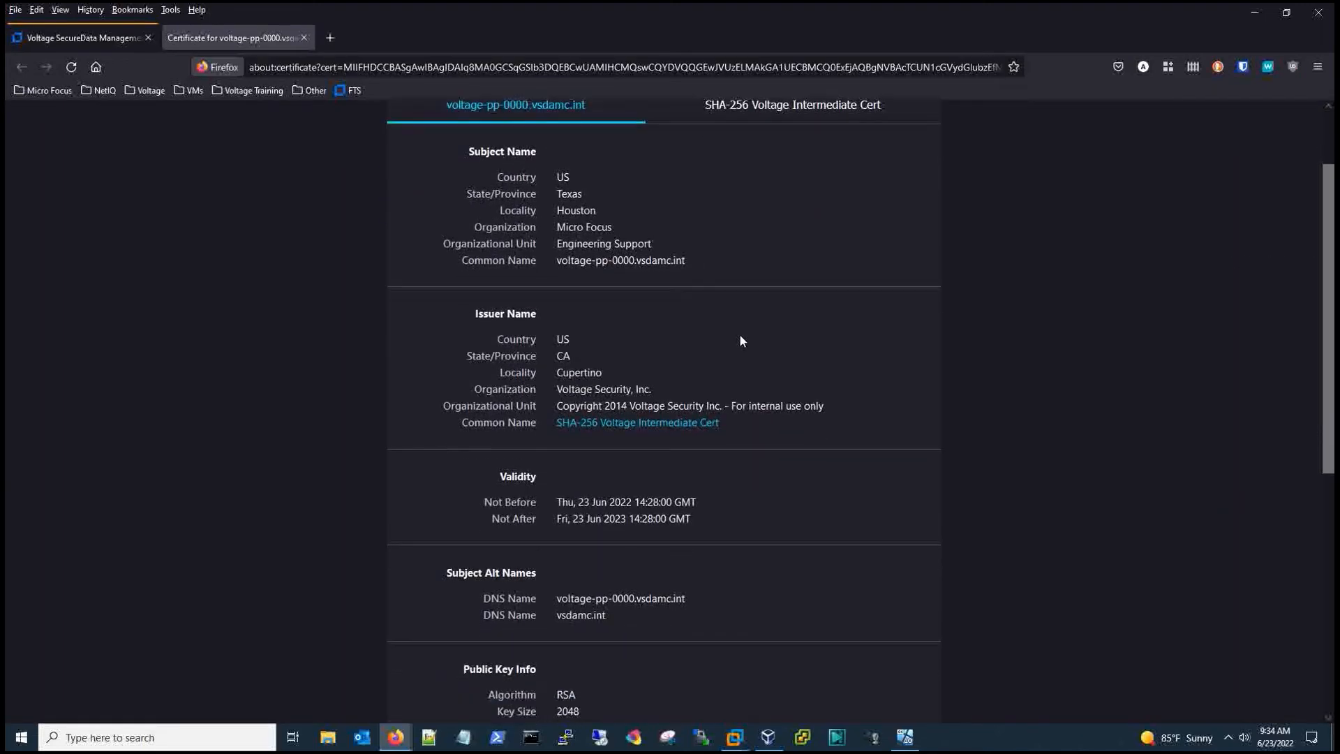
scroll("down", 3)
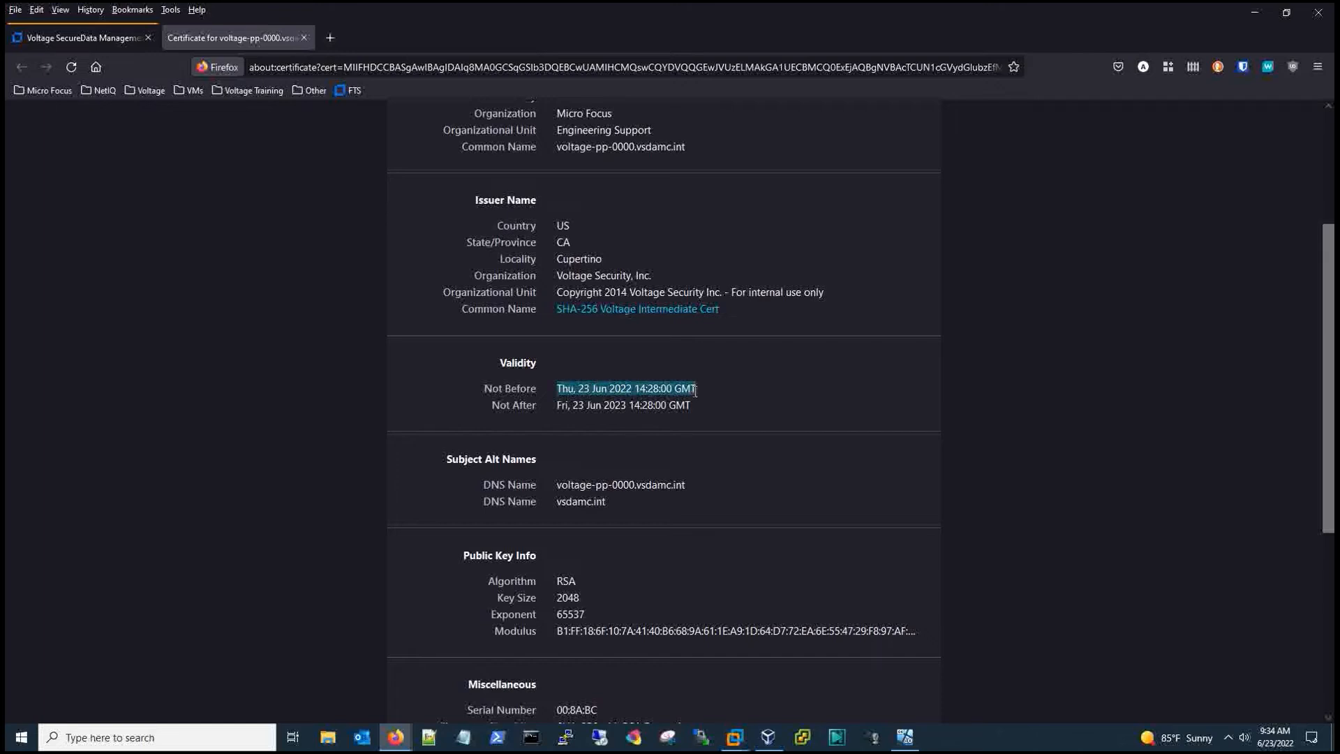
mouse_move(691, 405)
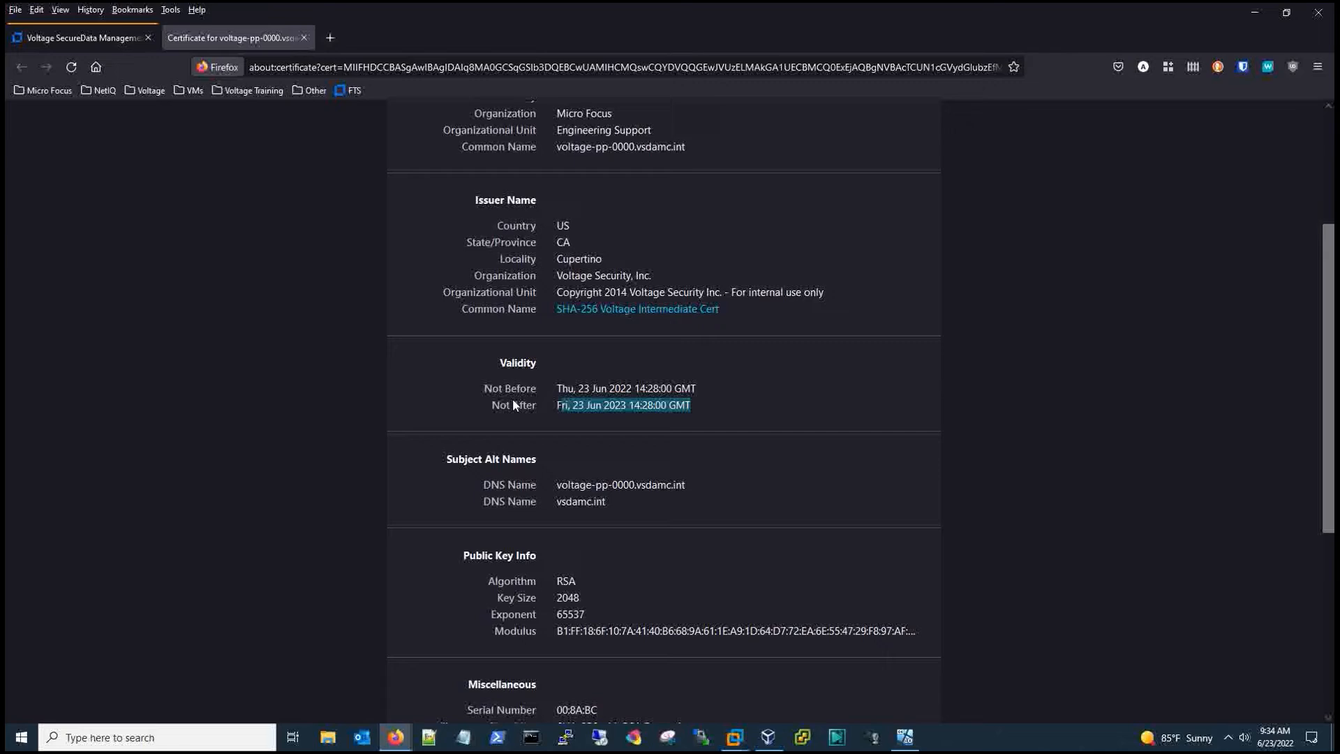
mouse_move(435, 246)
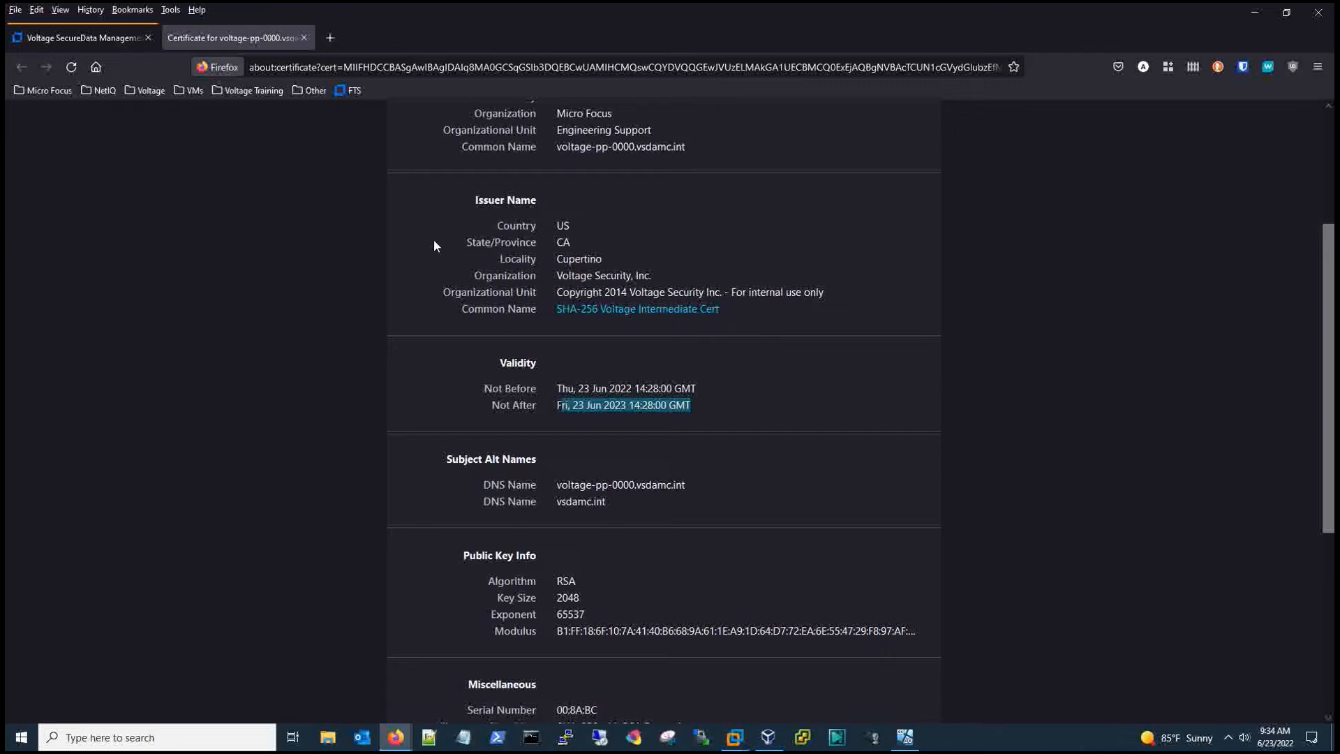
mouse_move(666, 262)
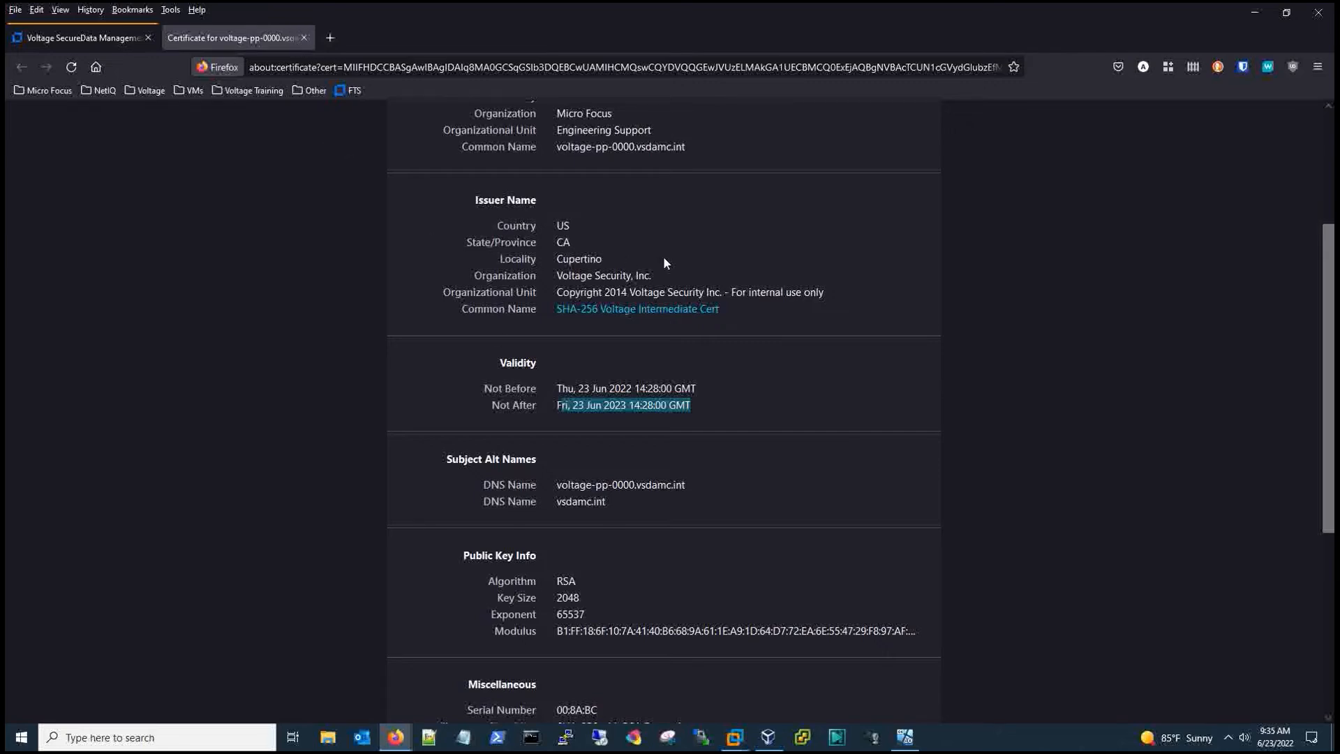
scroll("down", 3)
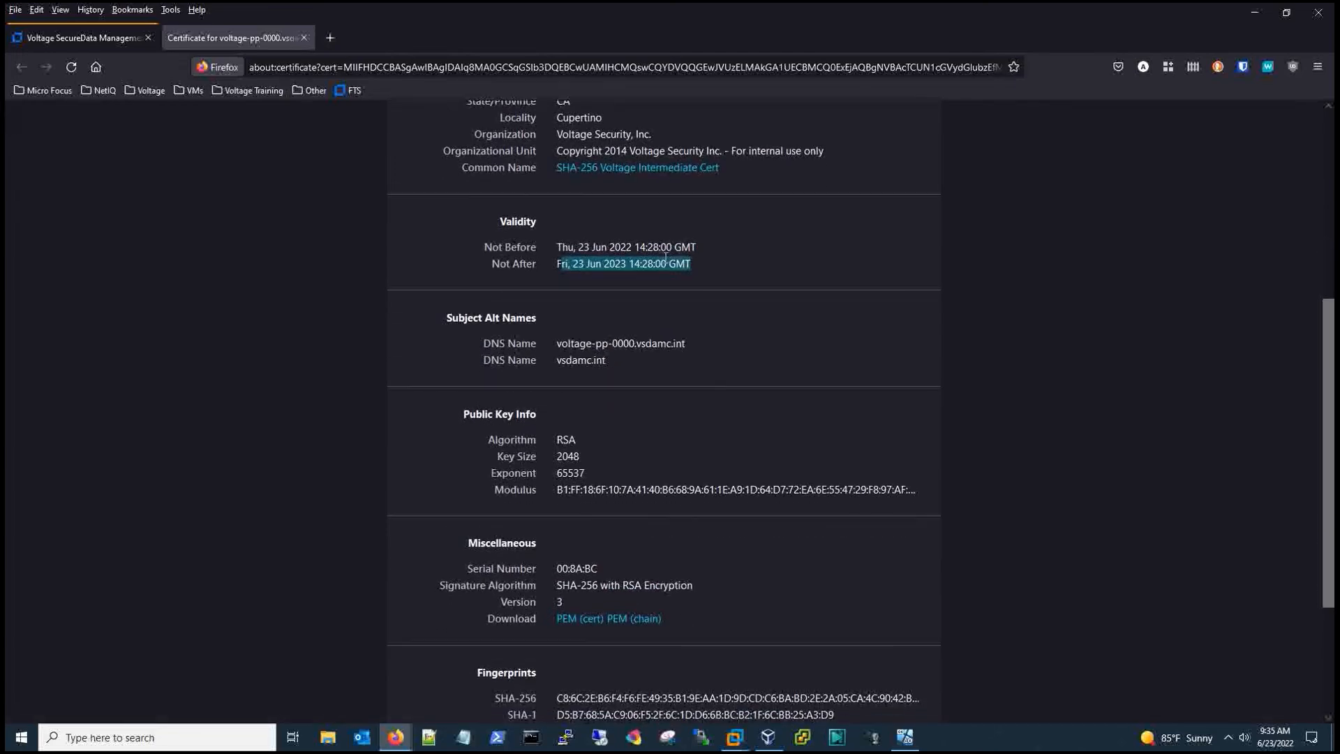
scroll("down", 3)
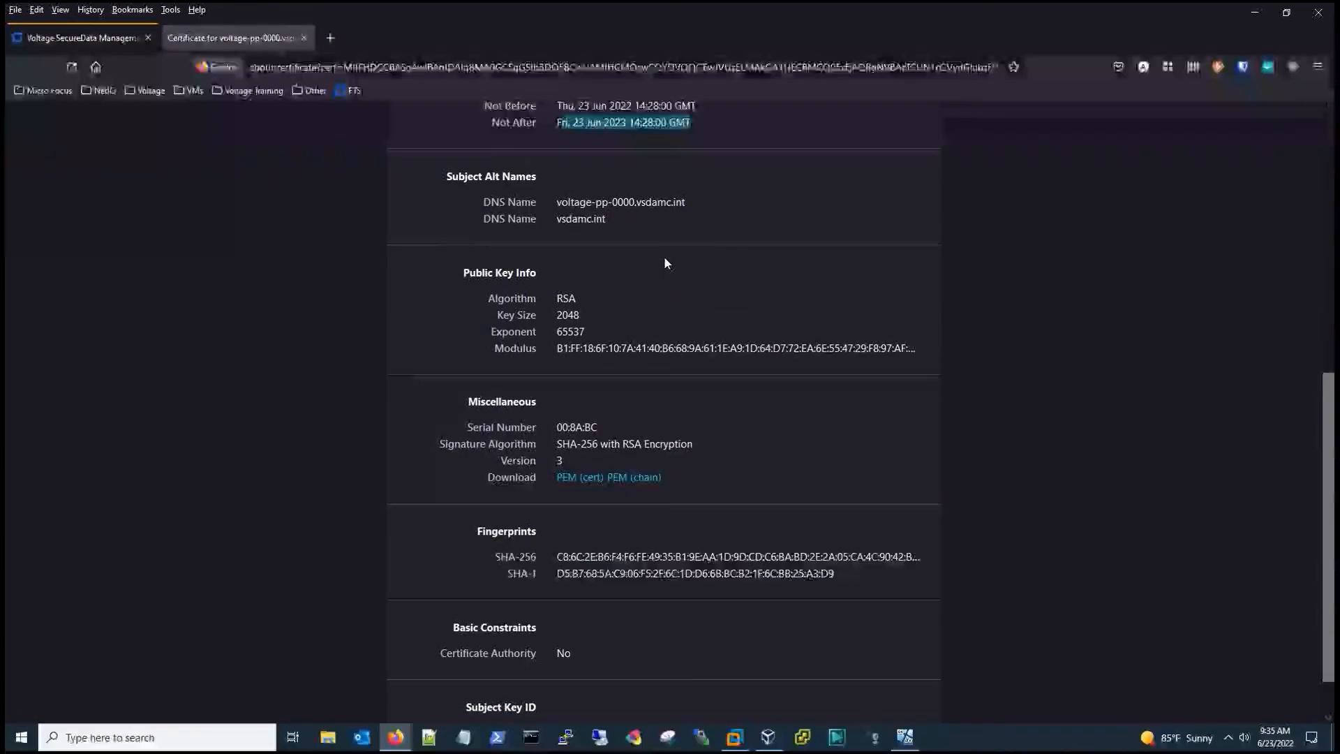
scroll("down", 3)
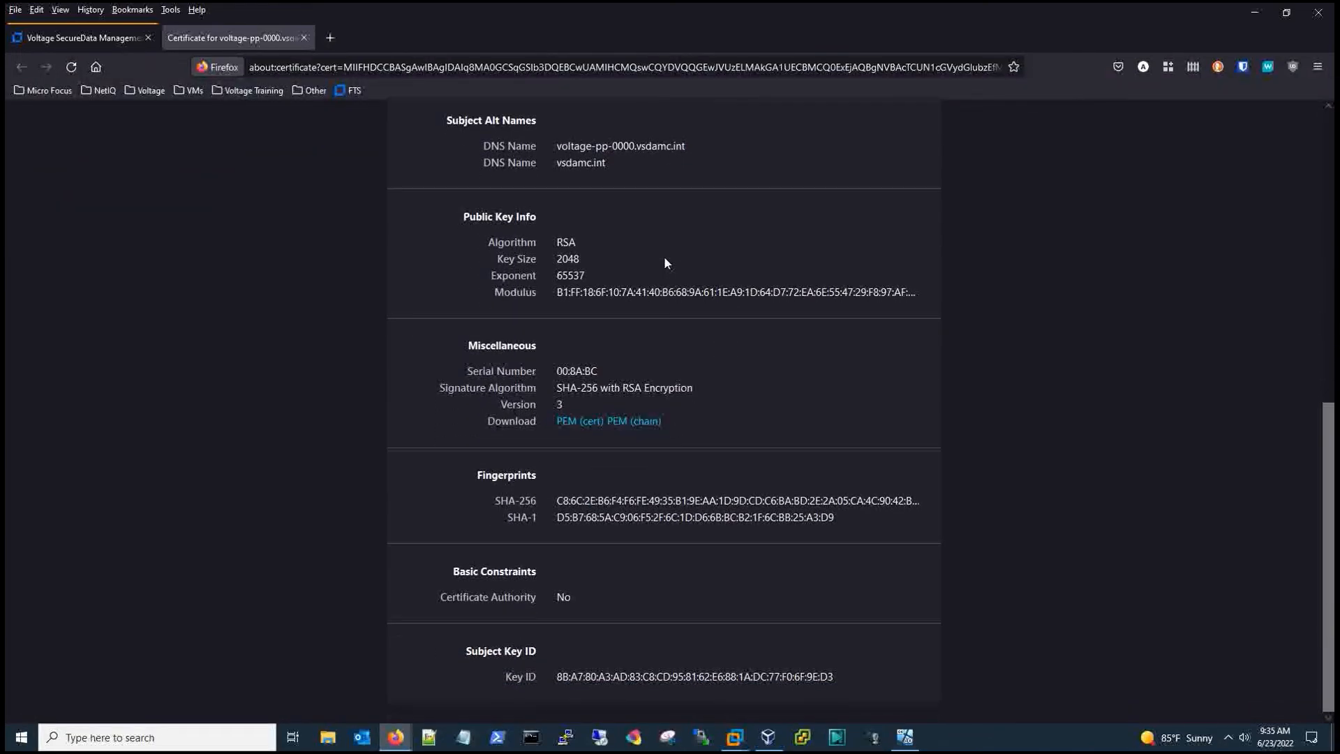
scroll("up", 3)
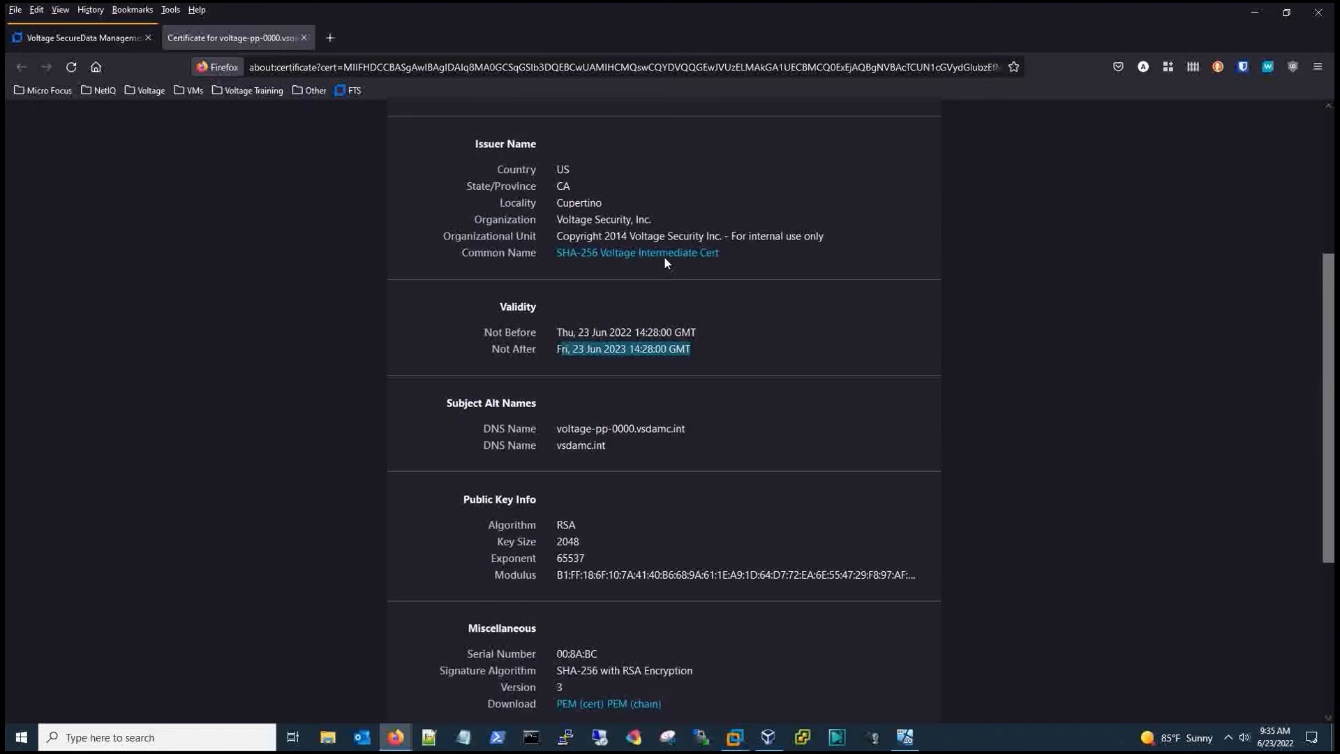
scroll("up", 3)
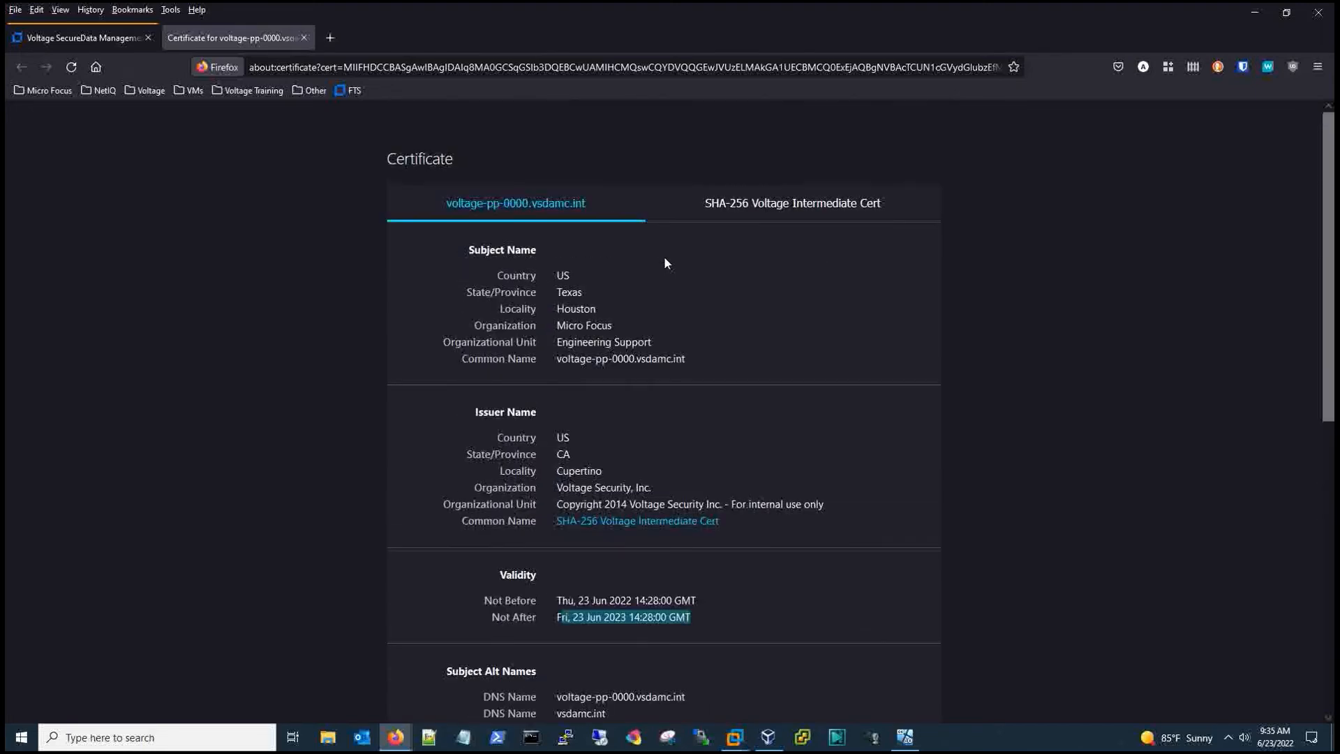
left_click(790, 202)
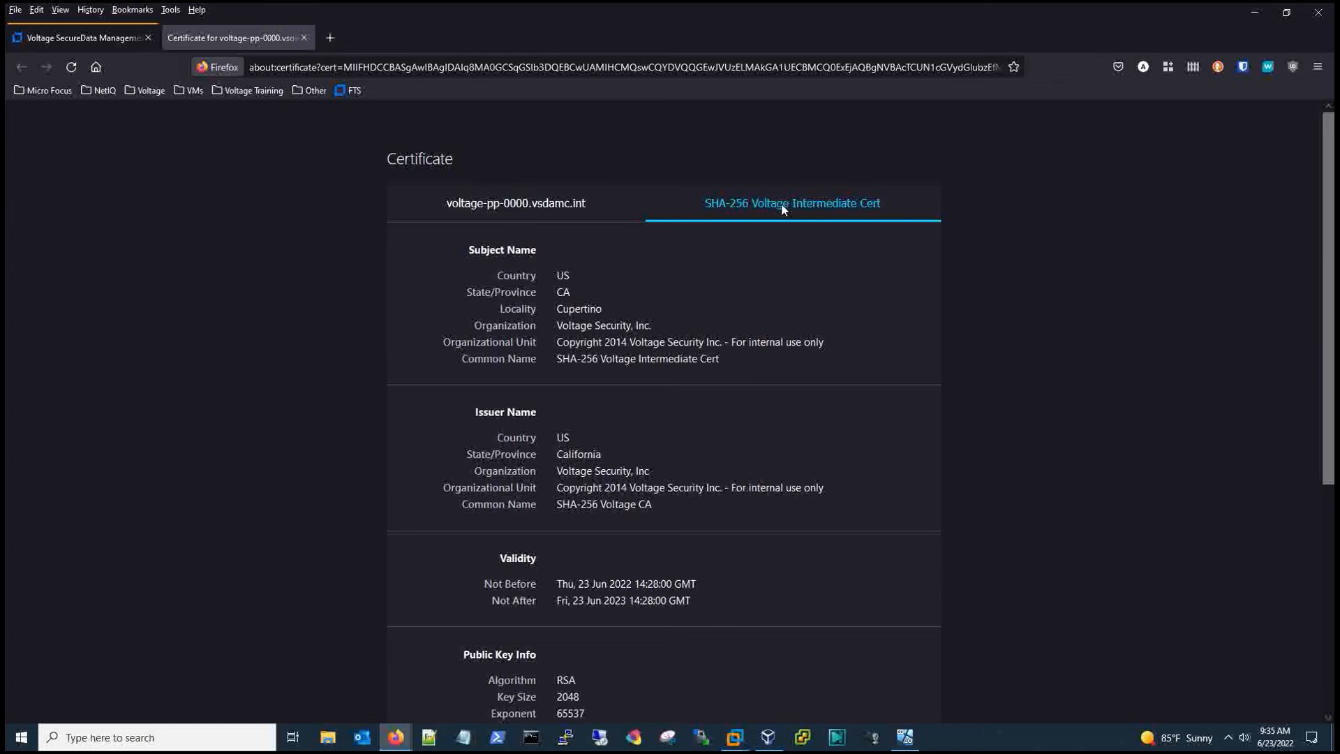
mouse_move(236, 176)
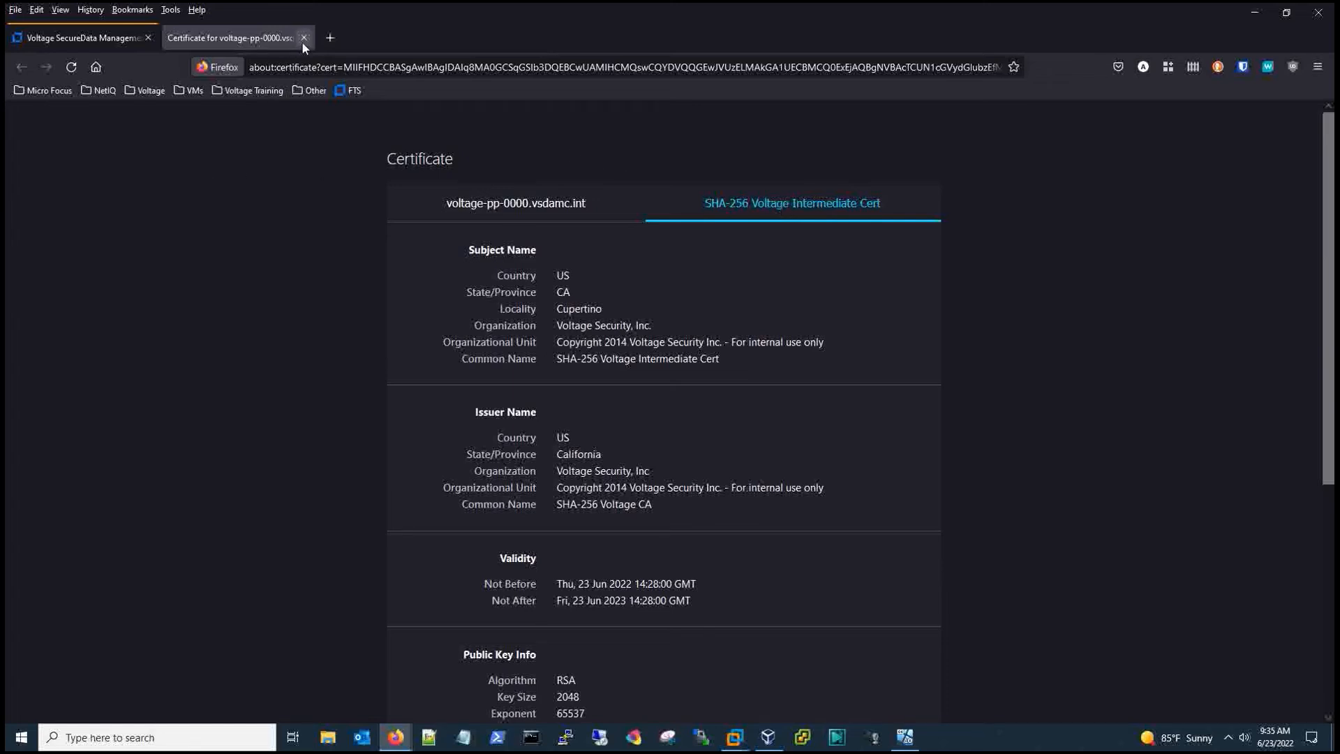
left_click(305, 37)
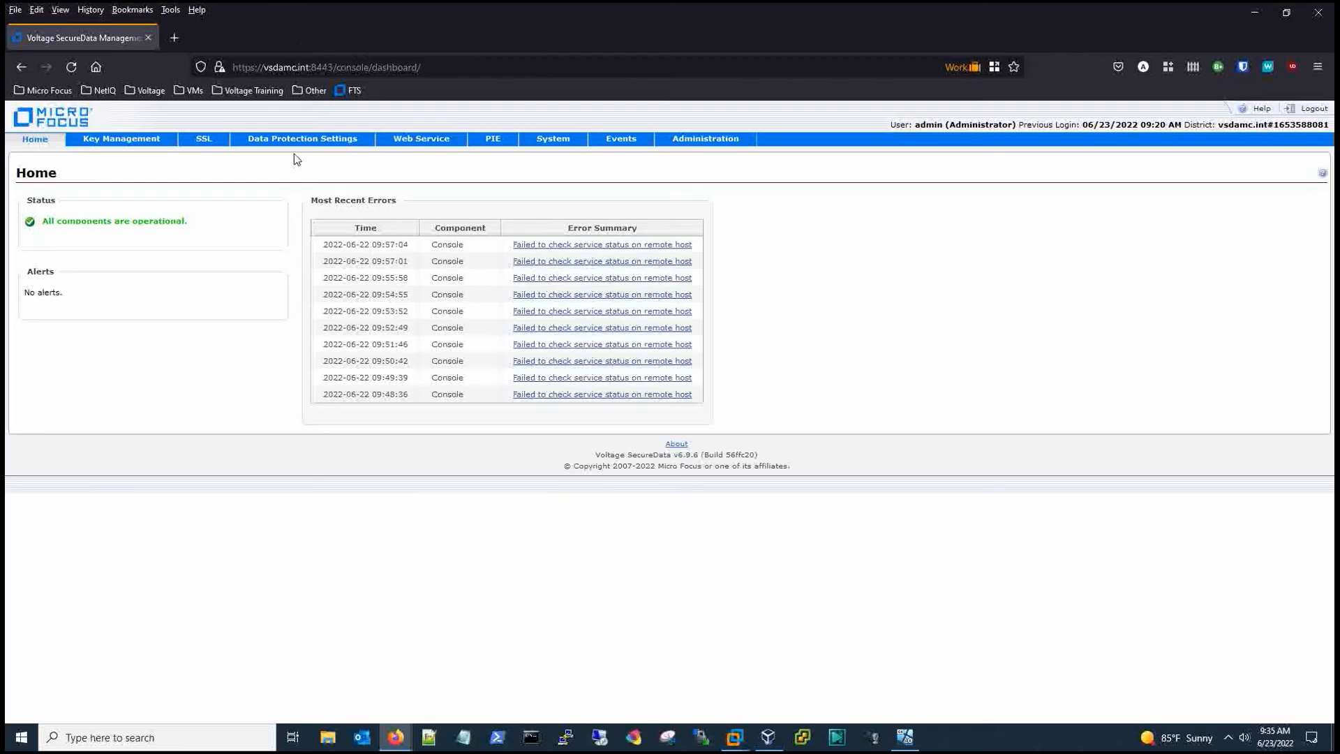
- Show the SSL Credentials list with voltage-pp-0000.vsdamc.int marked key, certificate and valid good
left_click(204, 140)
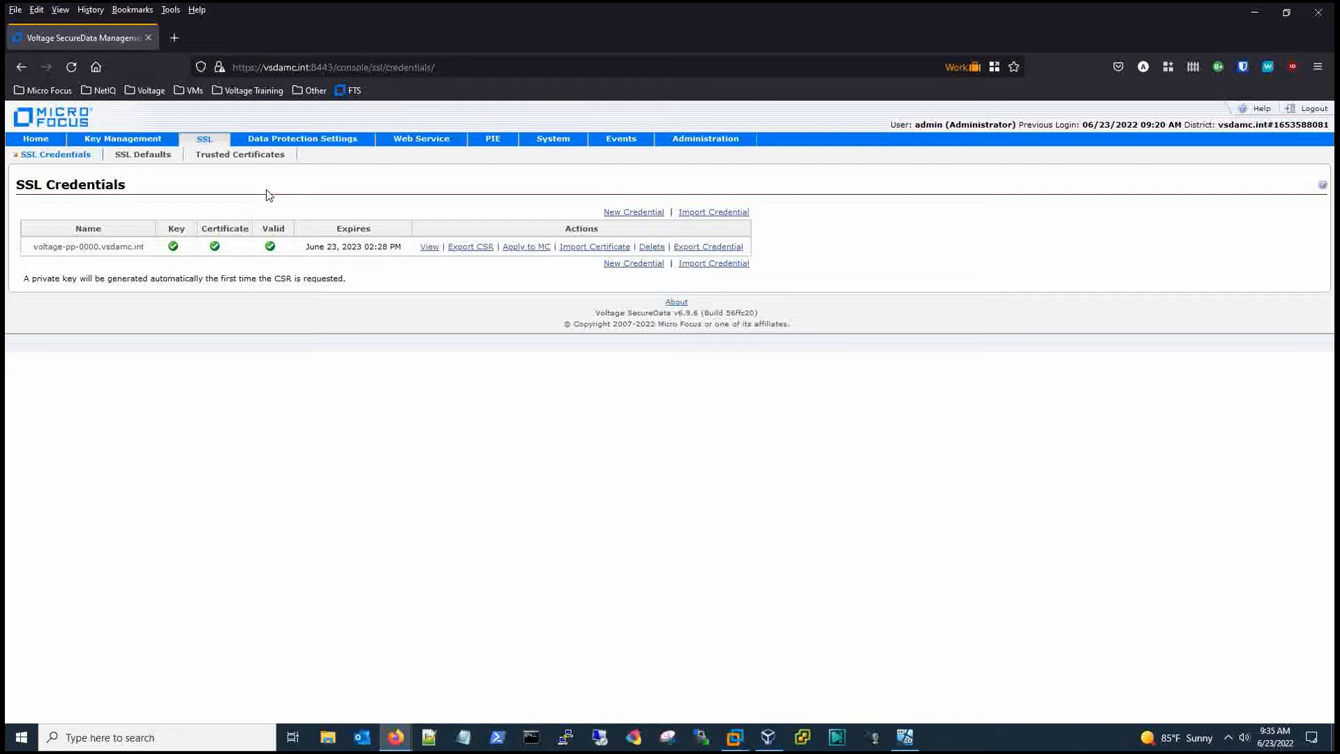
mouse_move(307, 256)
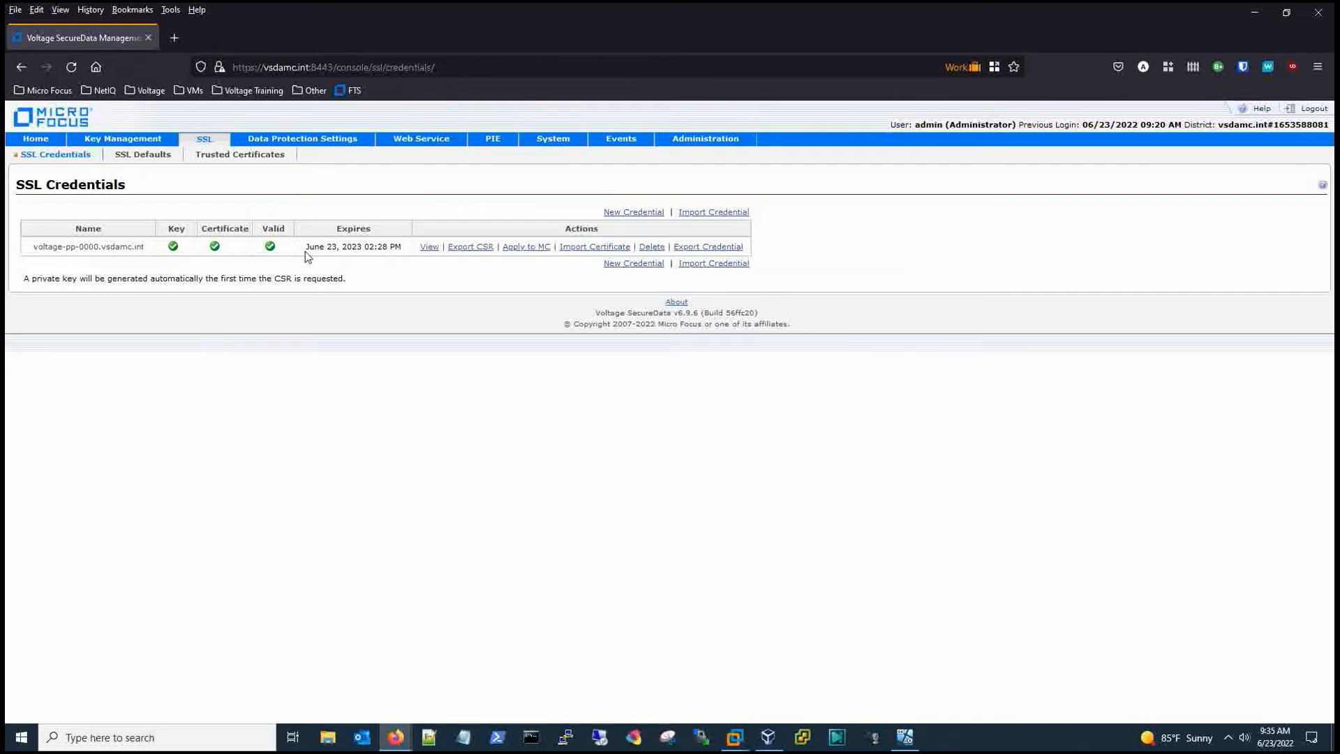
double_click(342, 246)
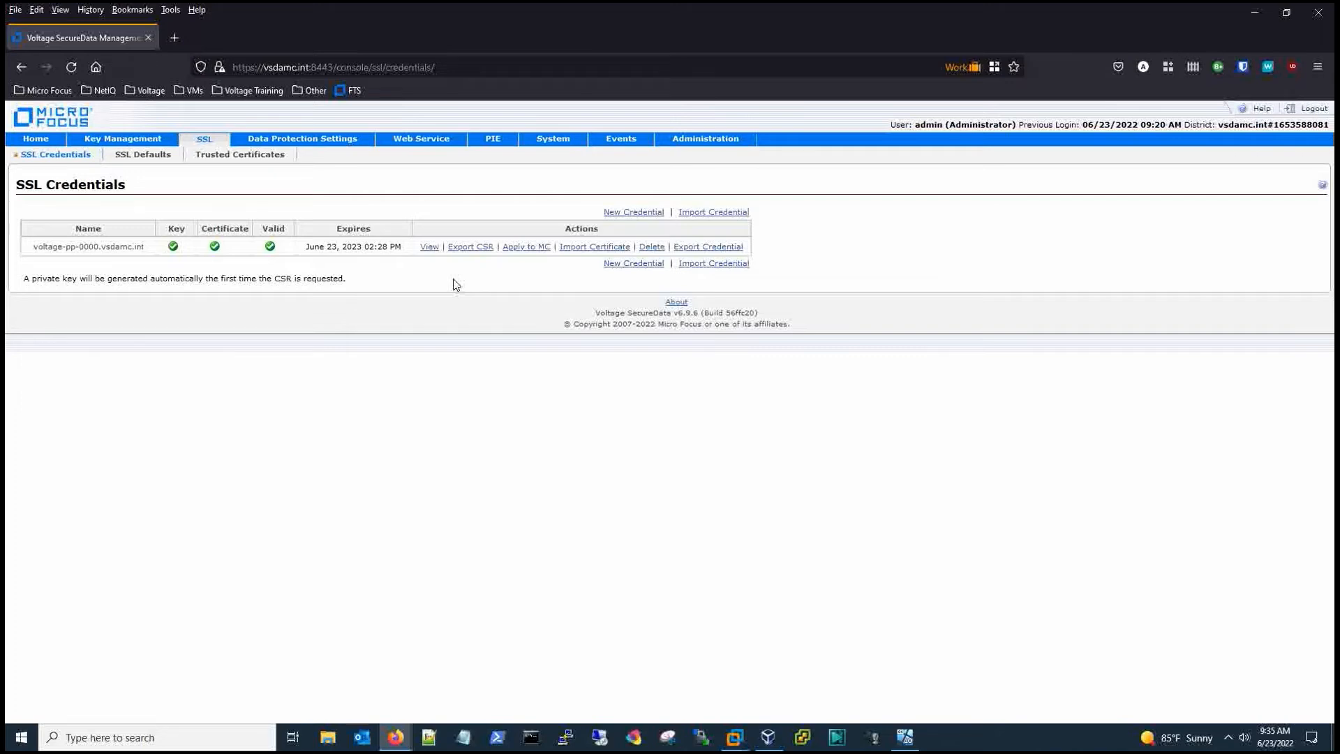
left_click(470, 249)
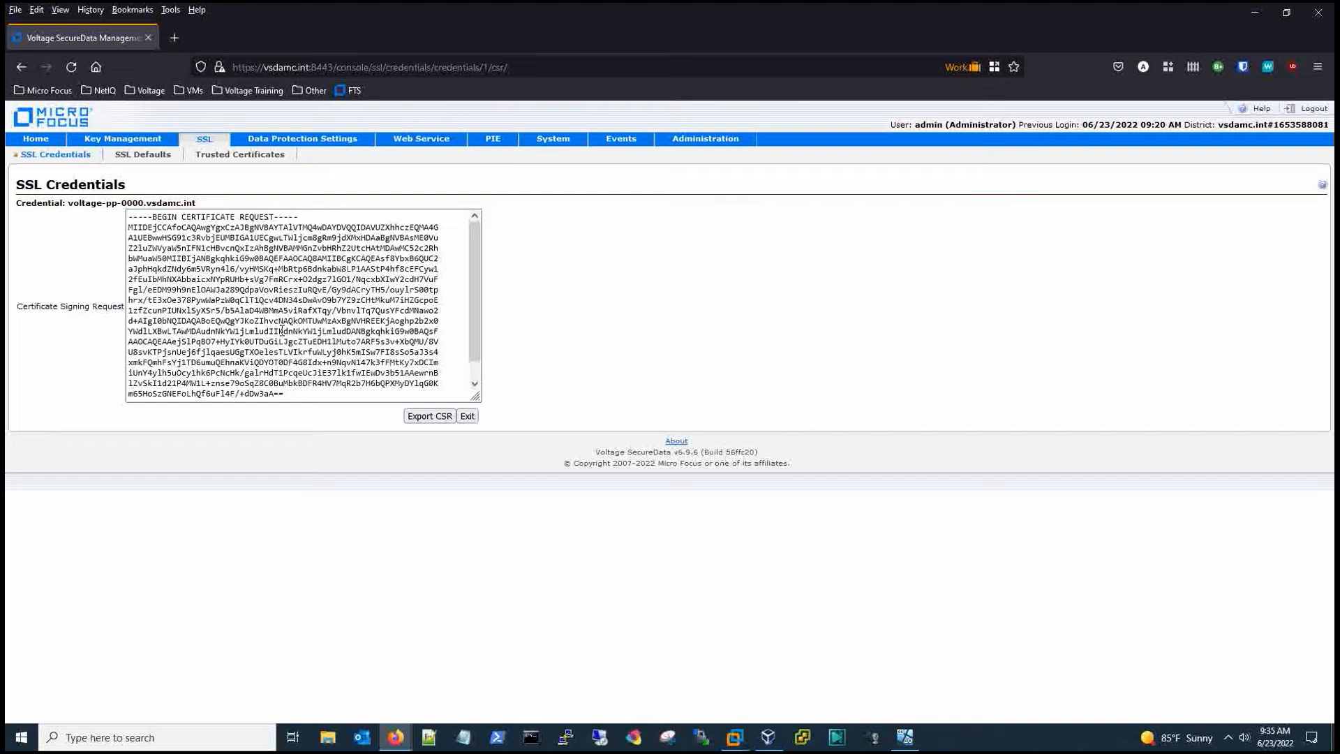
mouse_move(577, 342)
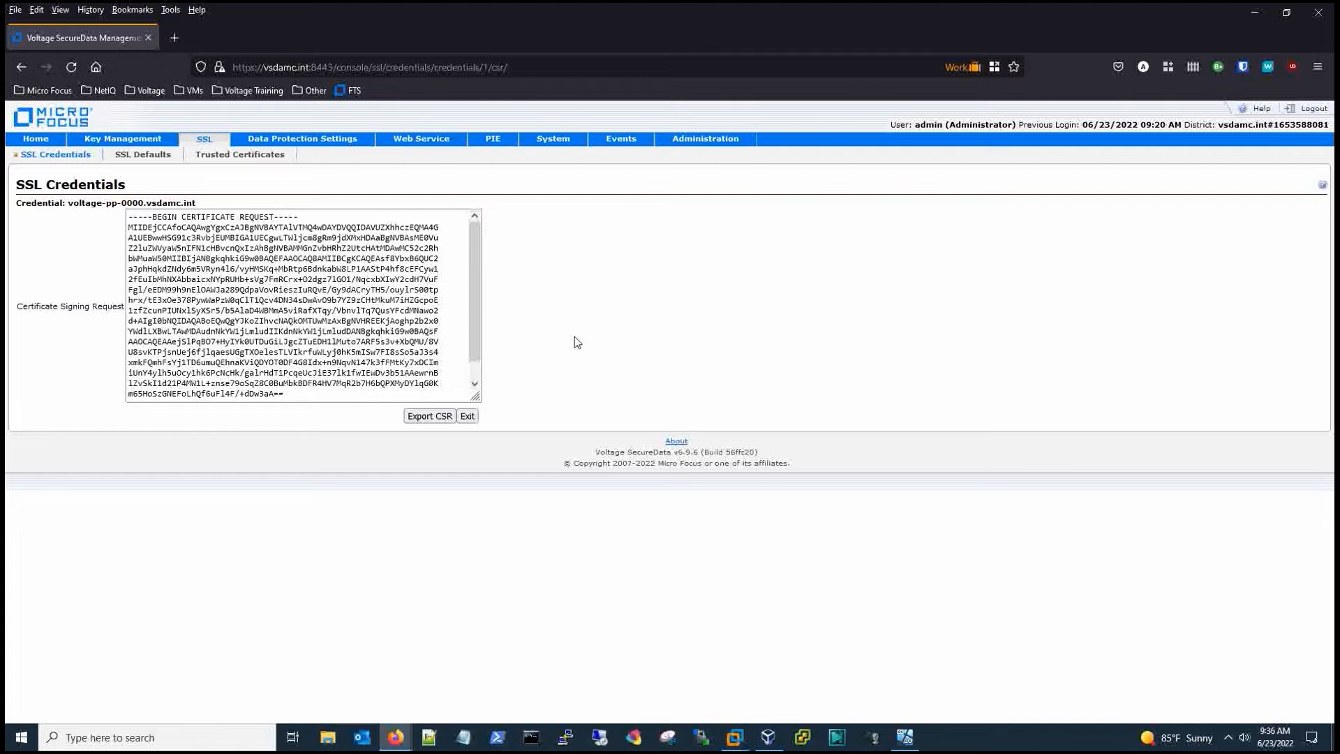
mouse_move(532, 383)
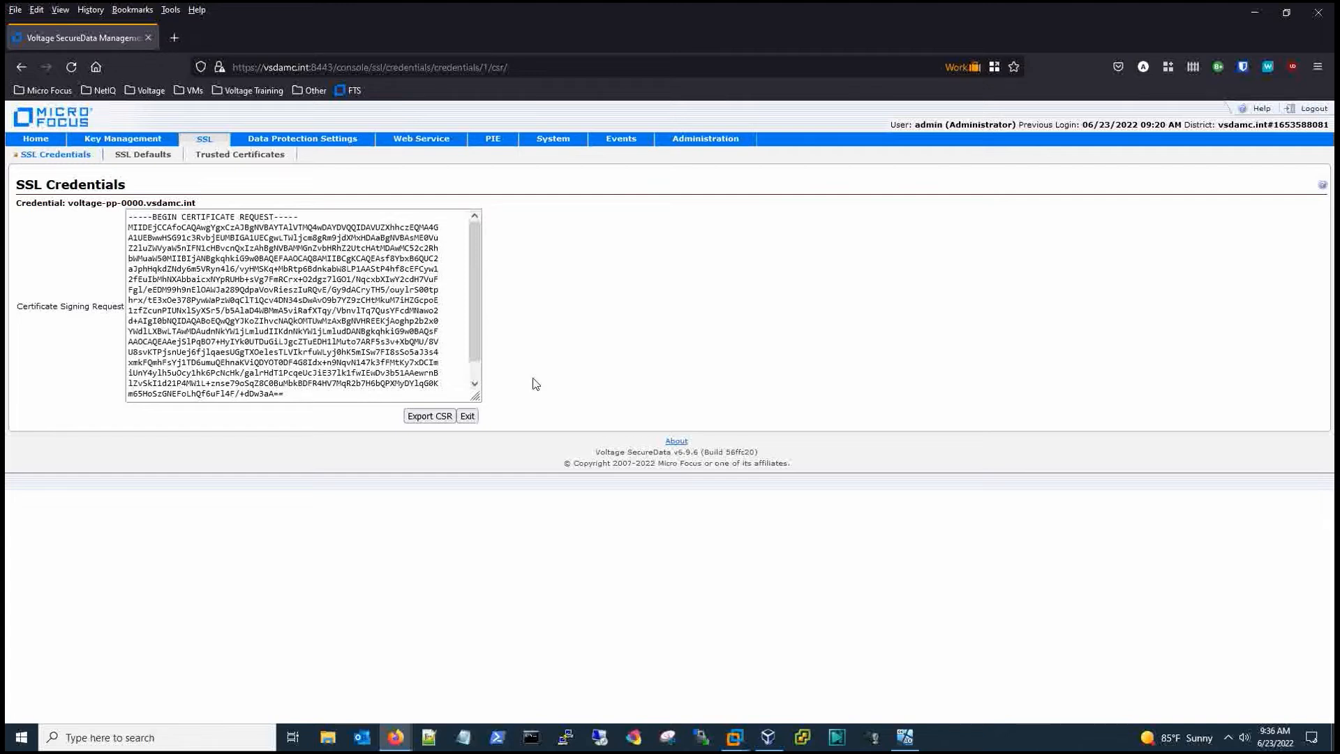
left_click(466, 416)
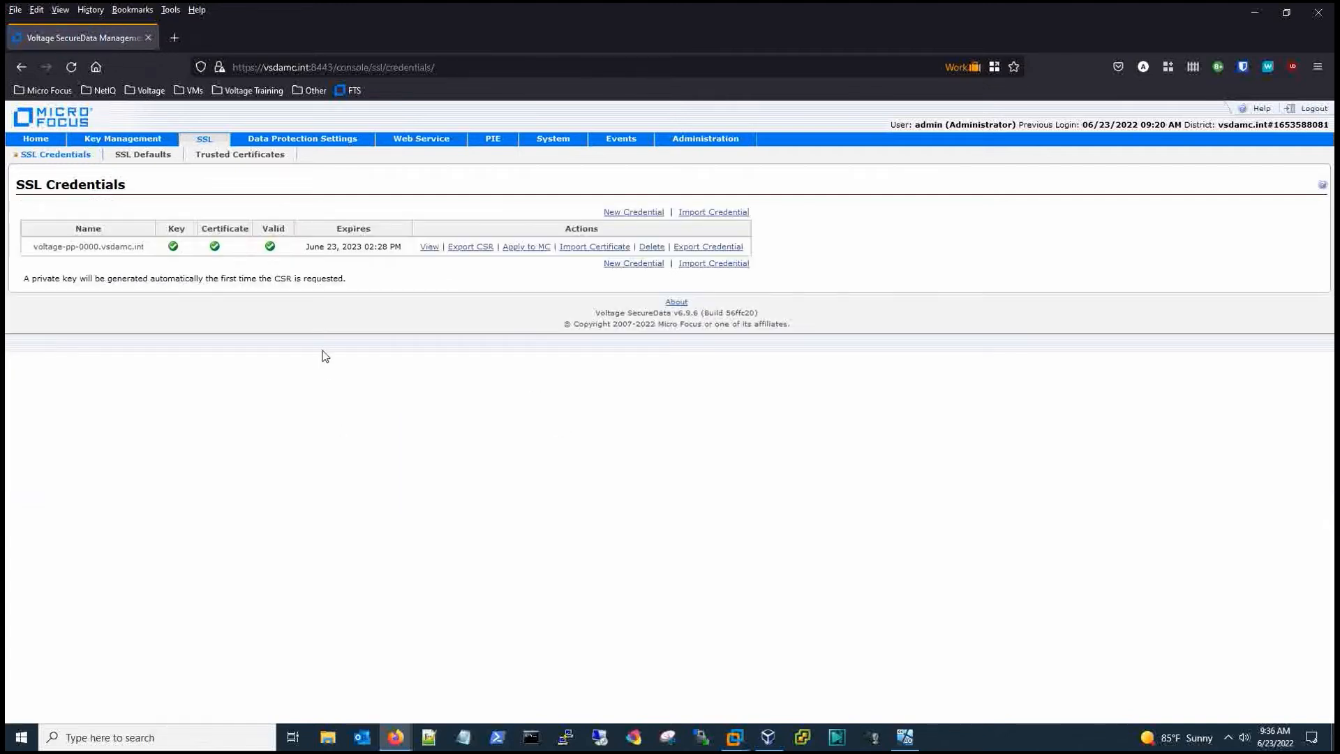
mouse_move(334, 318)
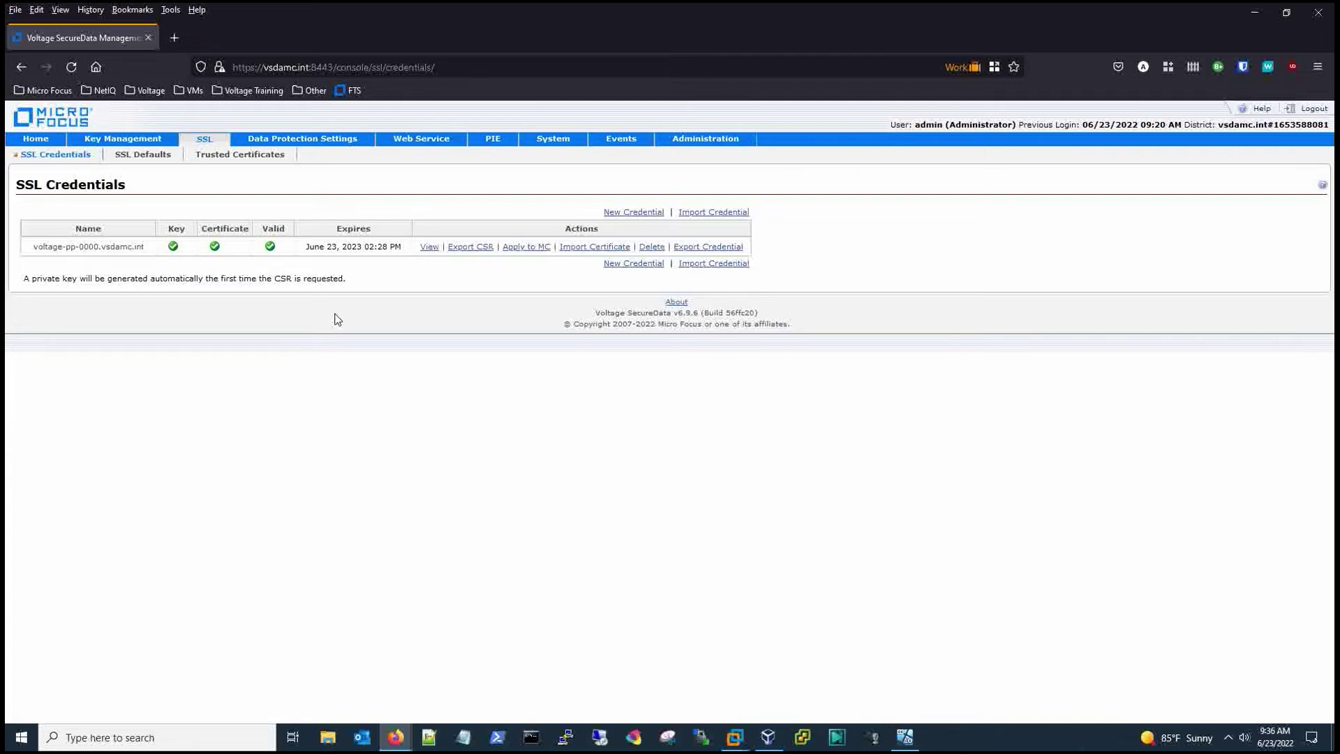
mouse_move(180, 263)
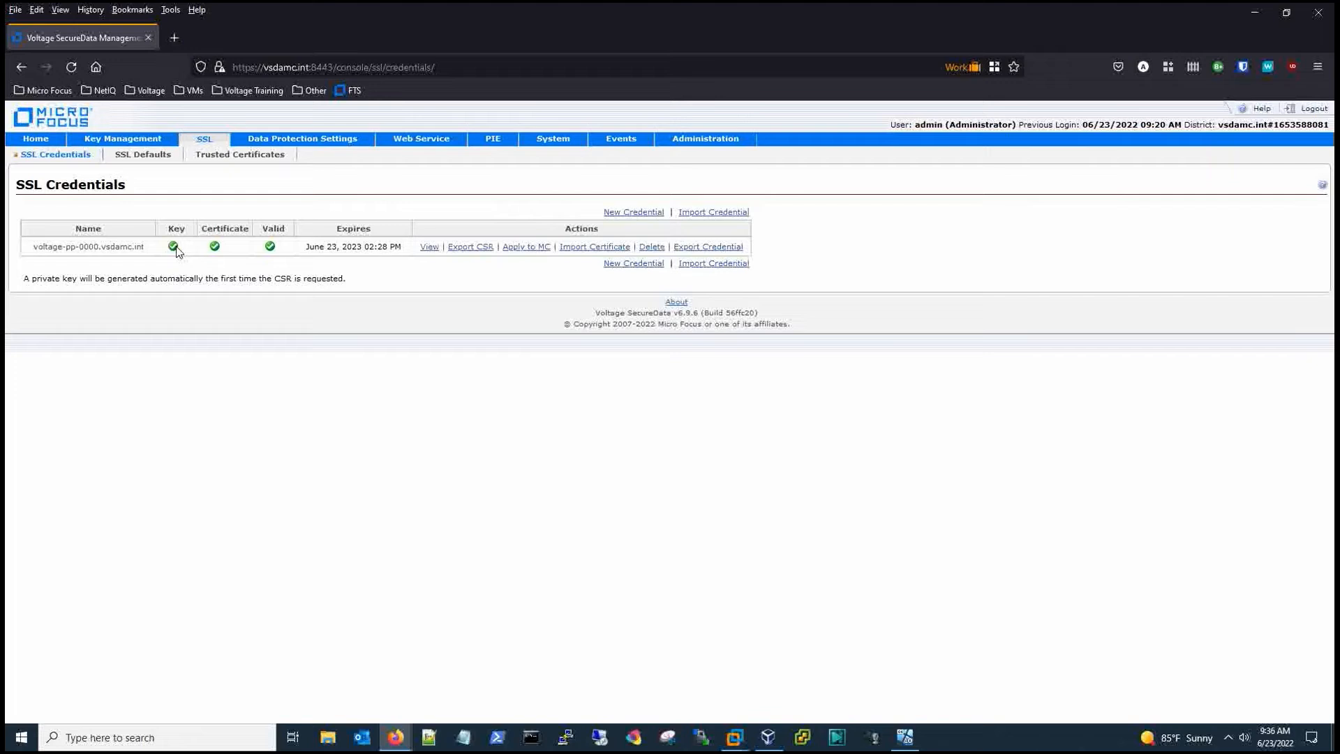
mouse_move(204, 325)
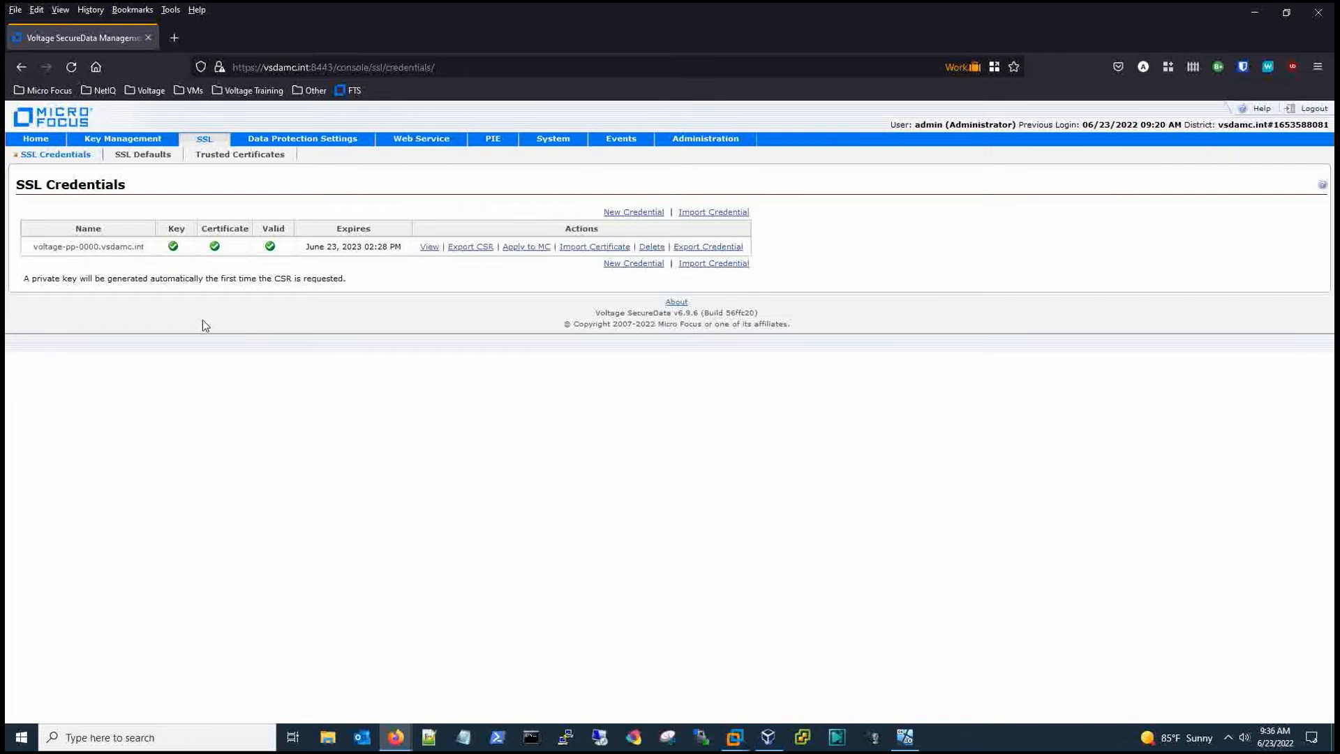
mouse_move(471, 296)
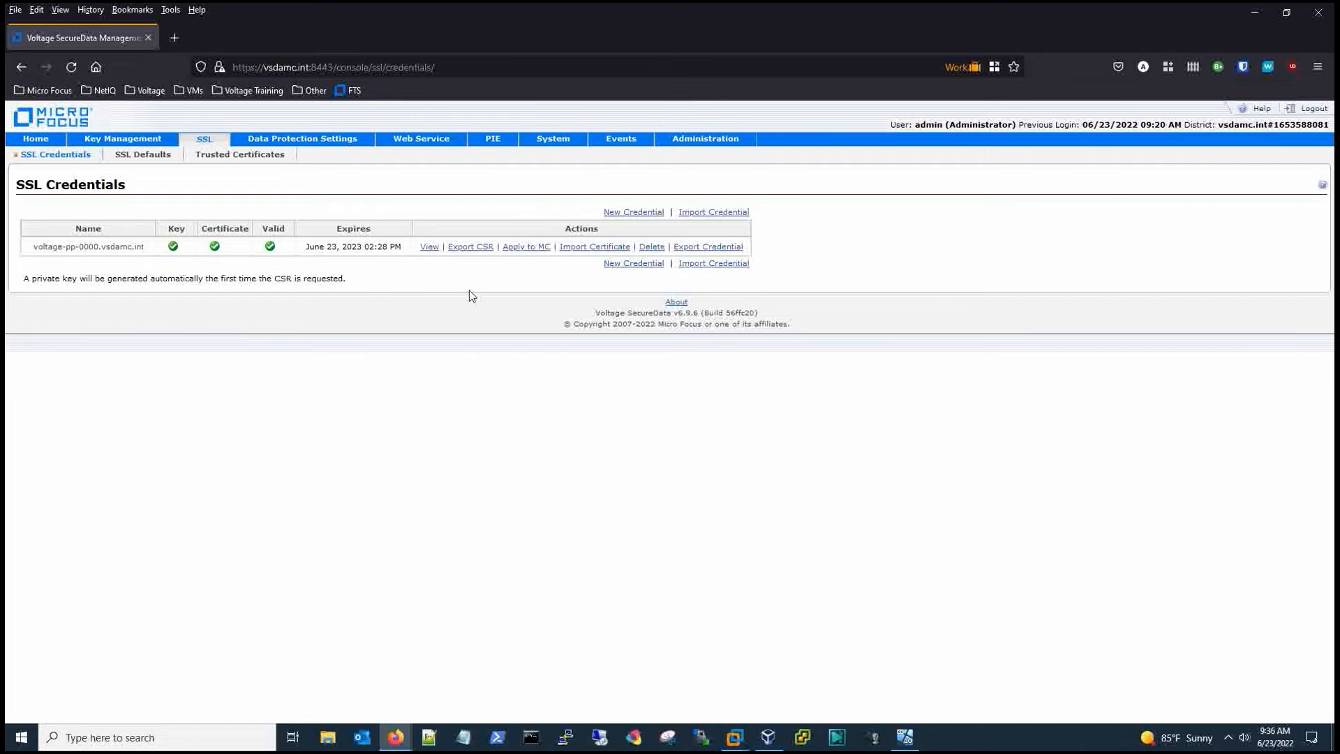
mouse_move(495, 298)
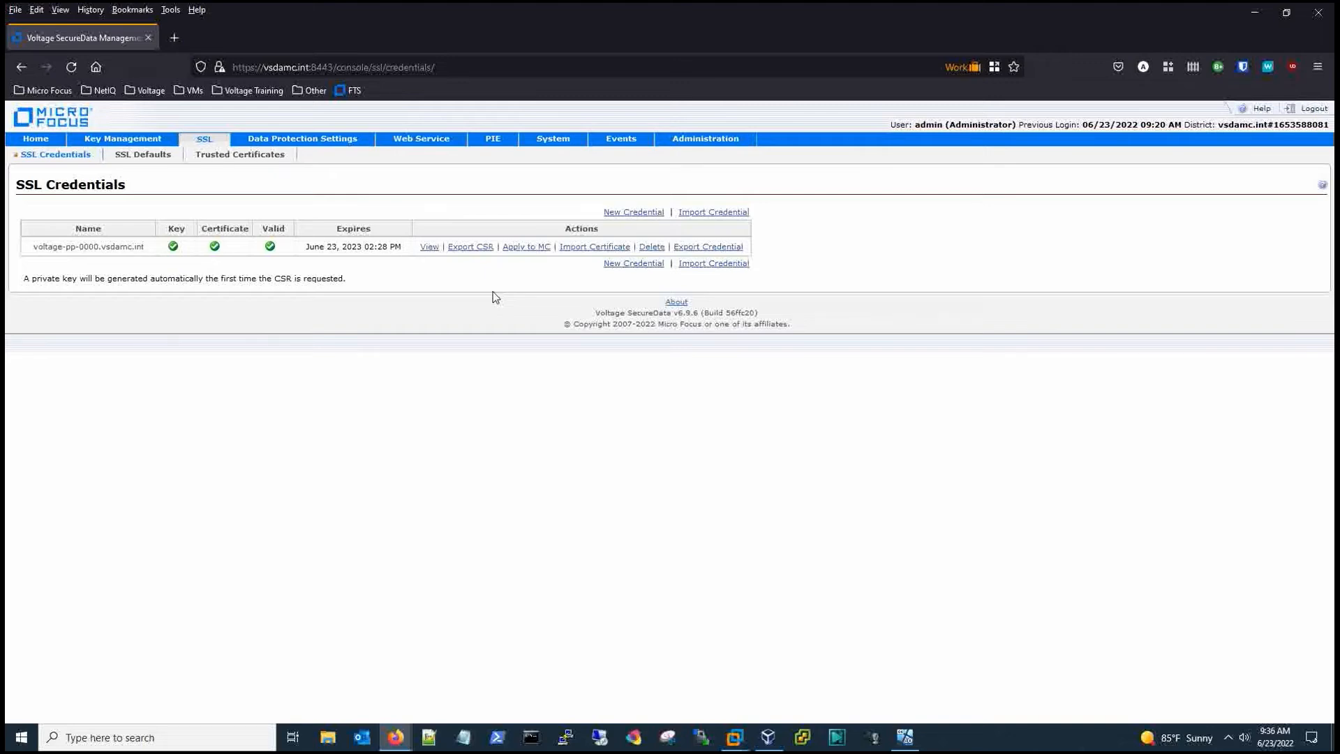
mouse_move(557, 288)
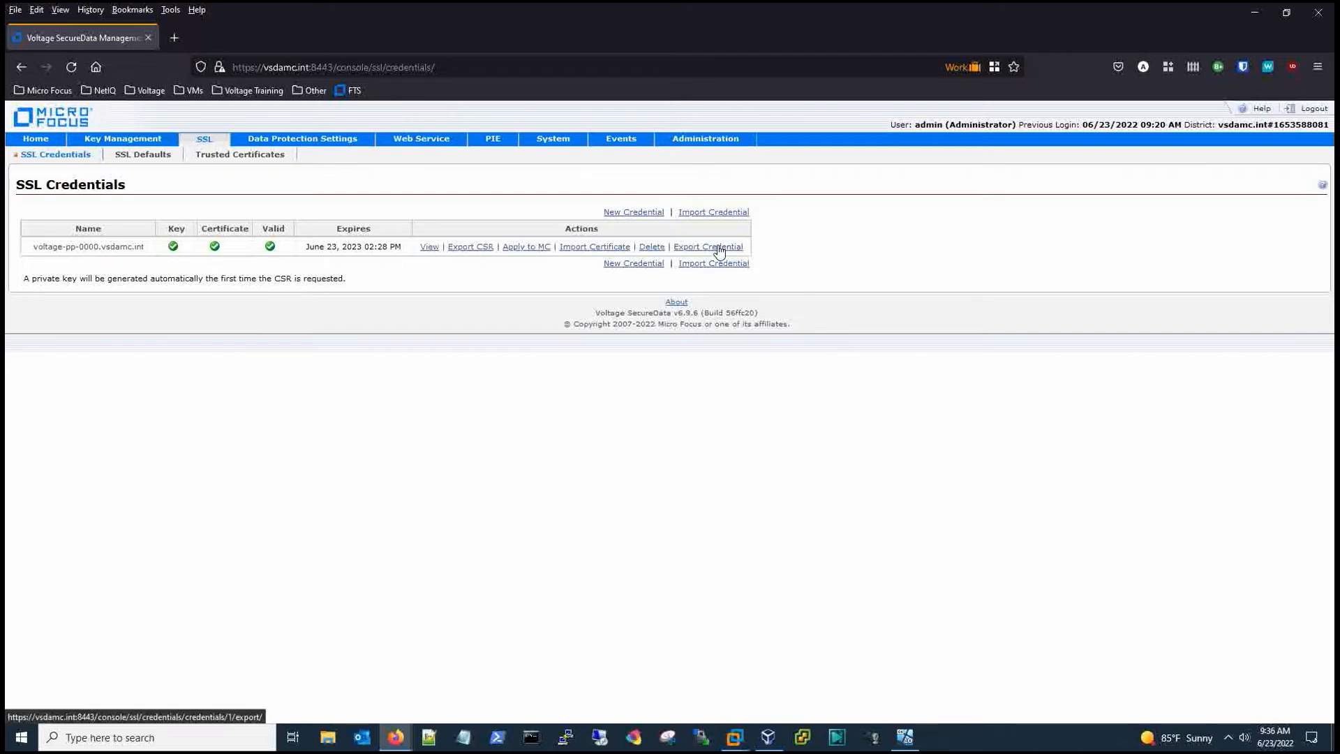
- Start Export Credential and enter the export password and its confirmation
left_click(707, 246)
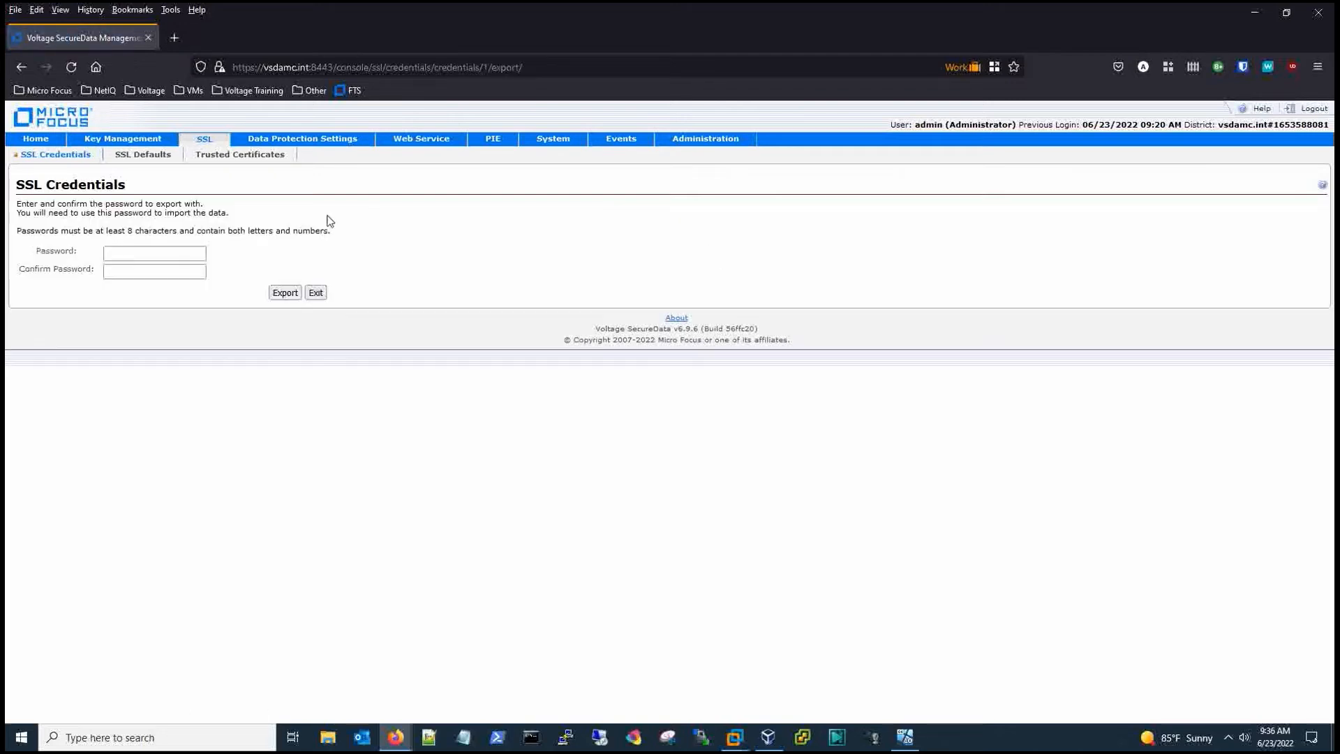
left_click(154, 253)
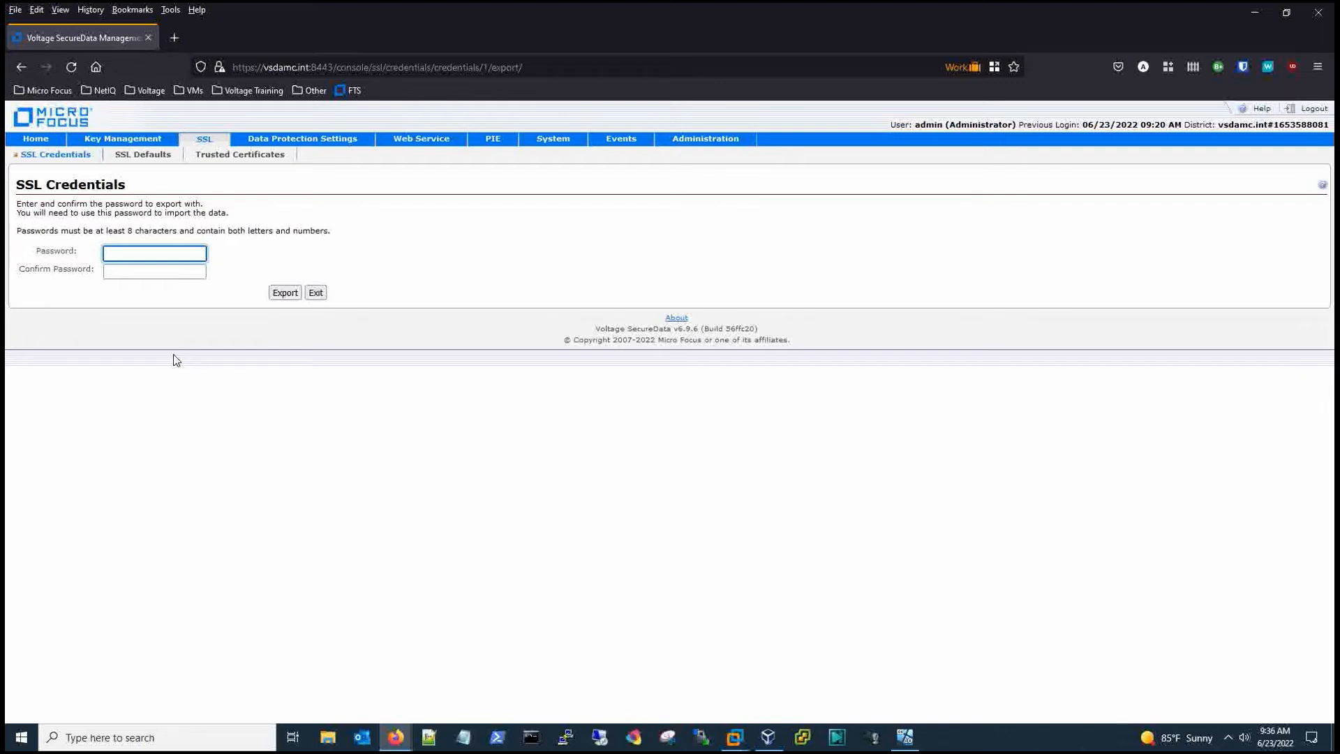
left_click(153, 253)
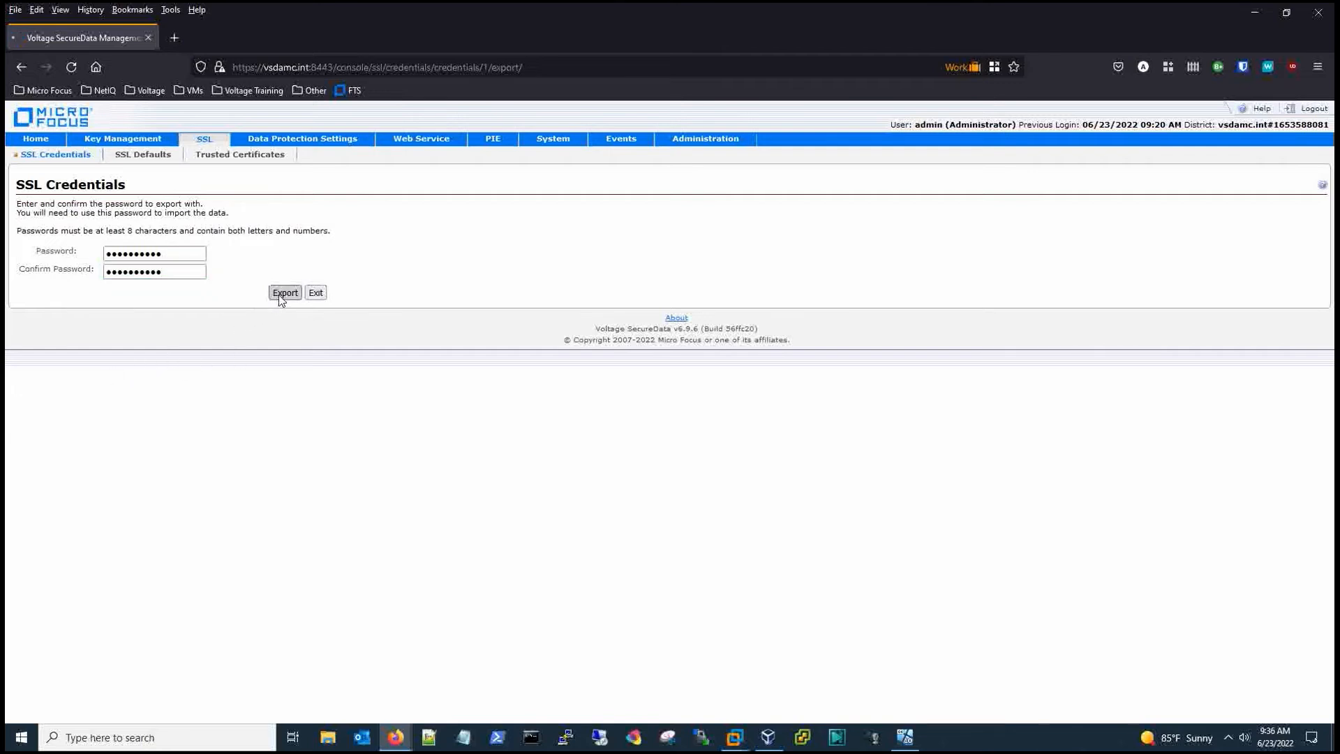
- Export the credential and save the .vsc backup to Downloads with -20220623 appended to its name
left_click(285, 292)
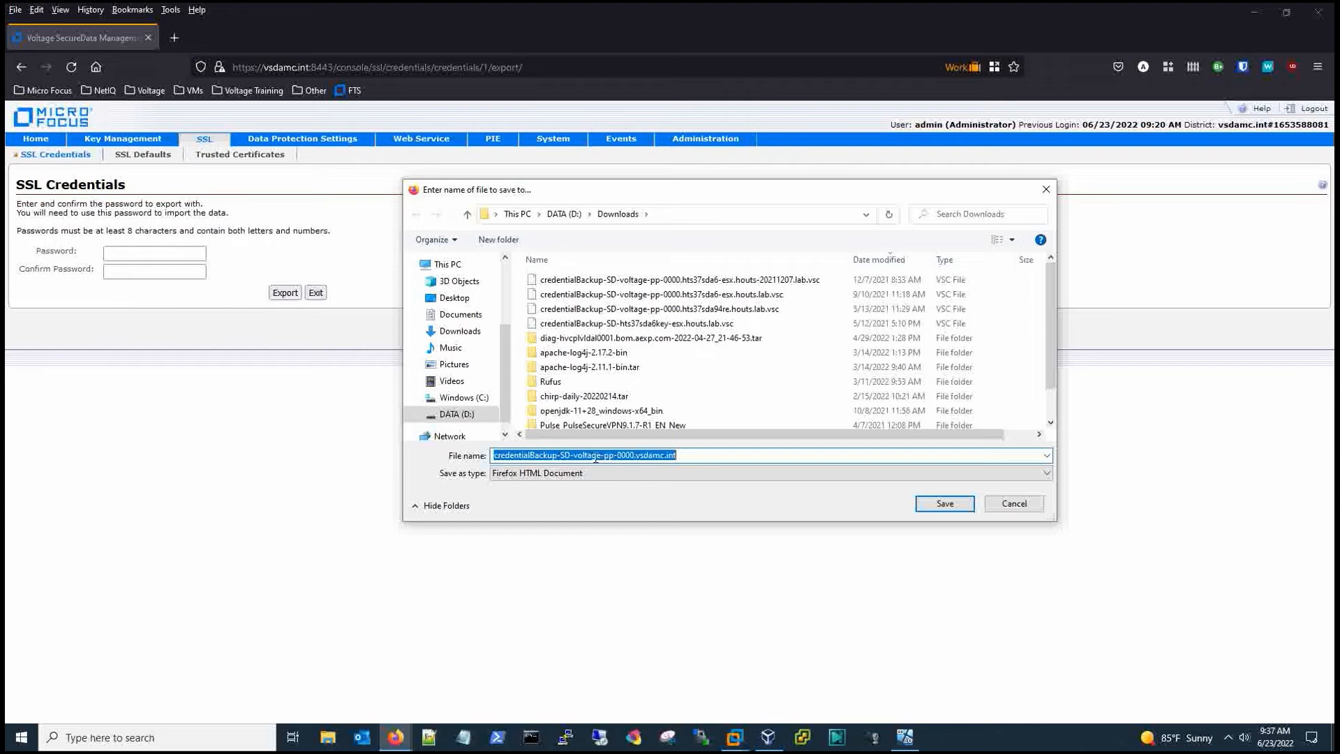
mouse_move(678, 458)
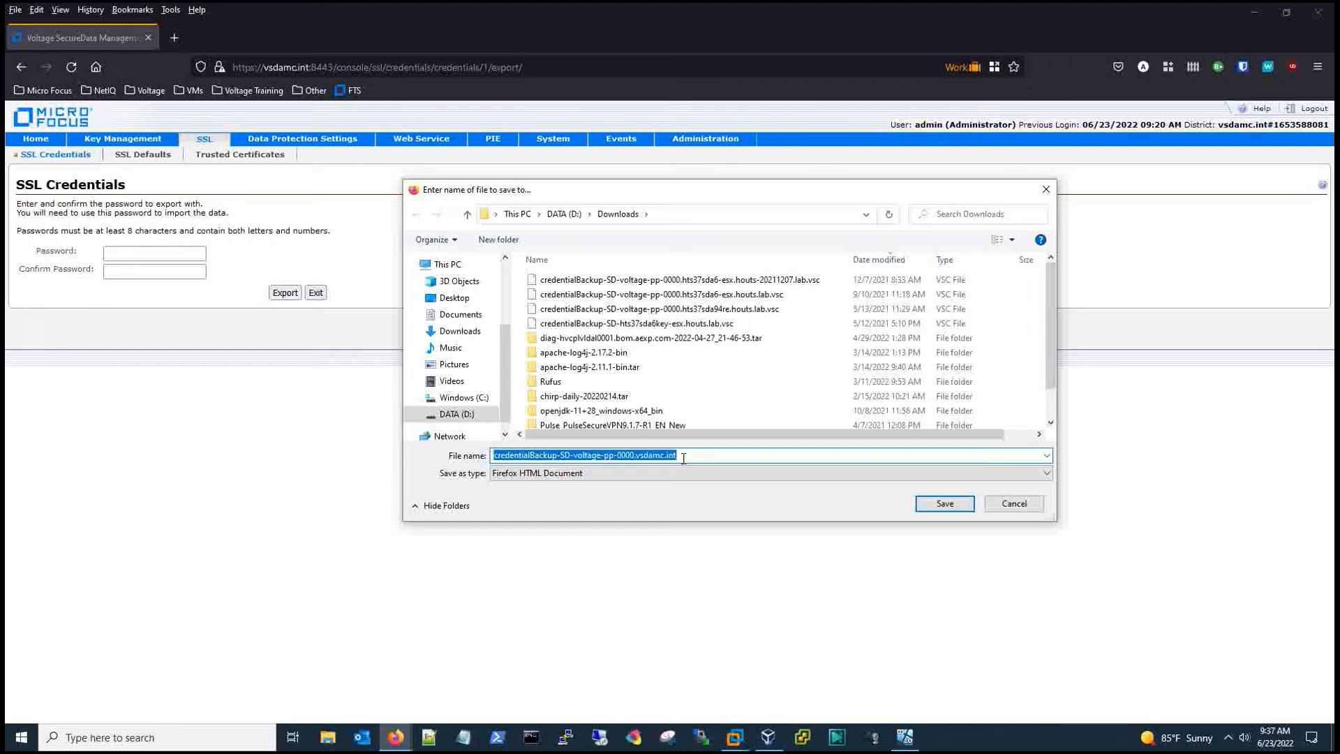
left_click(712, 490)
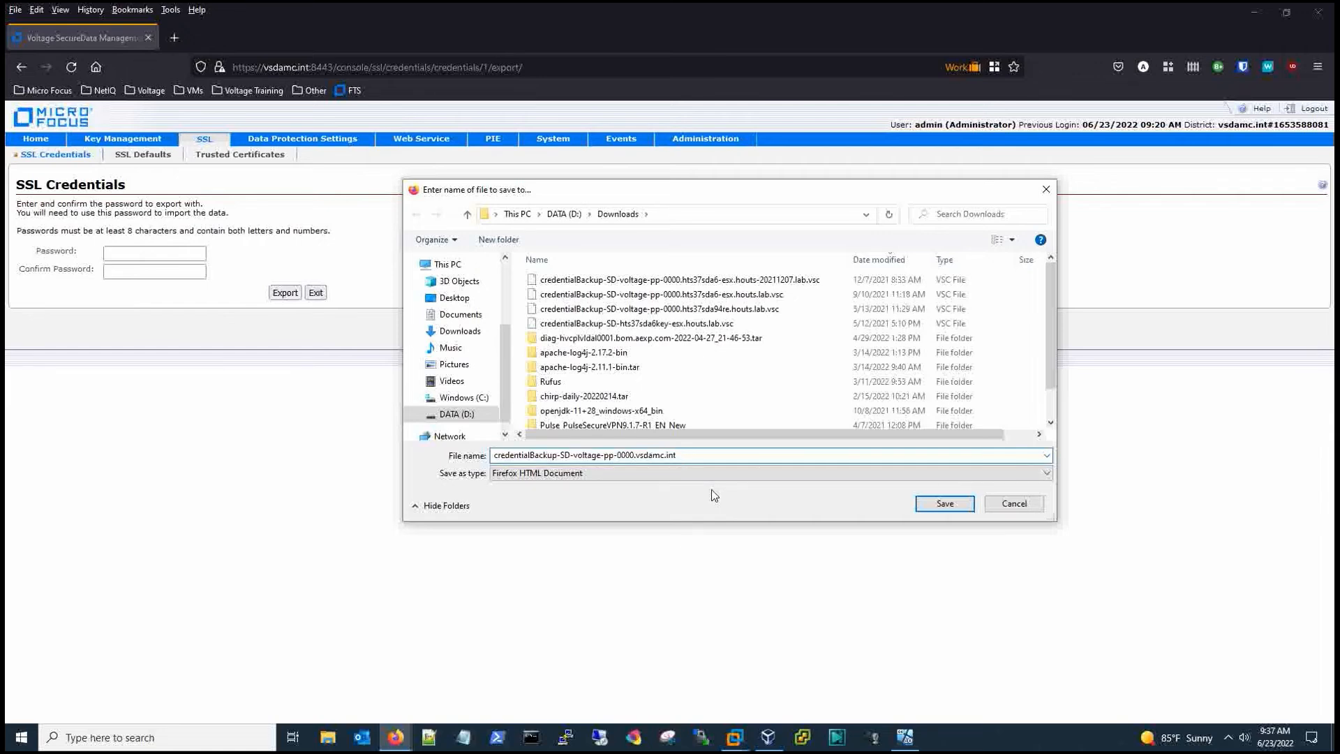
type("-")
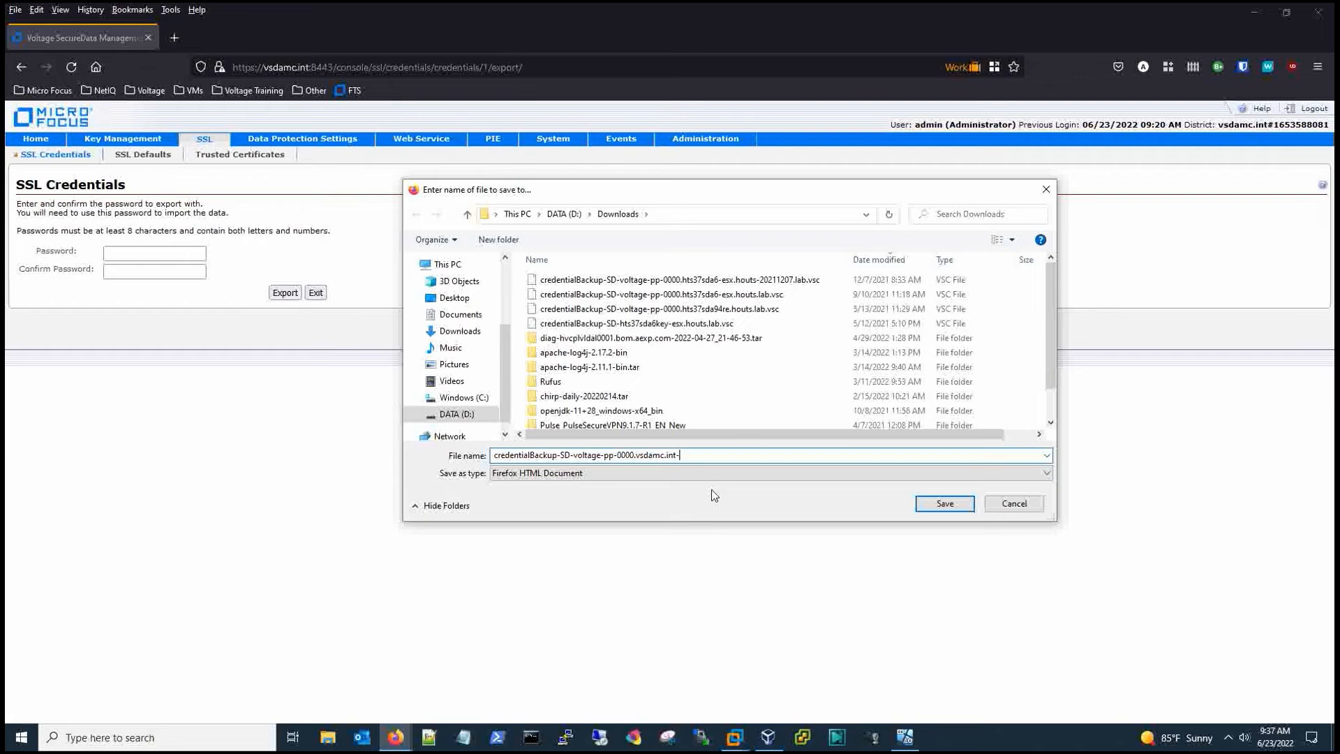
type("-20")
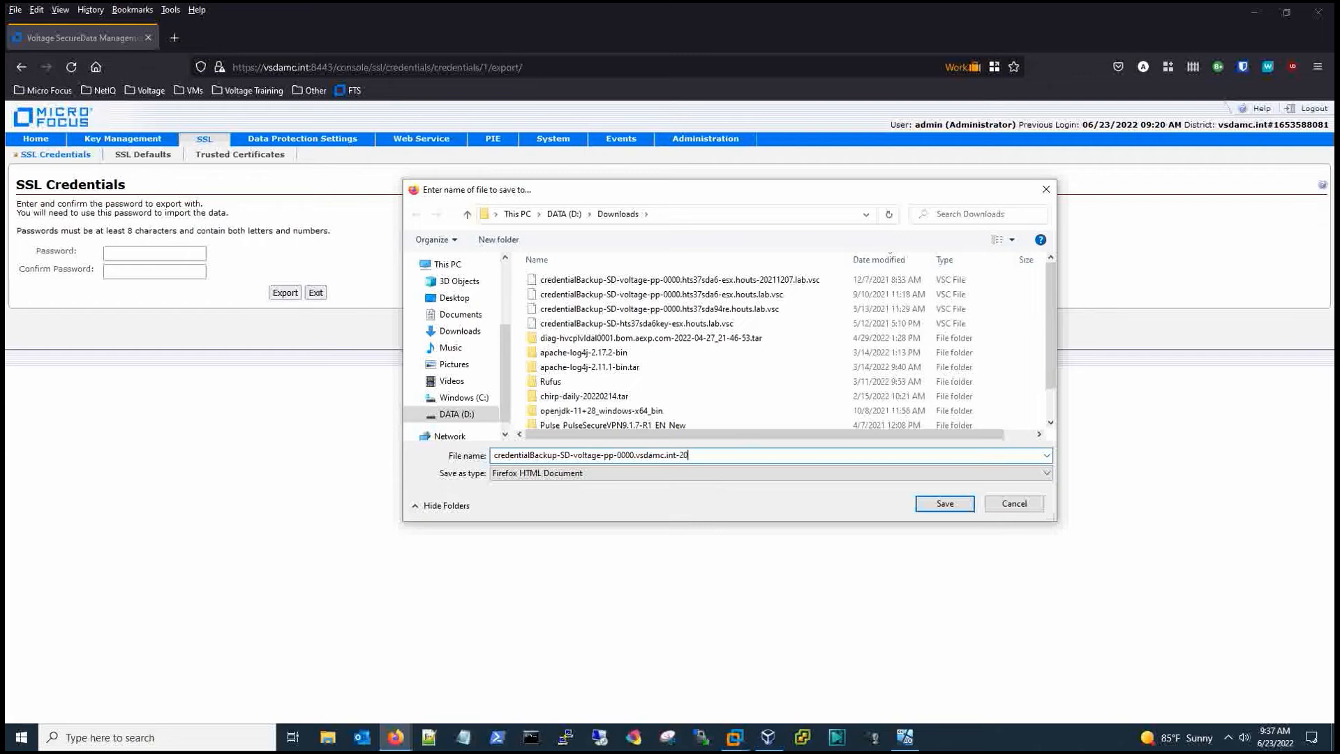
type("20")
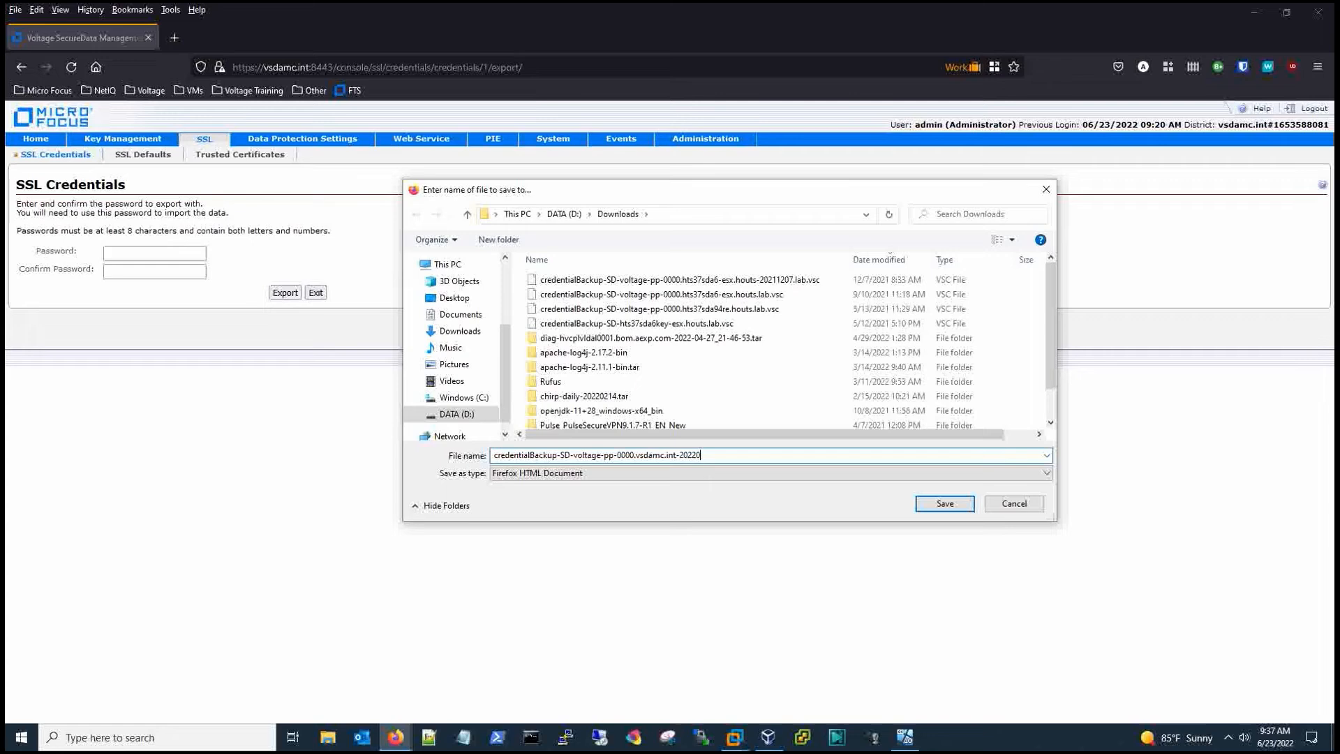
type("623")
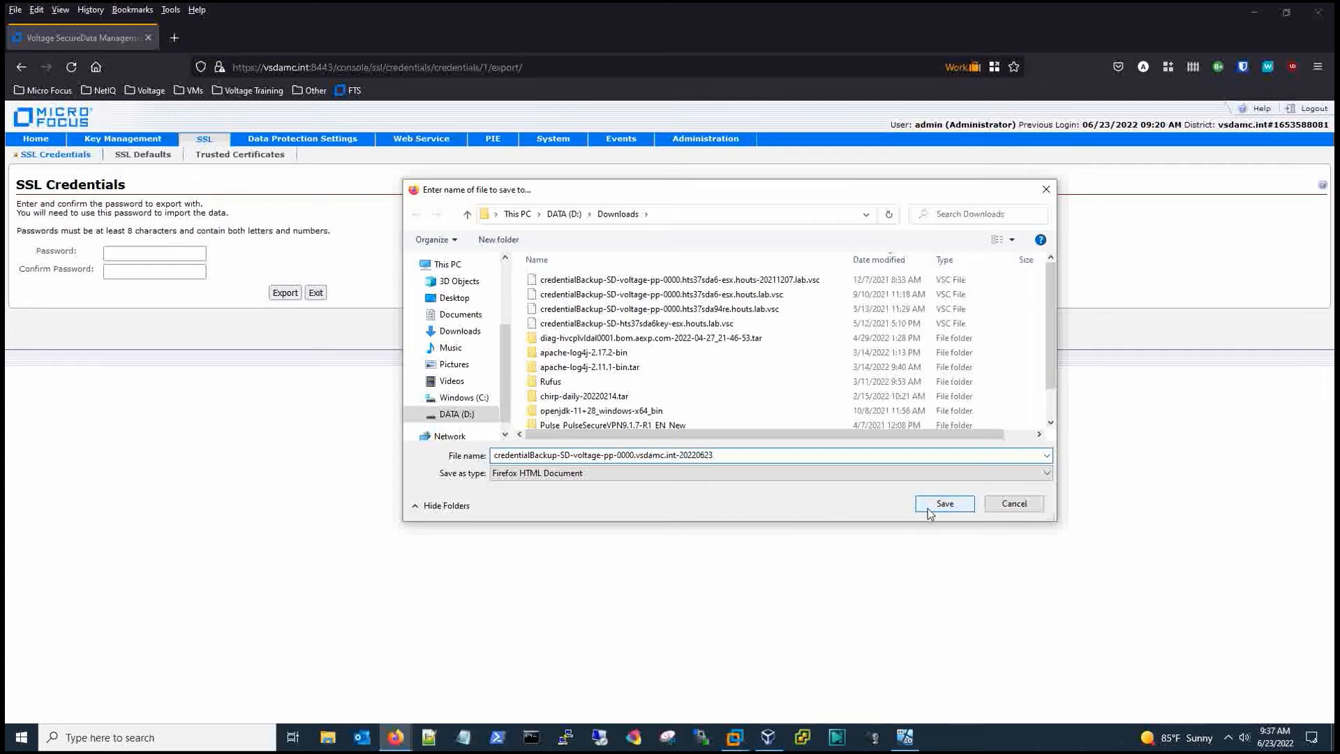
left_click(944, 504)
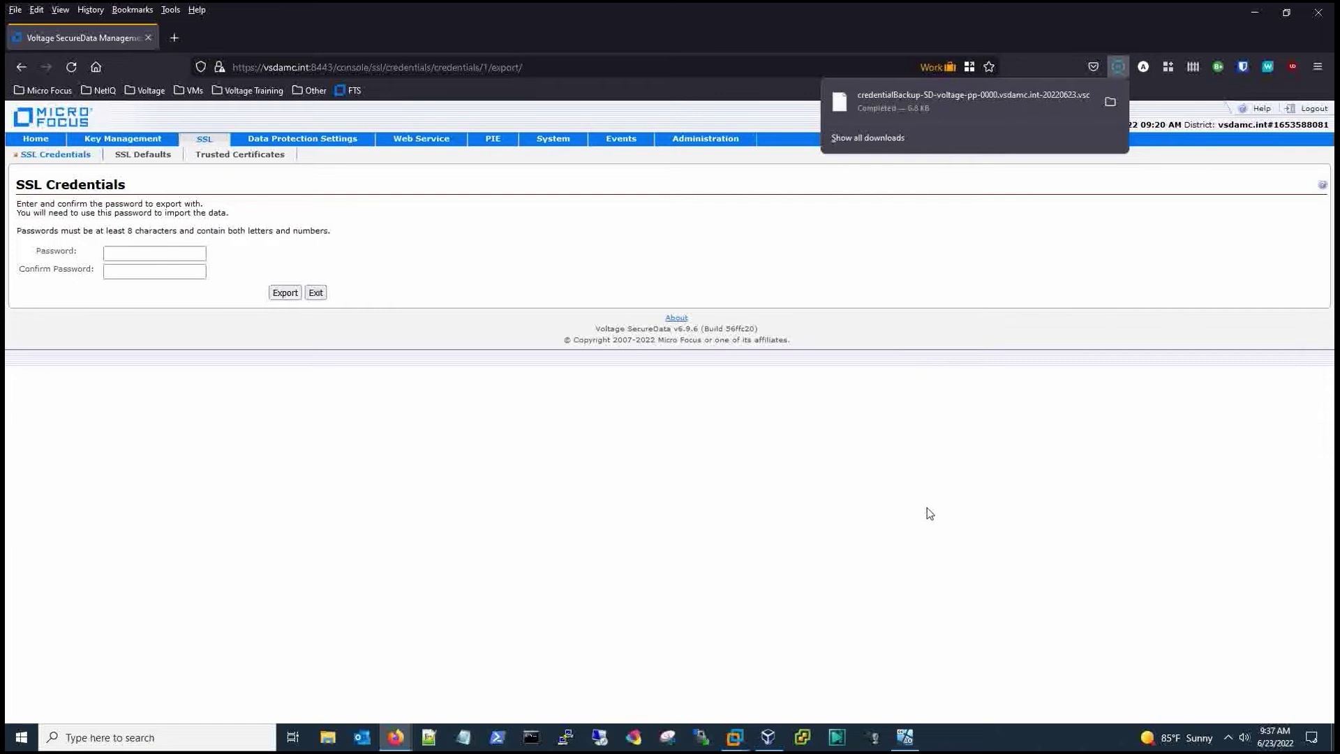
mouse_move(390, 285)
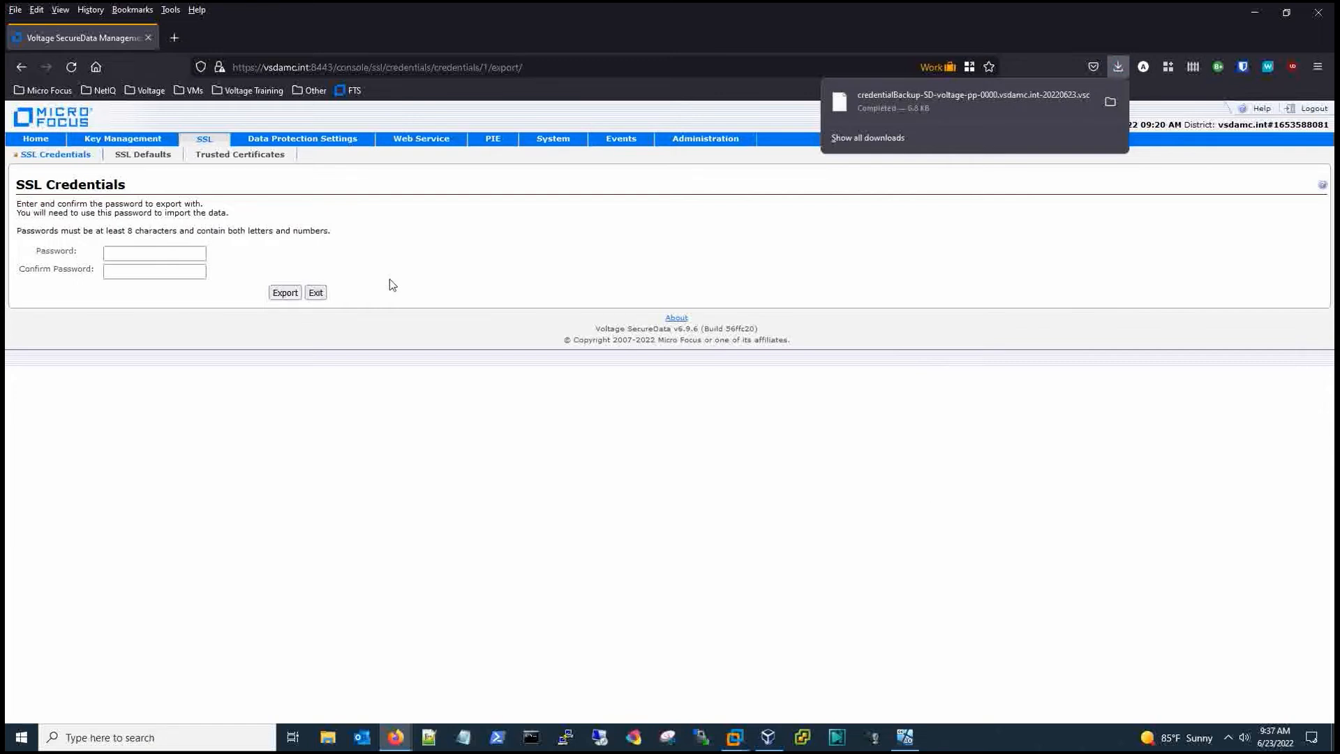
mouse_move(204, 210)
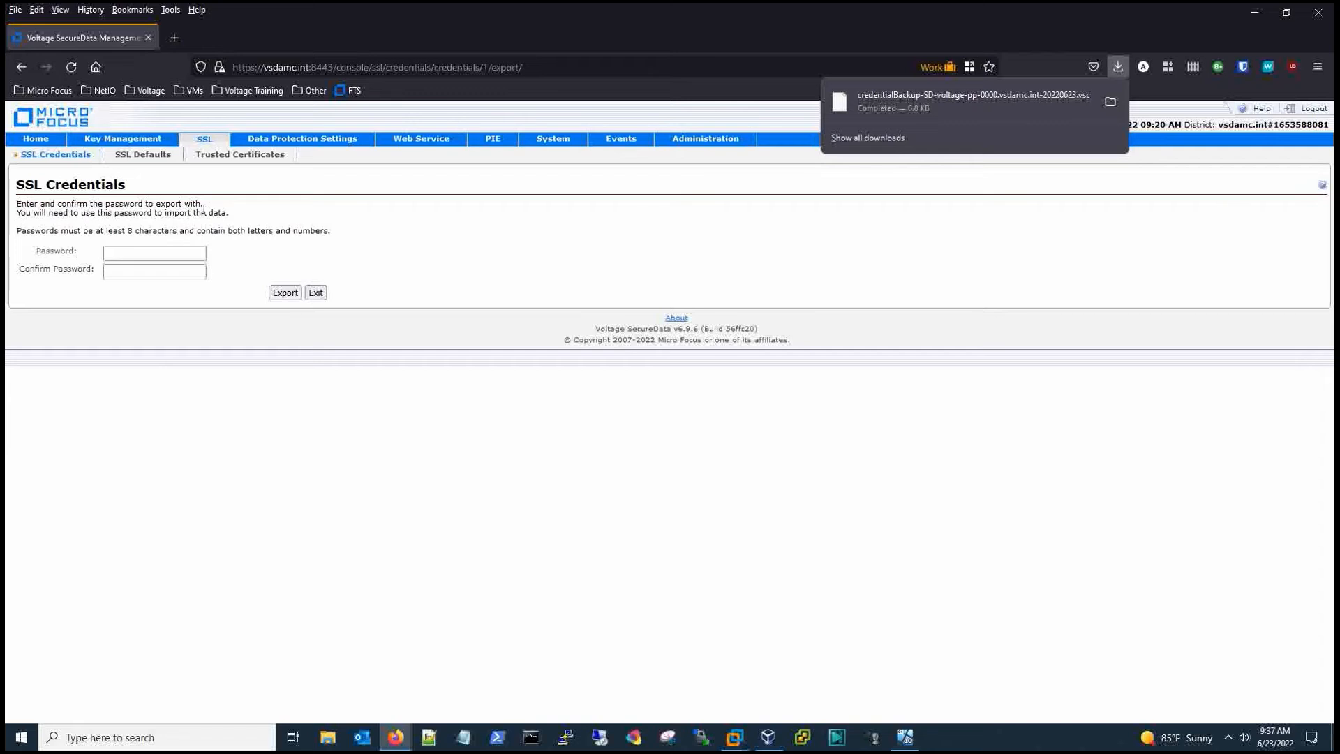
mouse_move(145, 179)
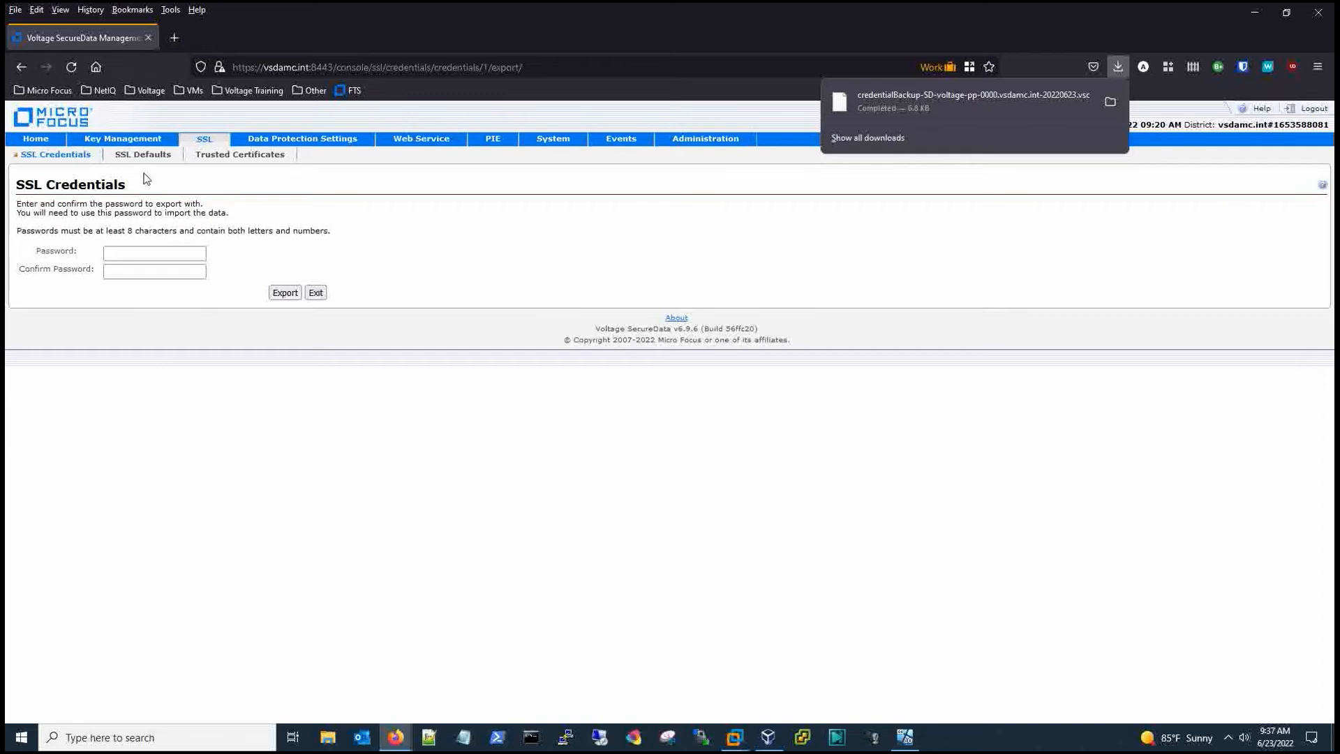
- Delete the voltage-pp-0000.vsdamc.int credential, confirm, and review the pending deployment changes
left_click(239, 155)
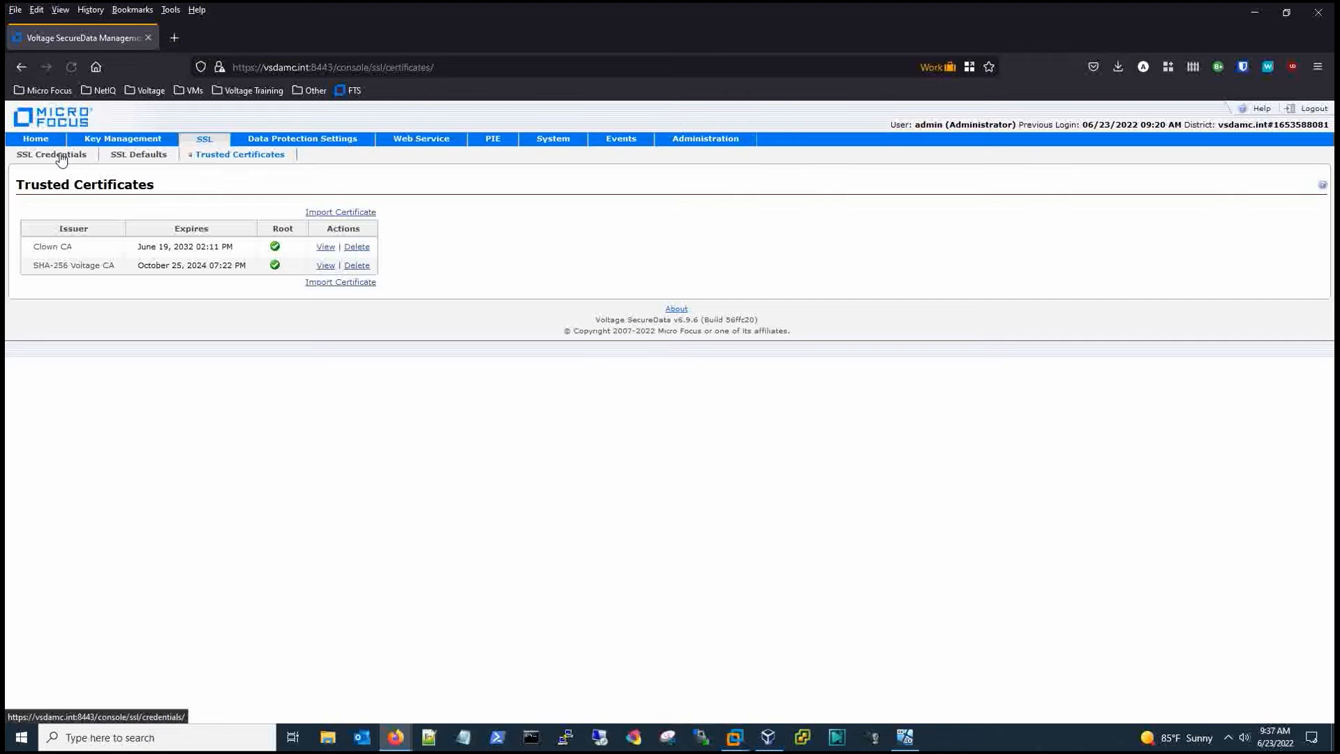
left_click(52, 155)
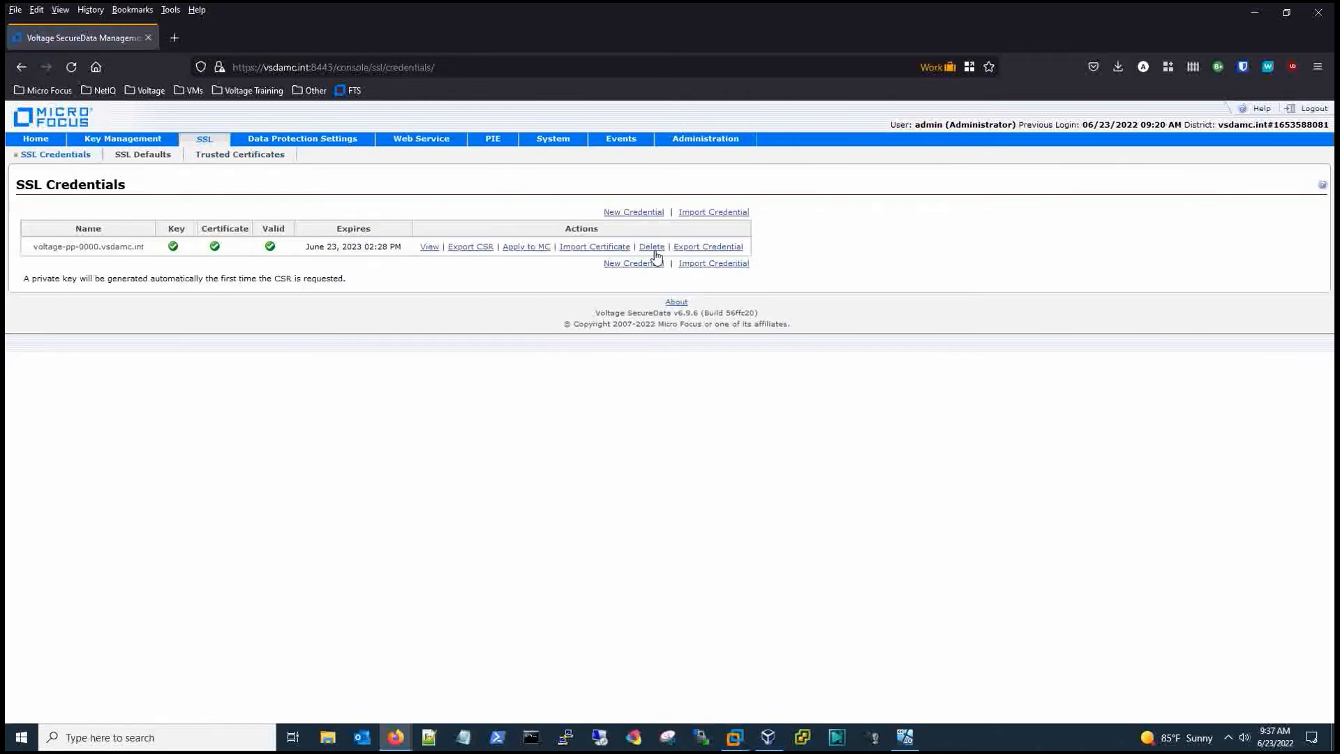
left_click(652, 247)
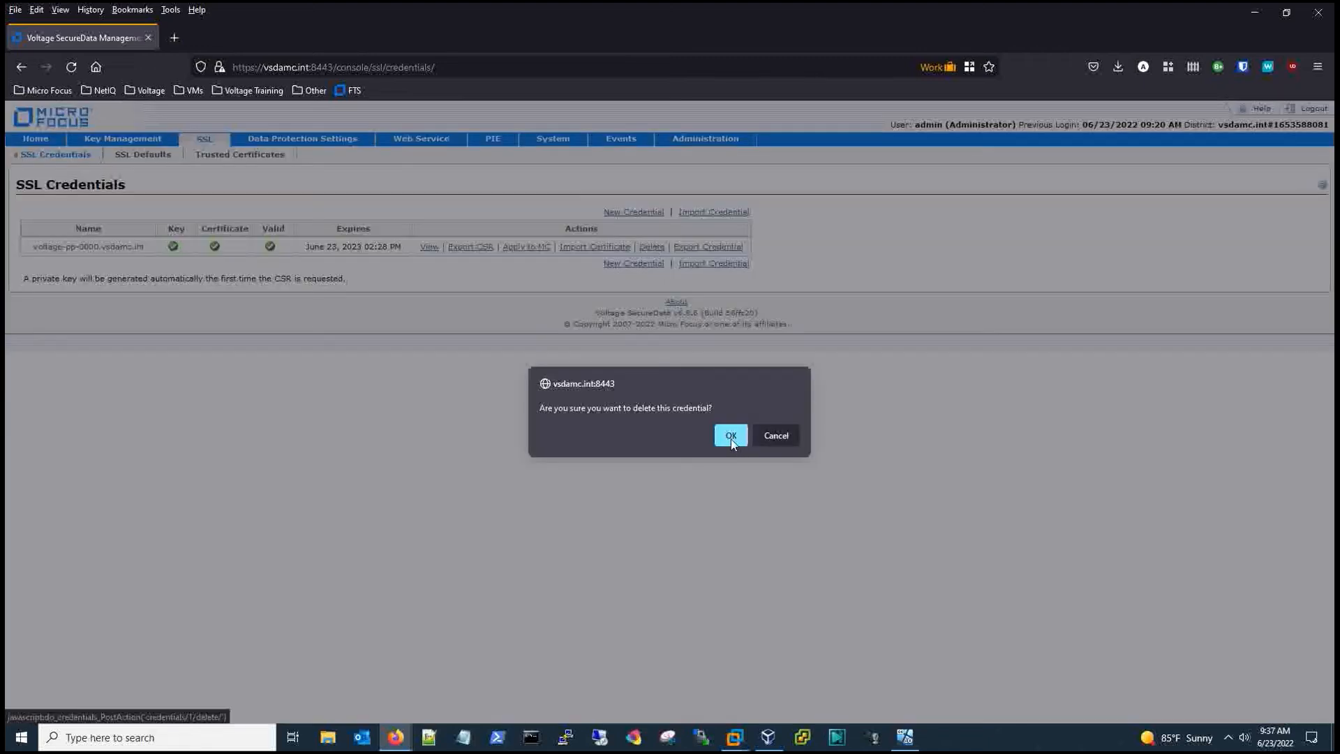
left_click(730, 436)
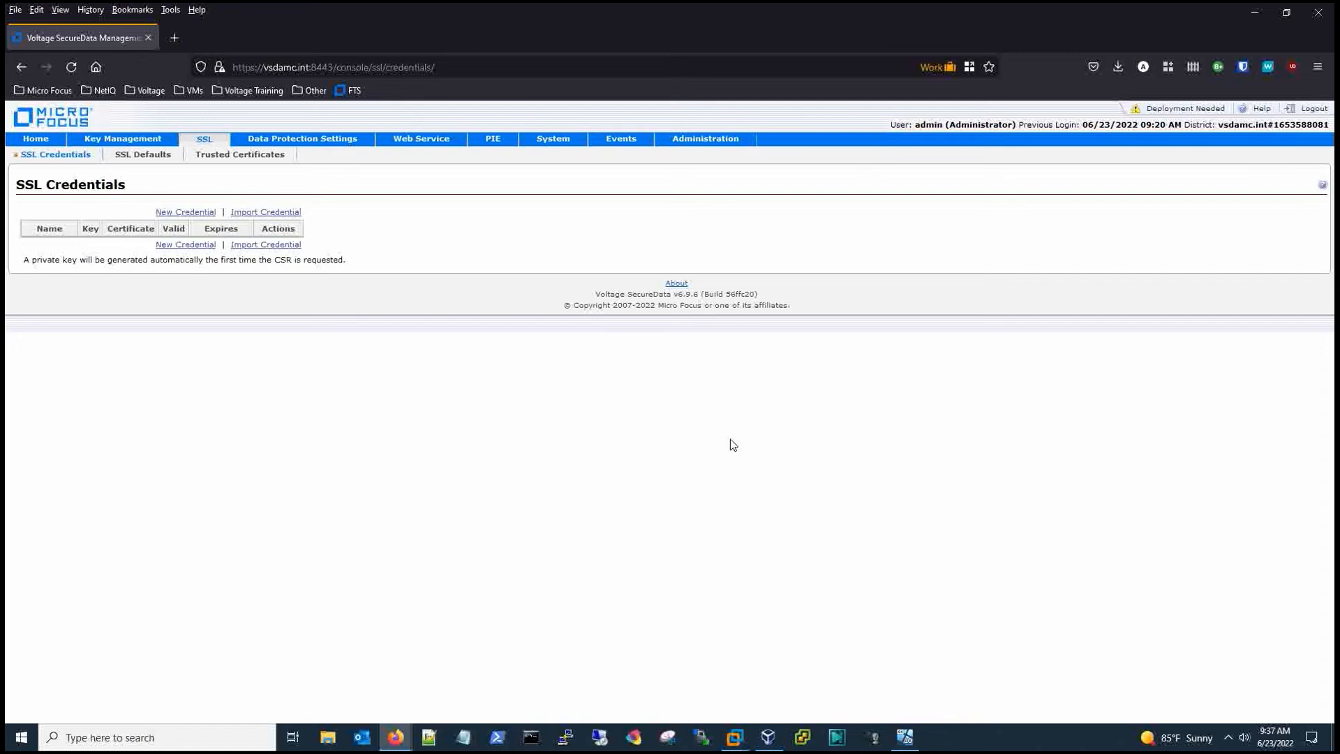
mouse_move(839, 372)
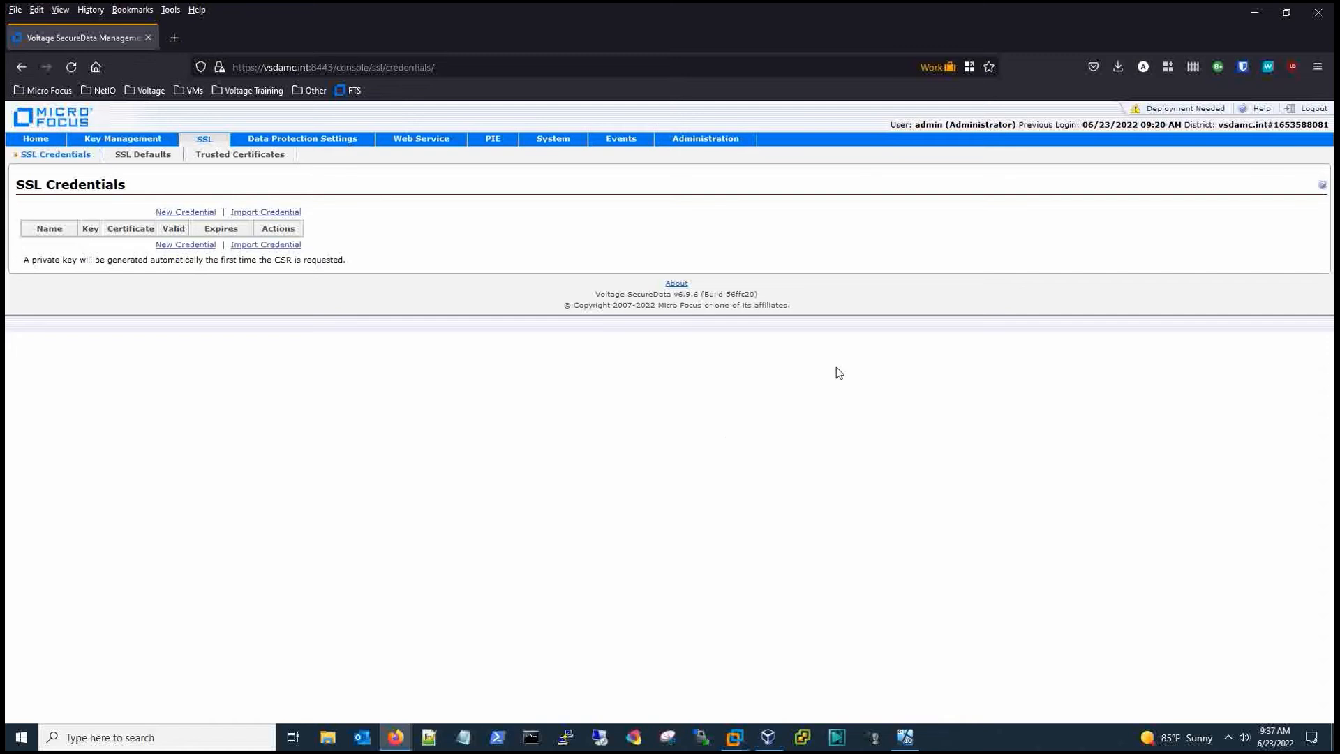
mouse_move(1187, 109)
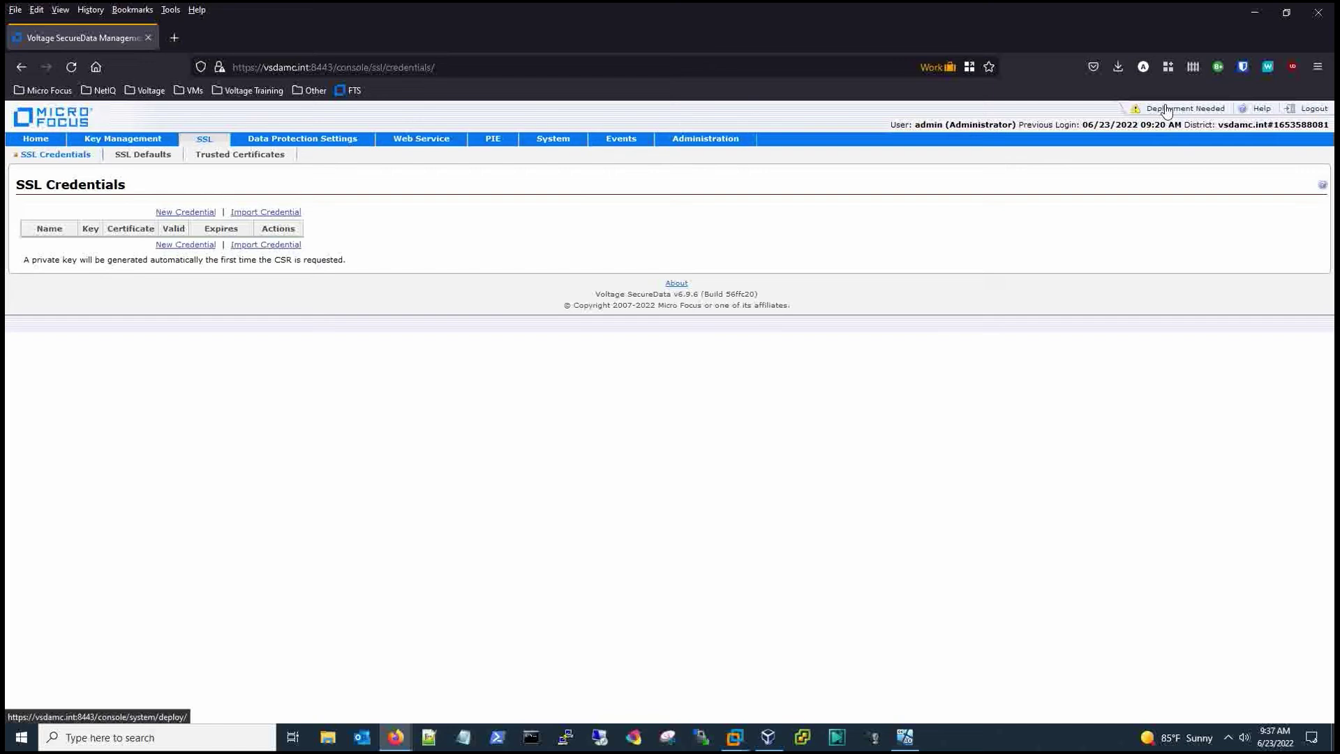
left_click(1184, 109)
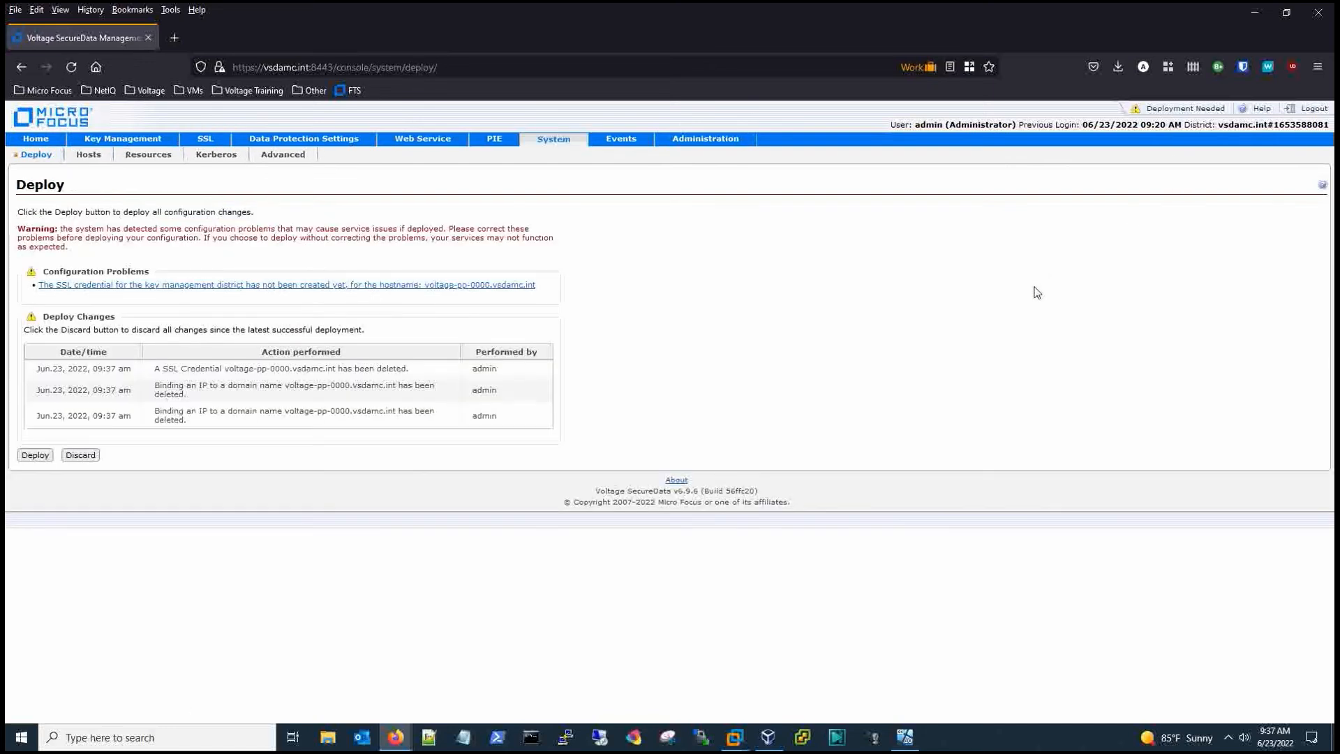
mouse_move(785, 407)
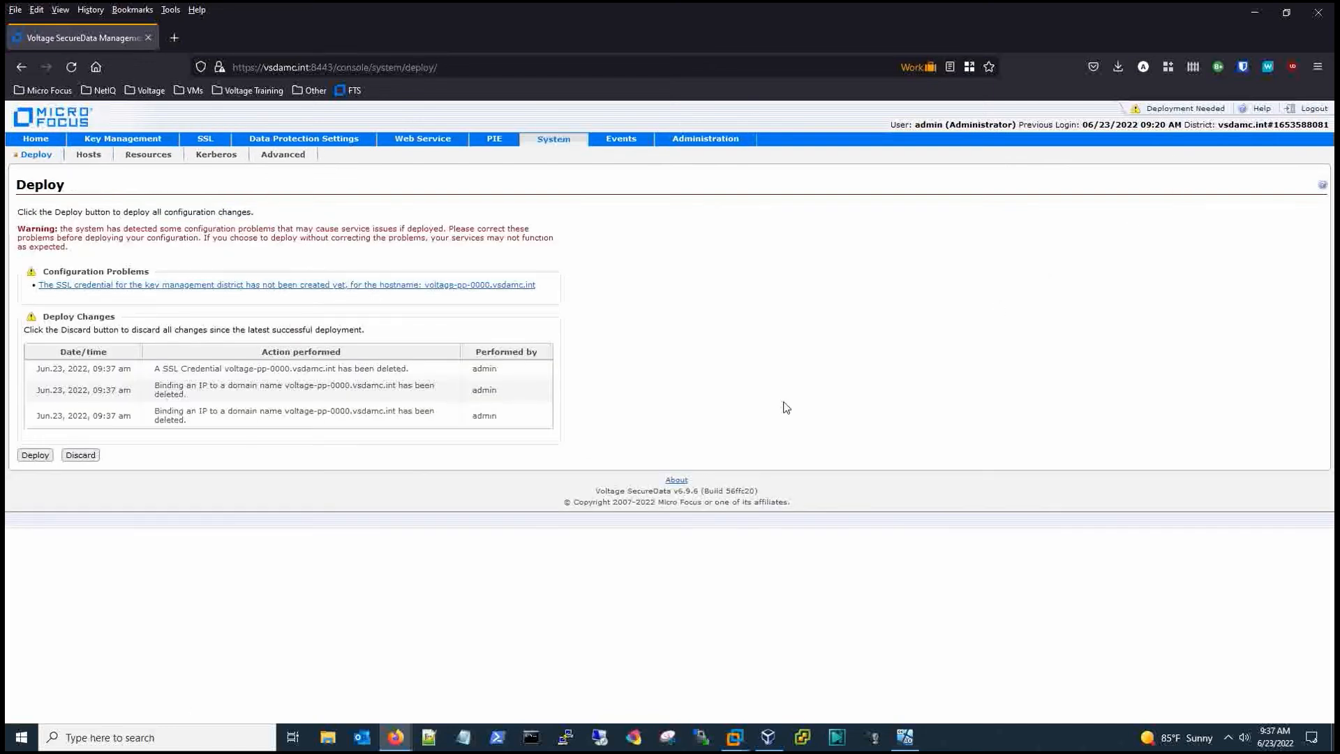
mouse_move(572, 284)
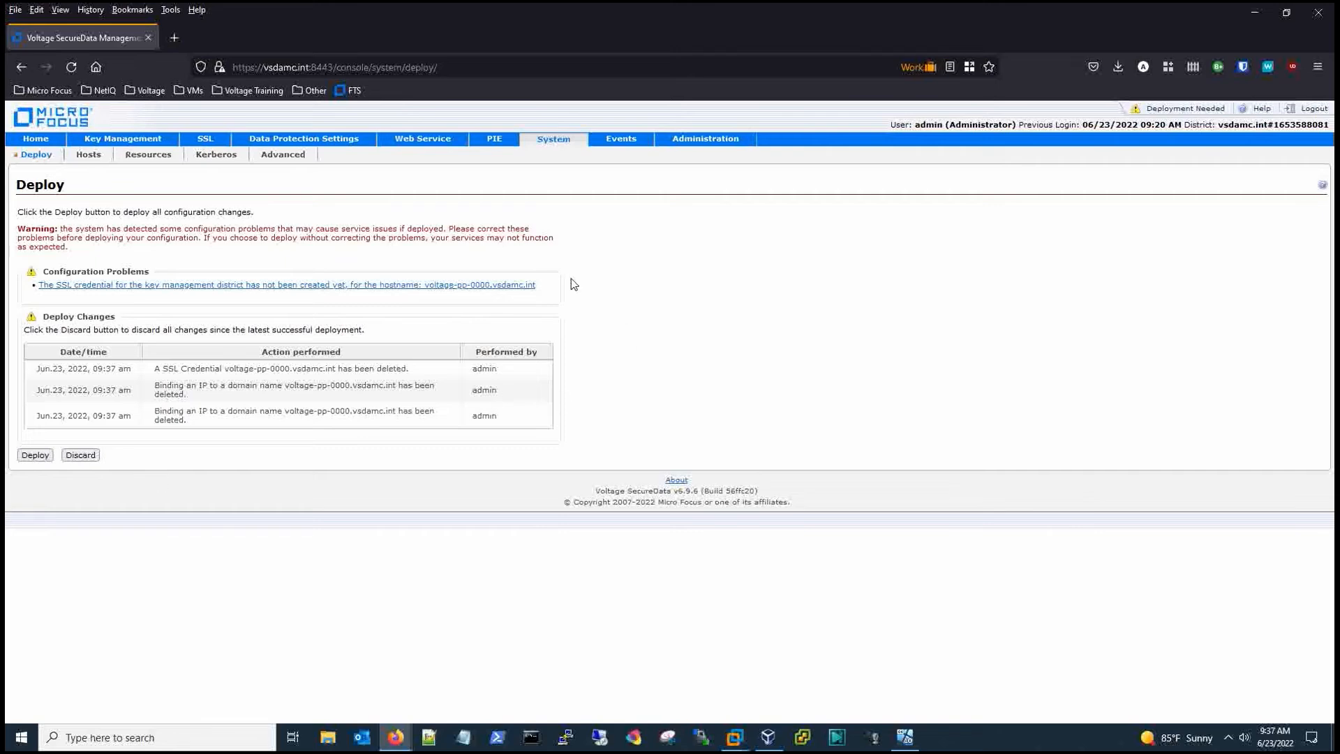
mouse_move(204, 141)
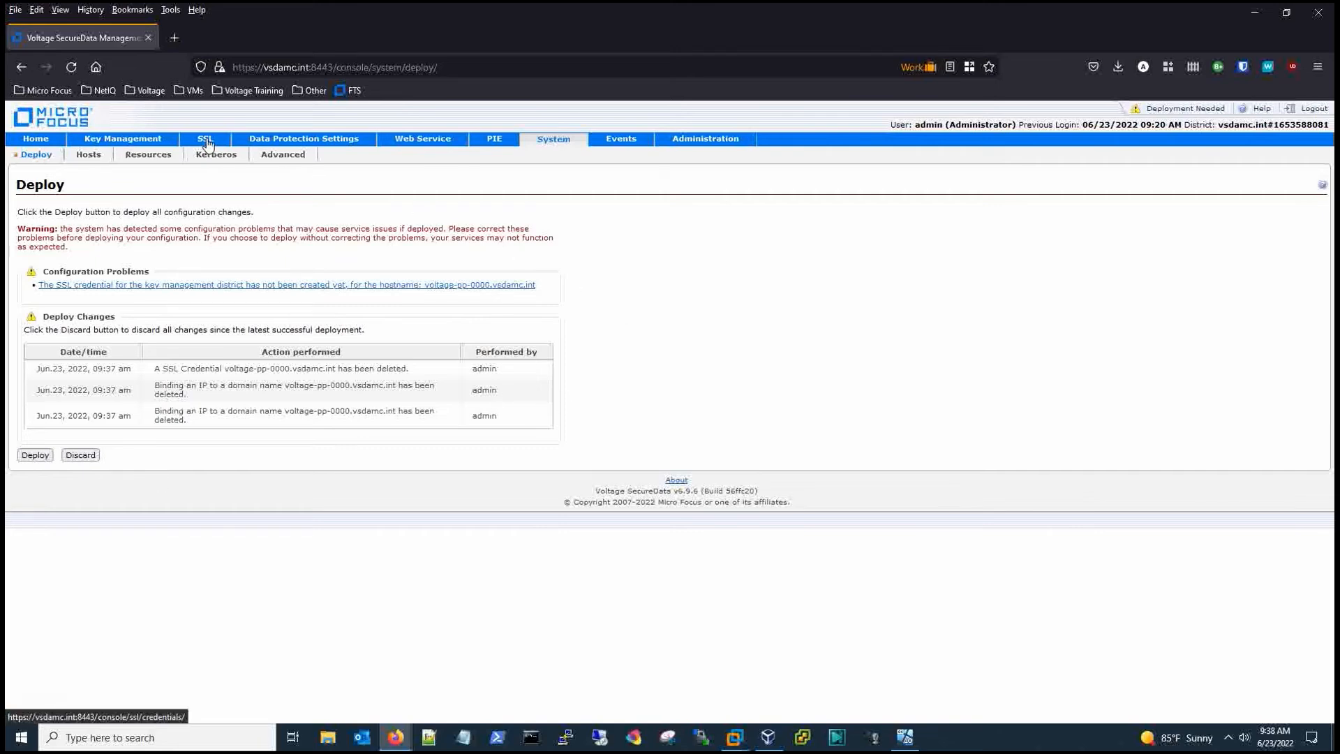
- Recreate the credential voltage-pp-0000.vsdamc.int and export its certificate signing request
left_click(203, 139)
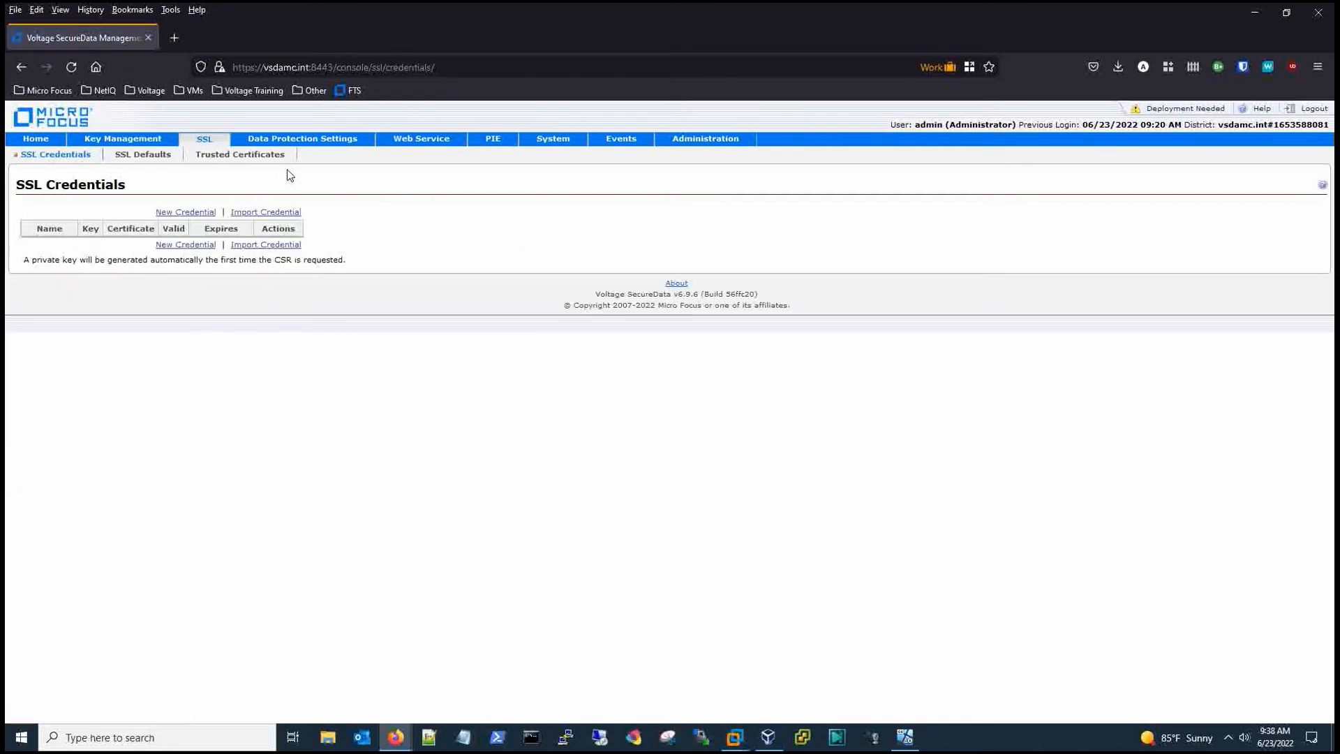
mouse_move(185, 213)
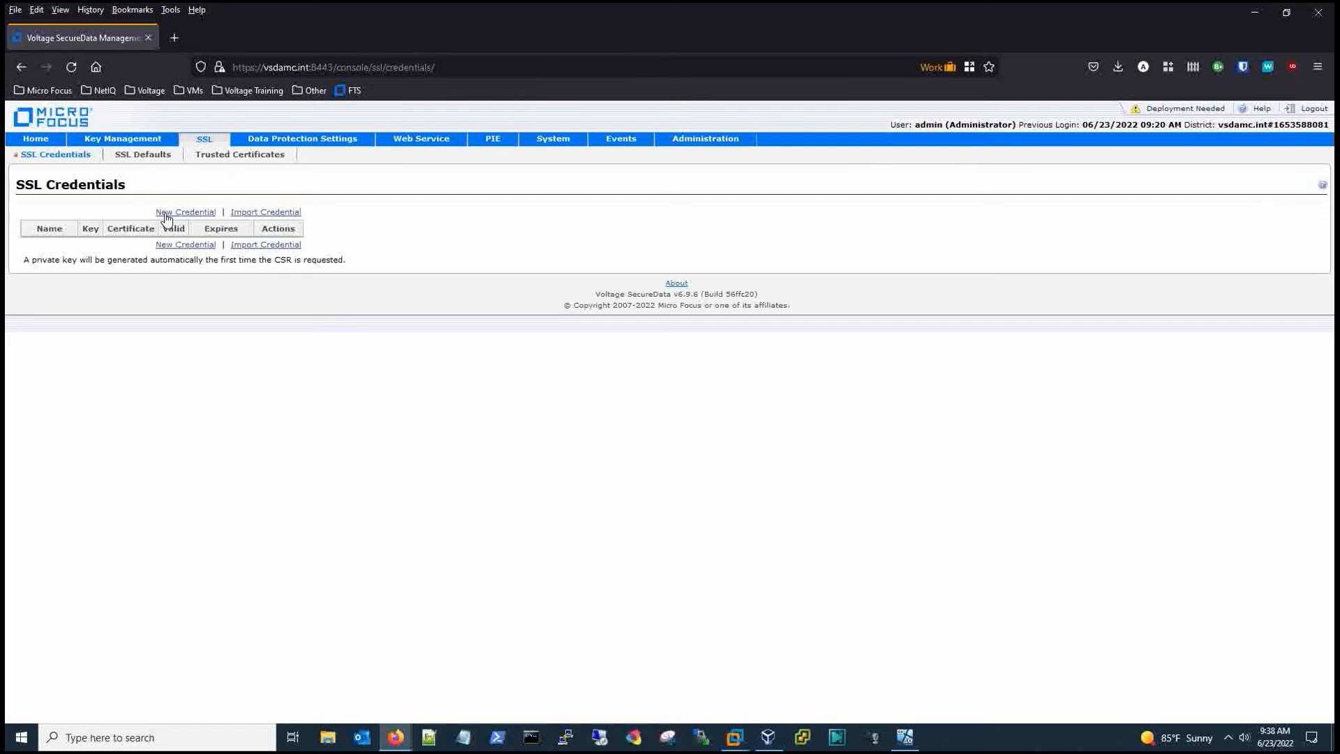
left_click(184, 212)
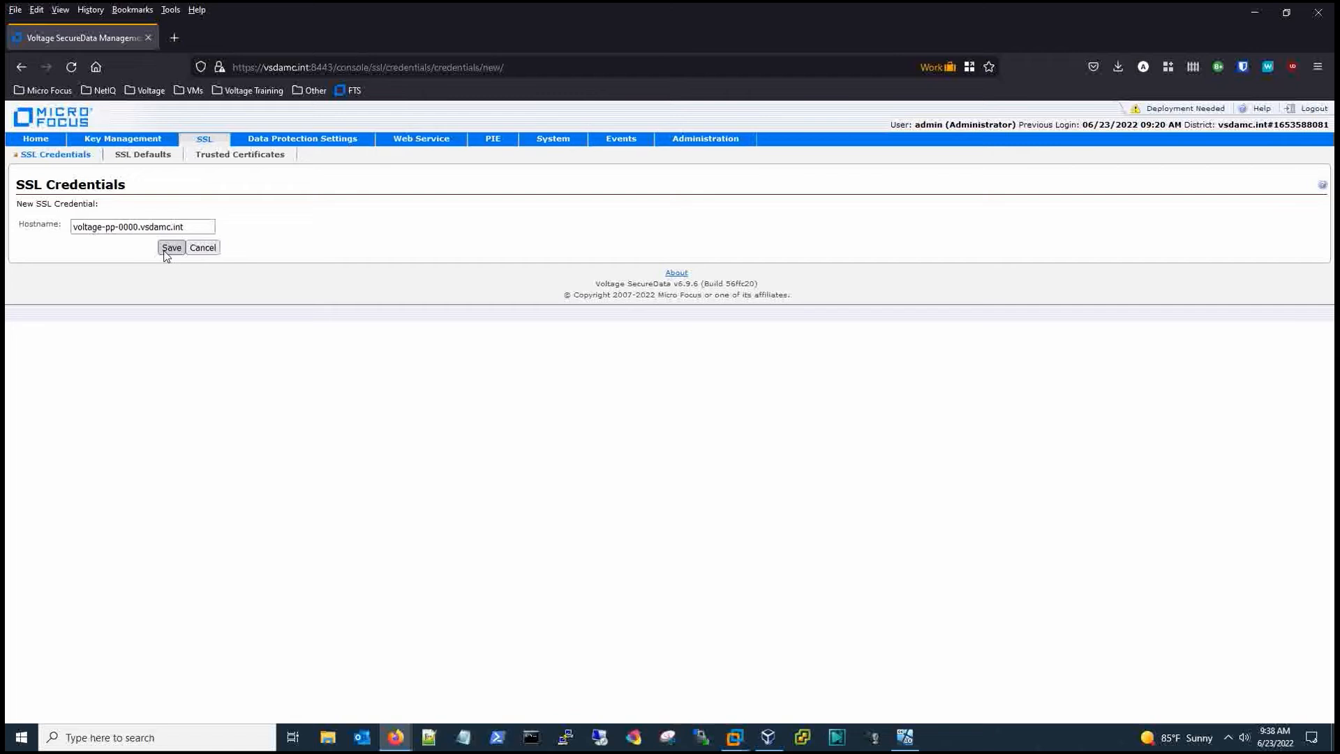
left_click(171, 248)
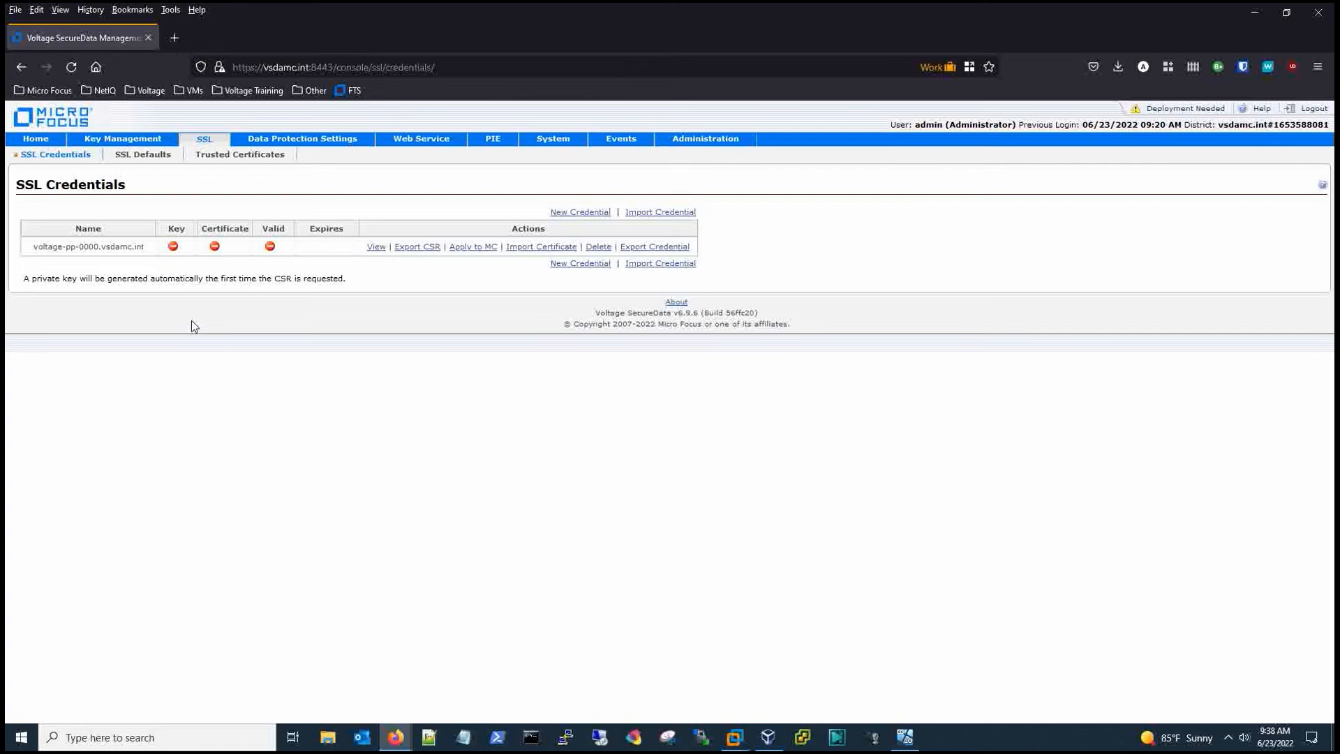
mouse_move(288, 255)
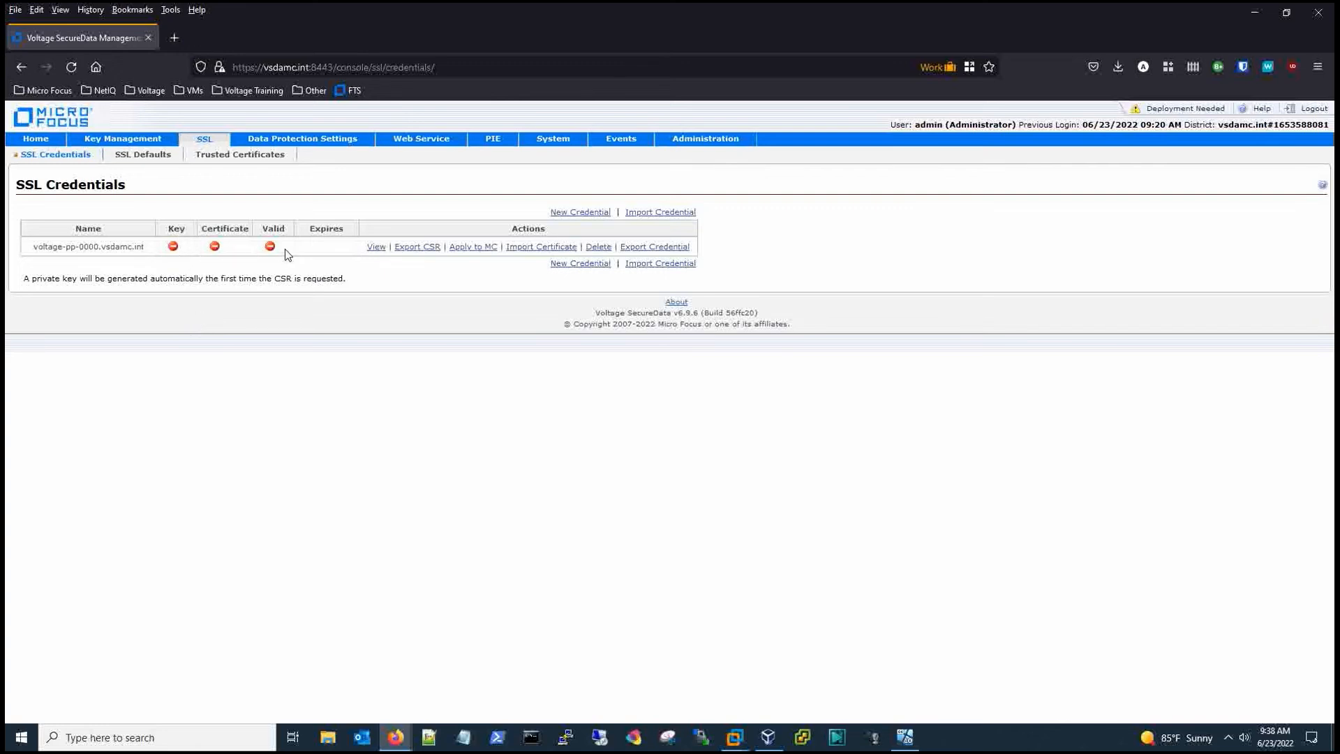
mouse_move(991, 188)
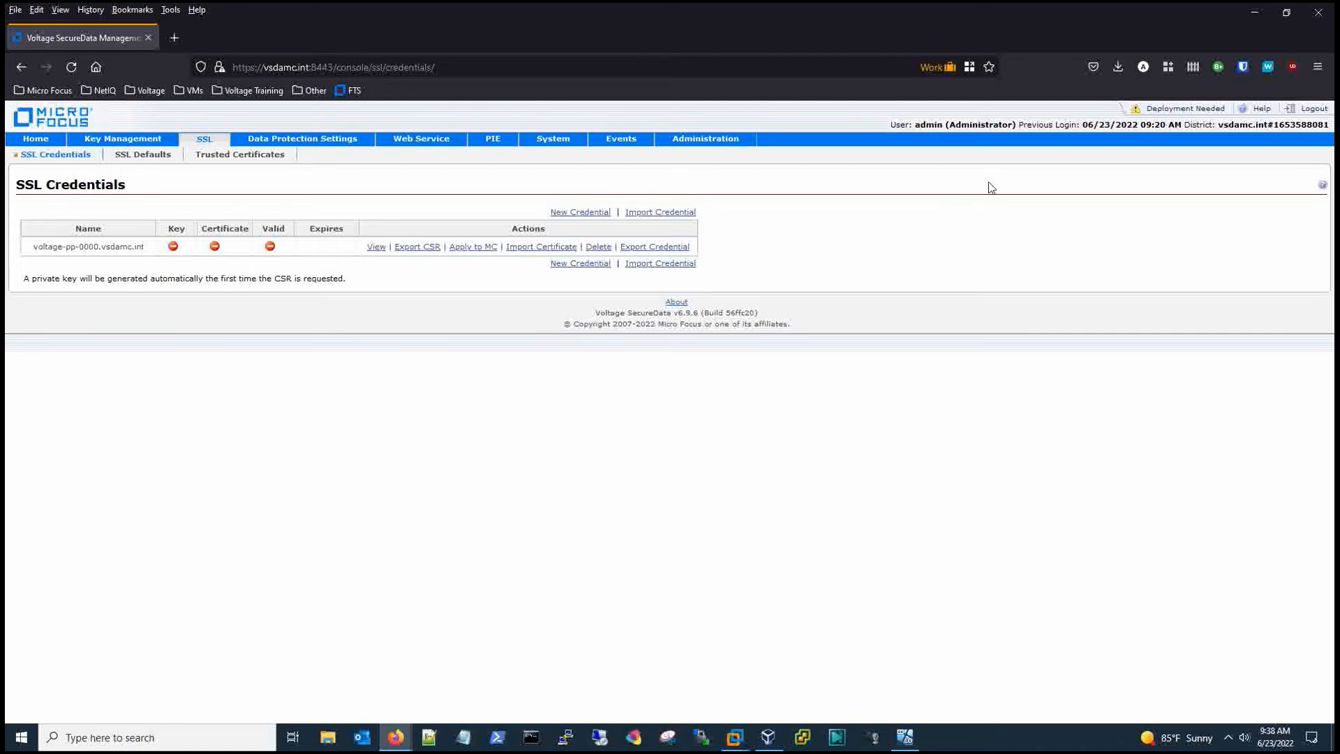
left_click(553, 138)
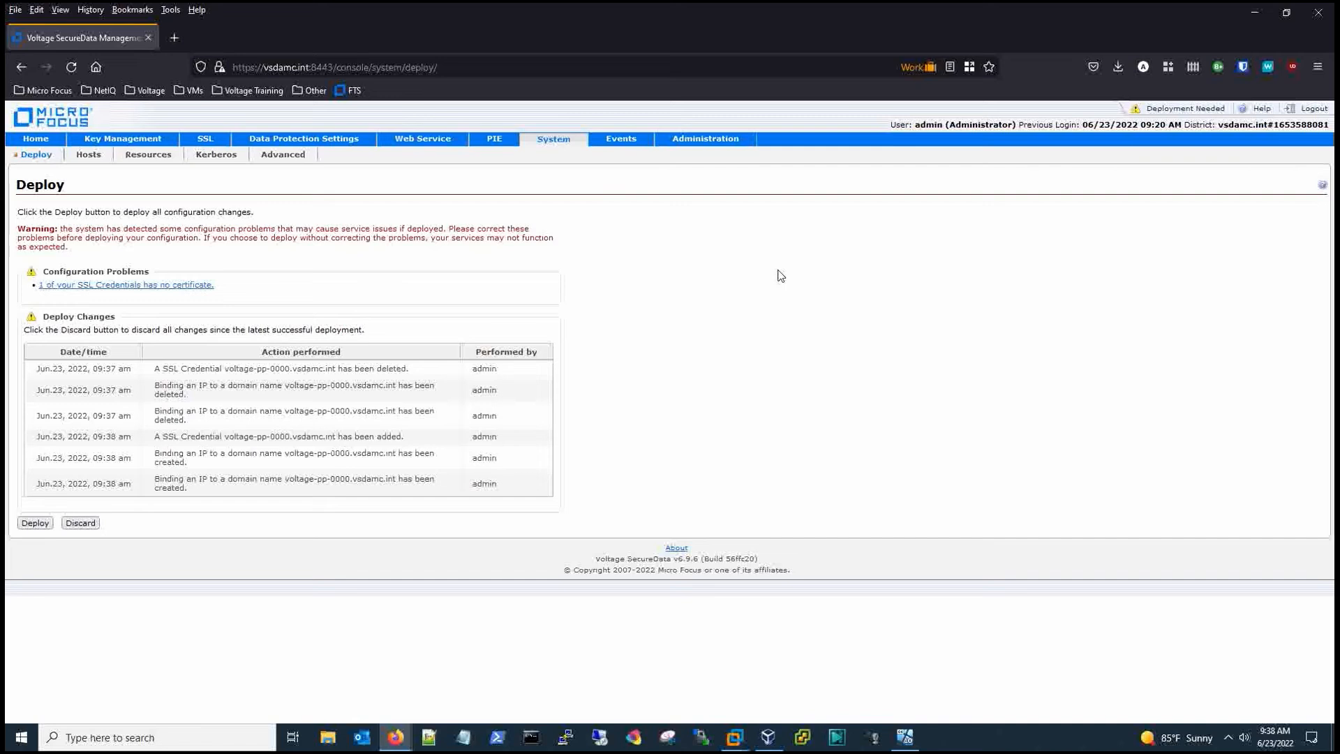
mouse_move(475, 204)
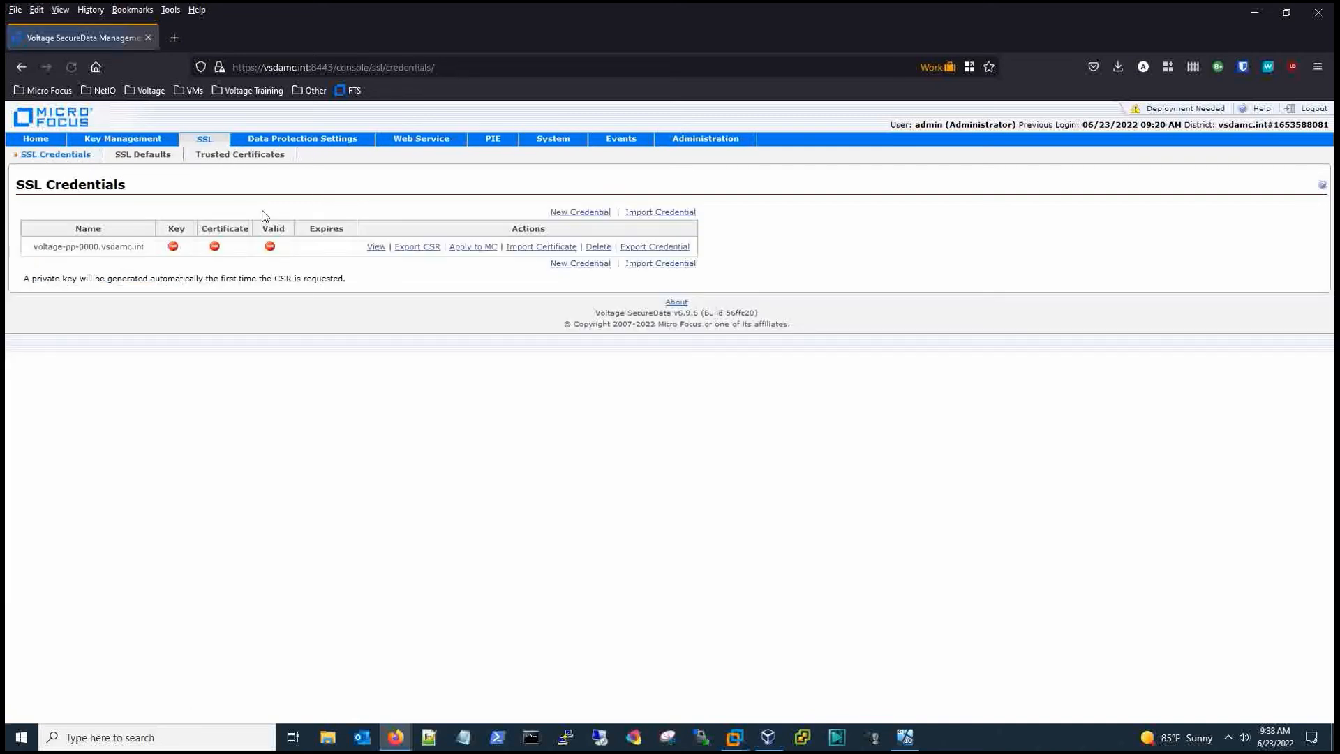
mouse_move(291, 189)
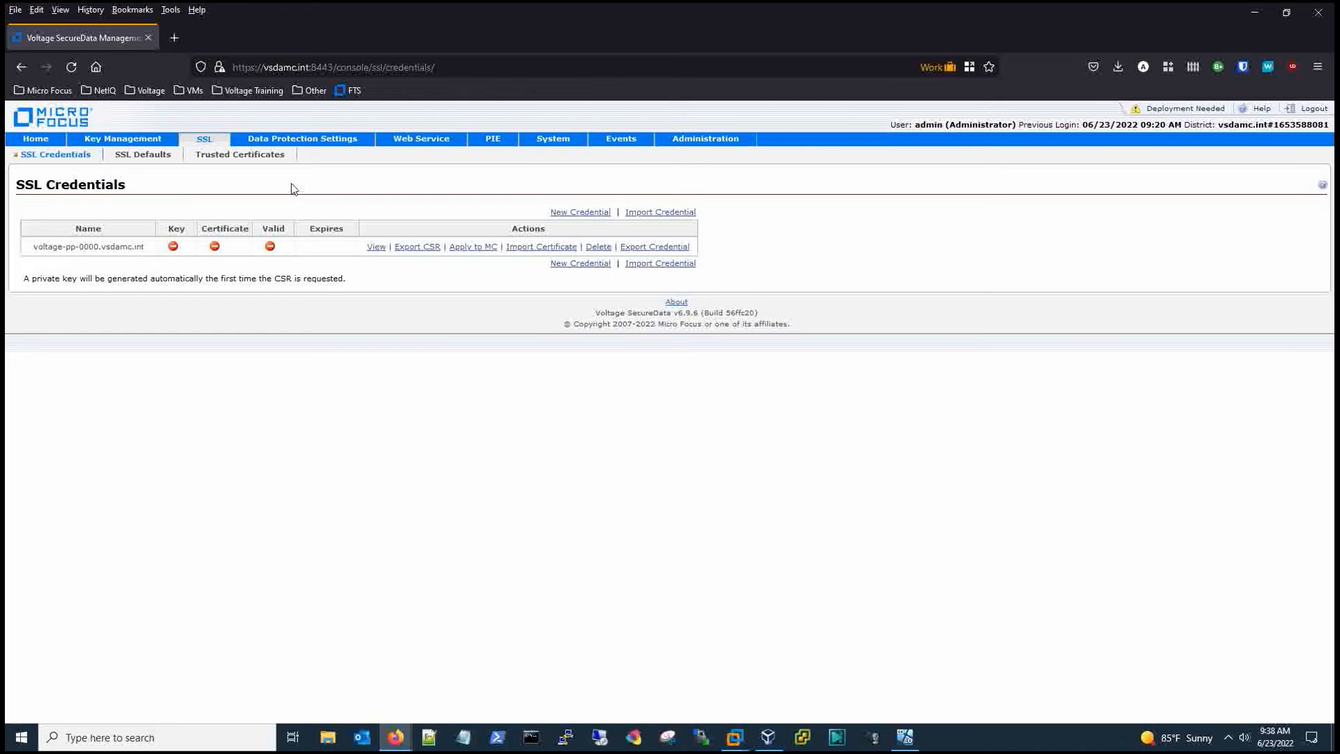
mouse_move(404, 289)
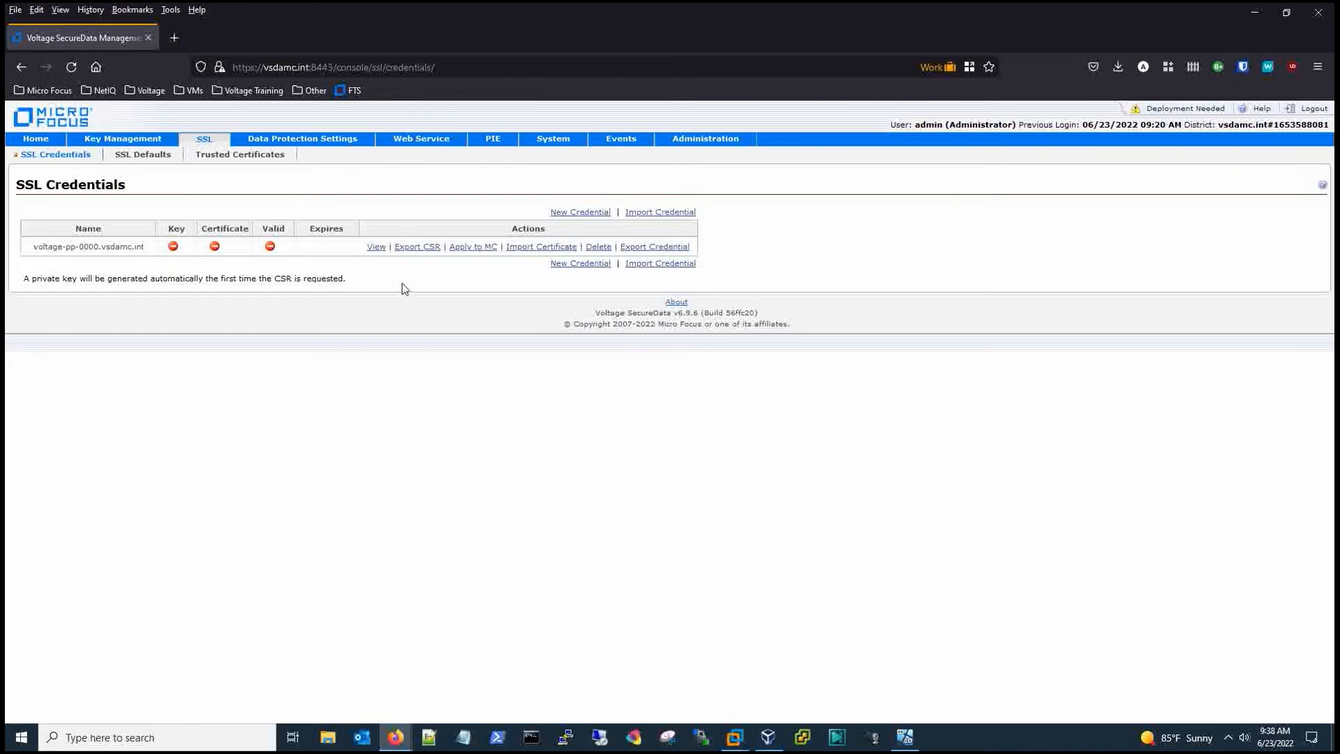
left_click(417, 246)
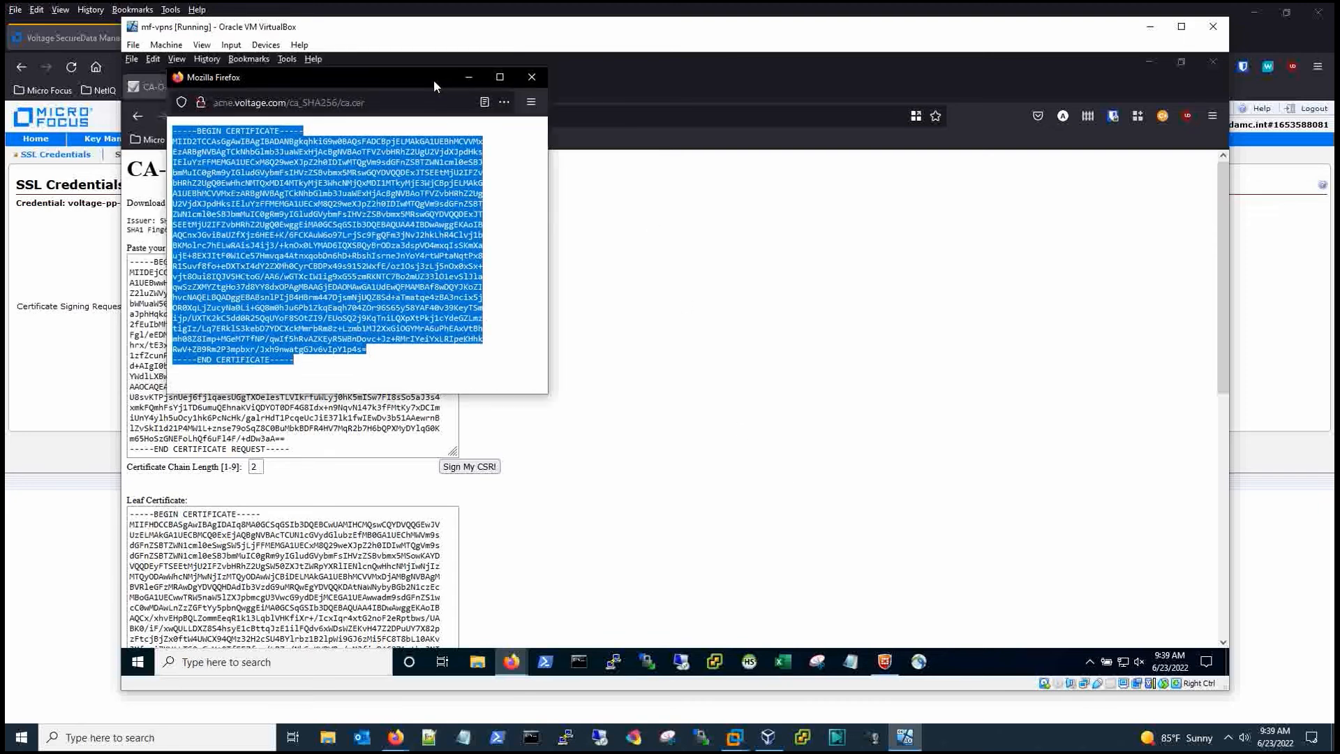
- Paste the new CSR into CA-O-Matic and have the SHA-256 CA sign it, issuing a leaf certificate
left_click(529, 77)
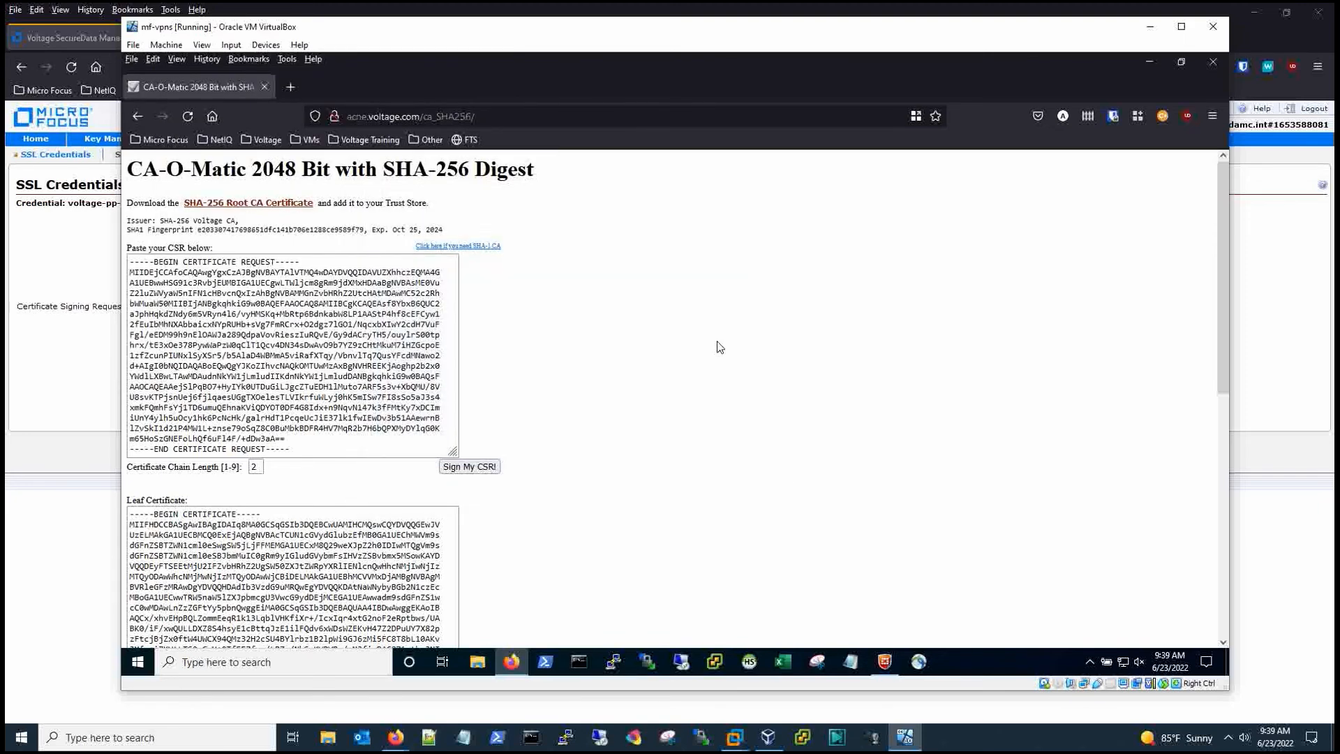
left_click(297, 446)
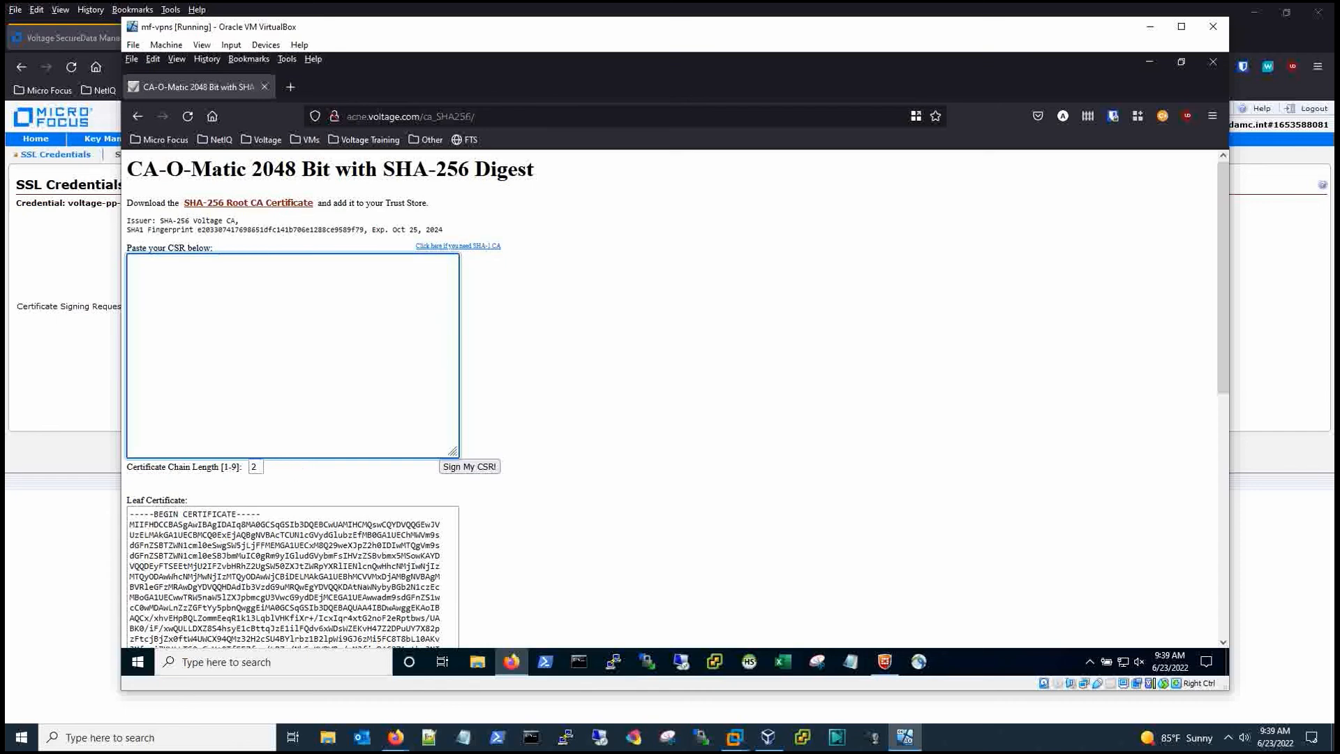
type("-----BEGIN CERTIFICATE REQUEST-----")
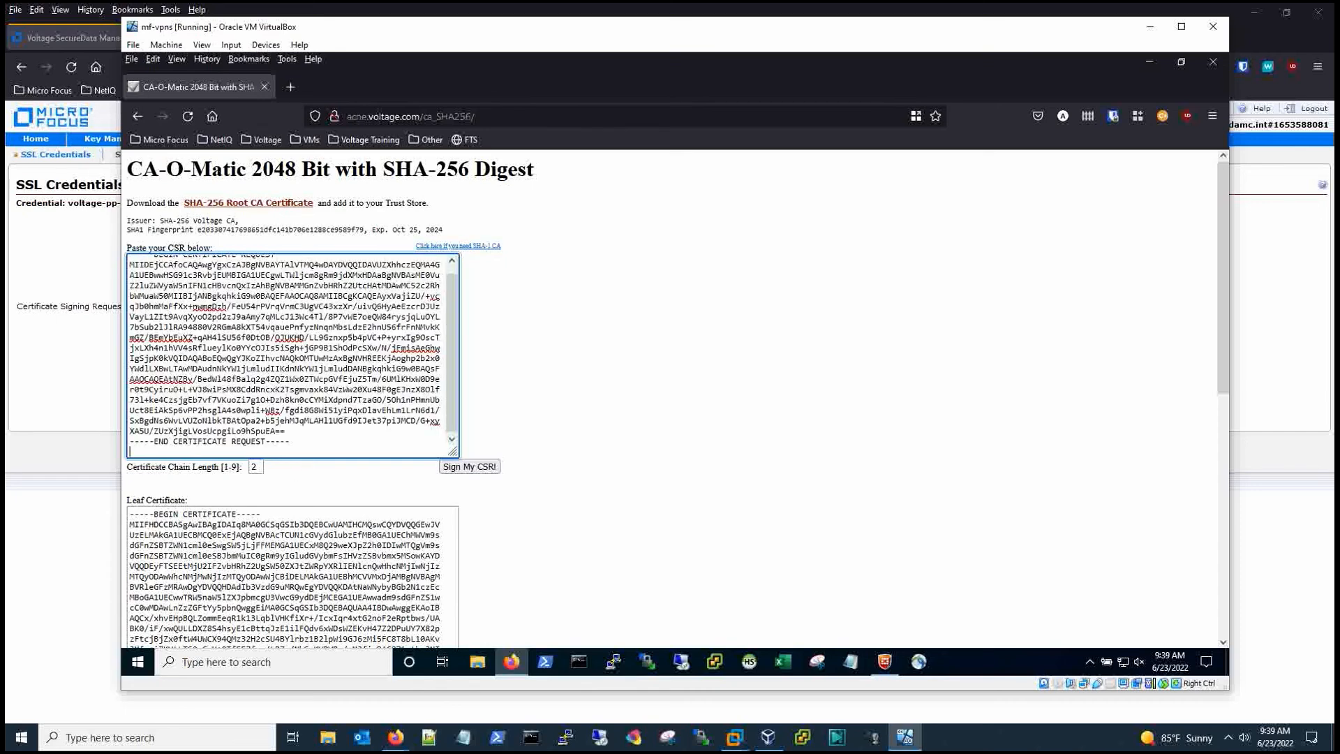
scroll("up", 3)
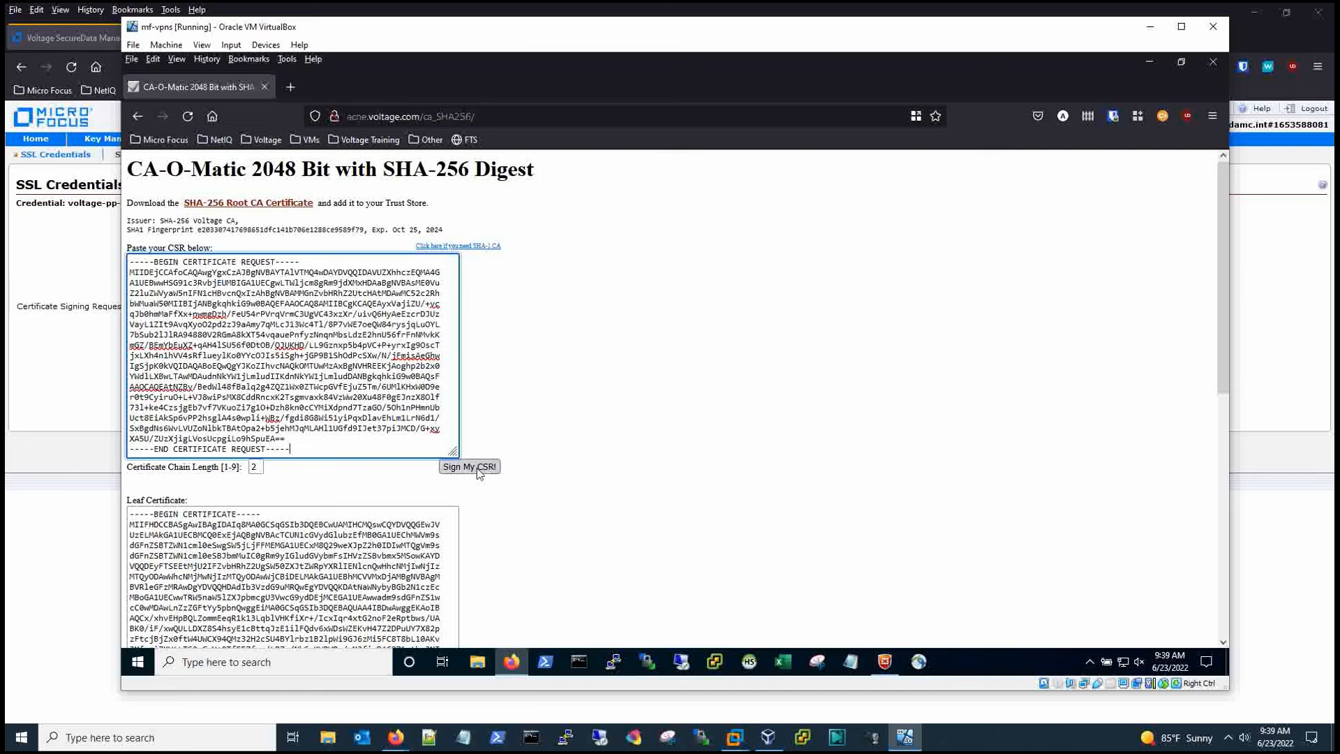
left_click(469, 467)
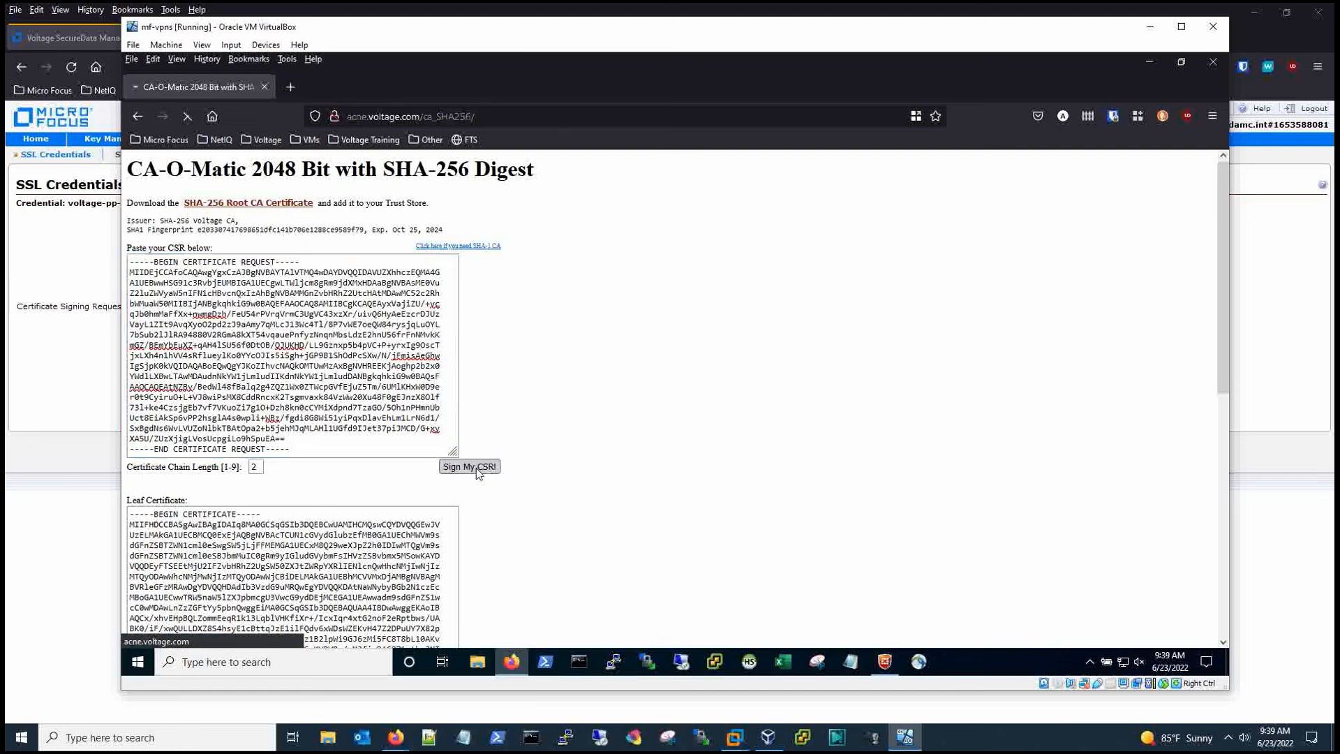
left_click(469, 466)
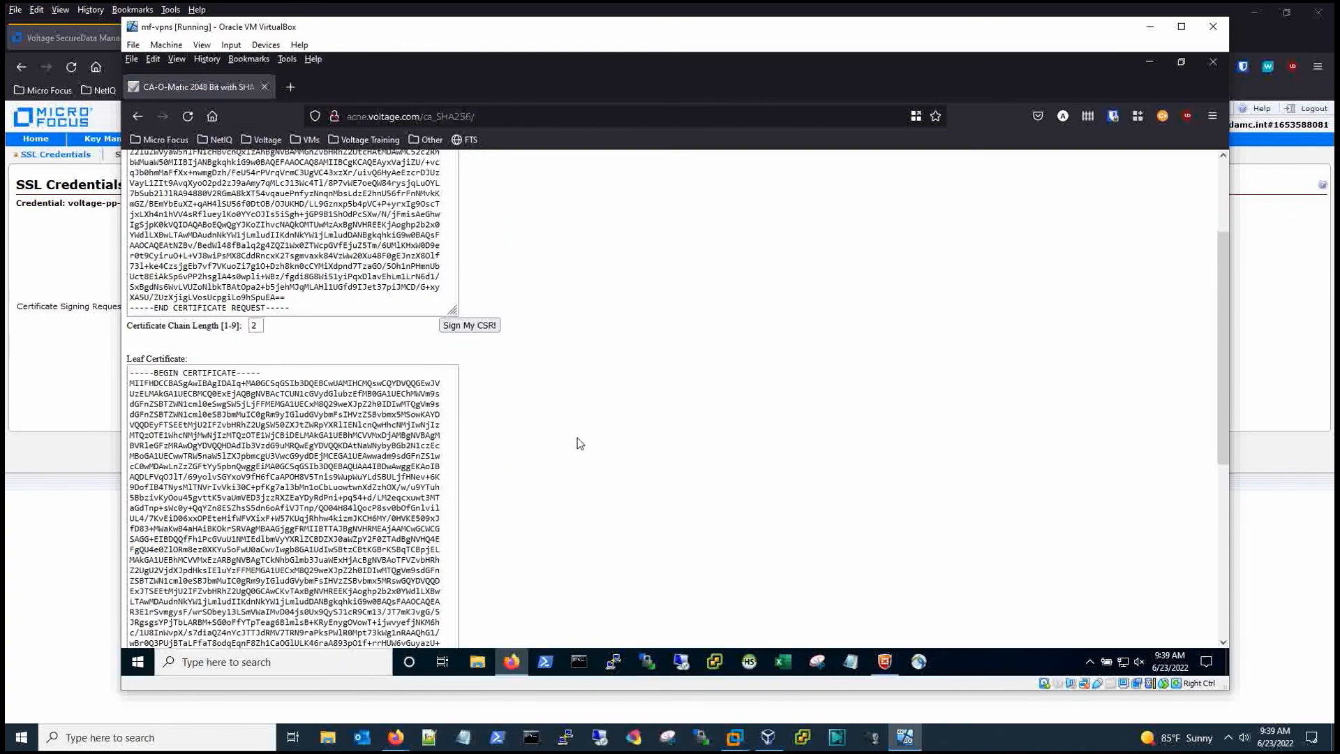
scroll("down", 3)
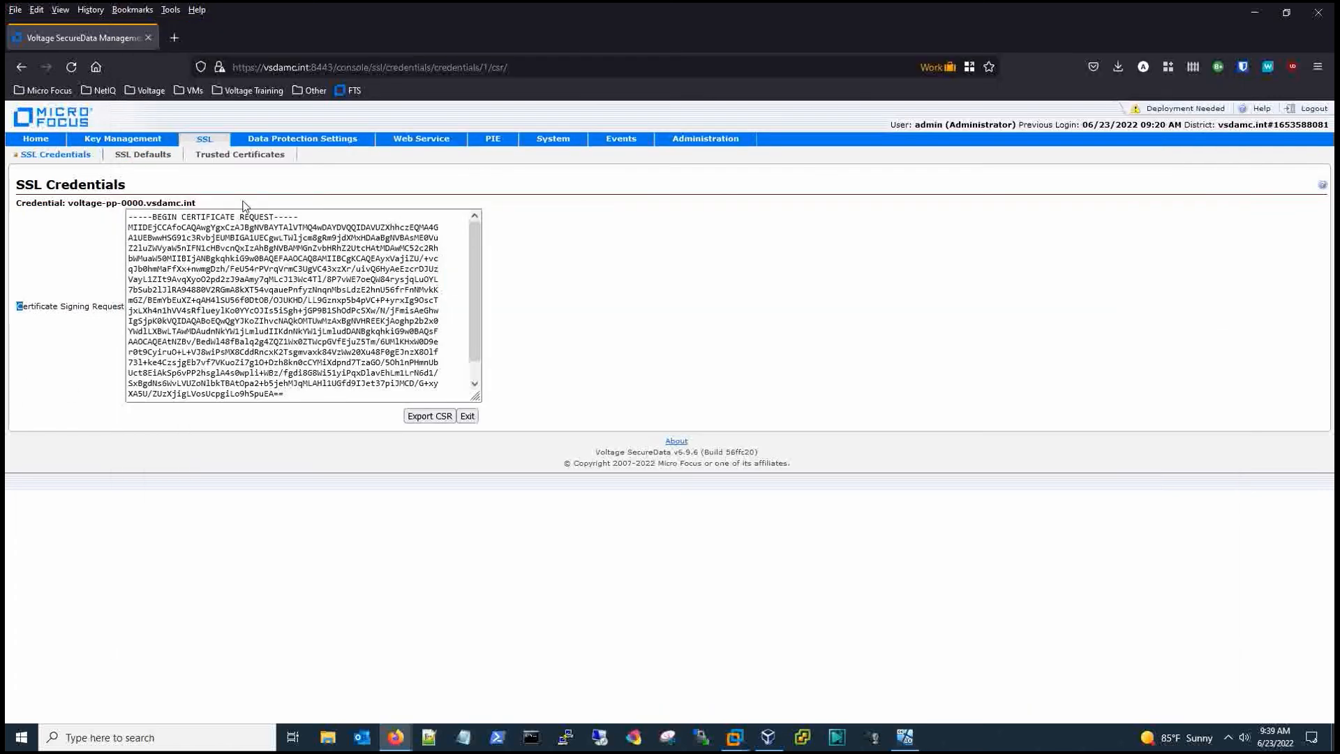
mouse_move(142, 154)
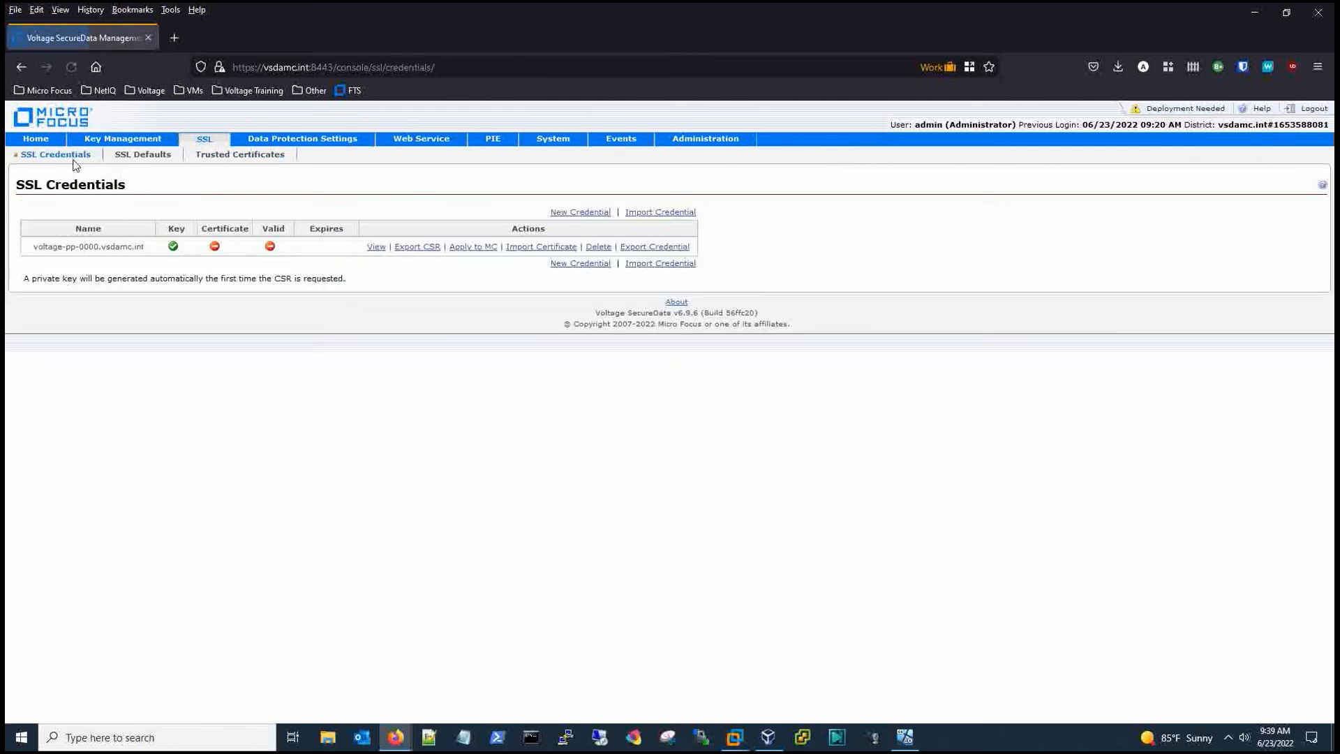
mouse_move(525, 256)
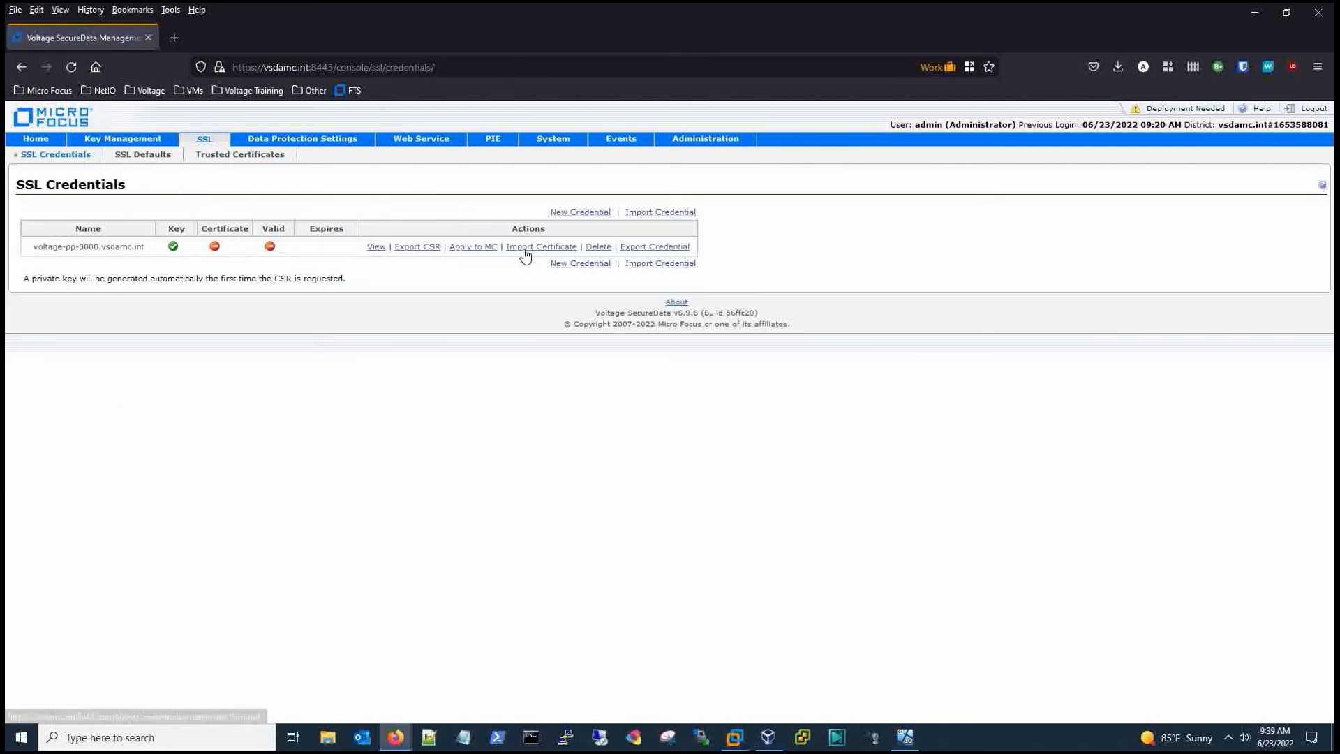
- Import the signed leaf certificate plus an intermediate certificate and save them to the credential
left_click(542, 247)
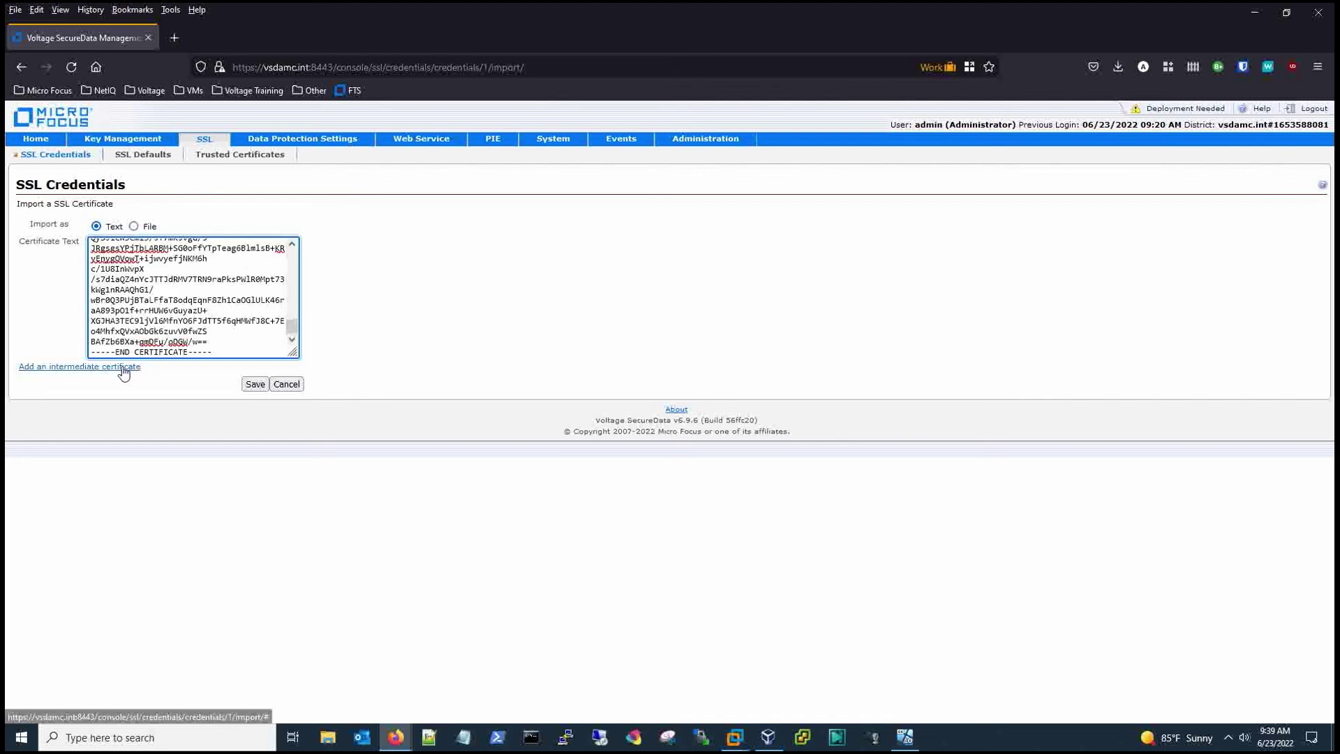
left_click(78, 366)
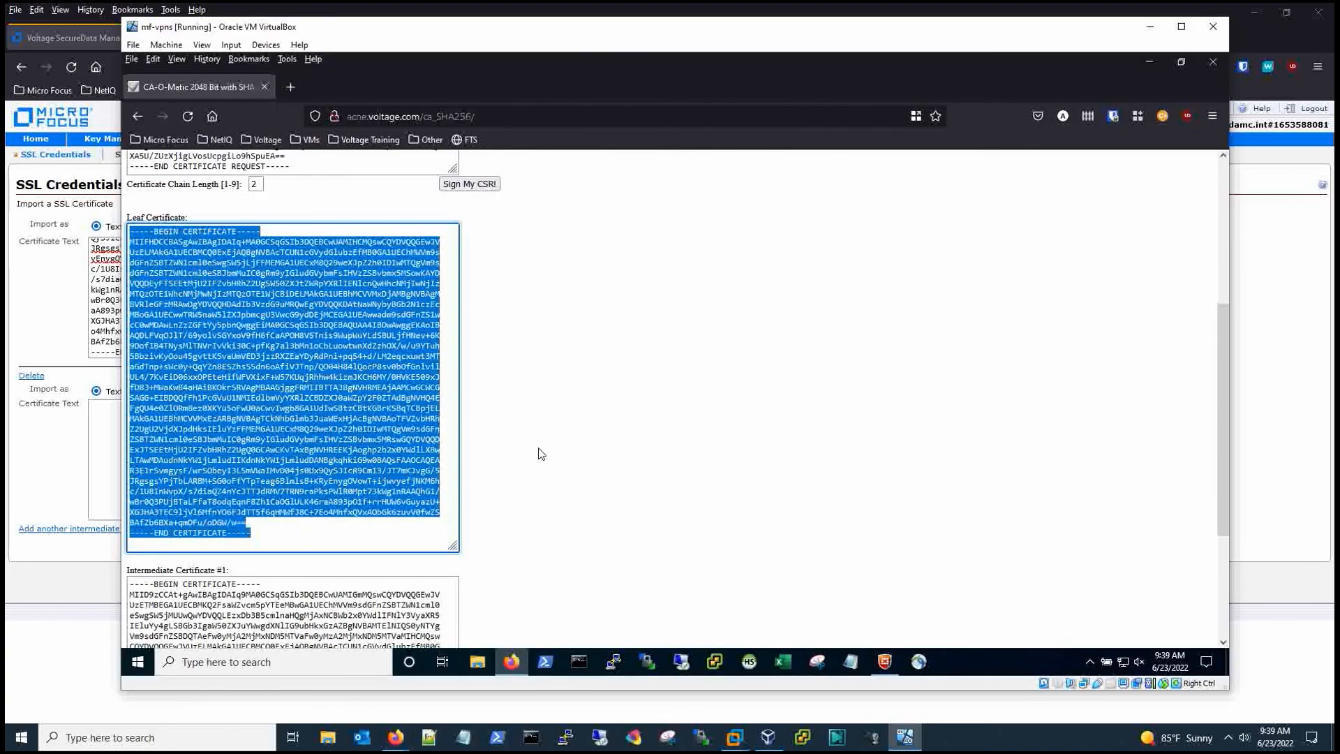
scroll("down", 3)
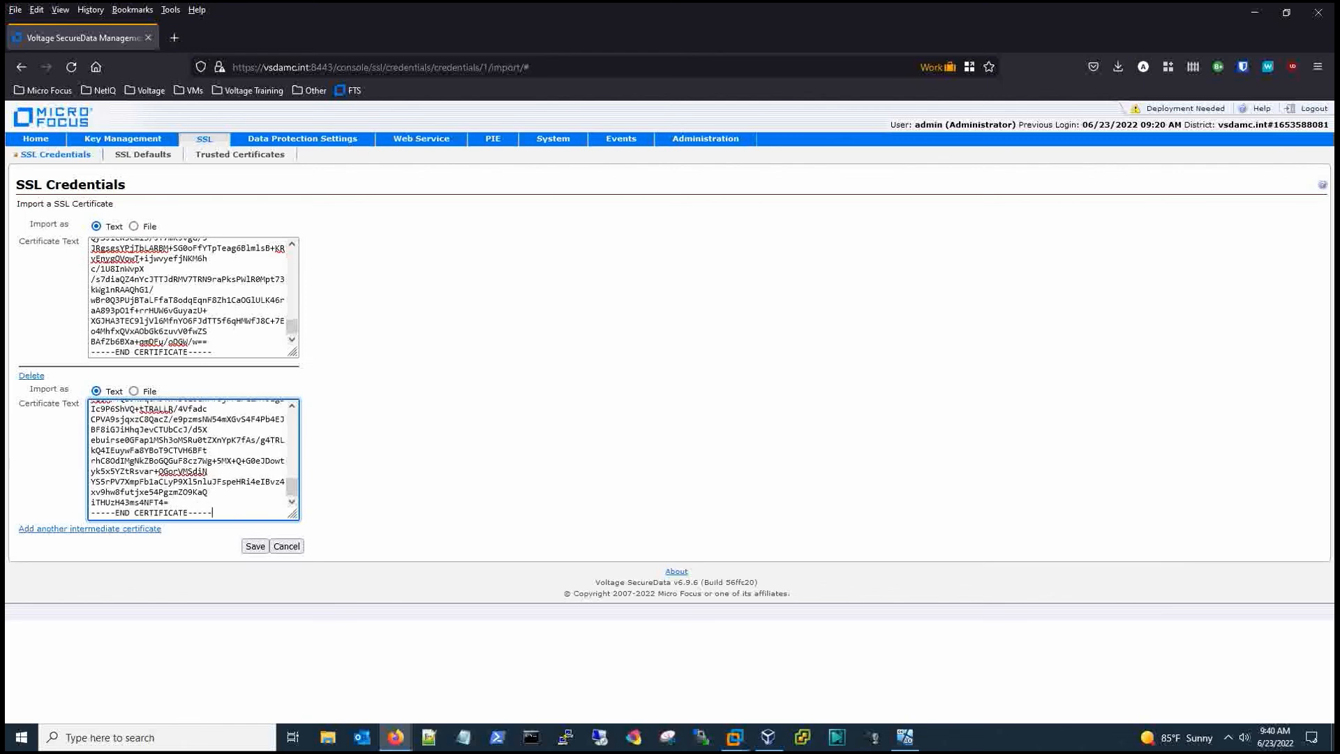
left_click(254, 546)
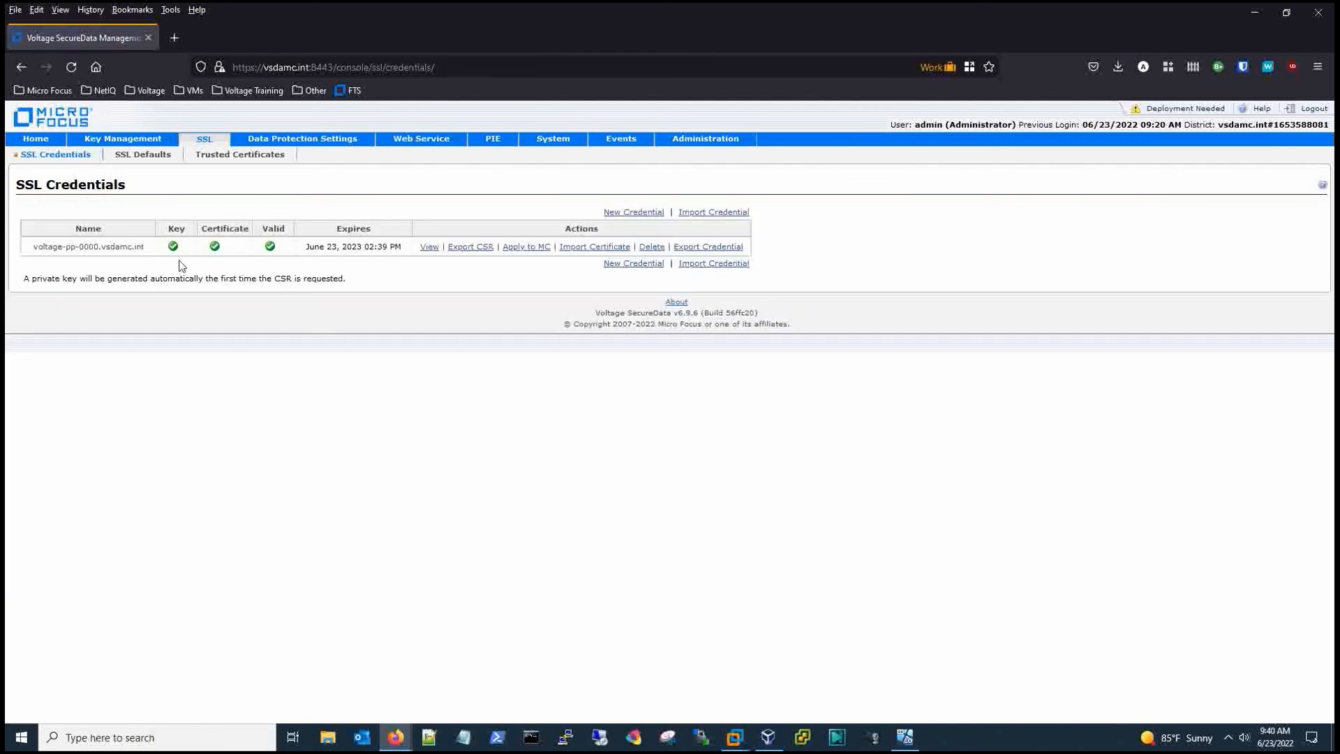
mouse_move(272, 255)
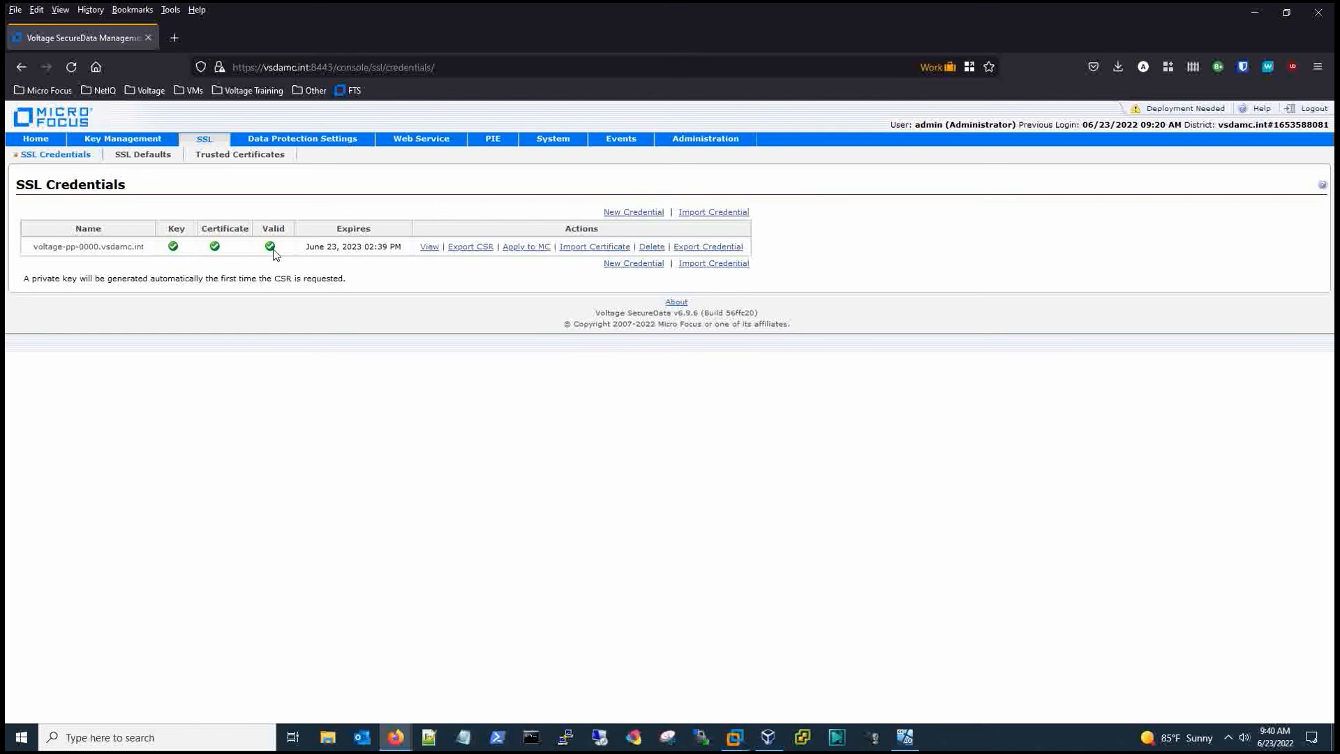
mouse_move(428, 306)
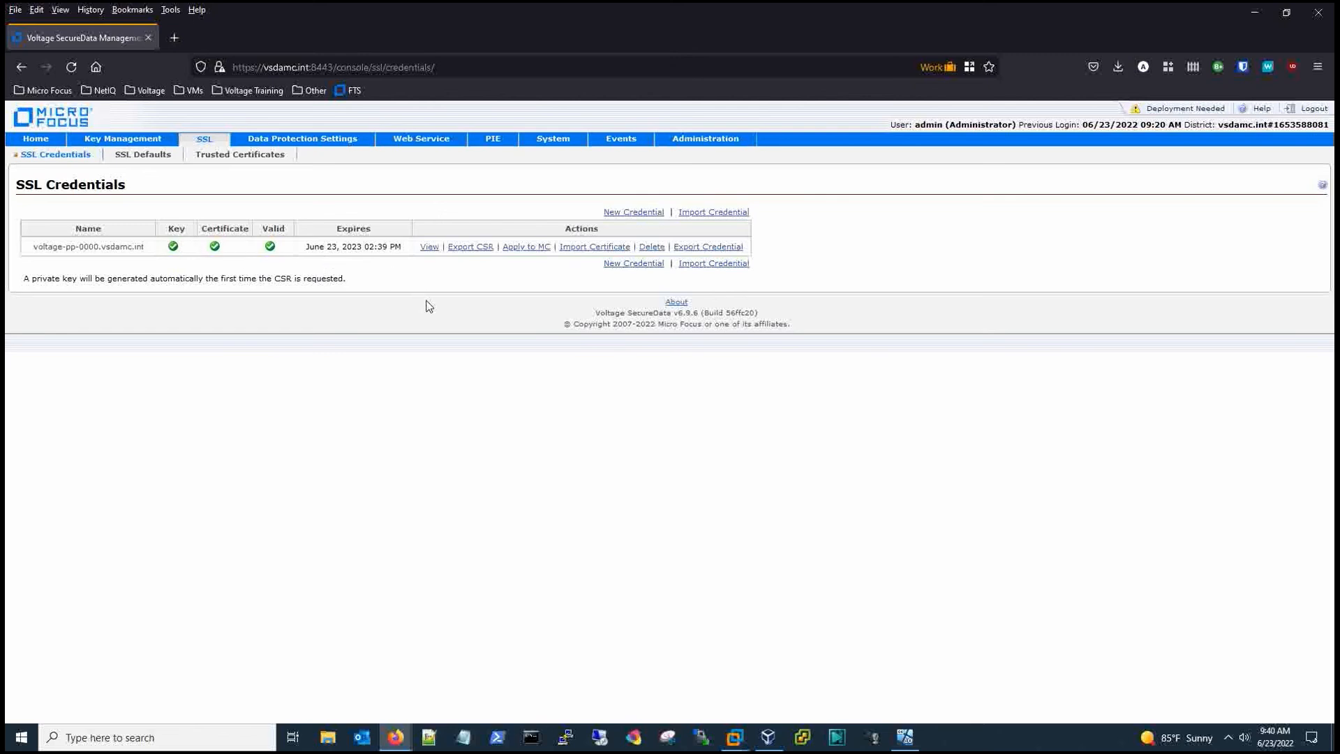
mouse_move(1155, 113)
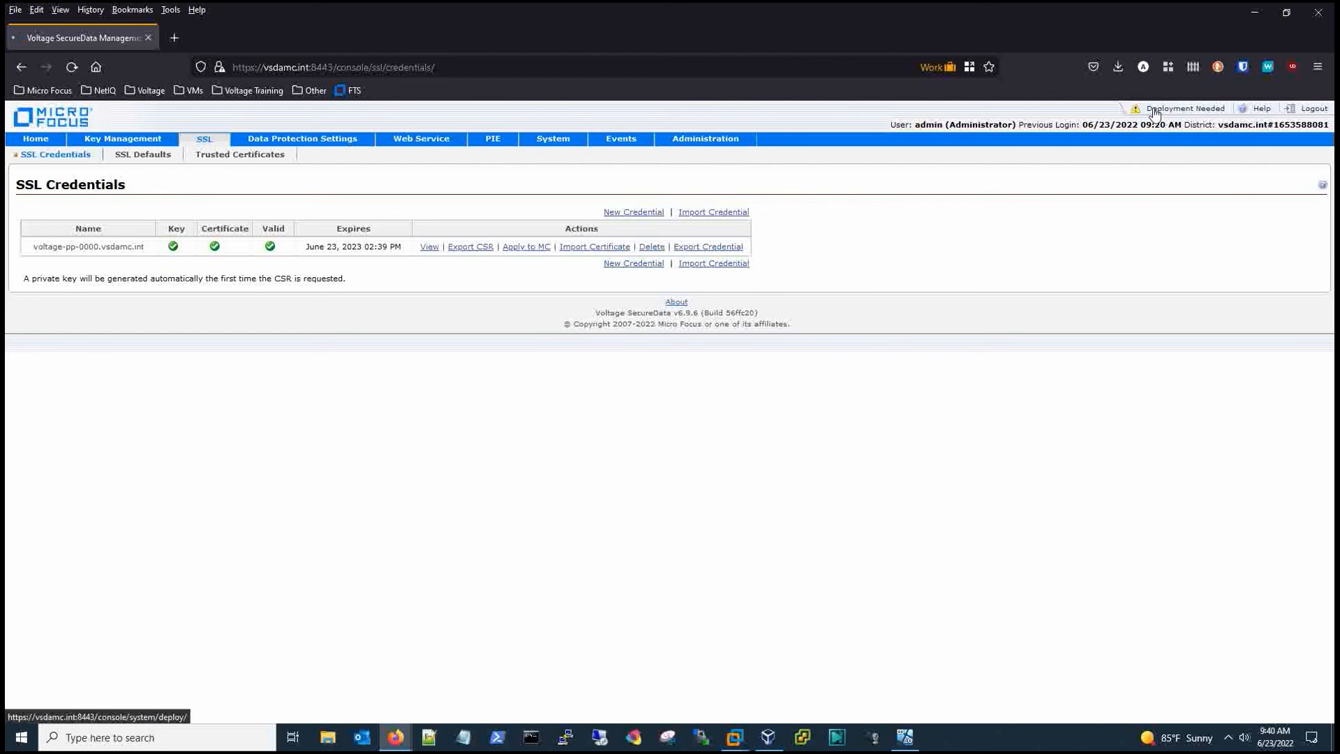
- Deploy all pending configuration changes from the Deployment Needed page
left_click(1186, 109)
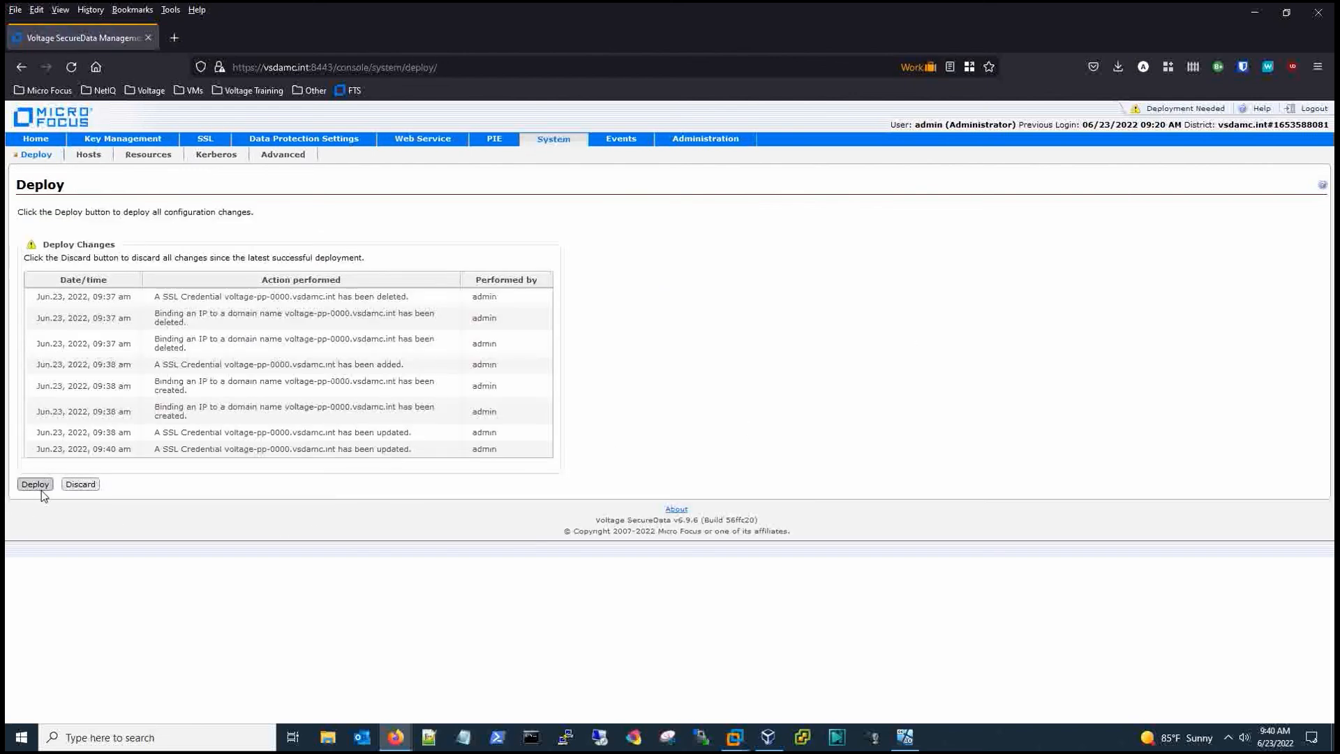
left_click(34, 485)
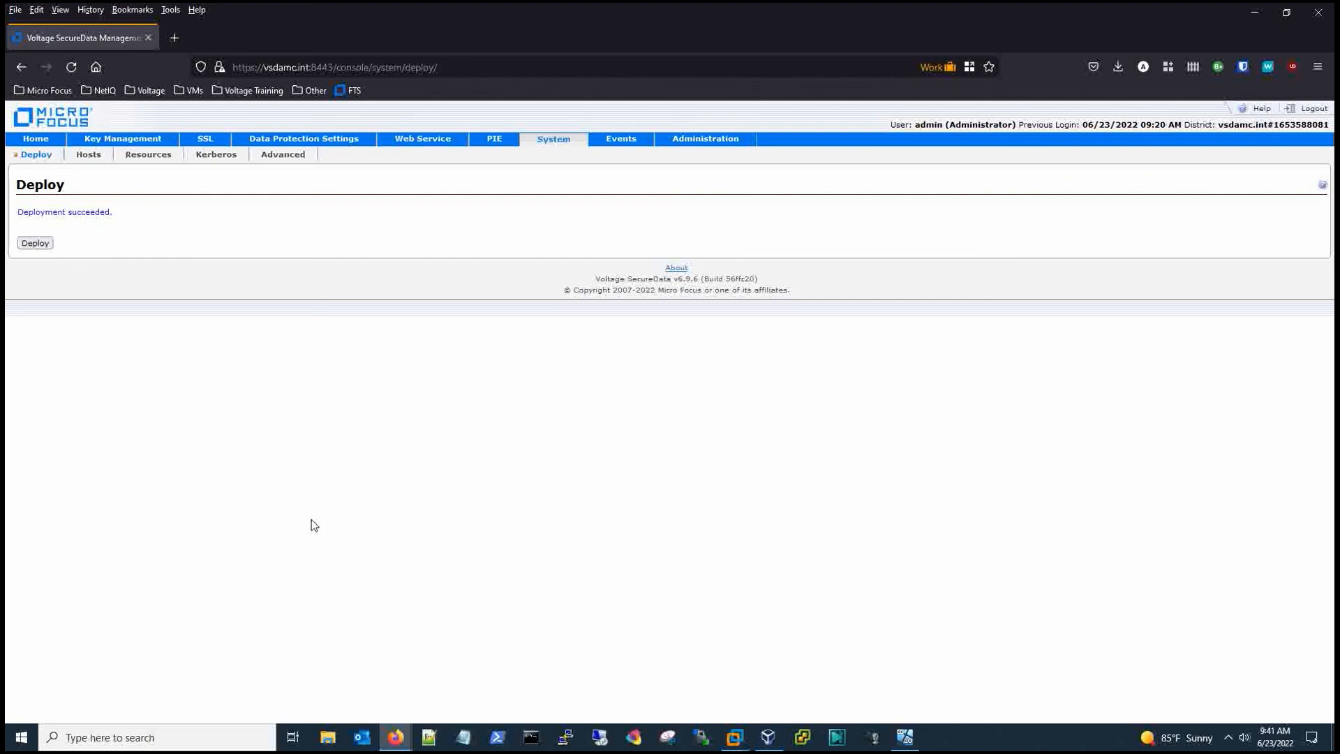
mouse_move(204, 138)
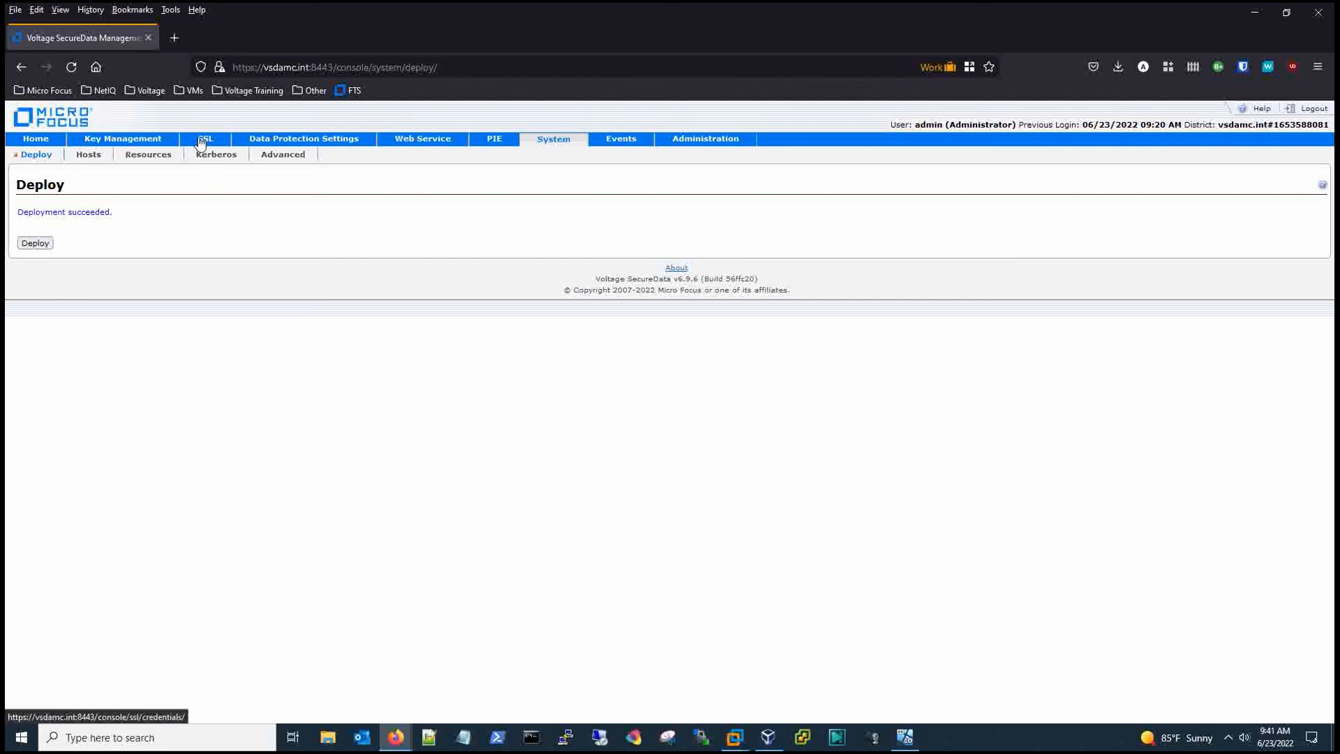
- Return to the SSL Credentials list showing the credential valid until June 23, 2023
left_click(203, 138)
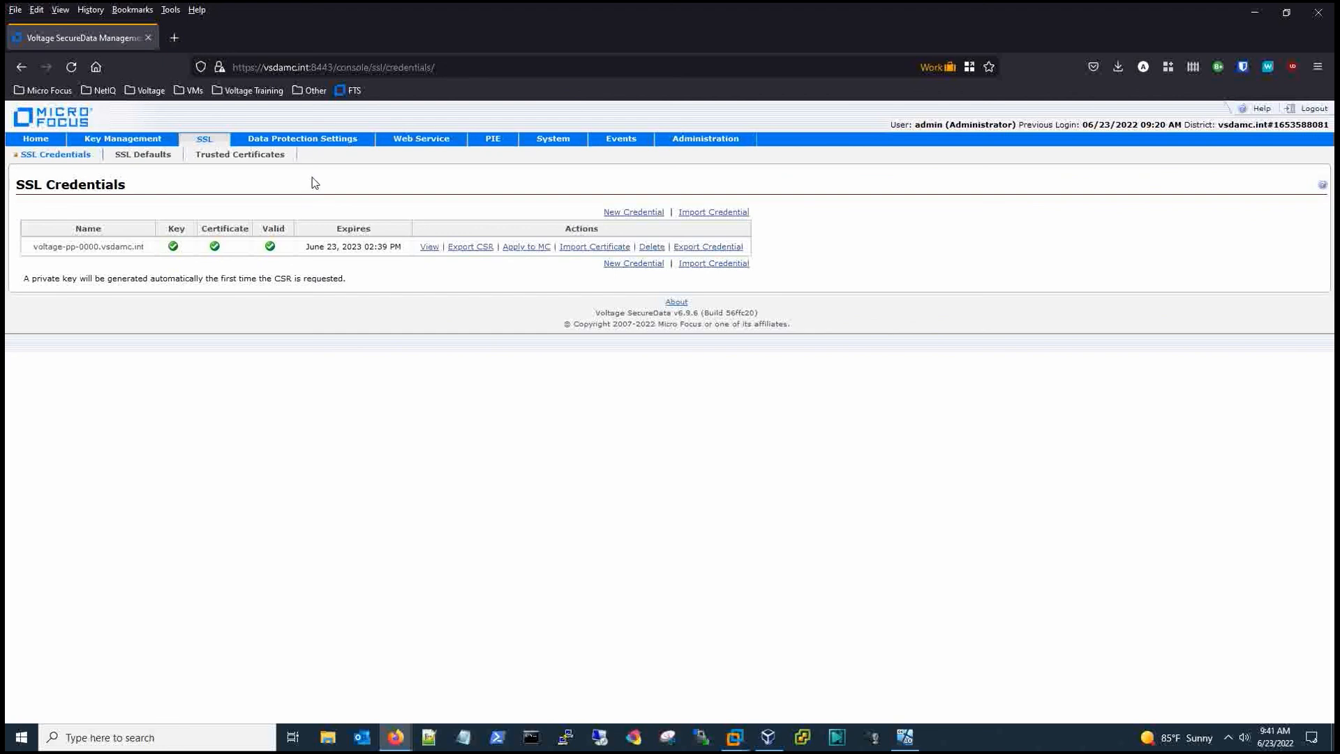
mouse_move(323, 177)
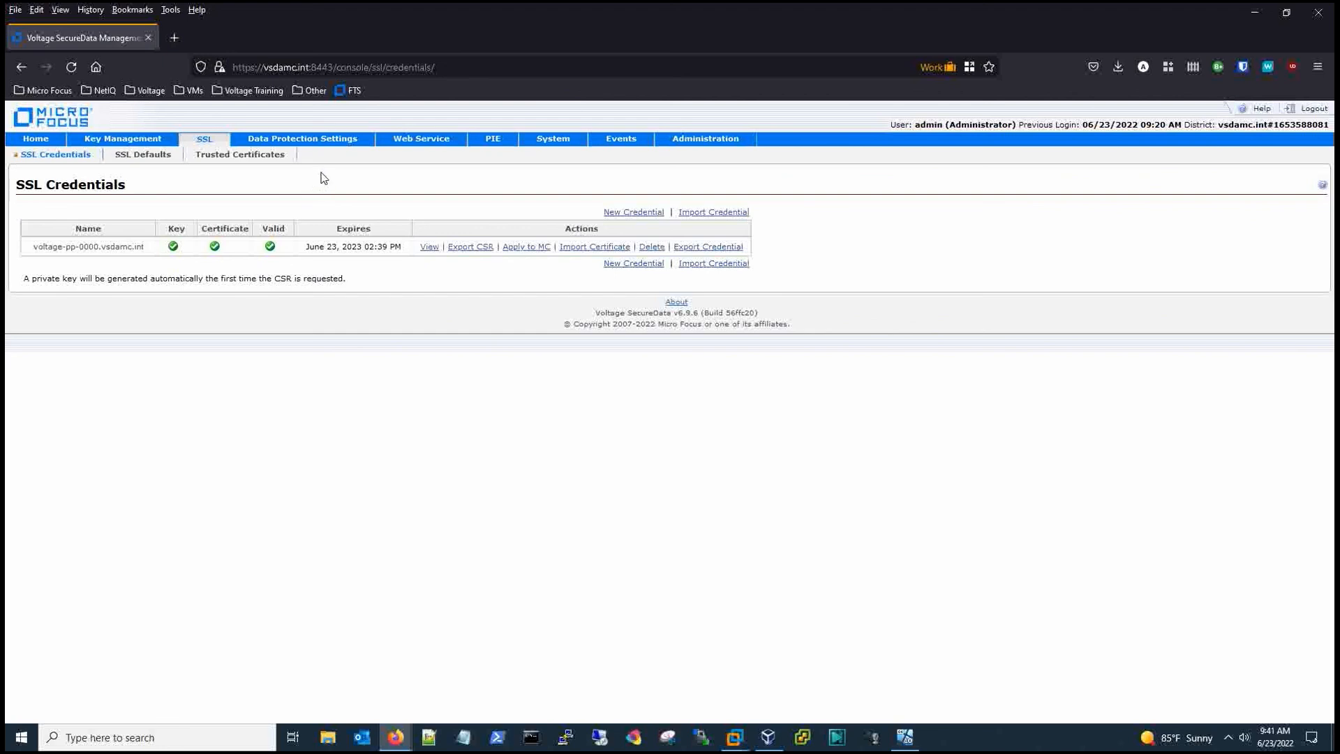
mouse_move(525, 246)
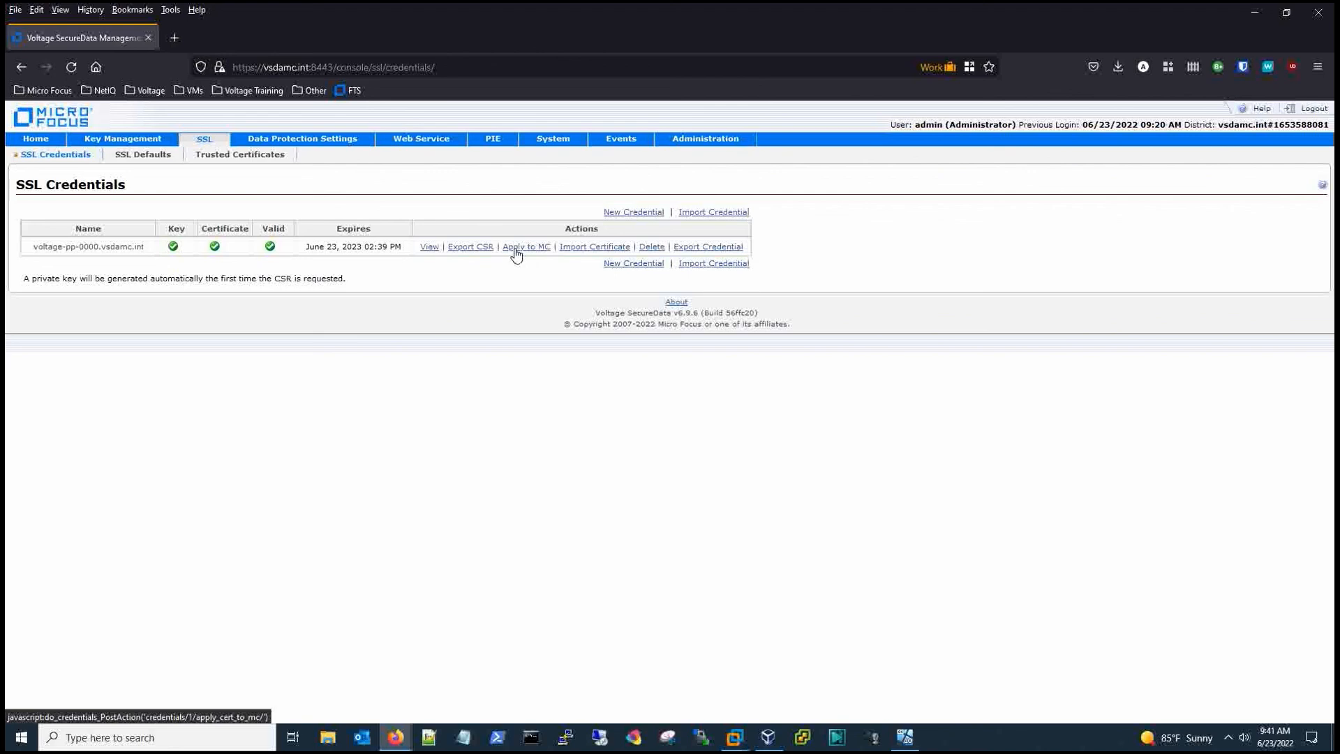
mouse_move(347, 179)
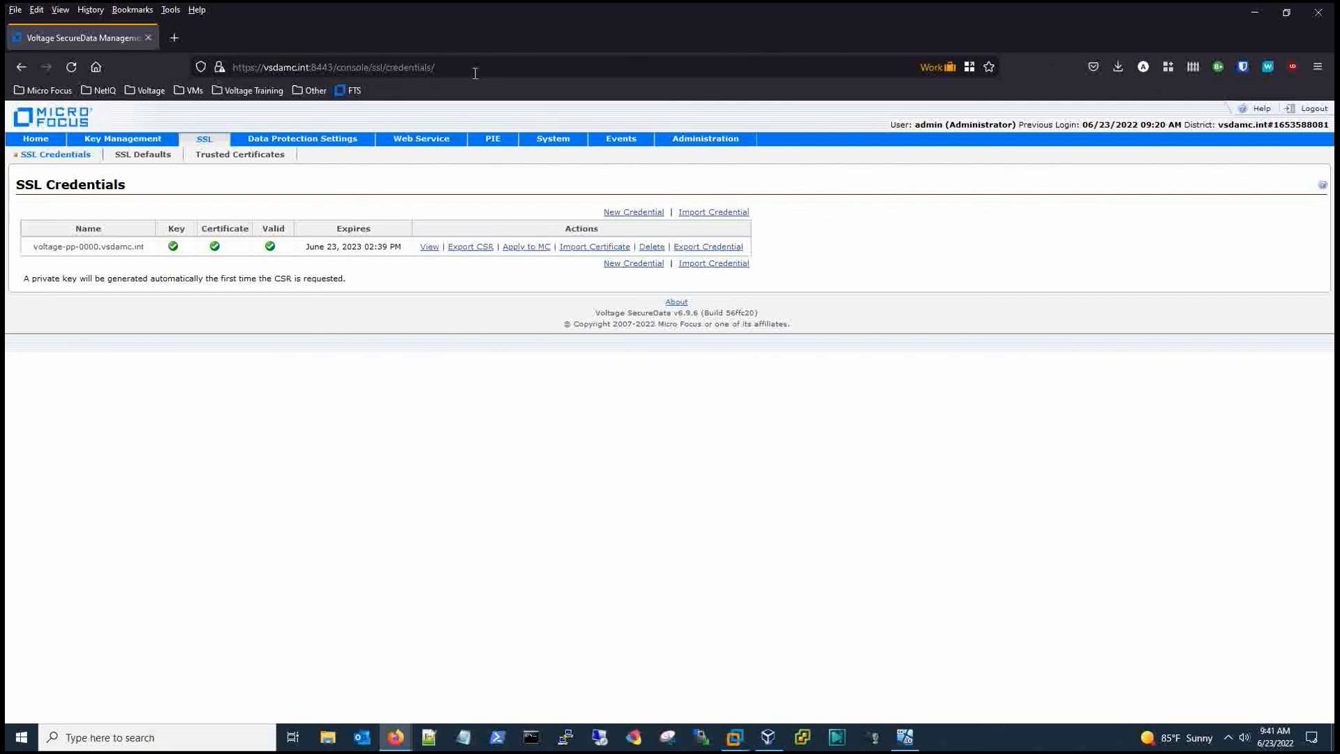
mouse_move(903, 337)
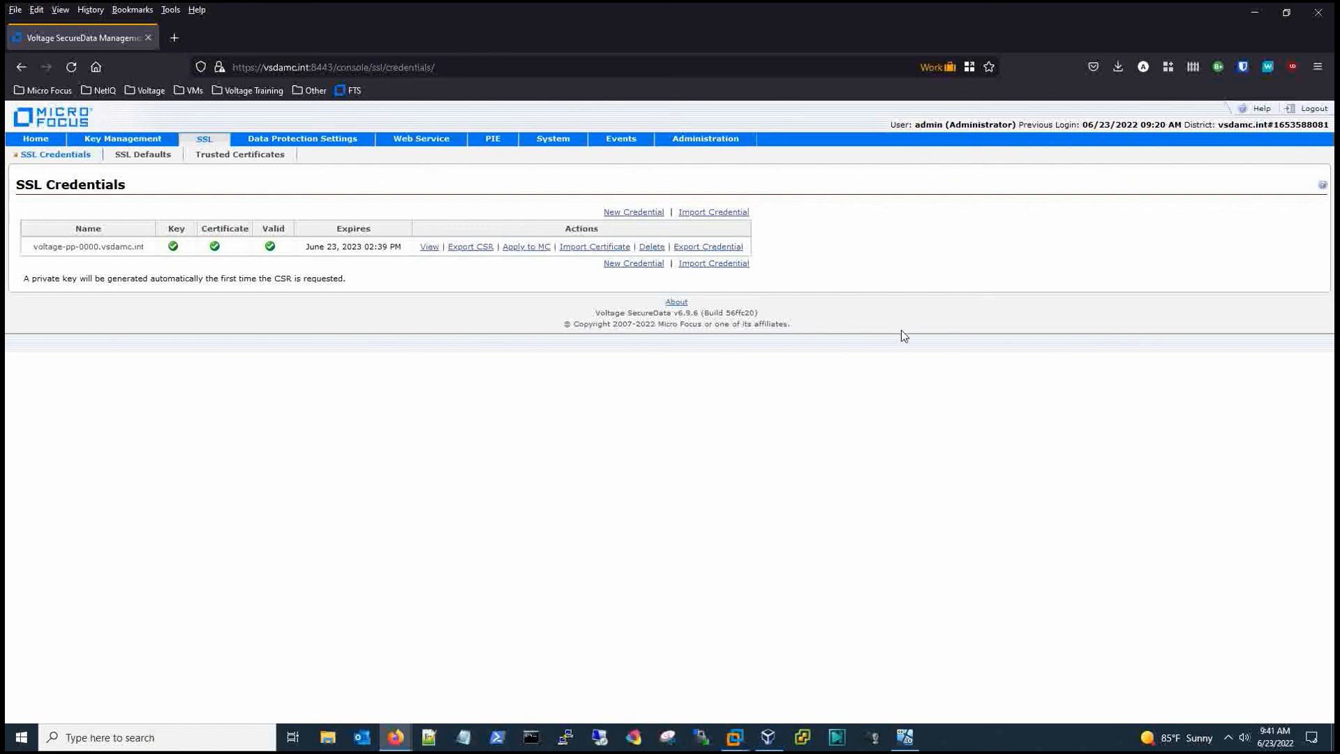
mouse_move(892, 387)
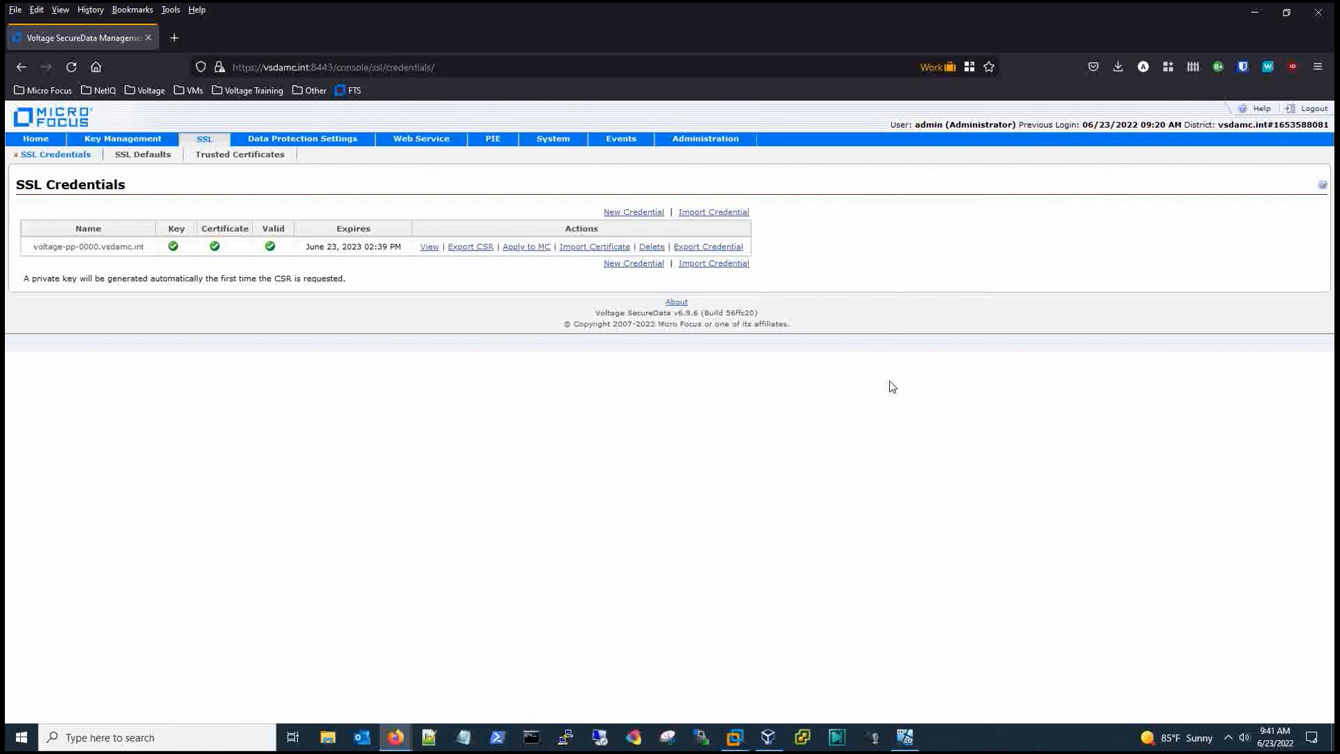